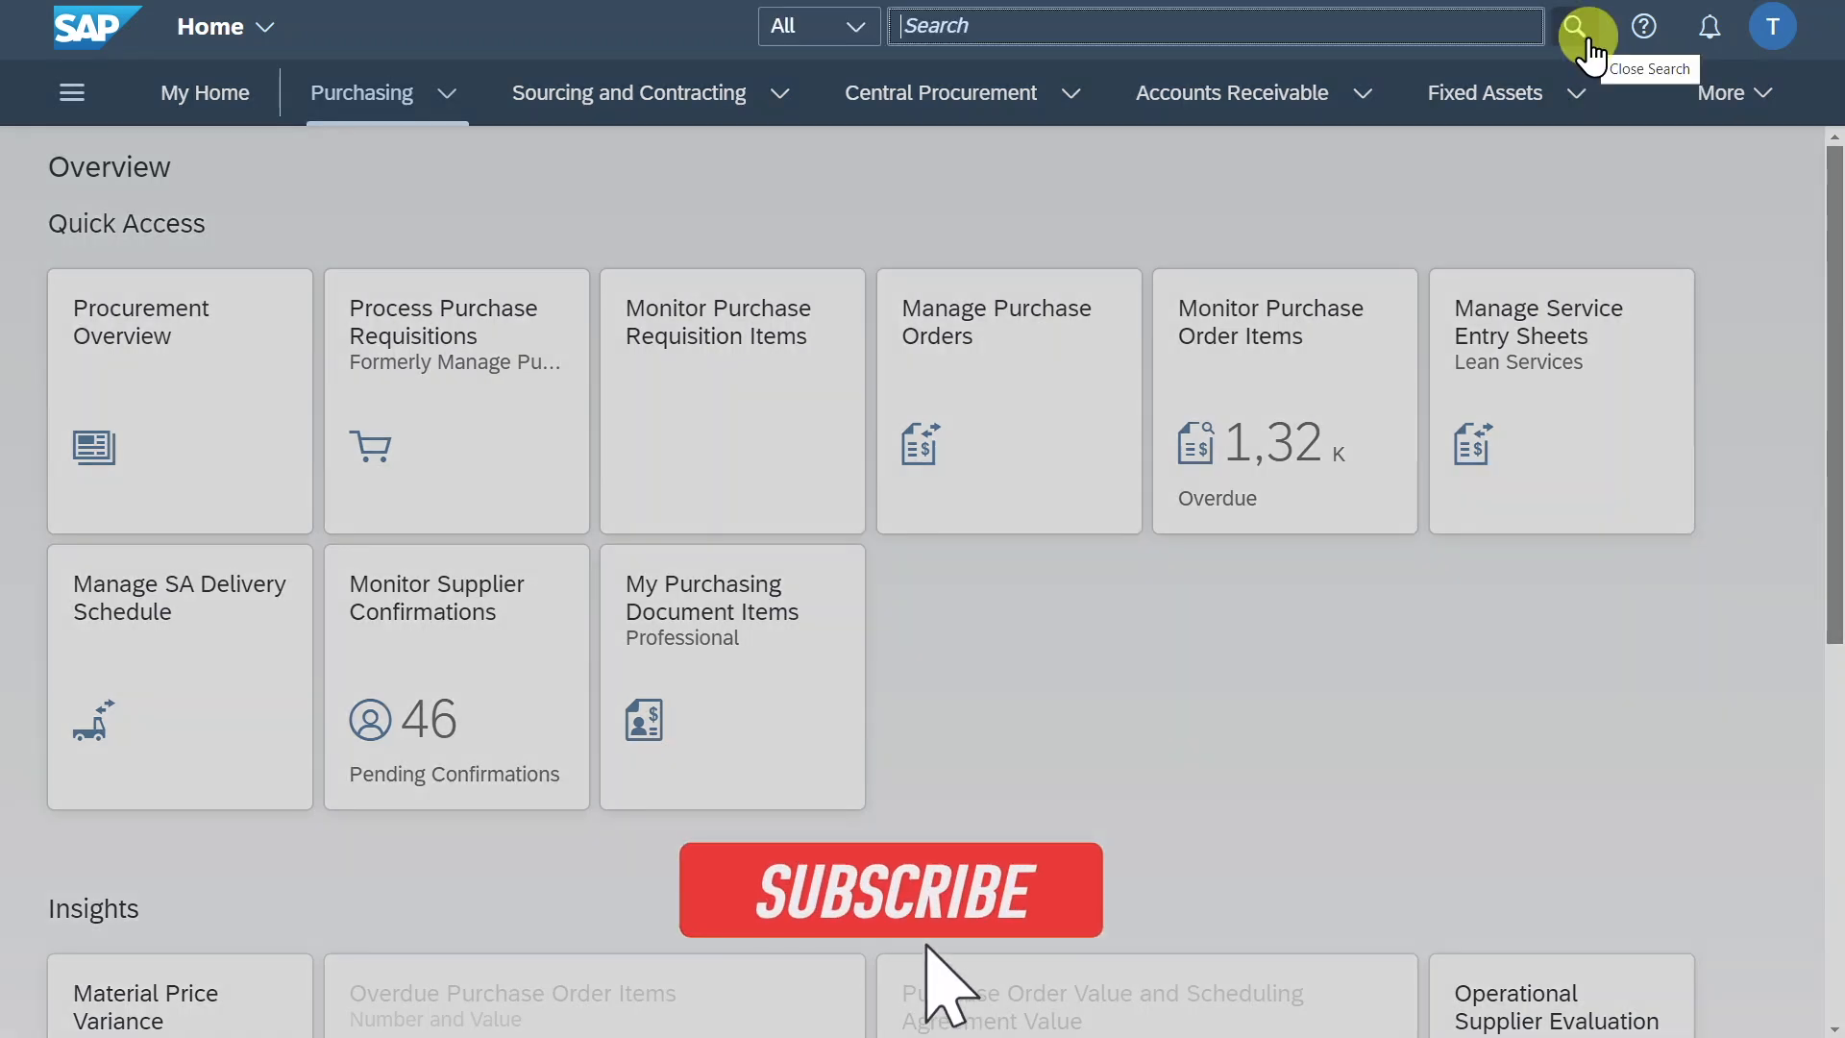
Search the launchpad for 'manage cu' to find Manage Customer Line Items
click(888, 888)
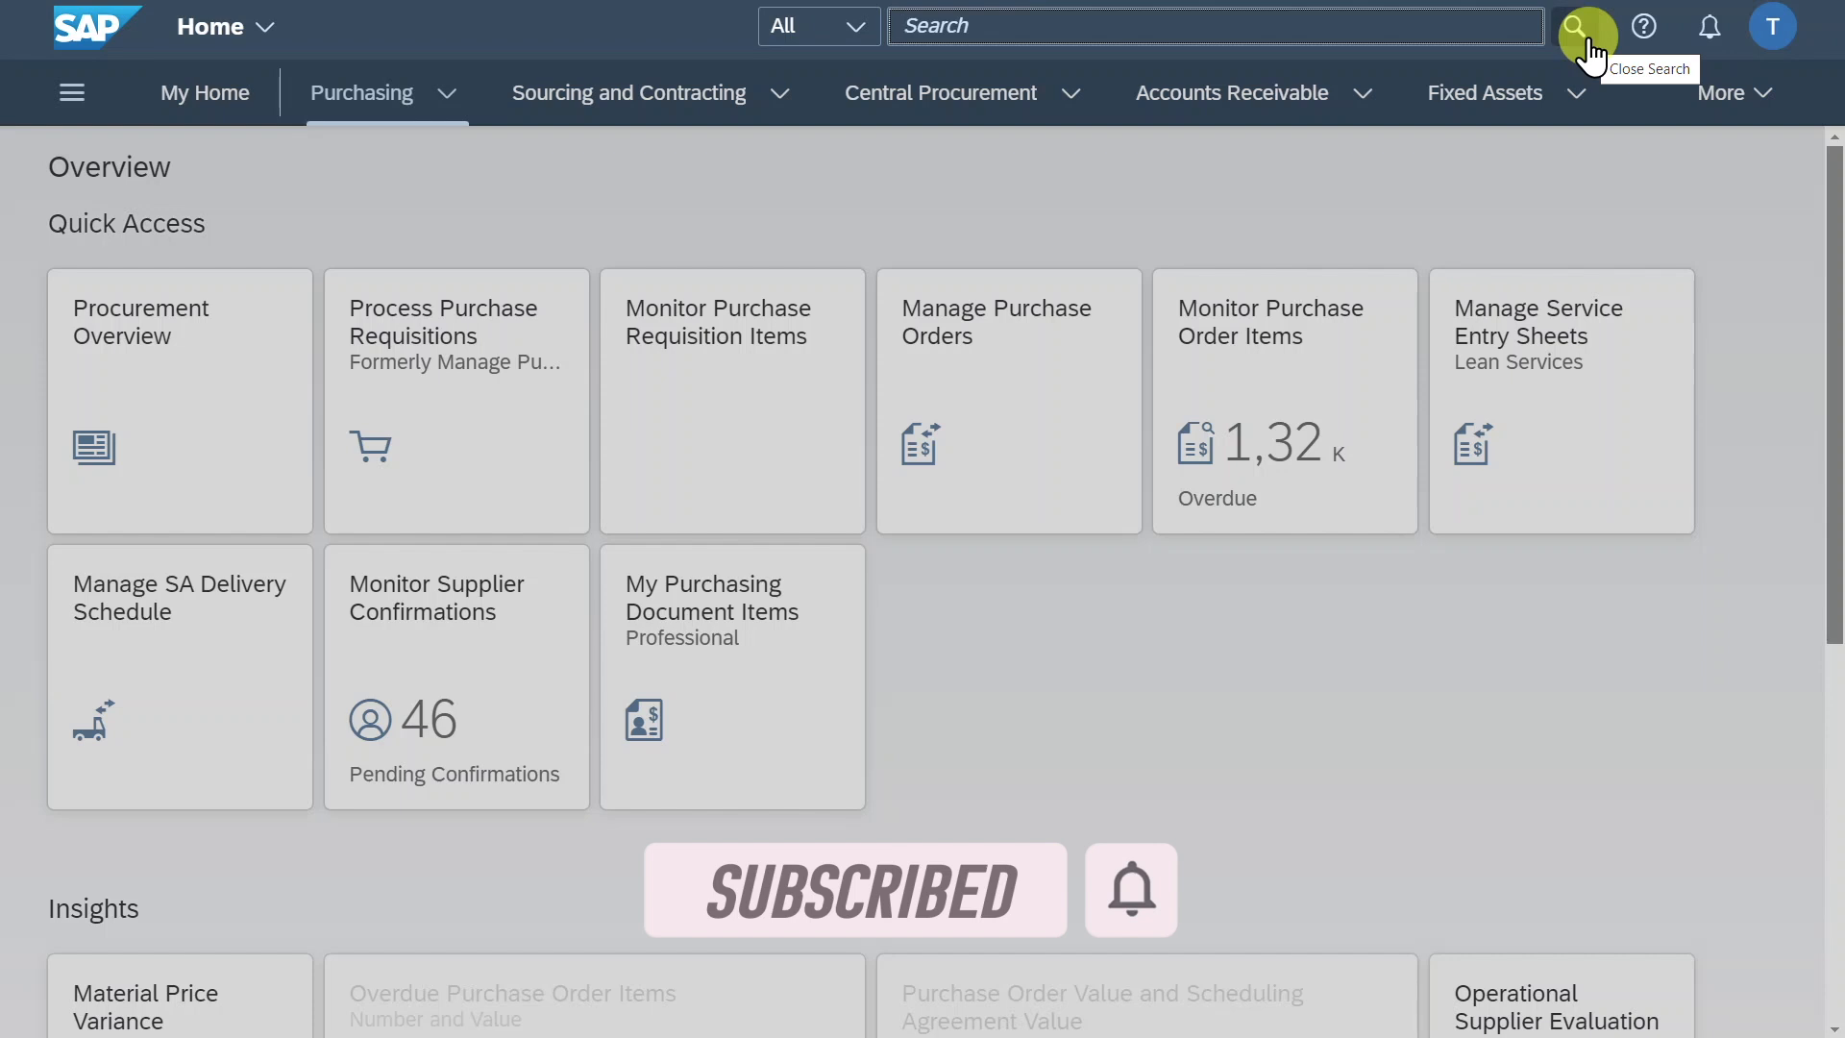
text(manage cu)
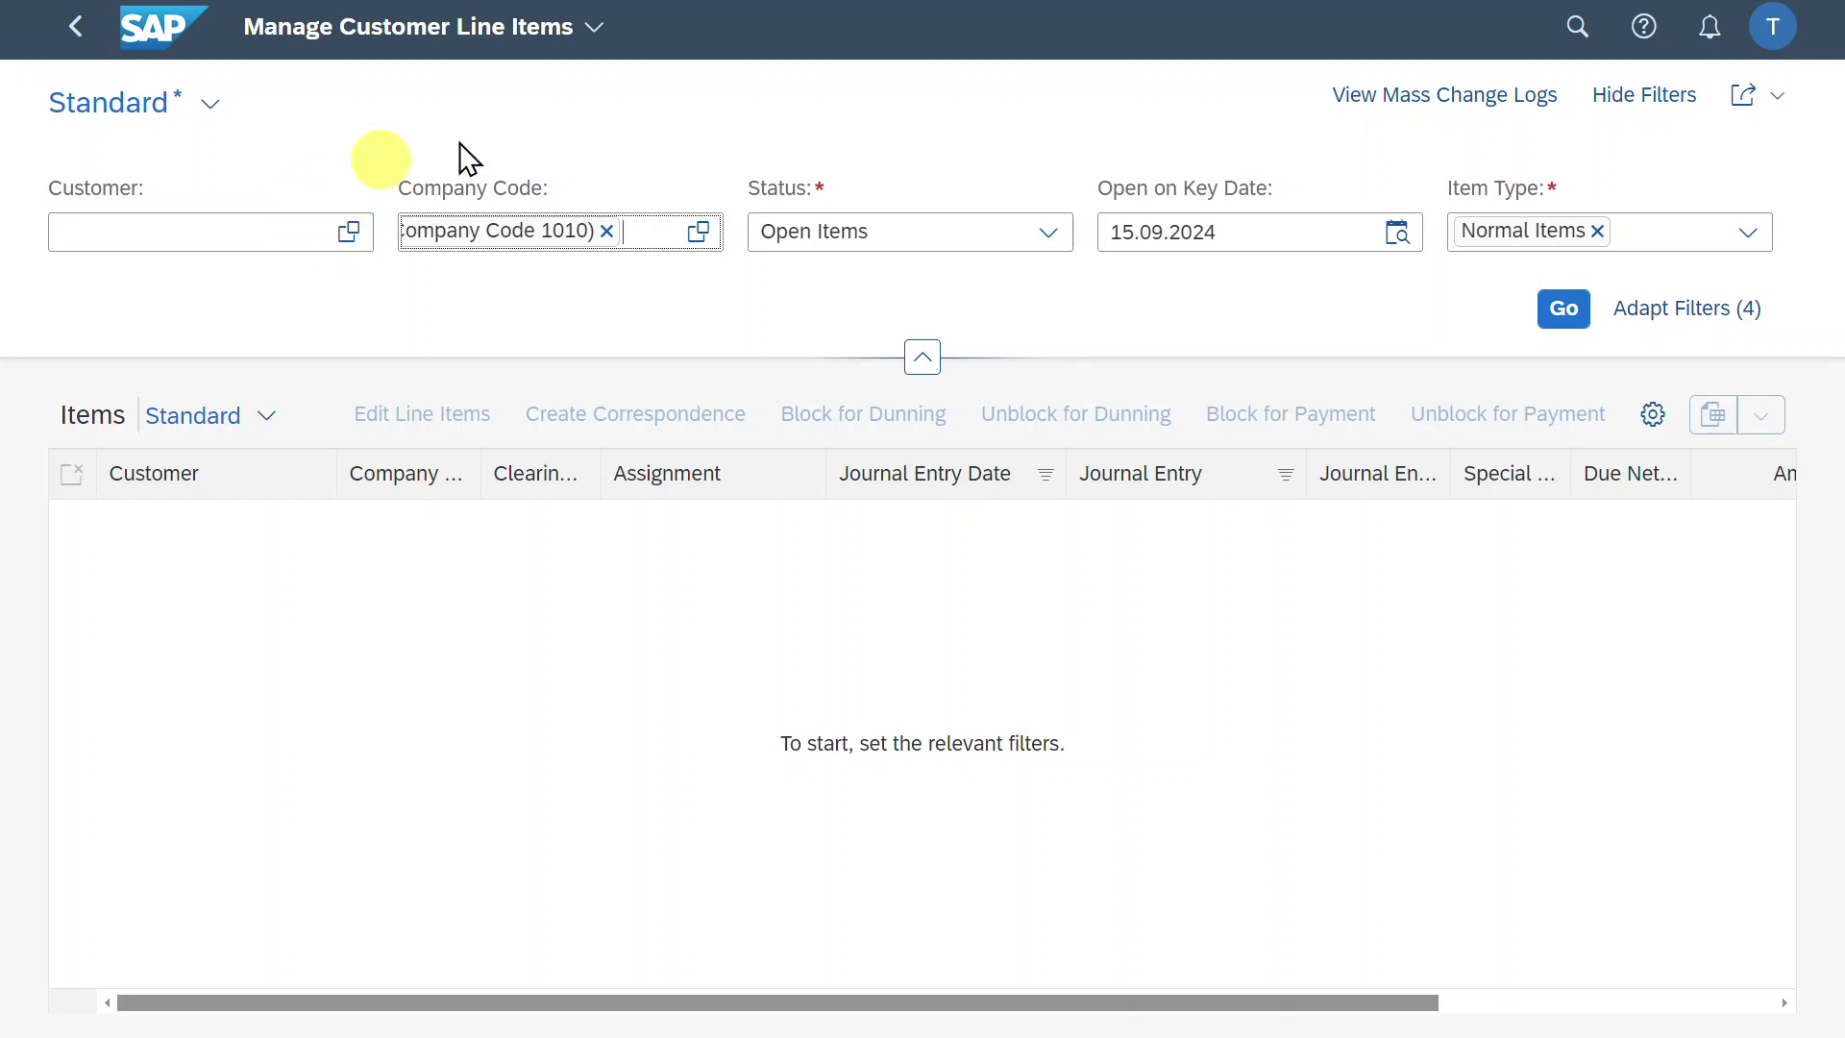
Filter on company code 1010, All Items status, posting dates 01.01.2024–15.09.2024
click(177, 231)
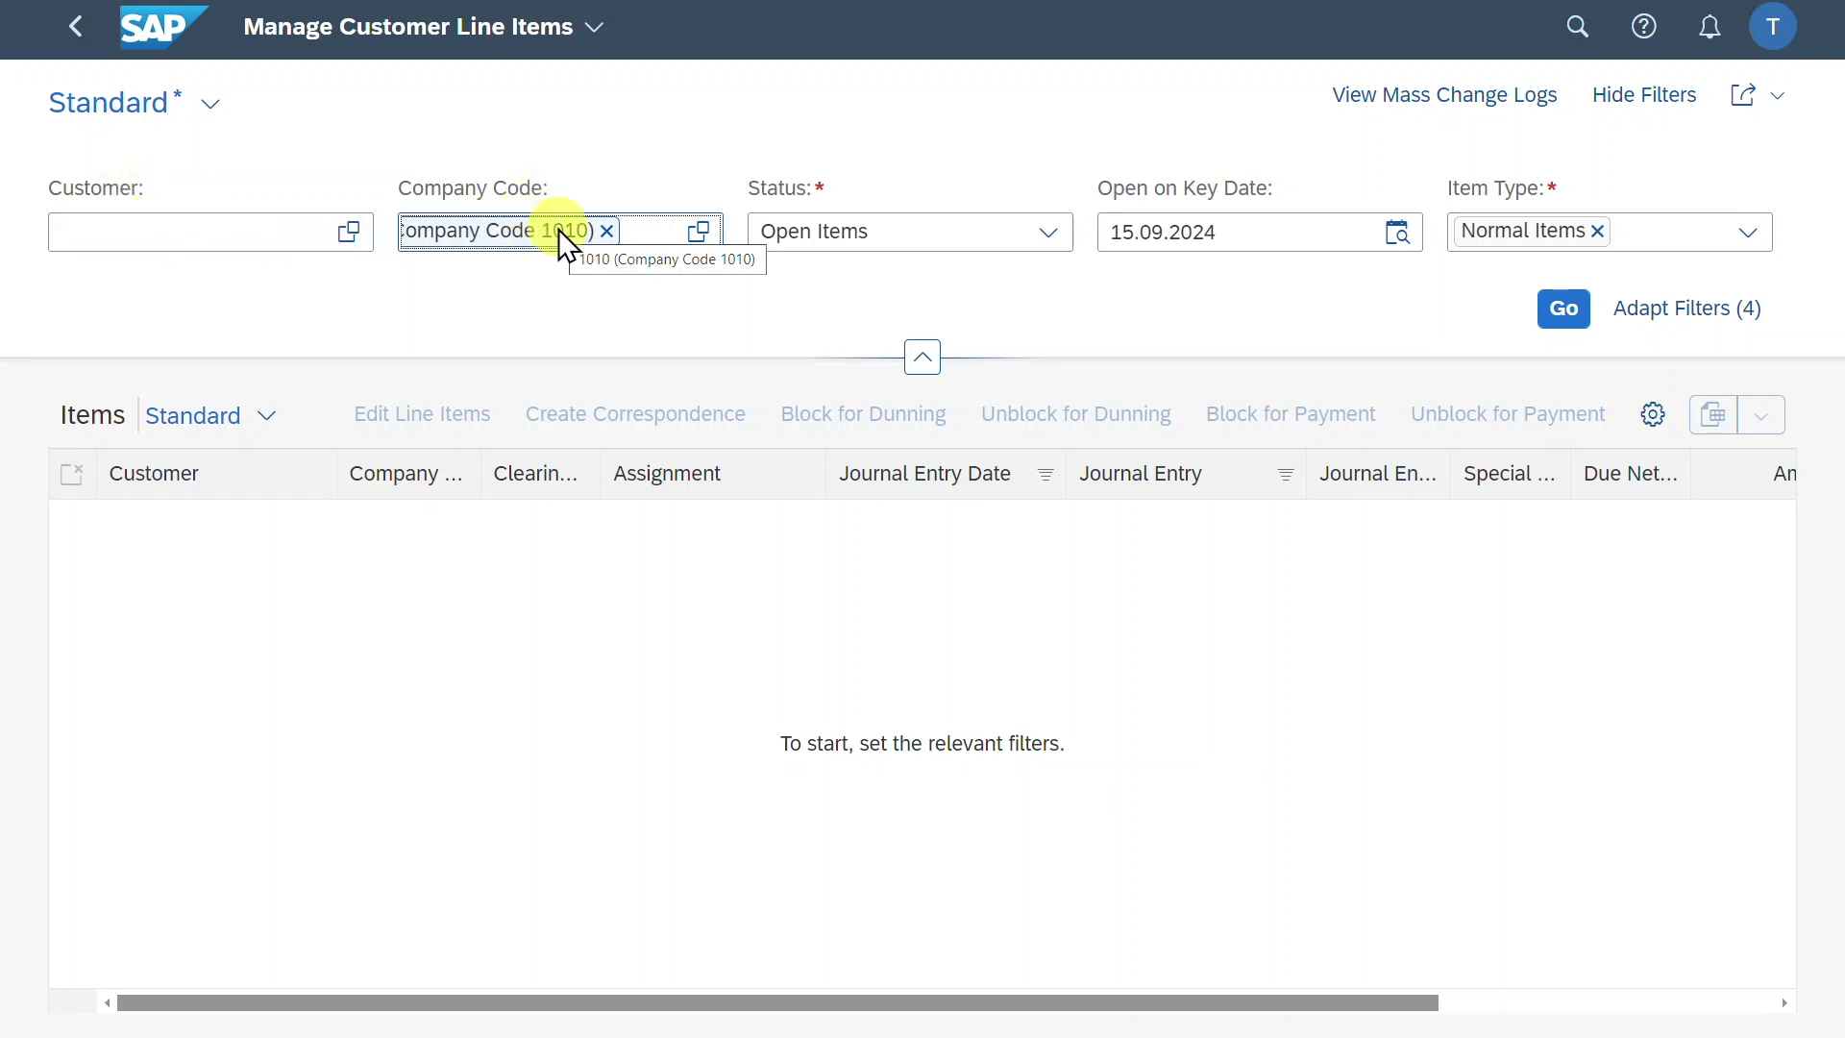
mouse_move(976, 247)
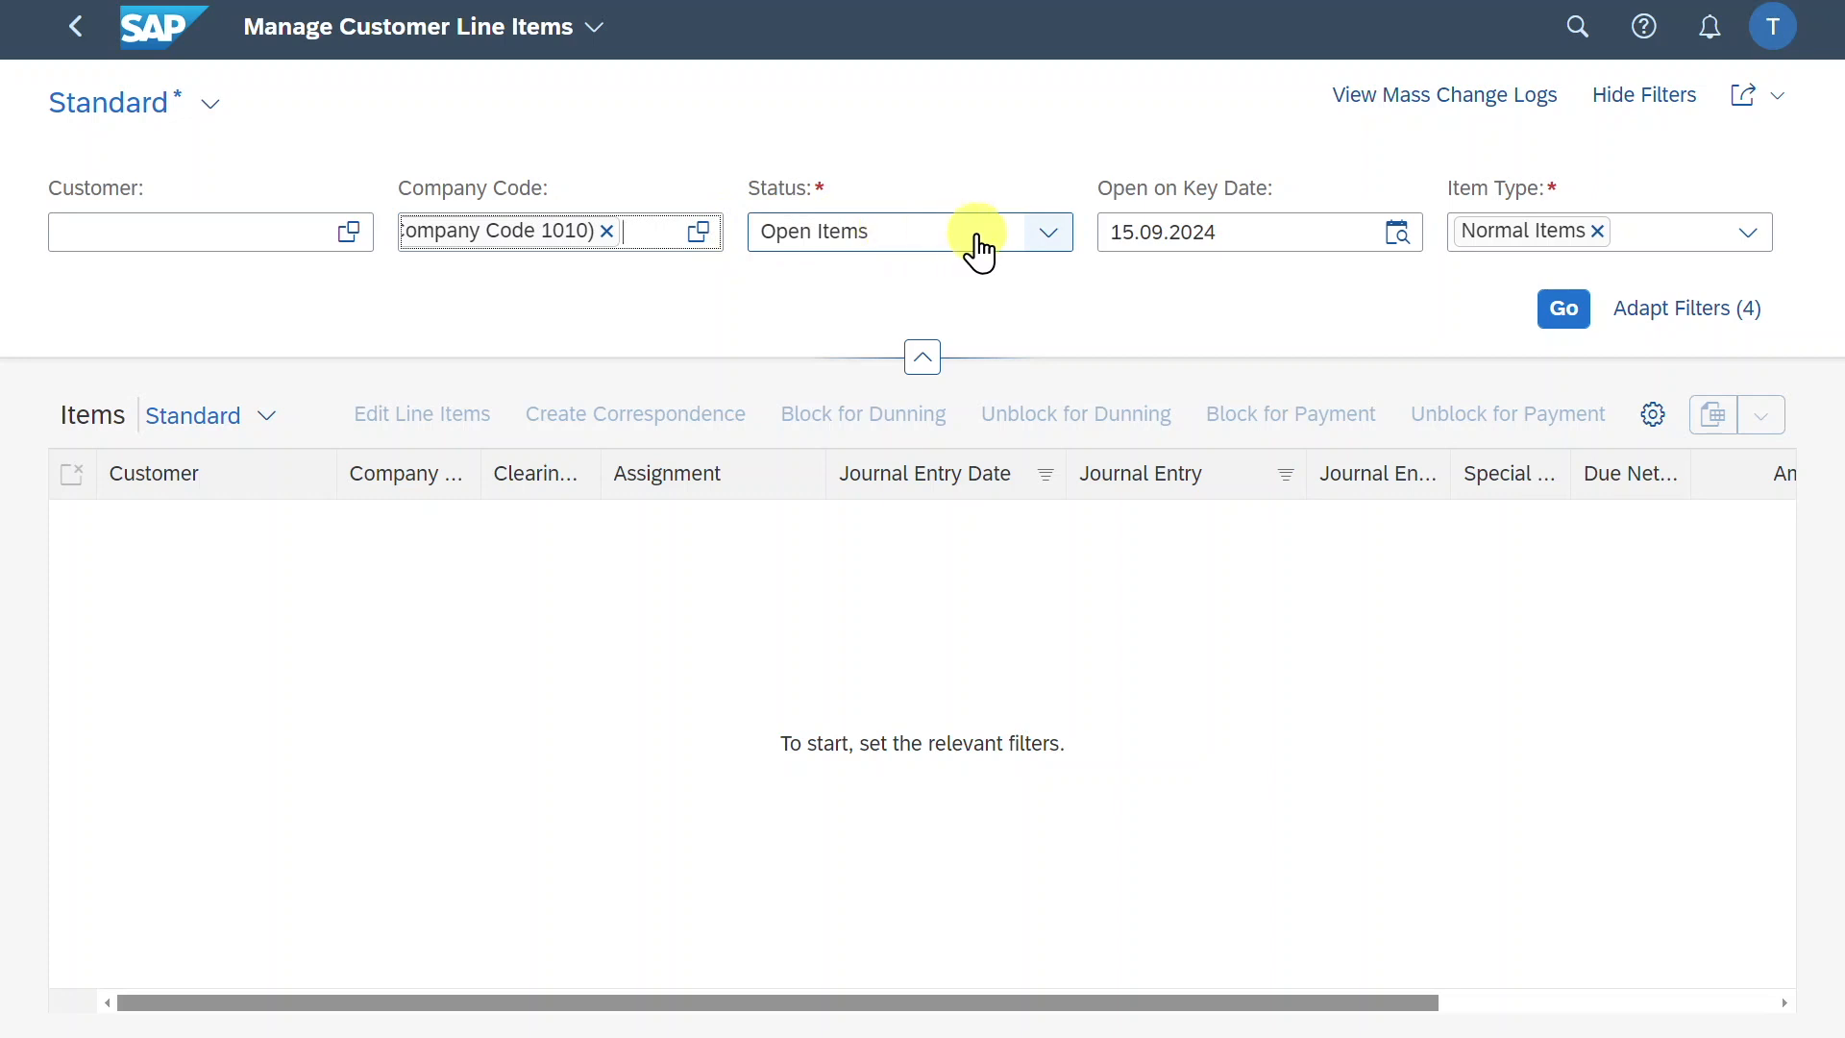
click(1044, 232)
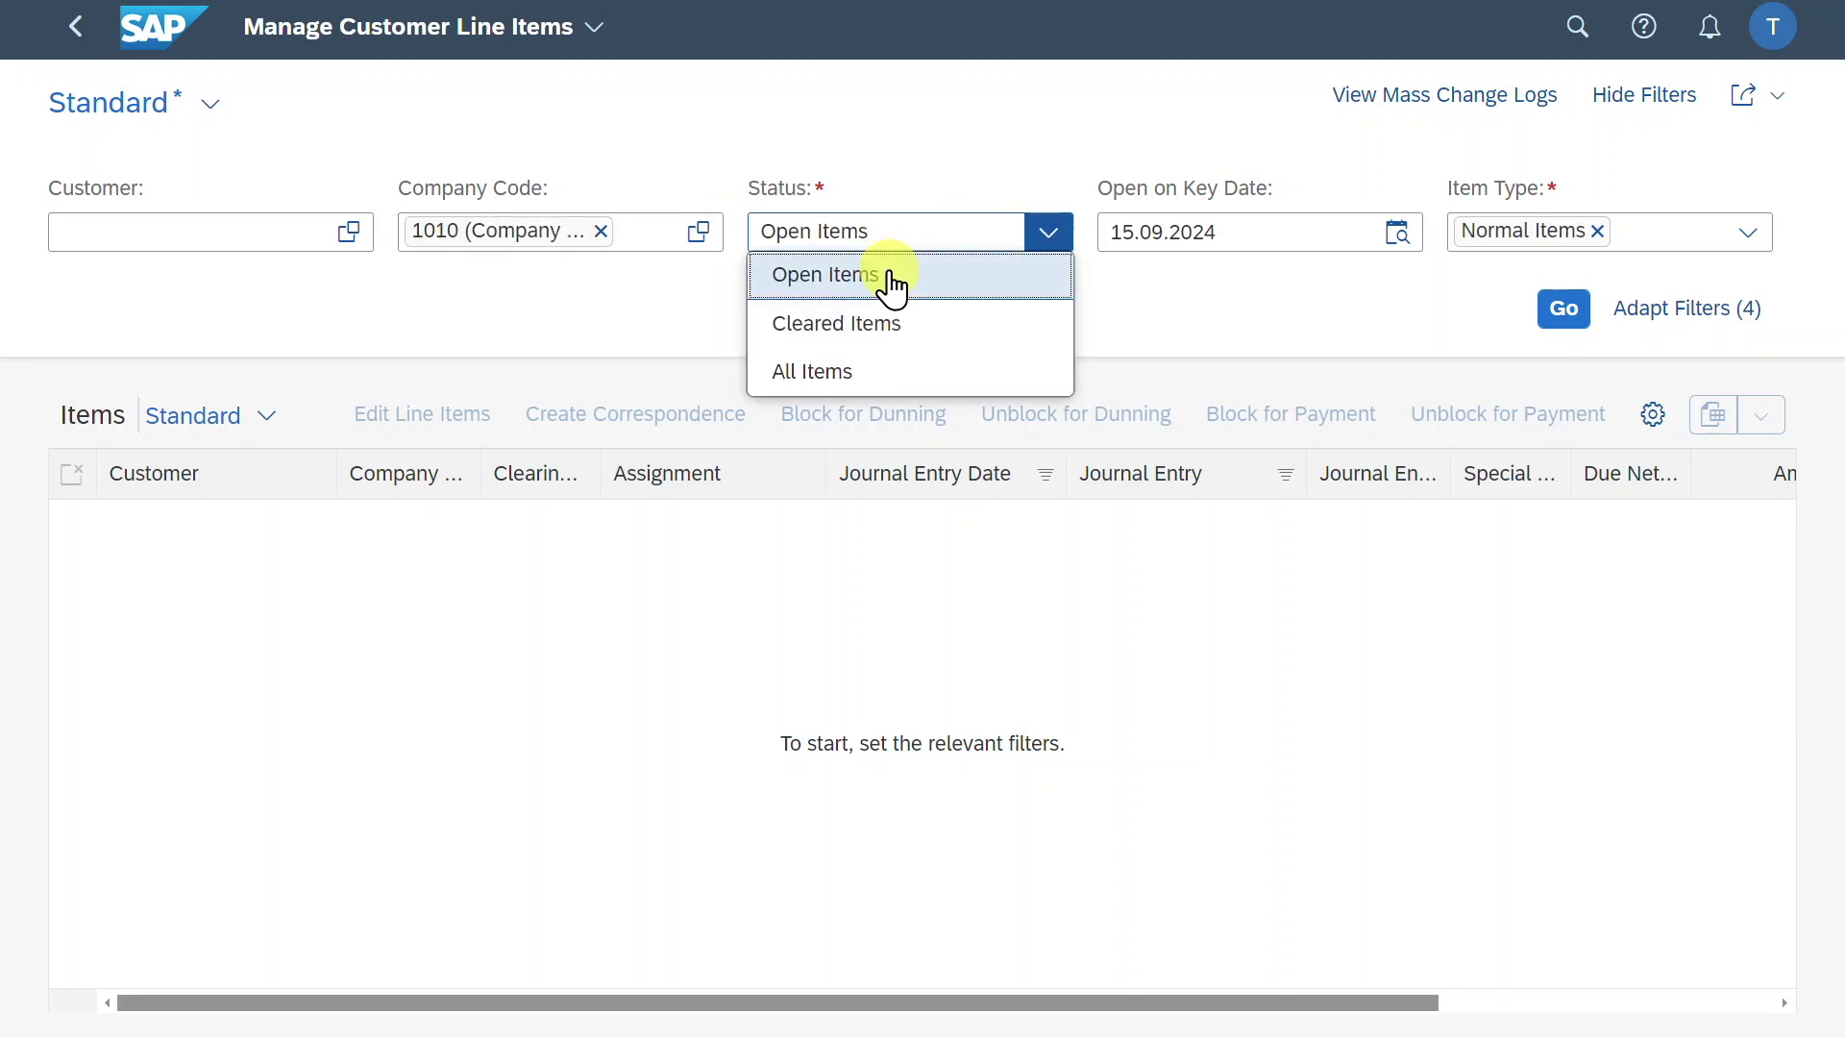
mouse_move(876, 335)
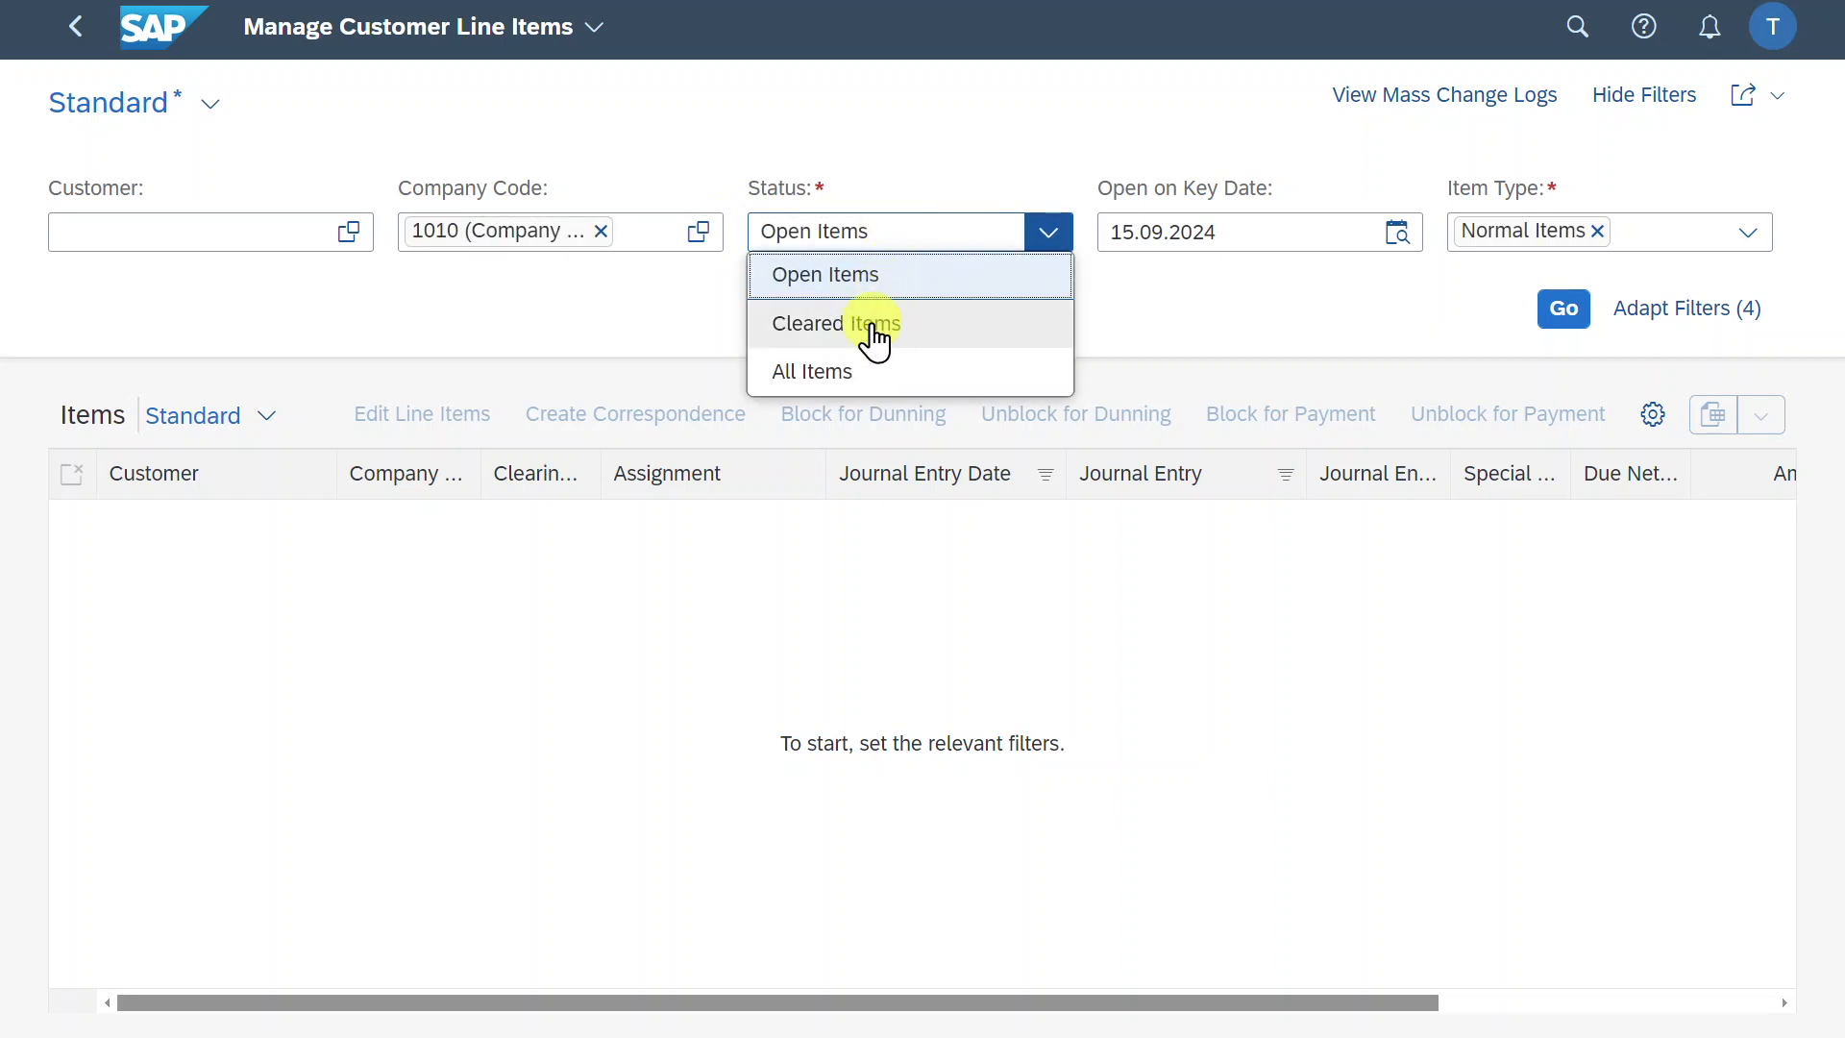
mouse_move(881, 382)
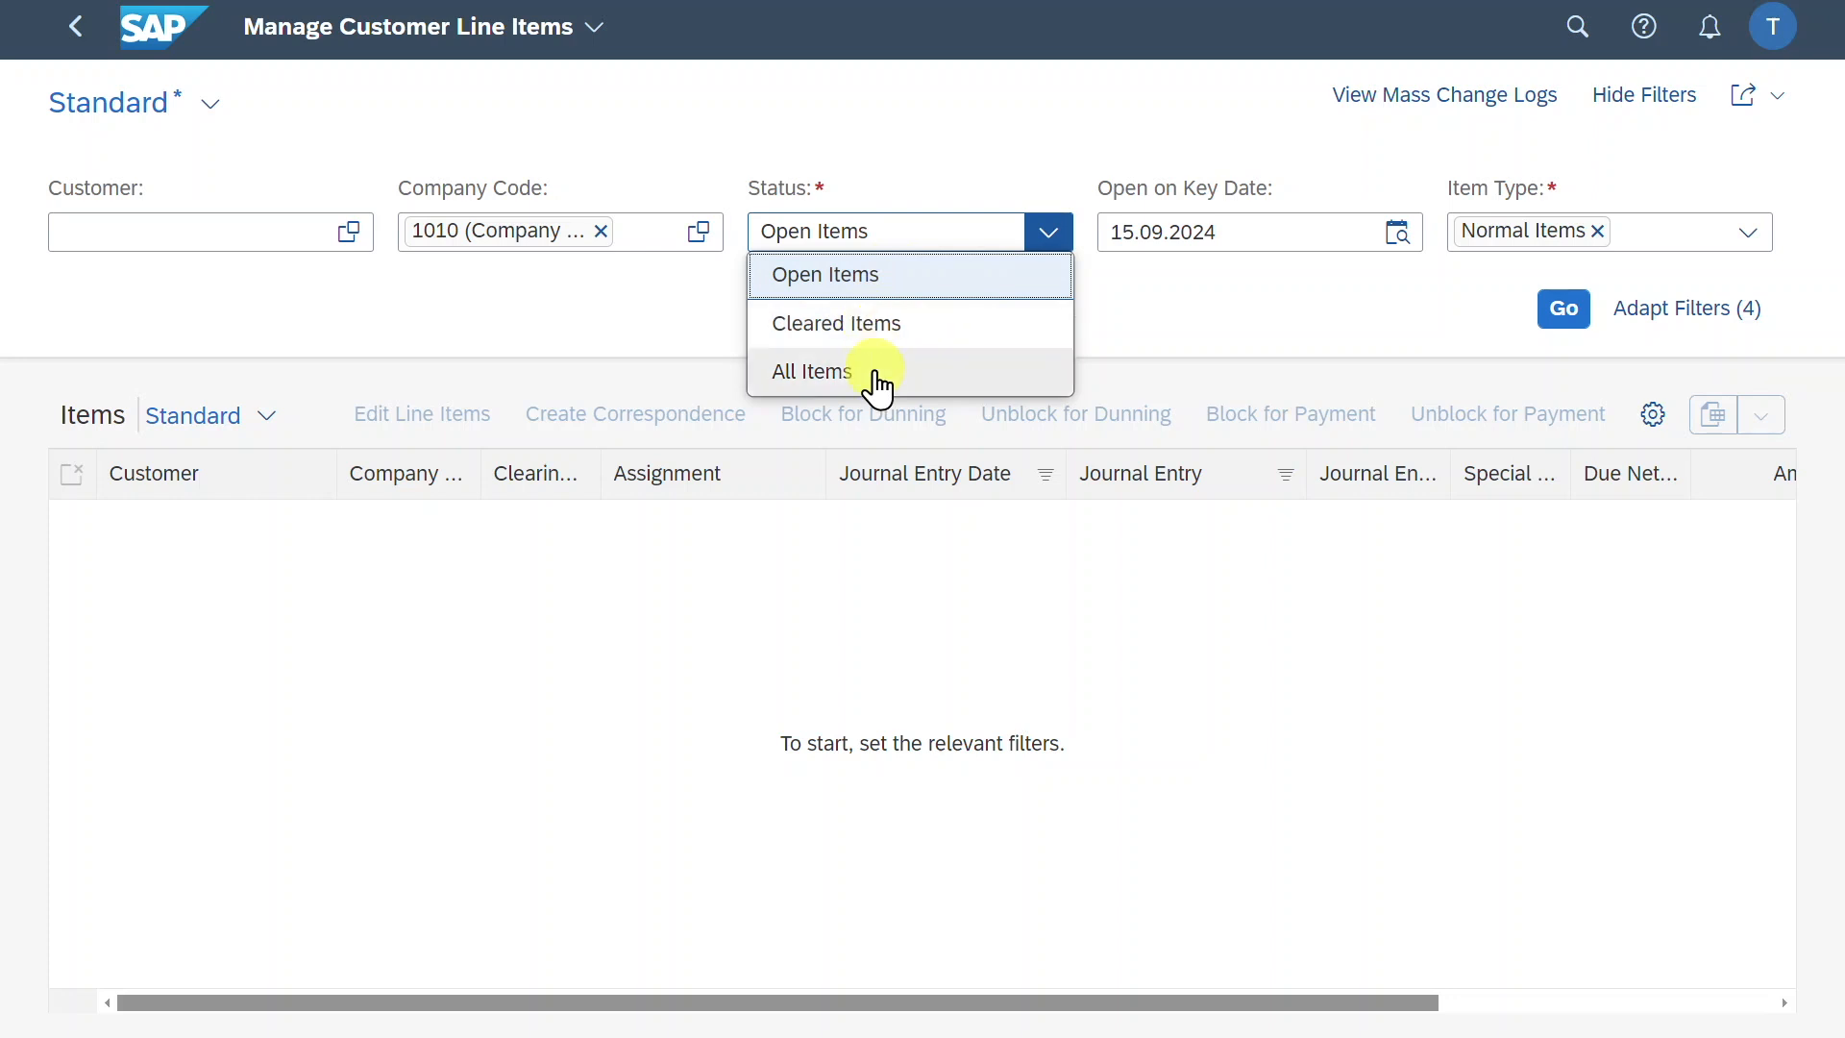
click(809, 371)
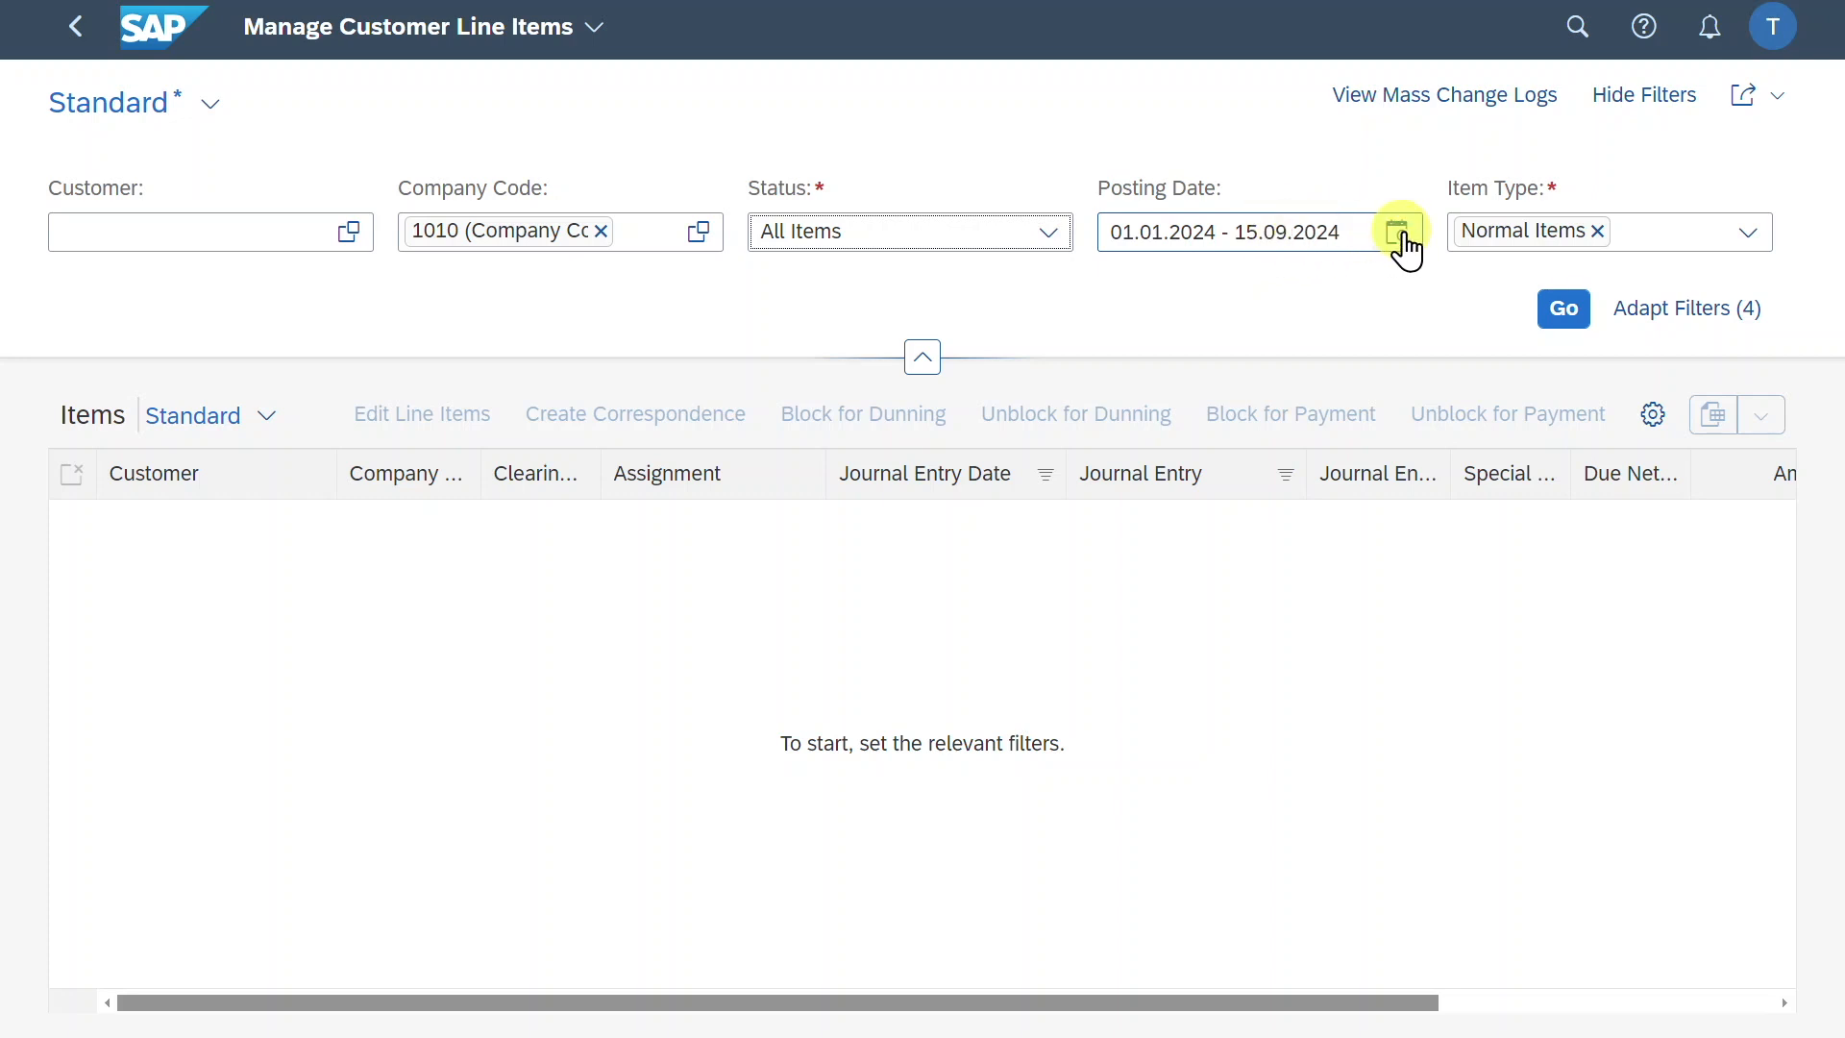
click(1236, 232)
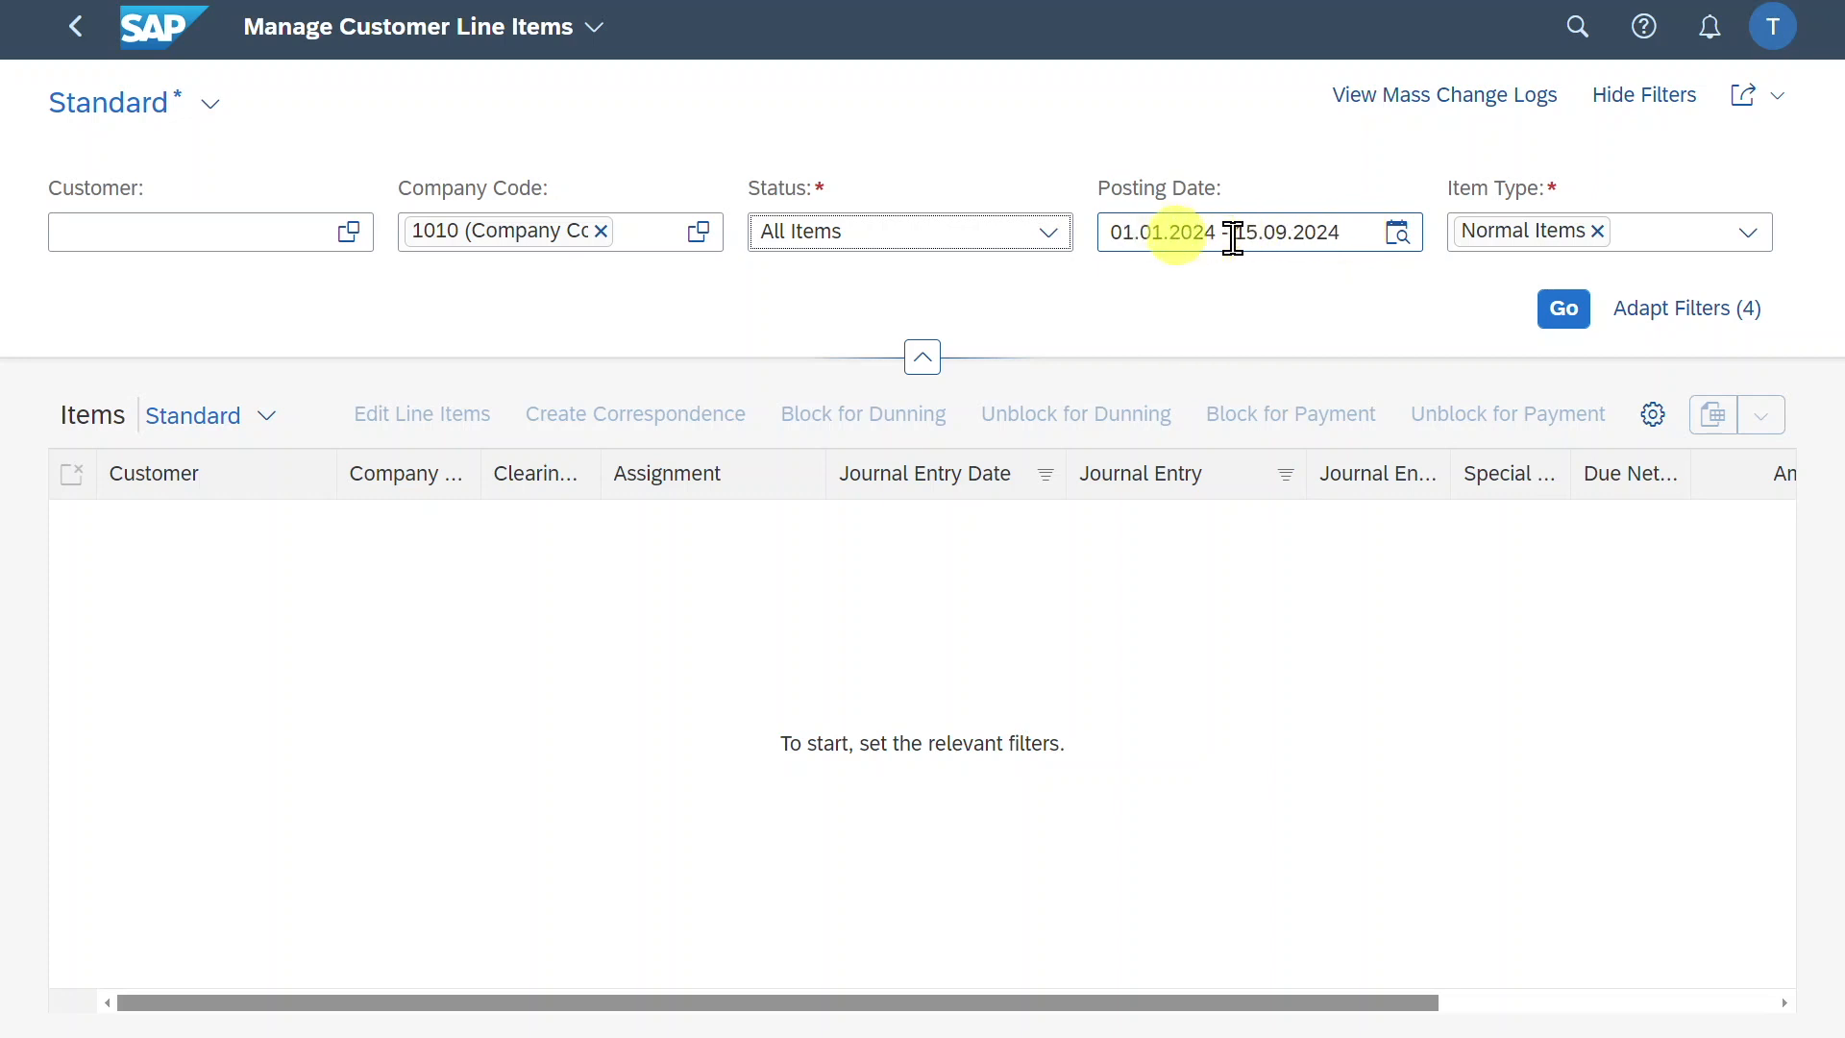
mouse_move(1471, 194)
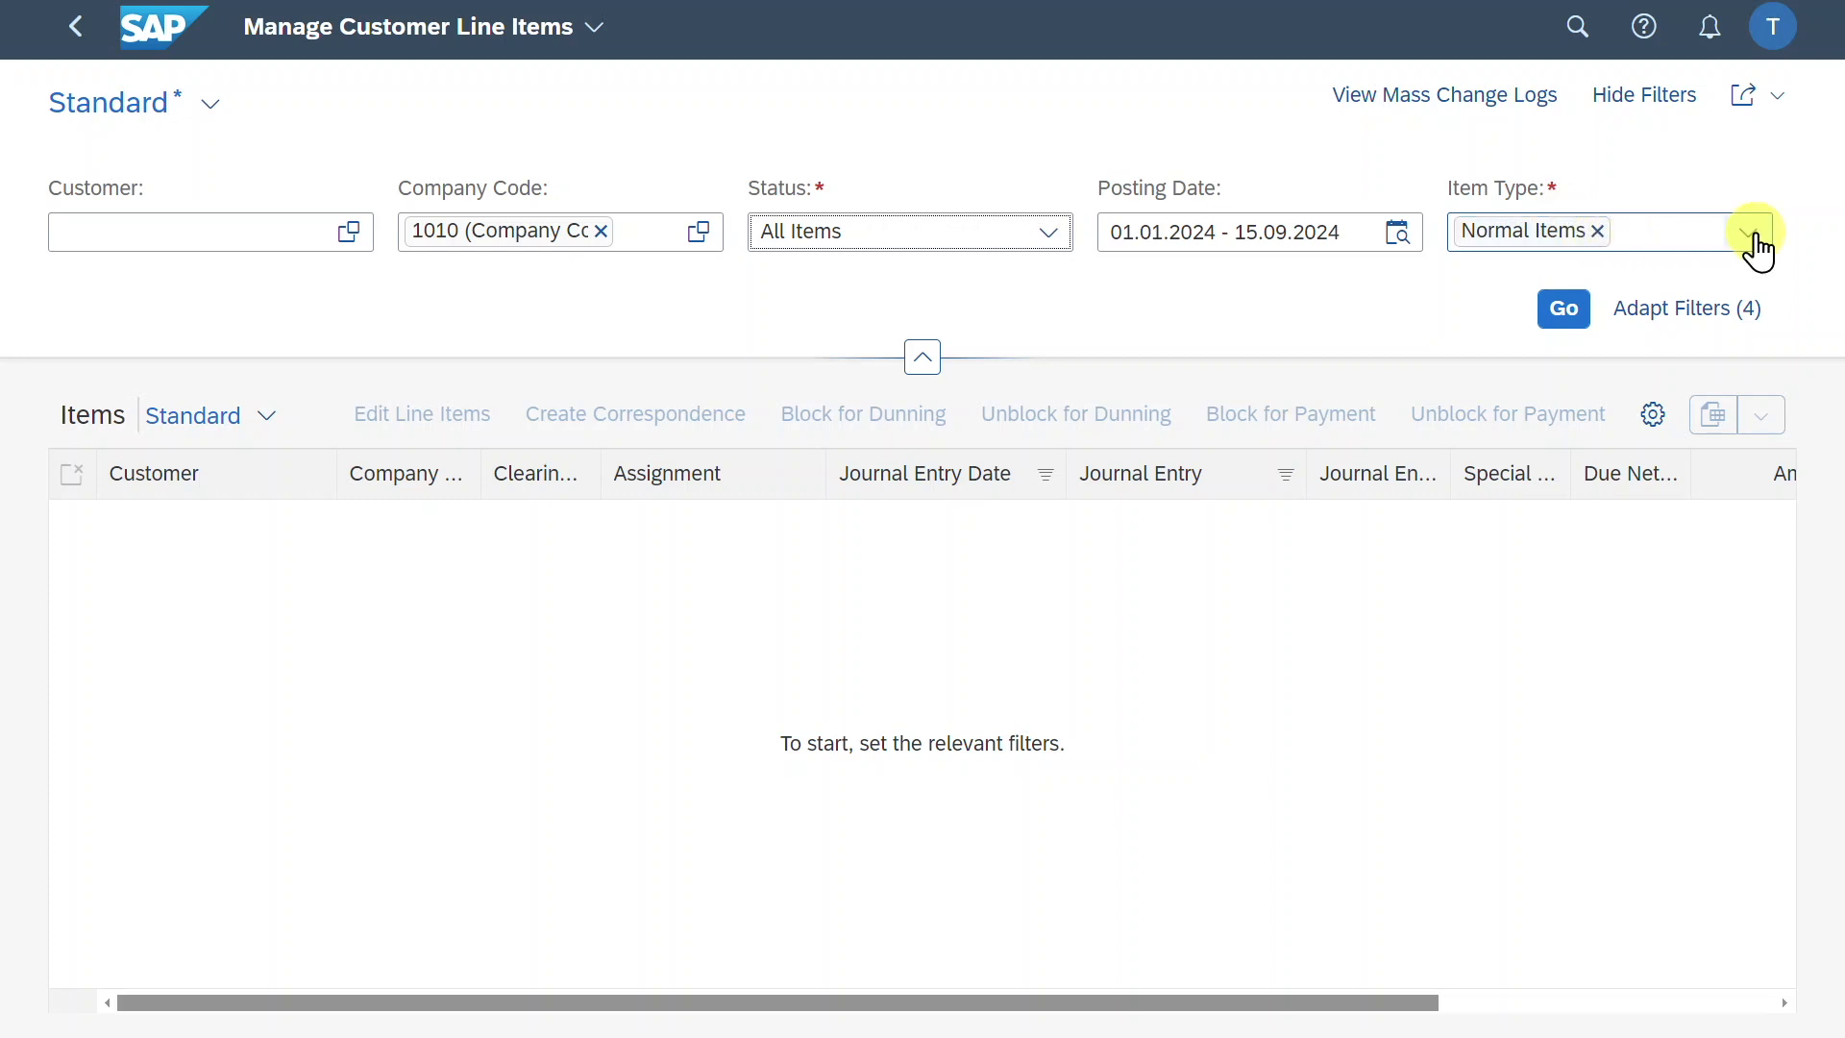
Add Special G/L Transactions to Normal Items in the Item Type filter
click(1747, 230)
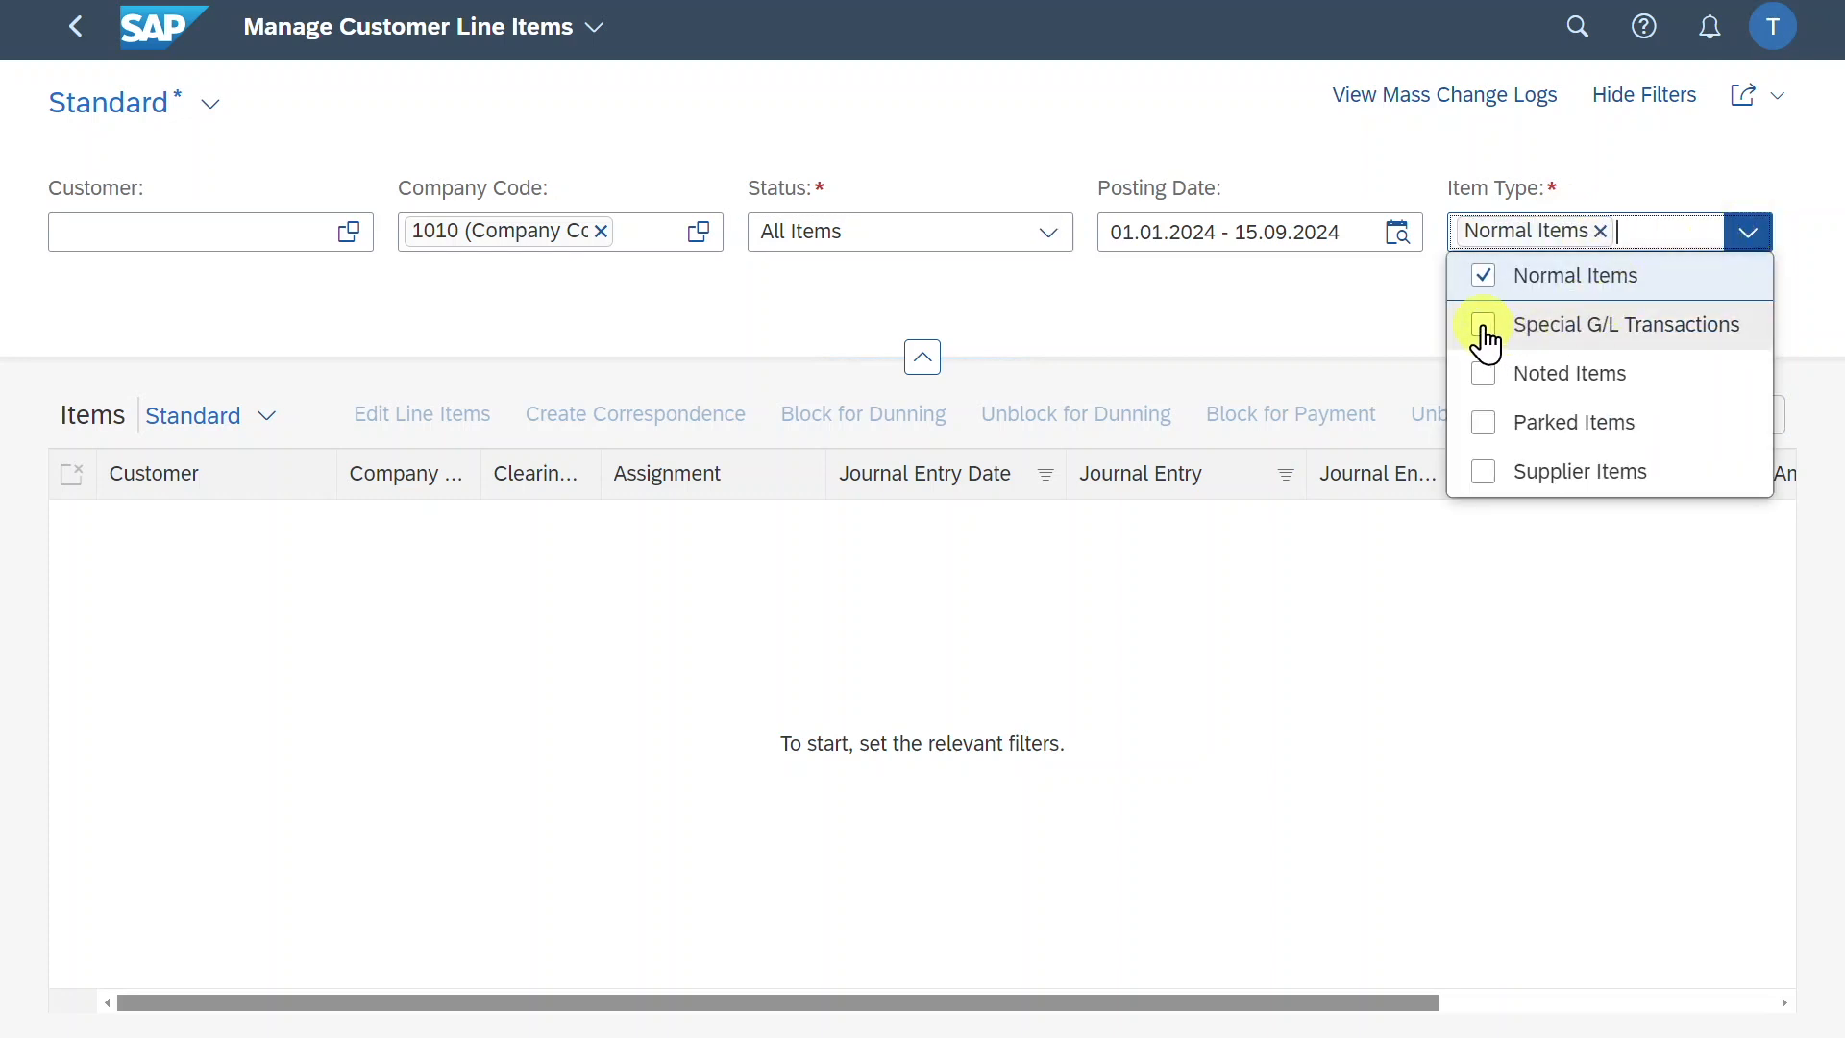
click(1484, 325)
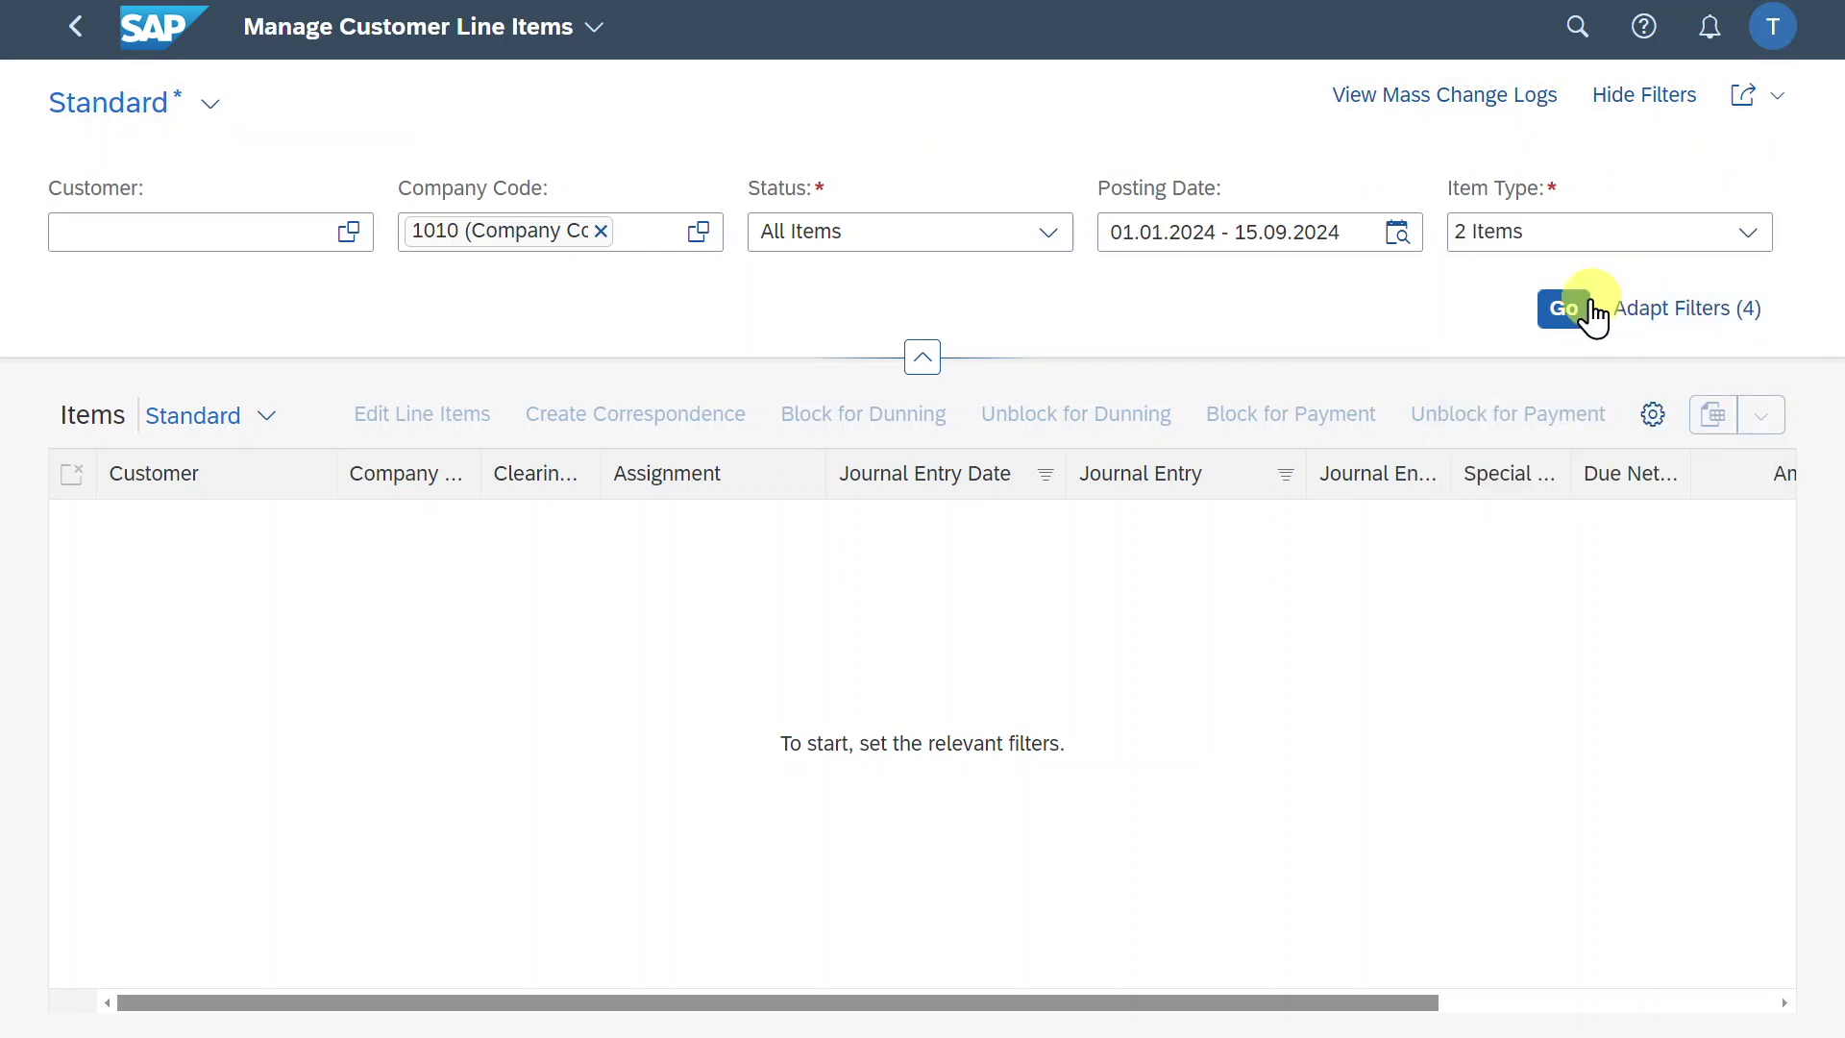
Run the filters with Go to display the 198 matching line items
click(1562, 308)
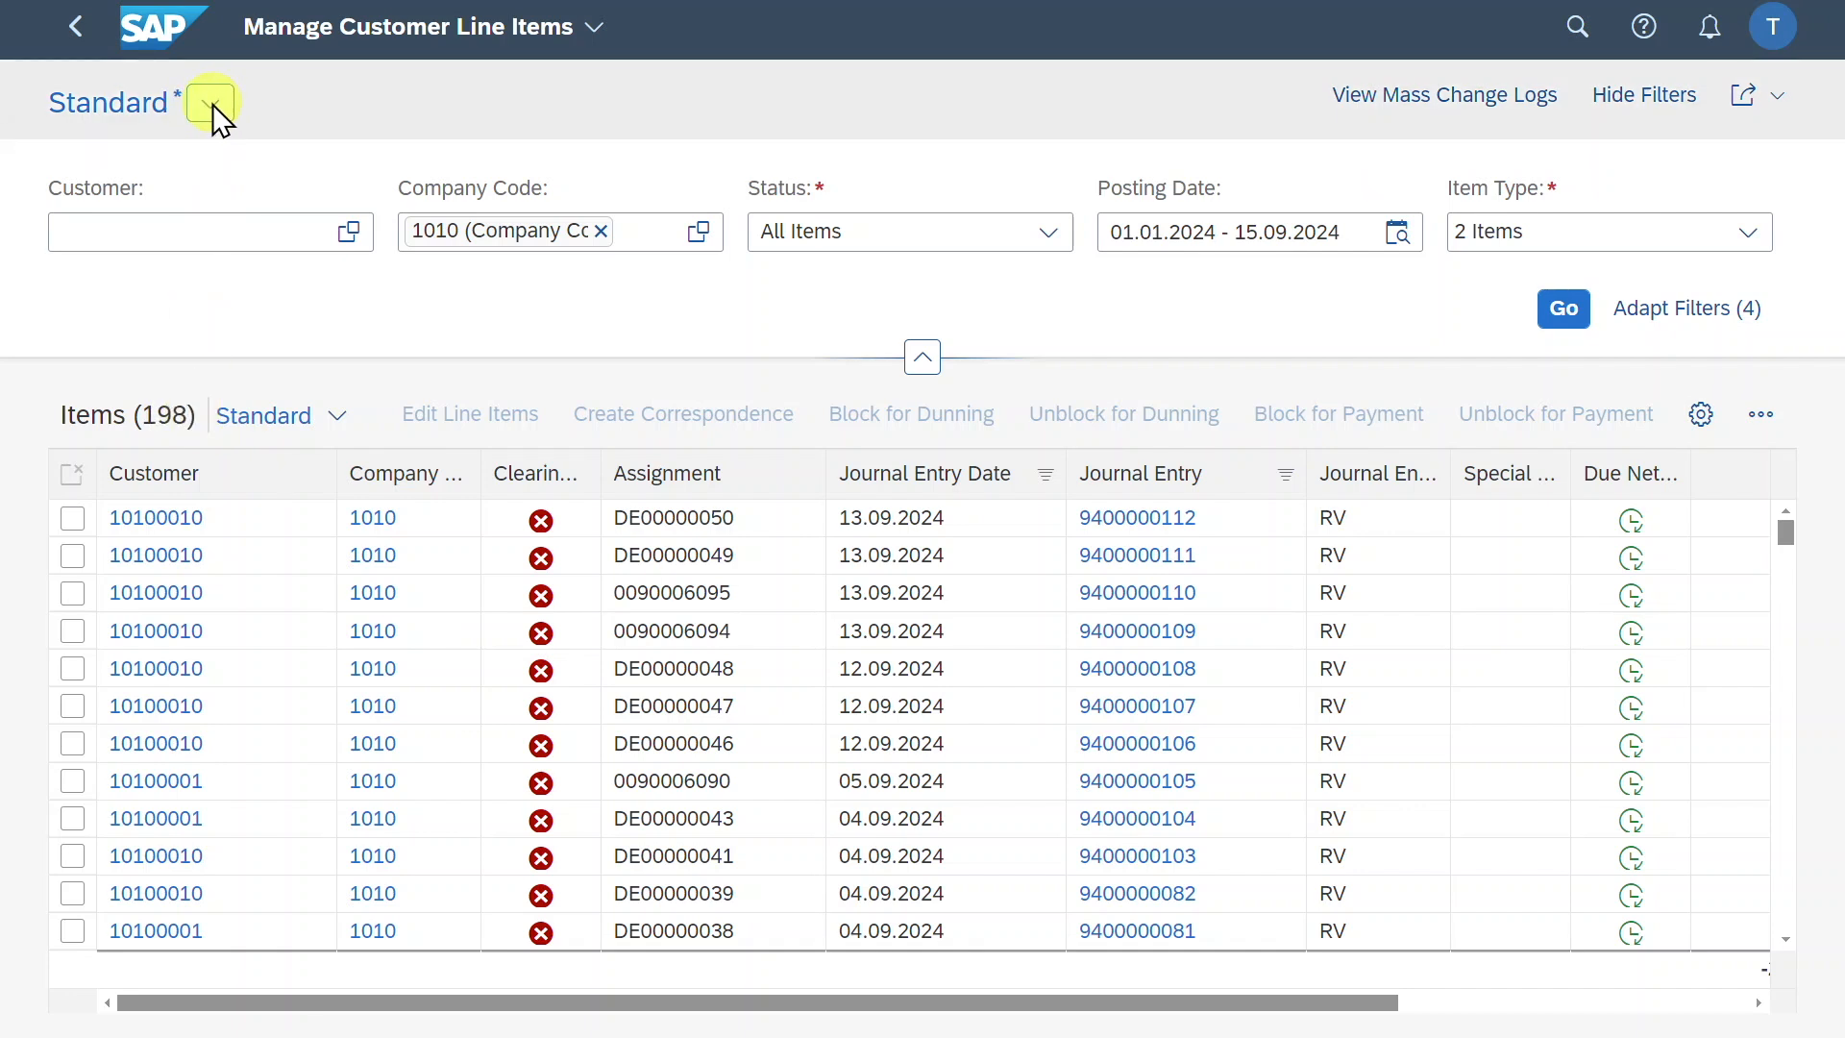
Save As a view named 'Custom View', ticking Set as Default and Apply Automatically
click(209, 103)
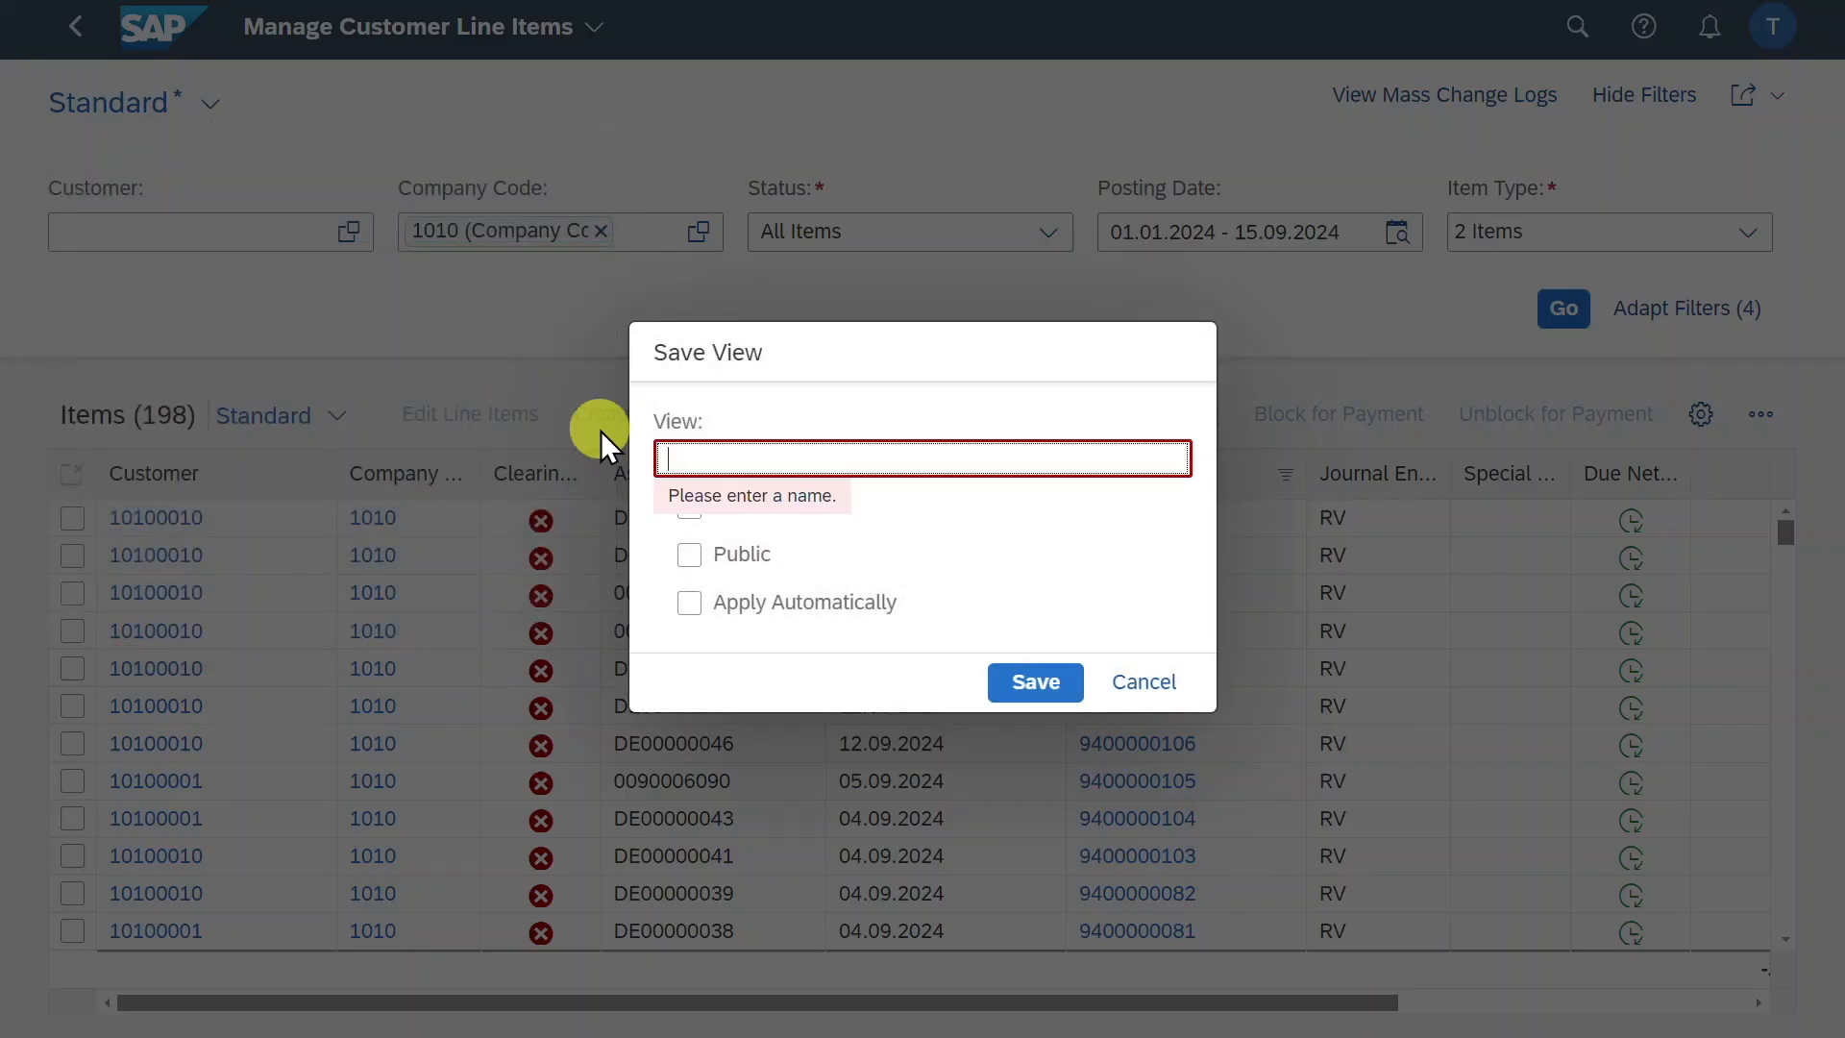
text(c)
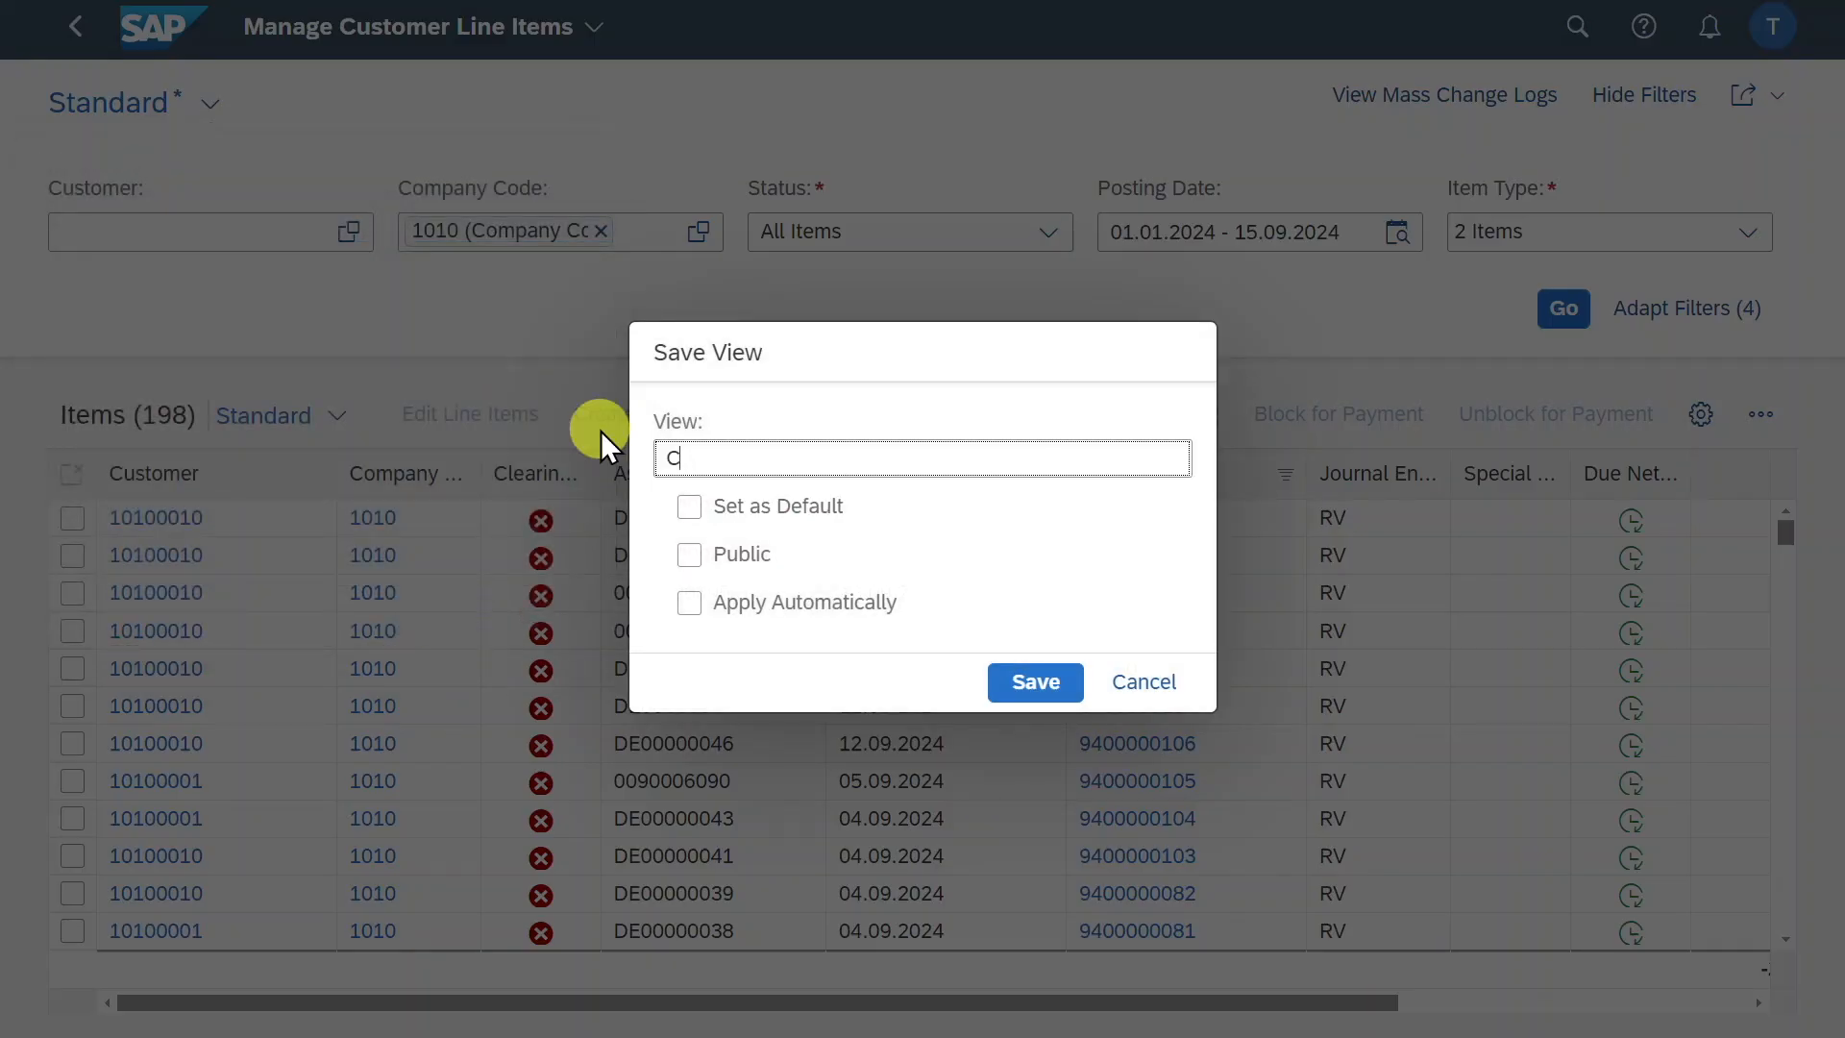
text(ustom View)
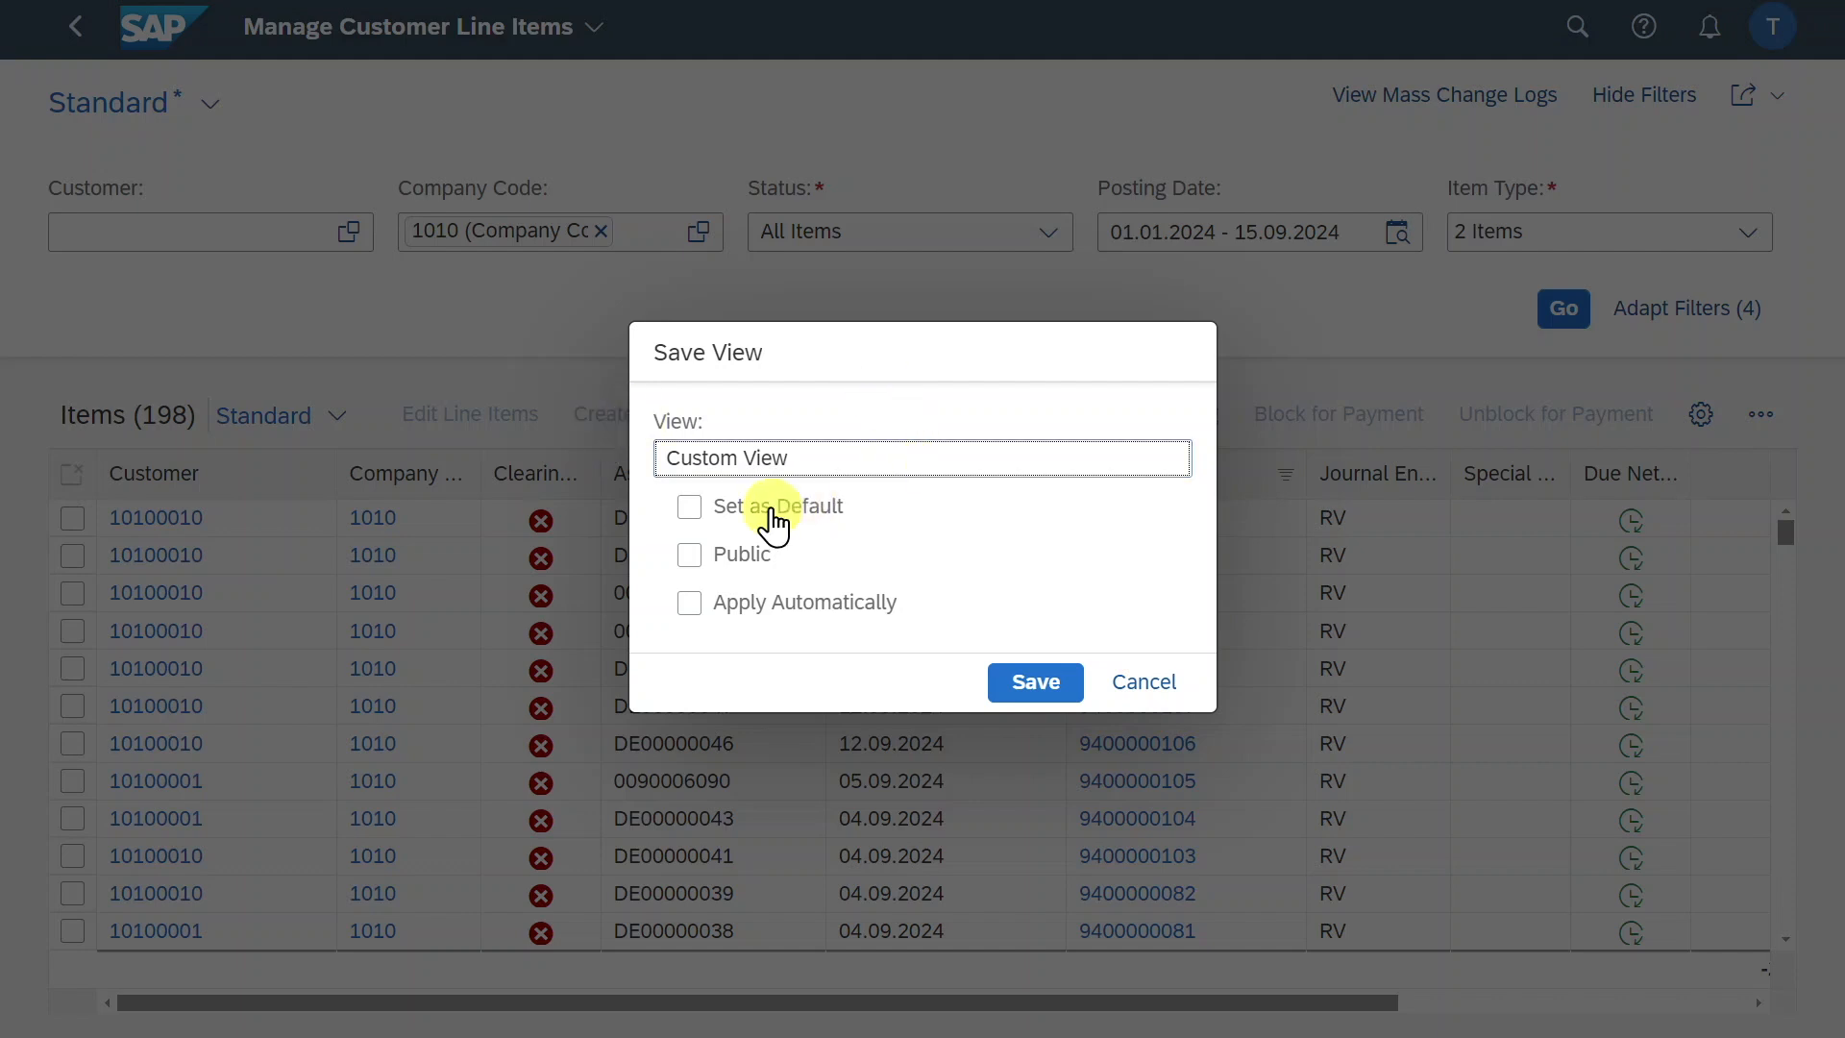
click(688, 506)
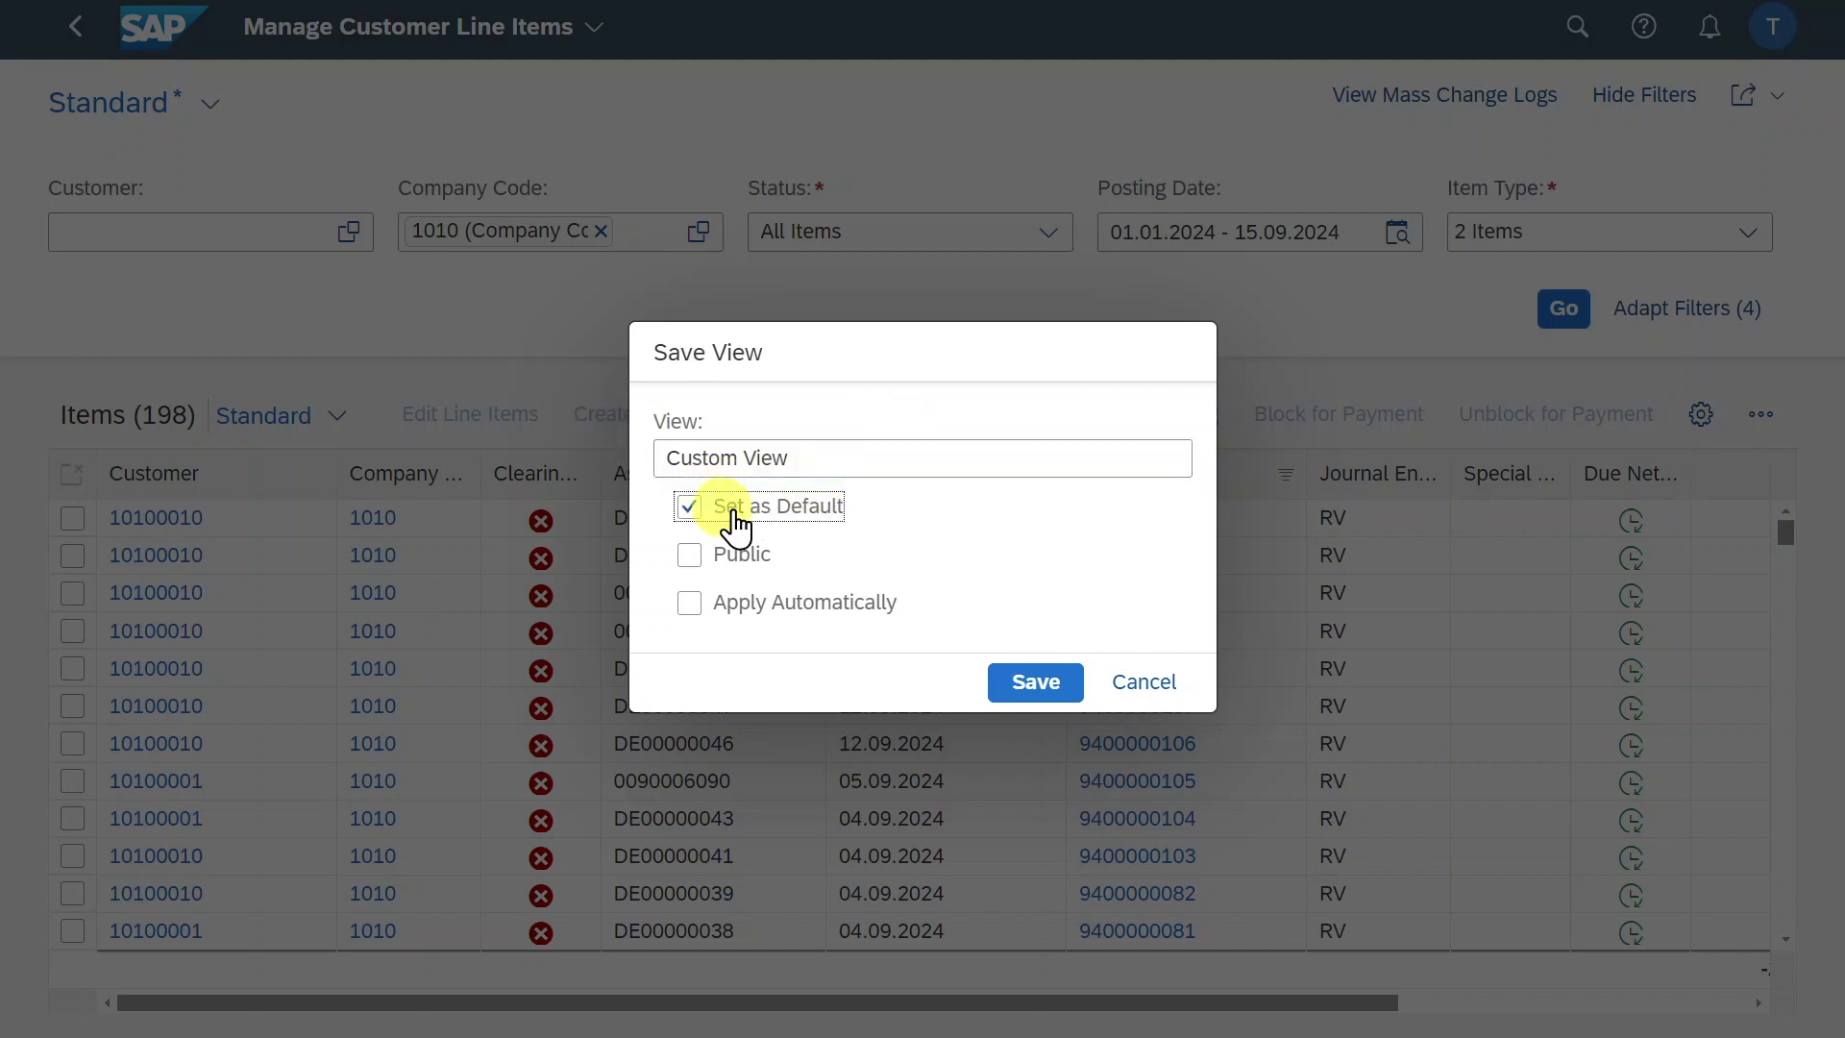
mouse_move(691, 554)
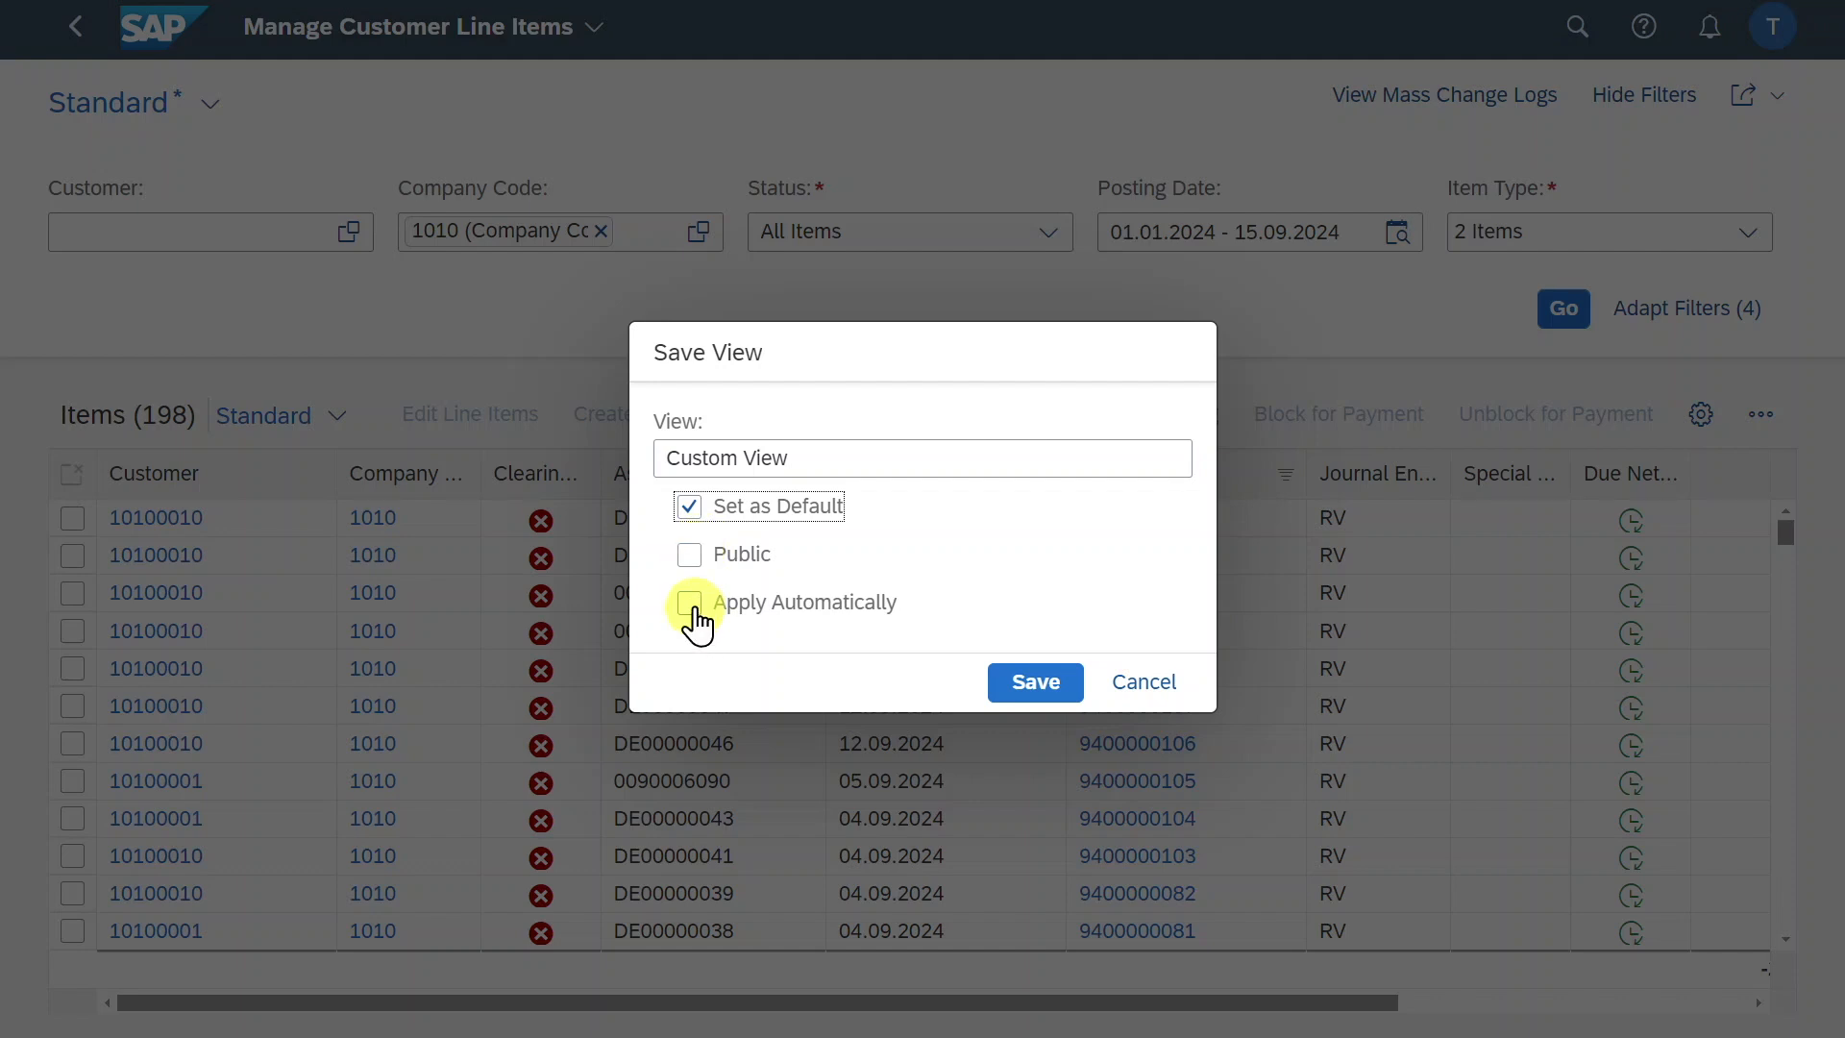
click(690, 602)
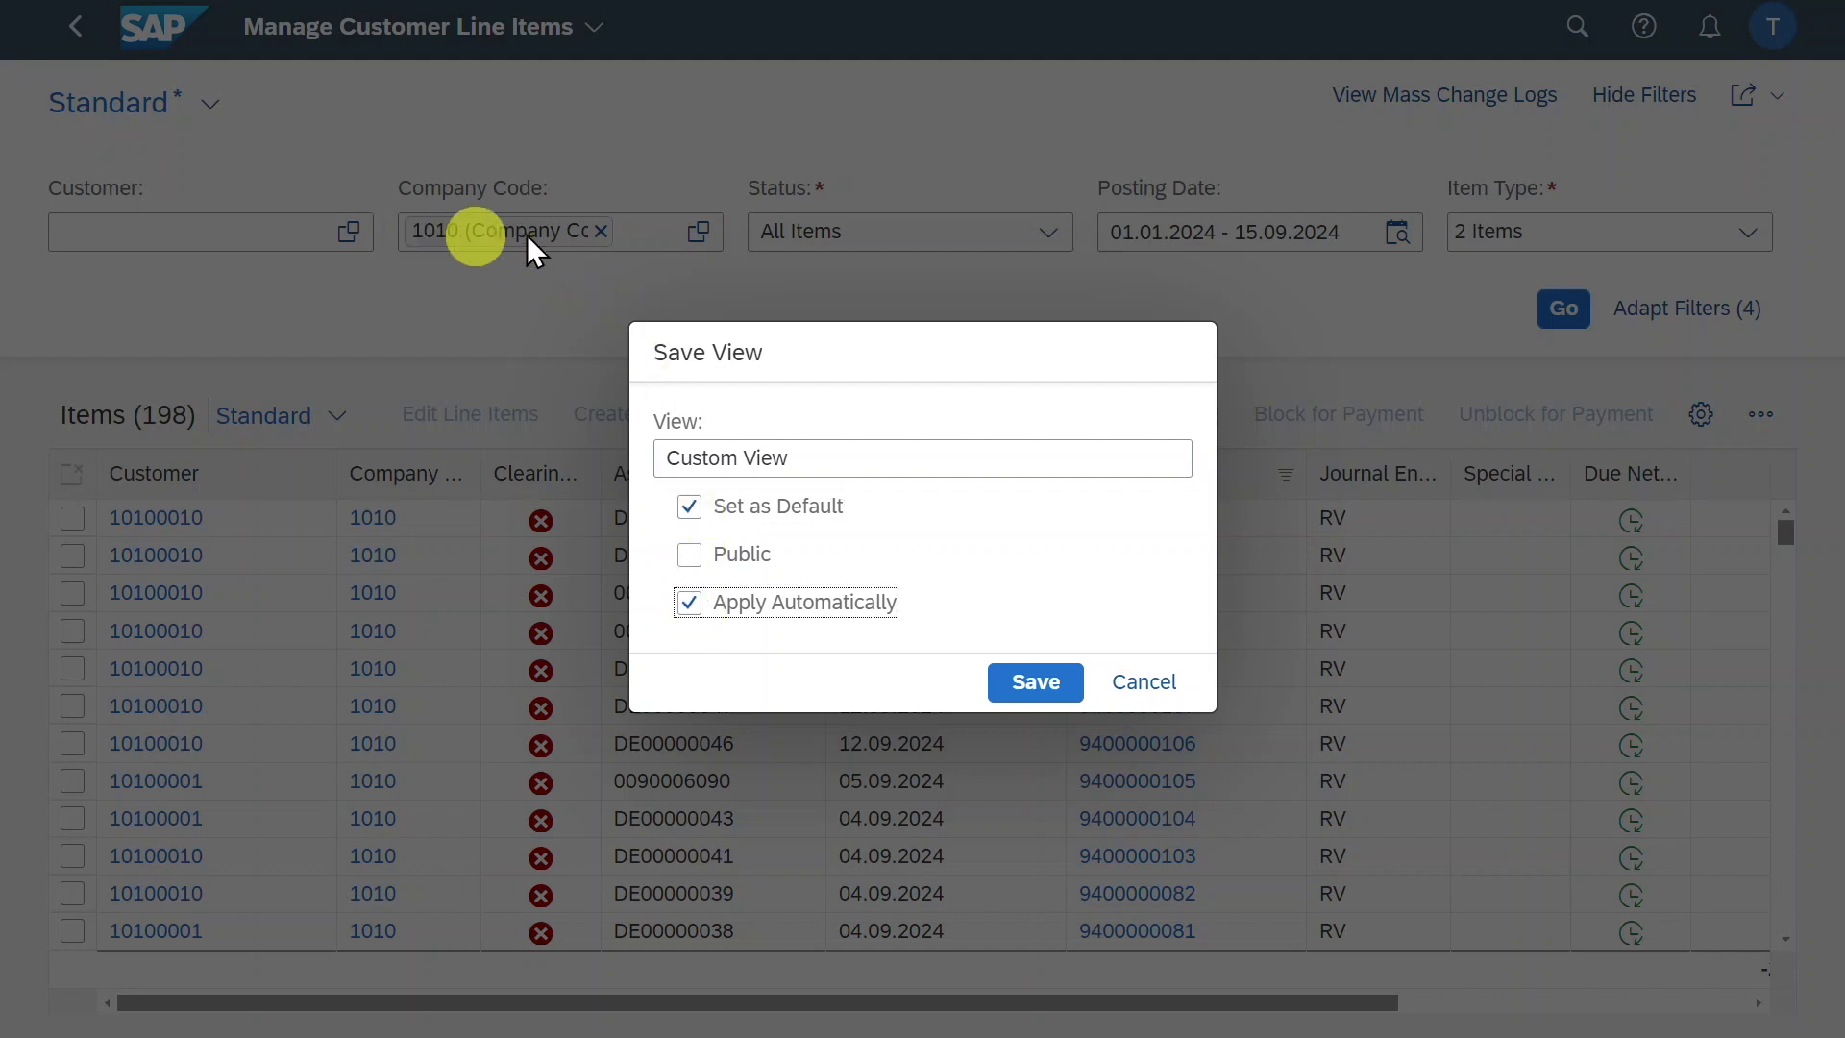
mouse_move(1142, 224)
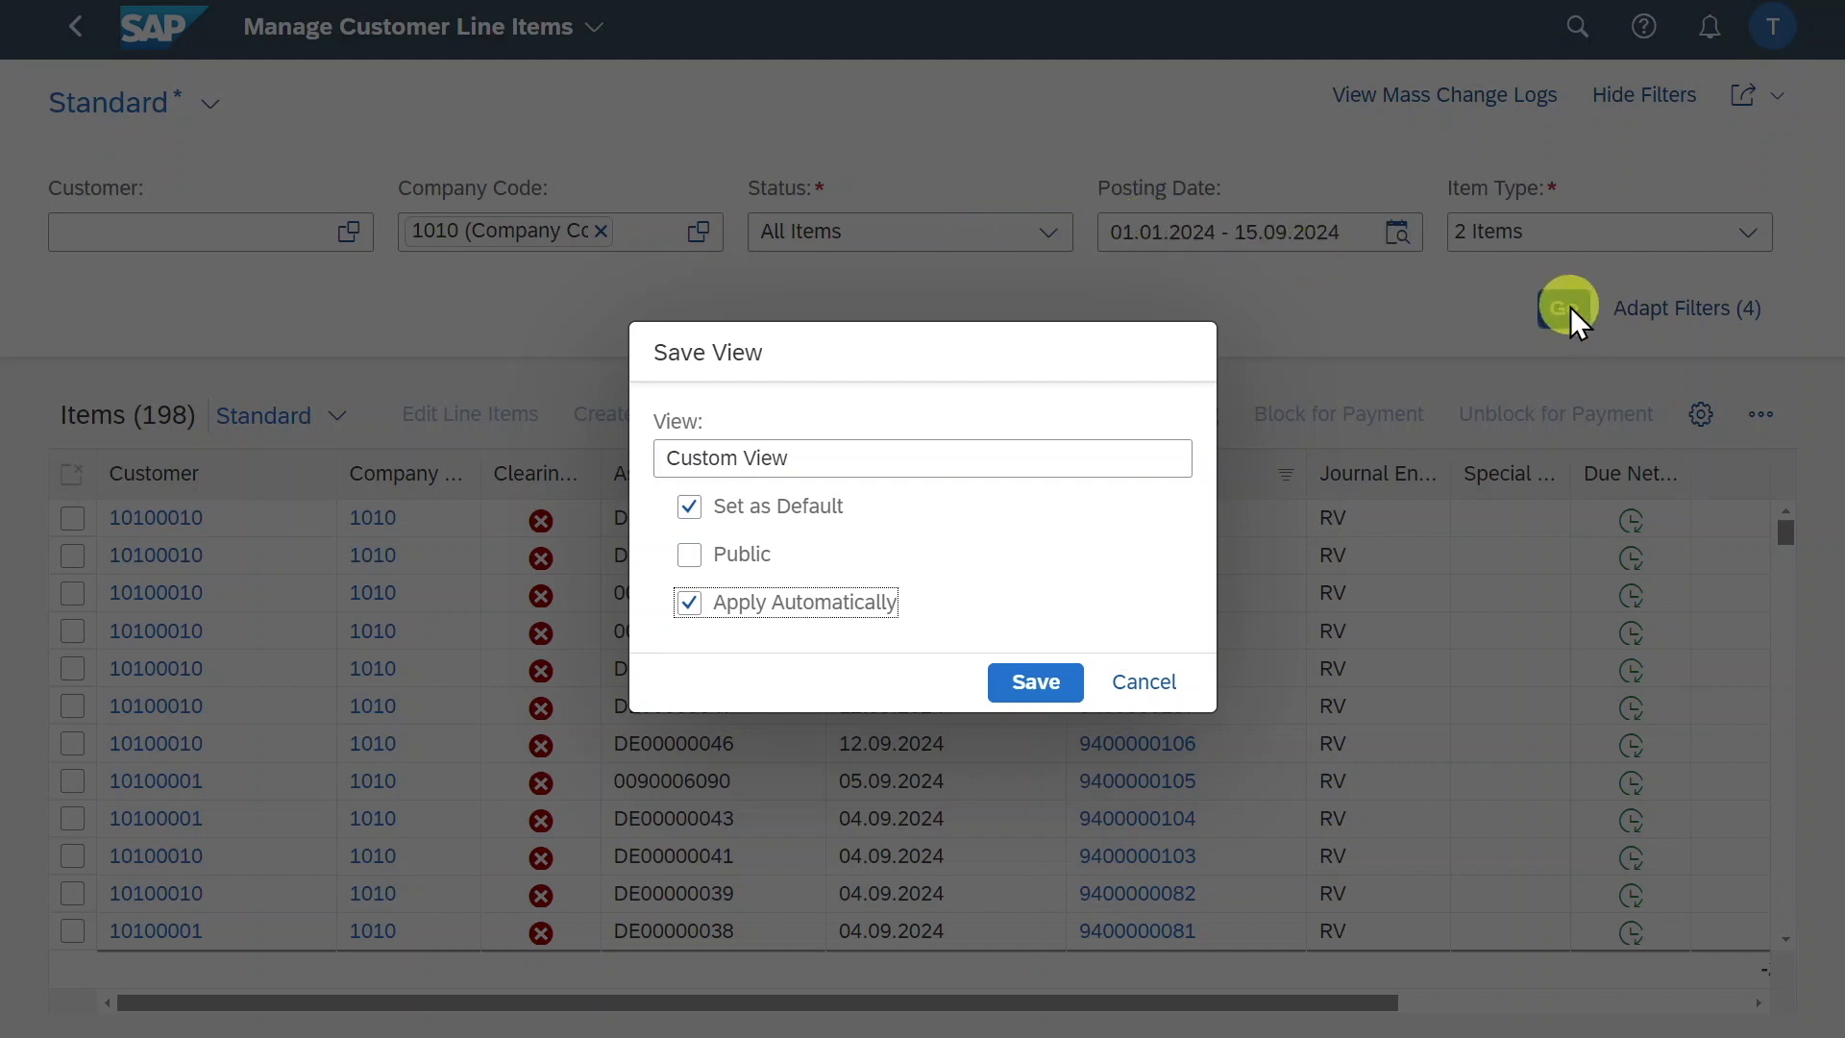
Save Custom View, preview customer 10100010 details, and widen the Clearing Status column
click(1034, 681)
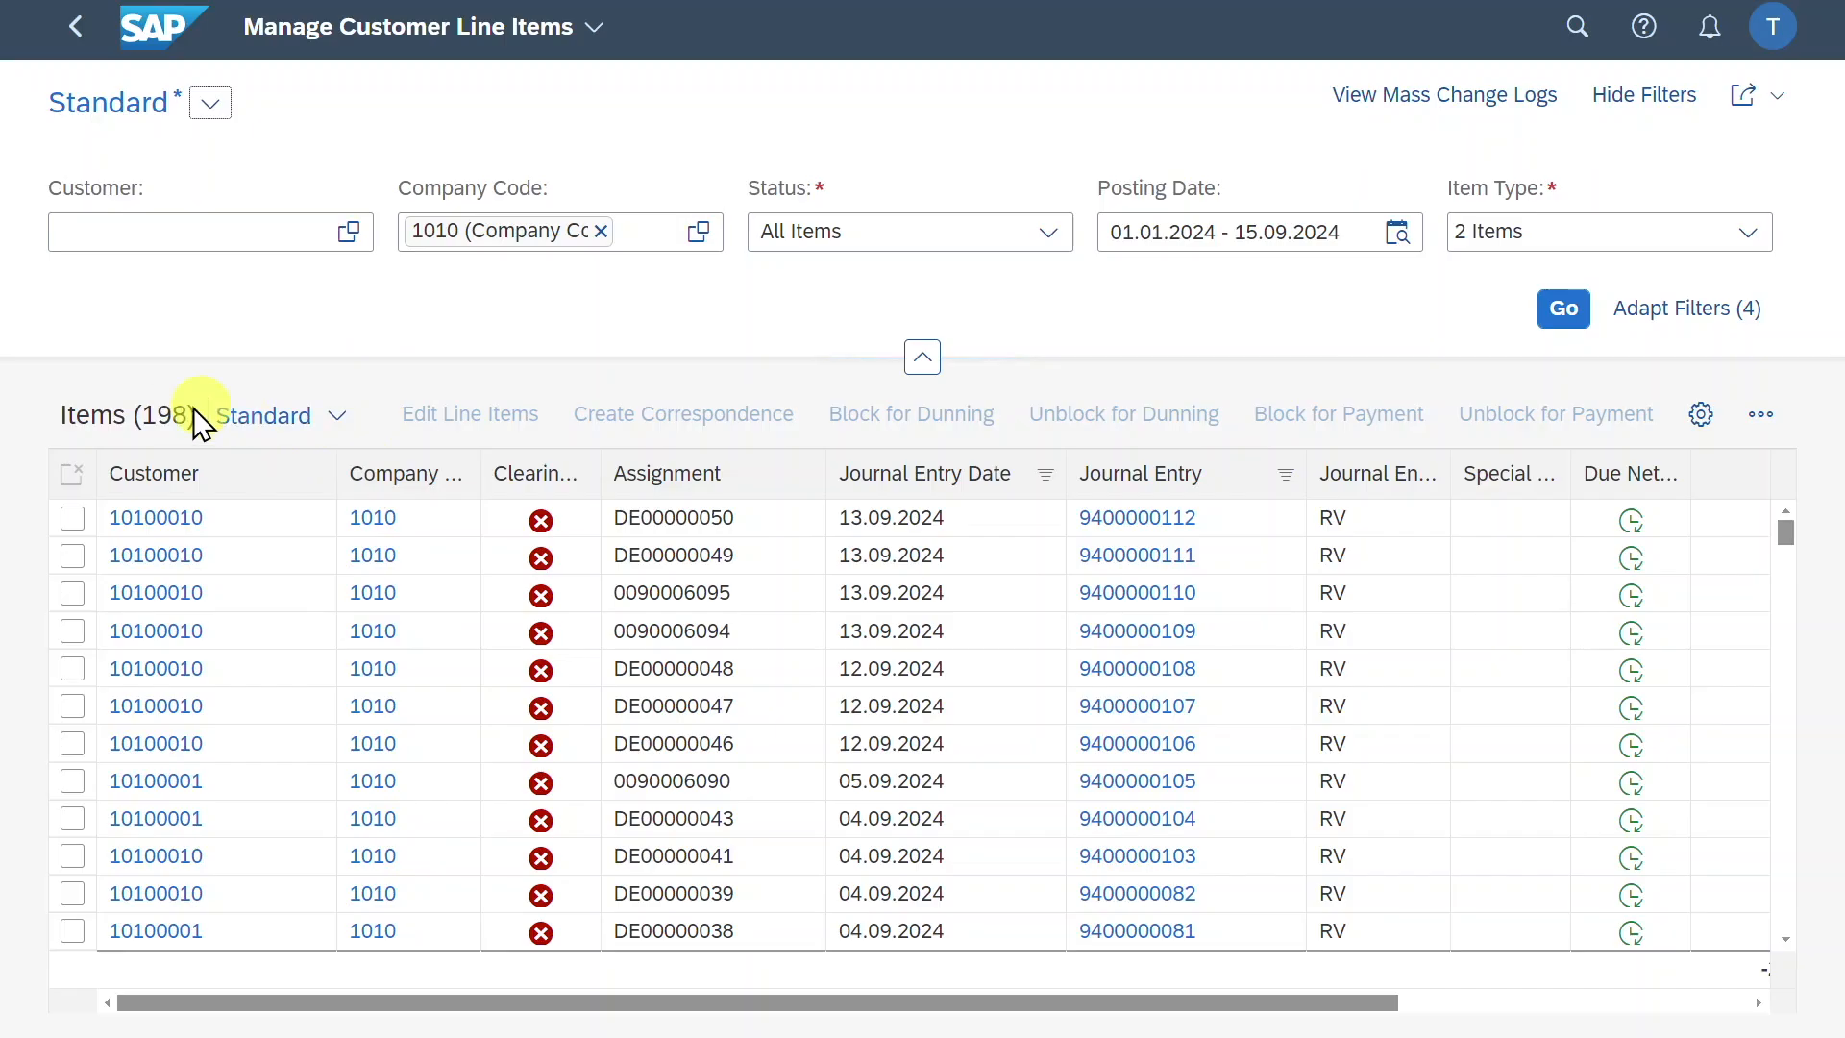
mouse_move(844, 456)
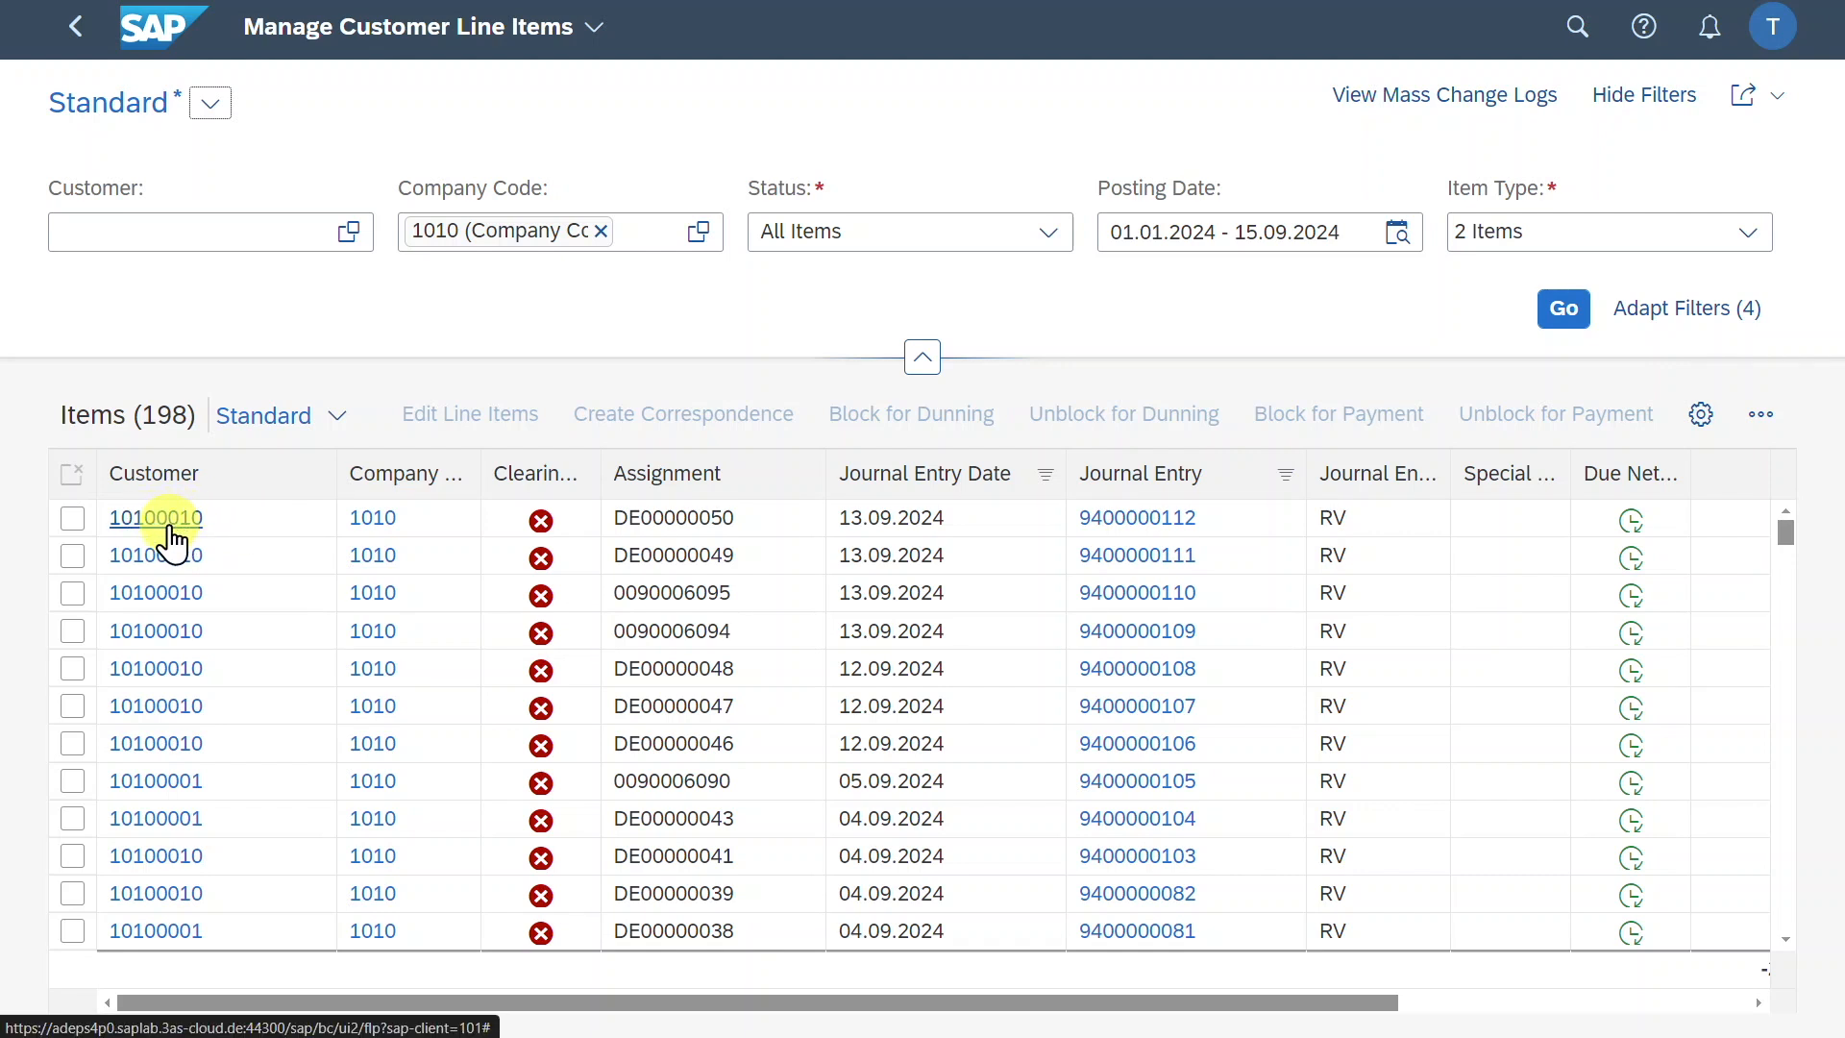
click(156, 518)
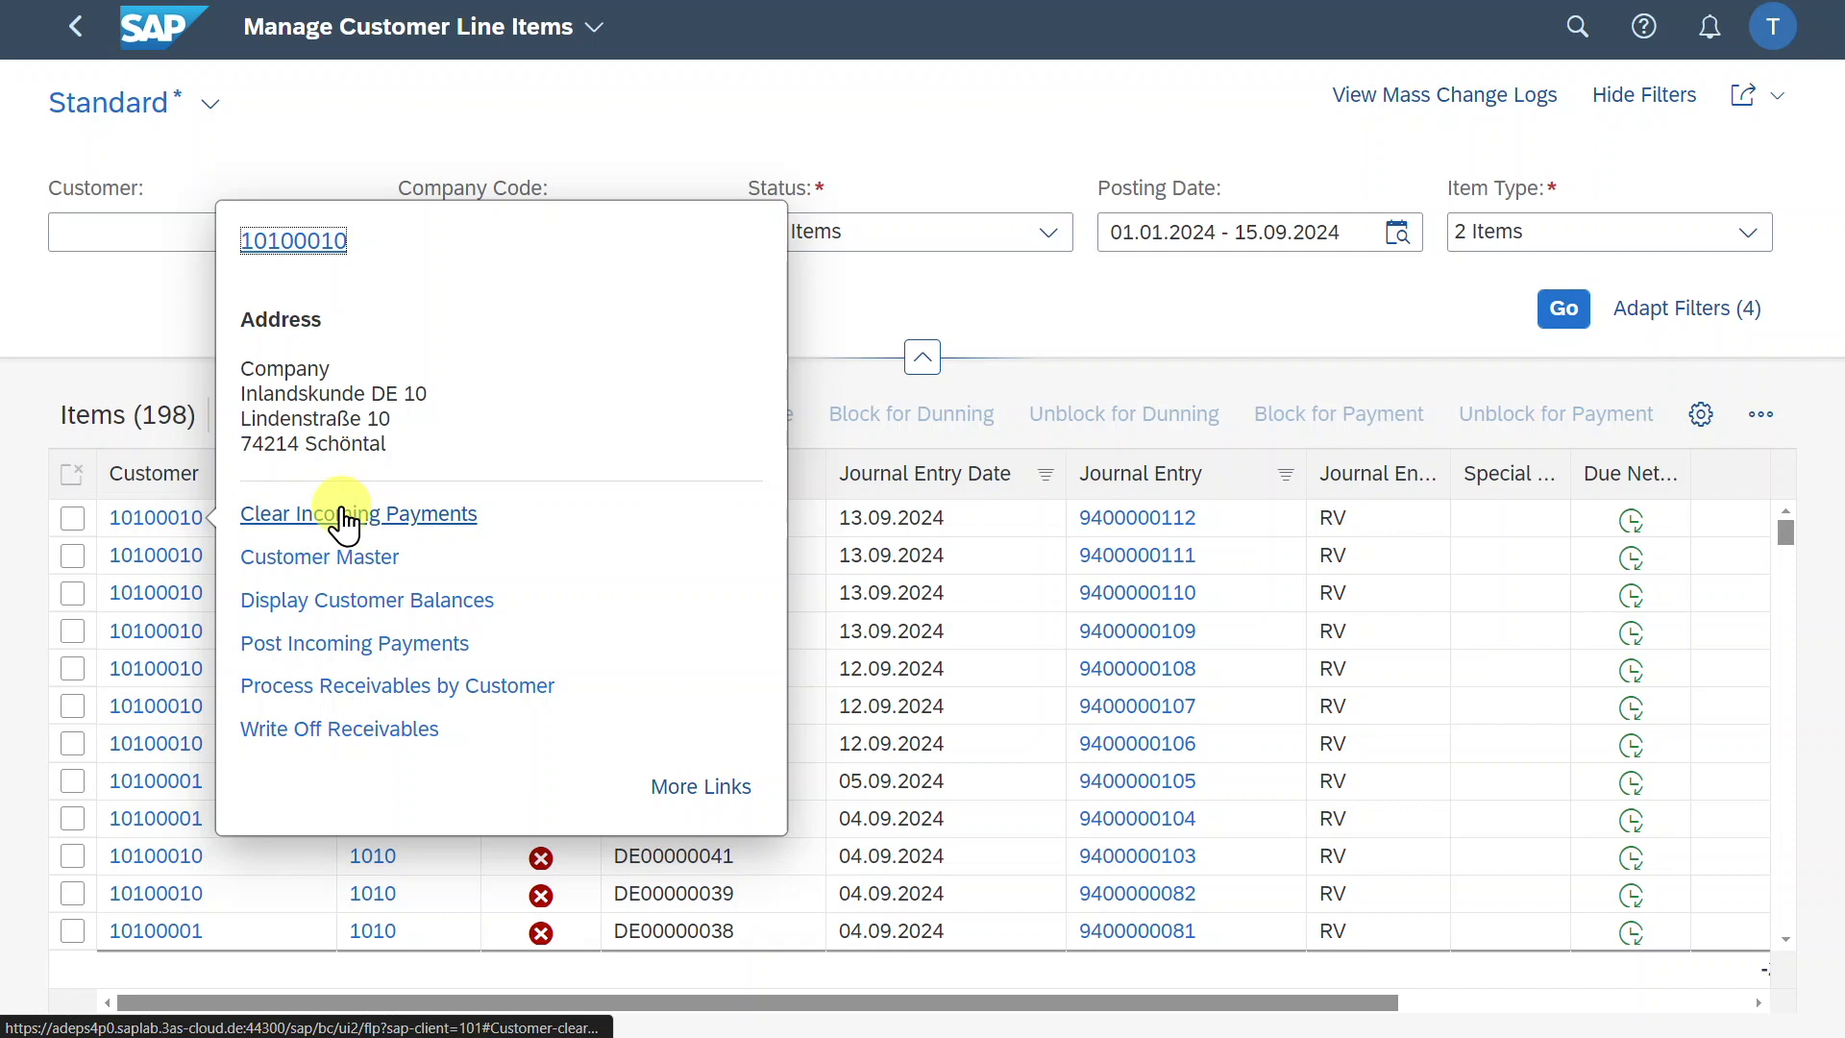
mouse_move(318, 556)
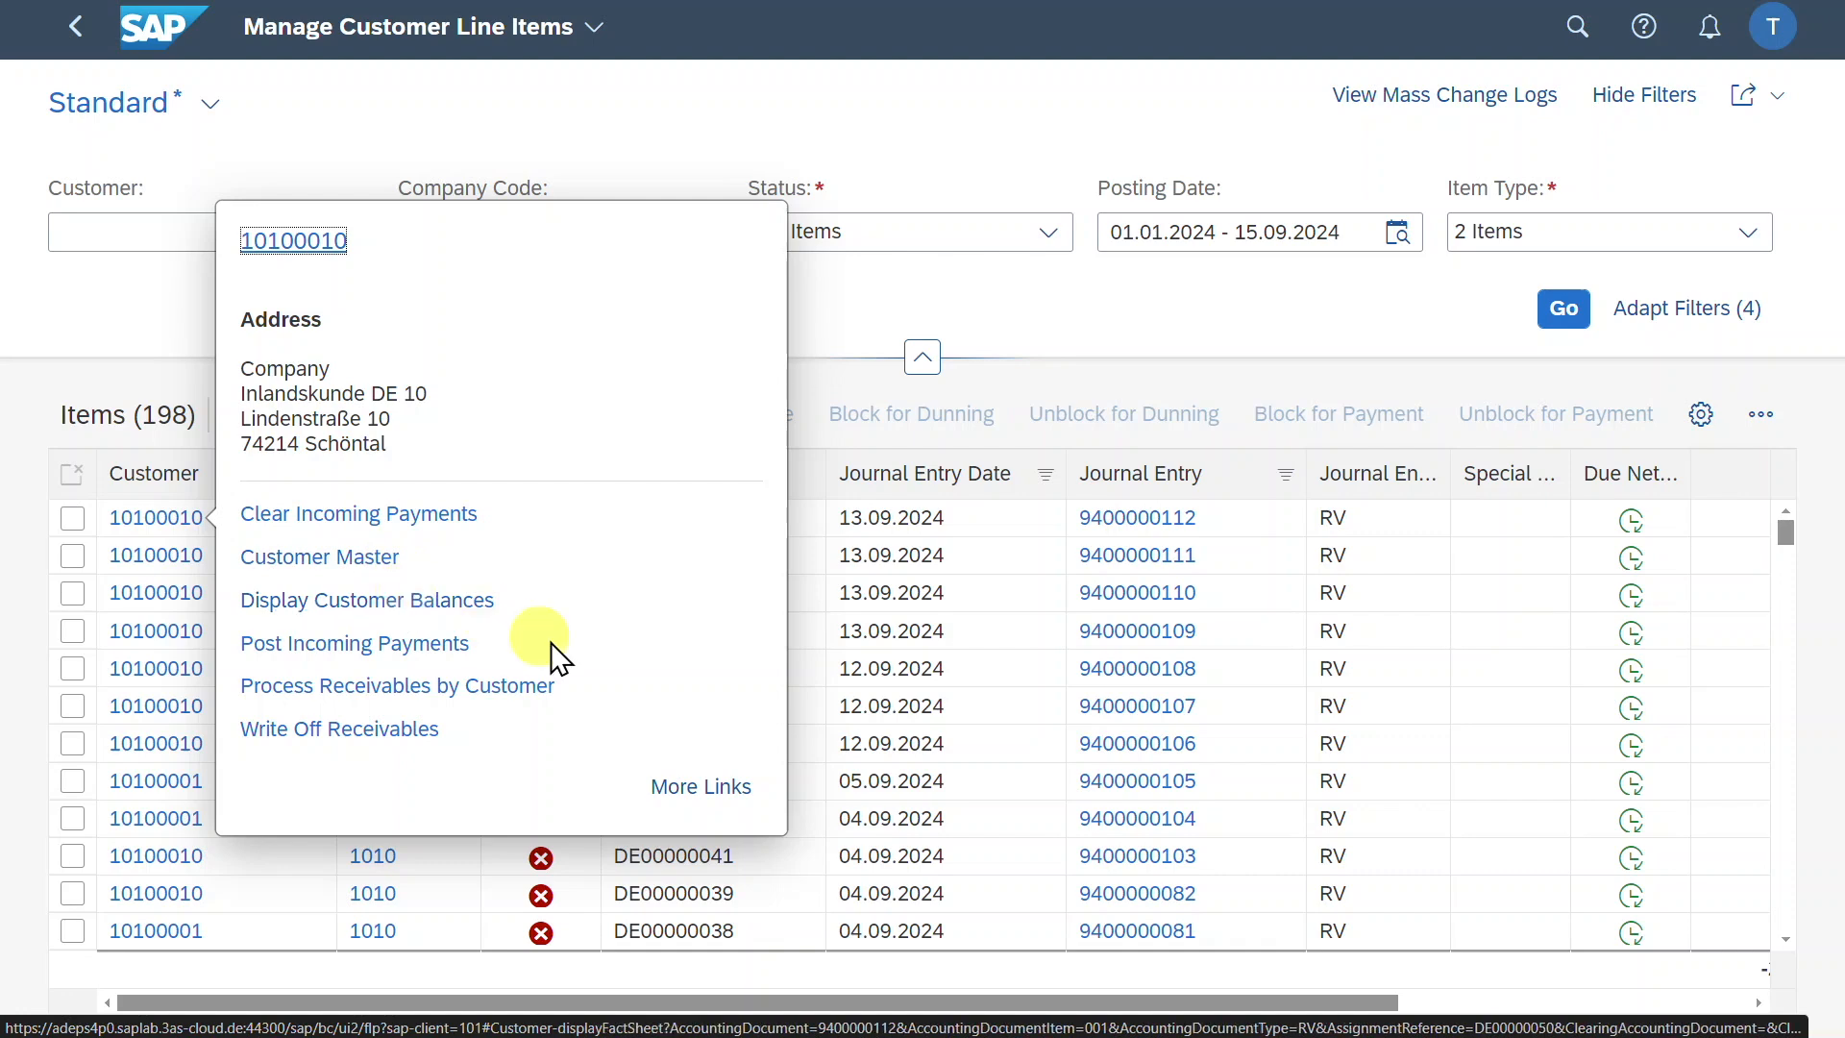
click(372, 518)
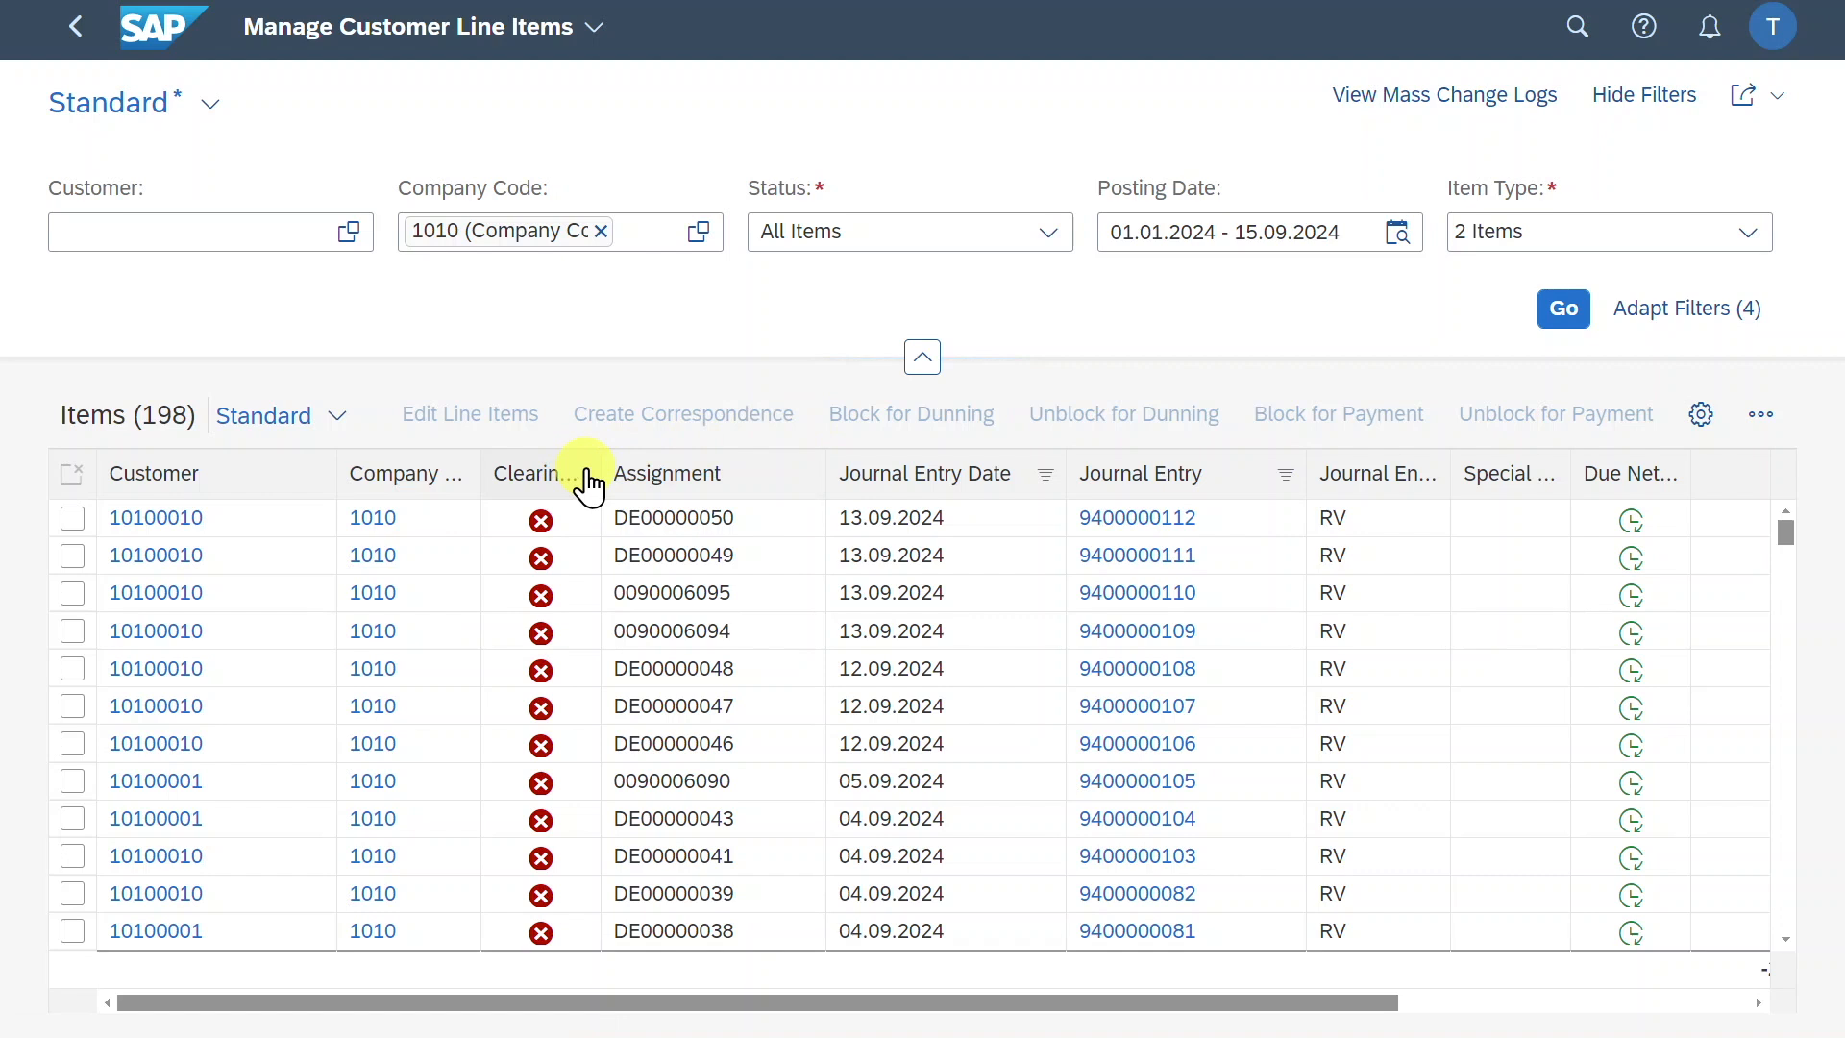
click(551, 473)
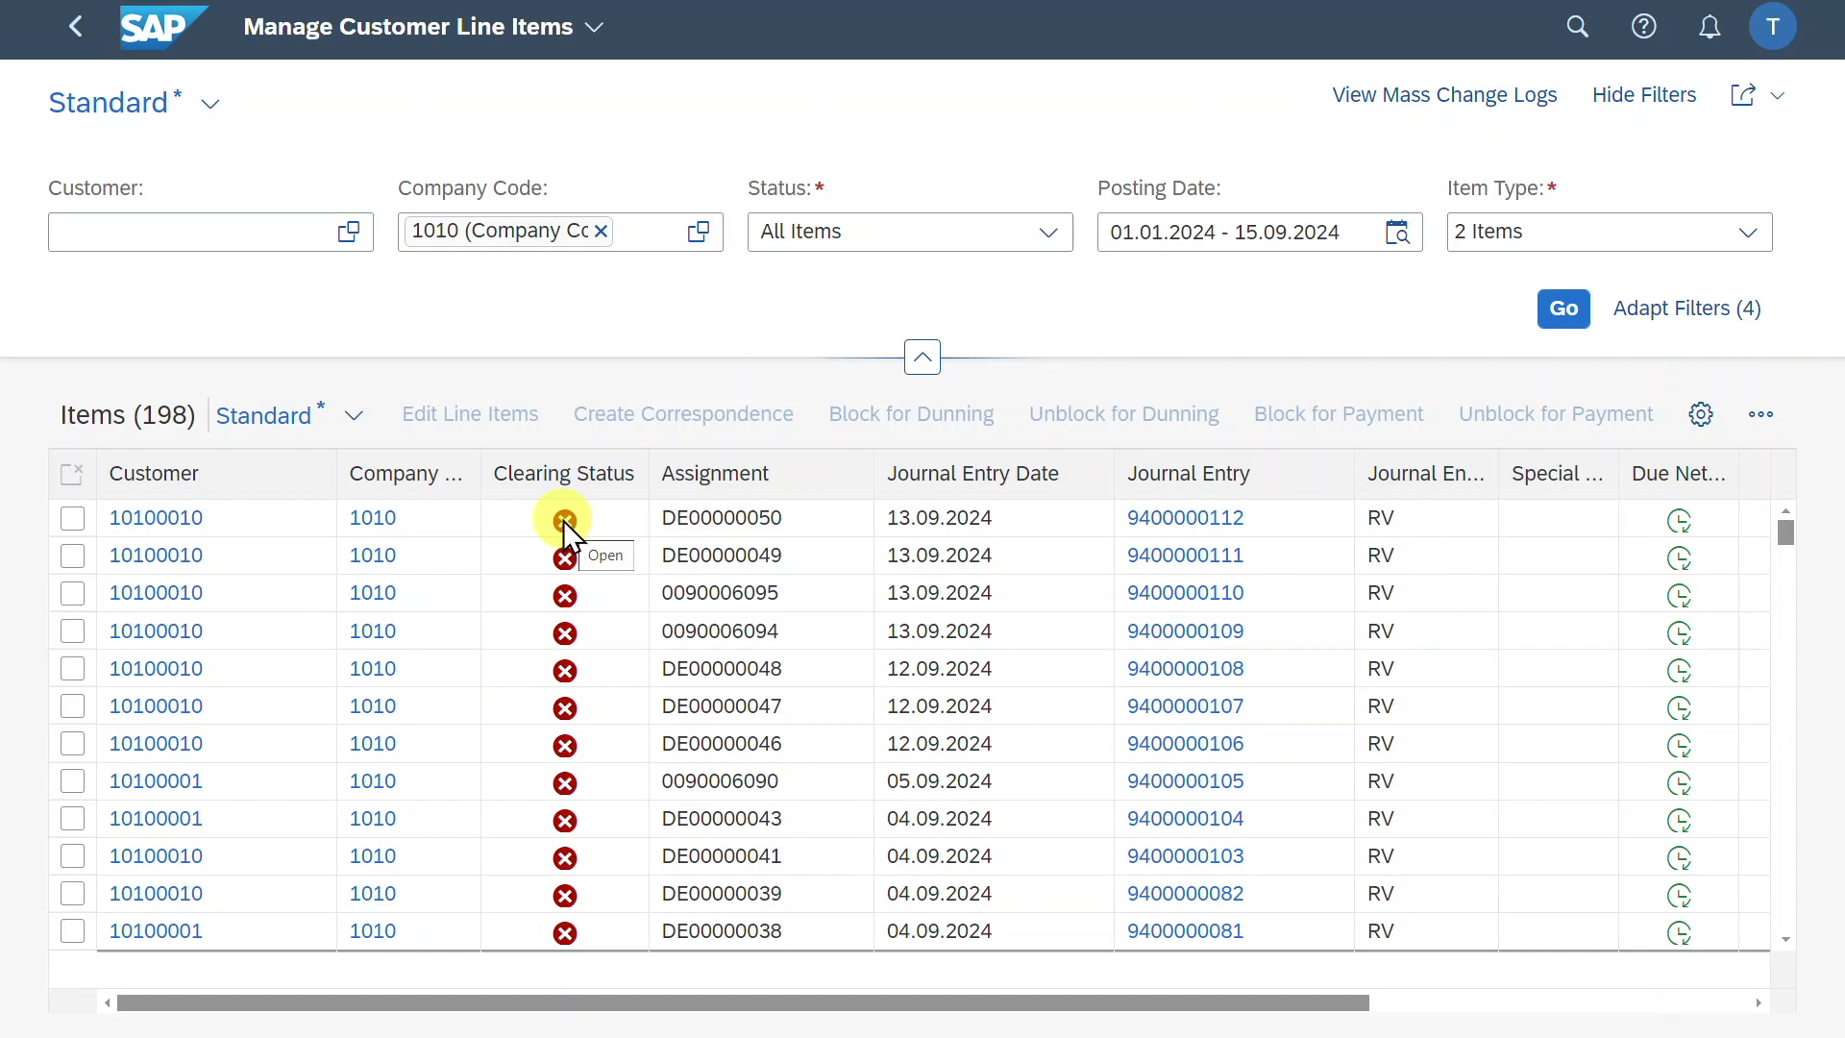
mouse_move(1646, 27)
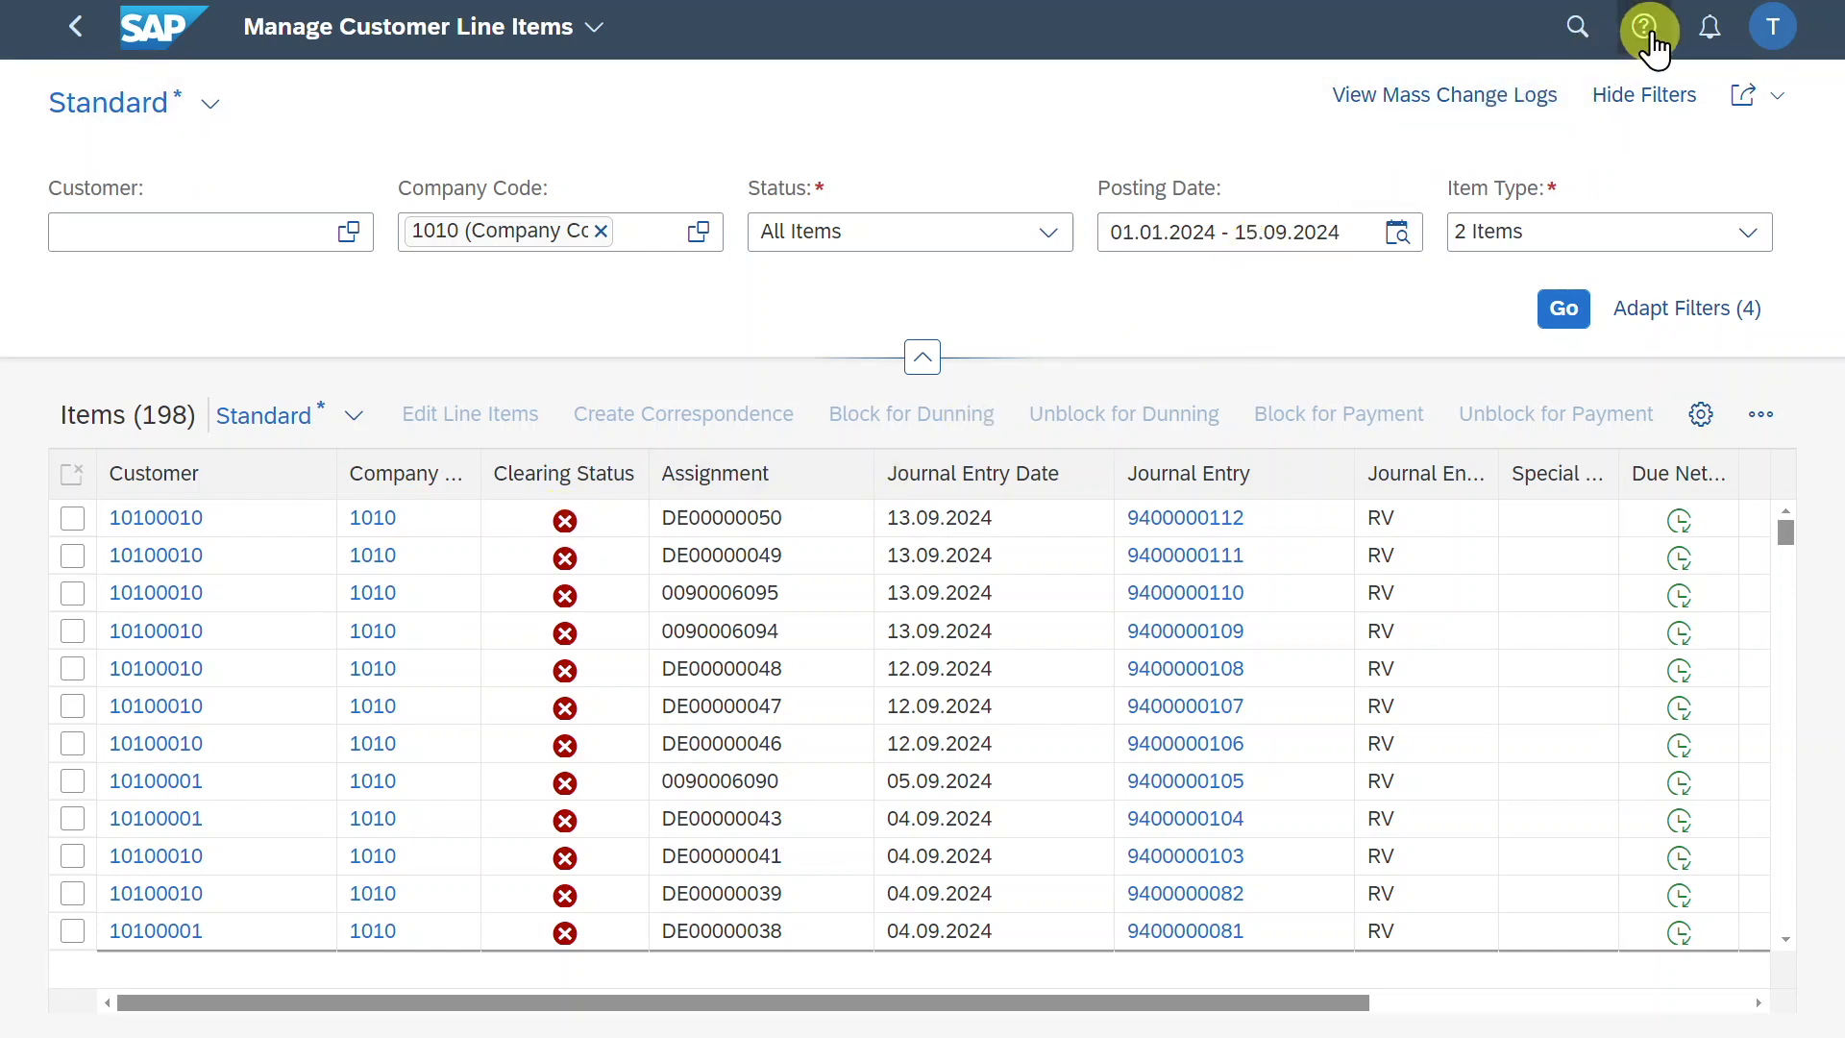
Open in-app help and review the Clearing Status symbols for open, cleared, parked items
click(1647, 27)
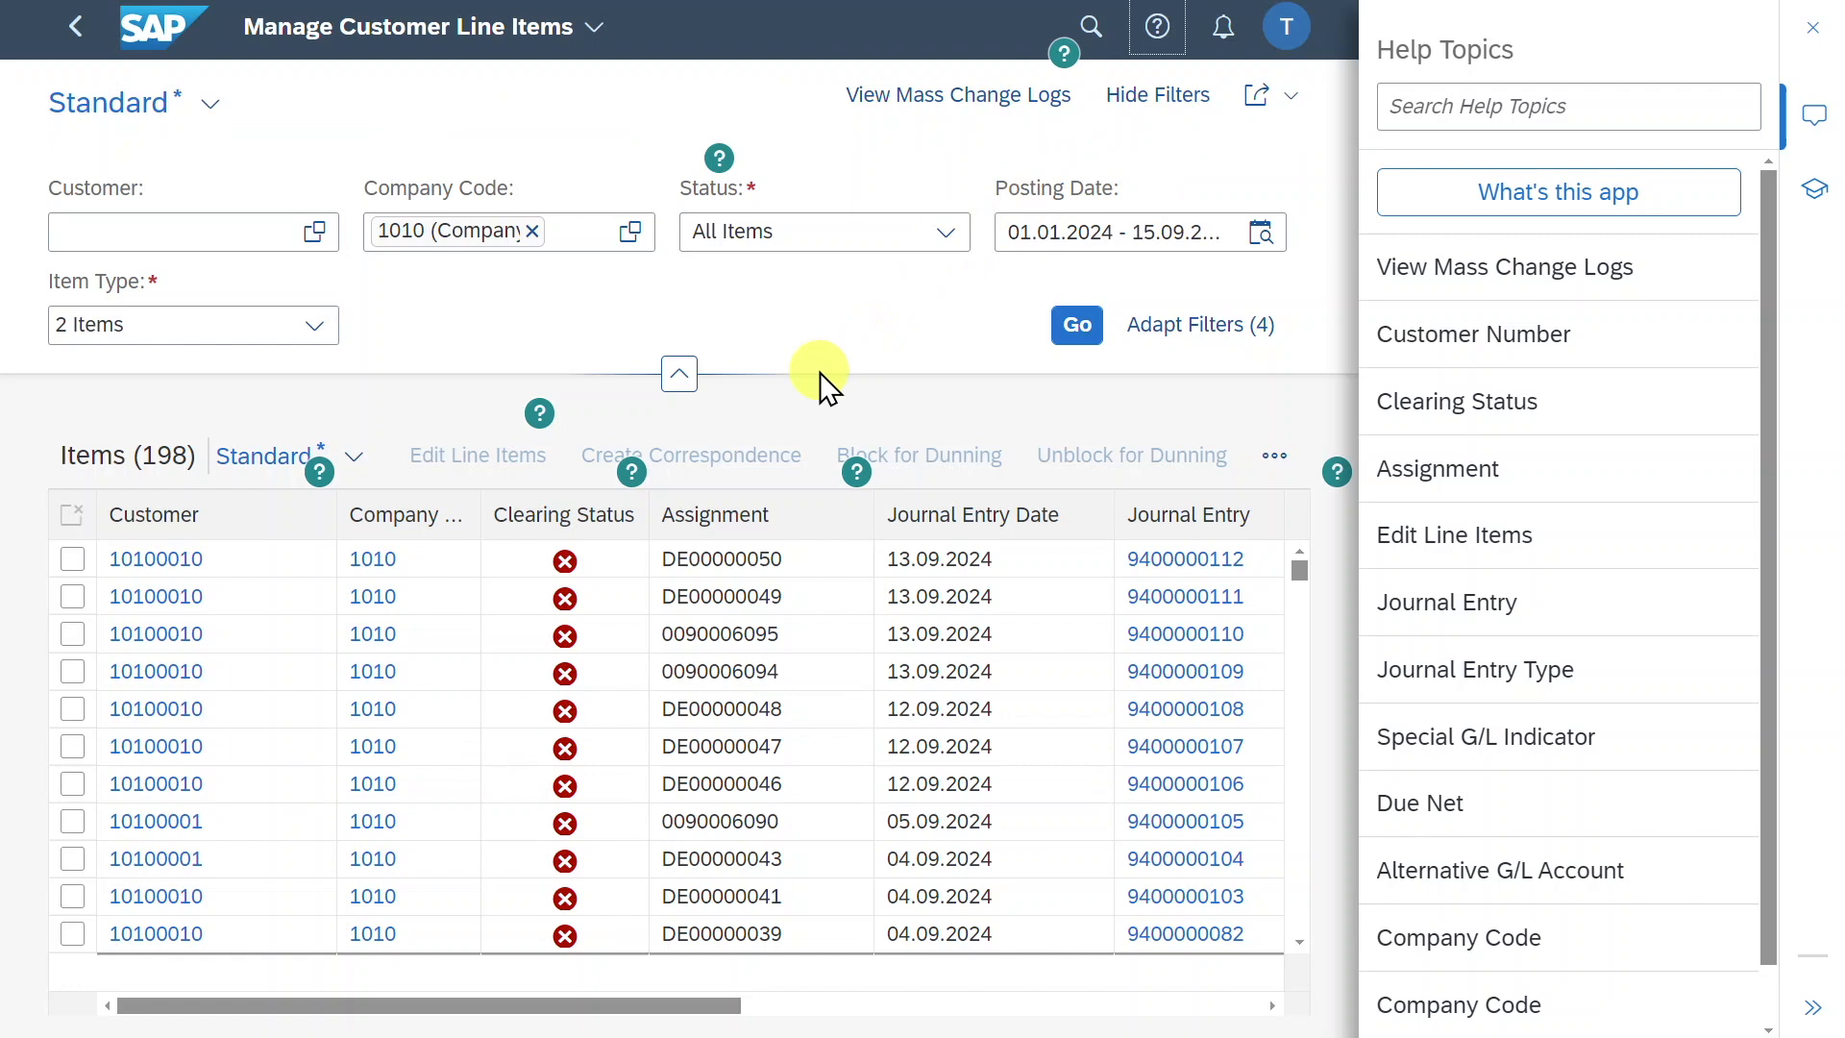
mouse_move(730, 471)
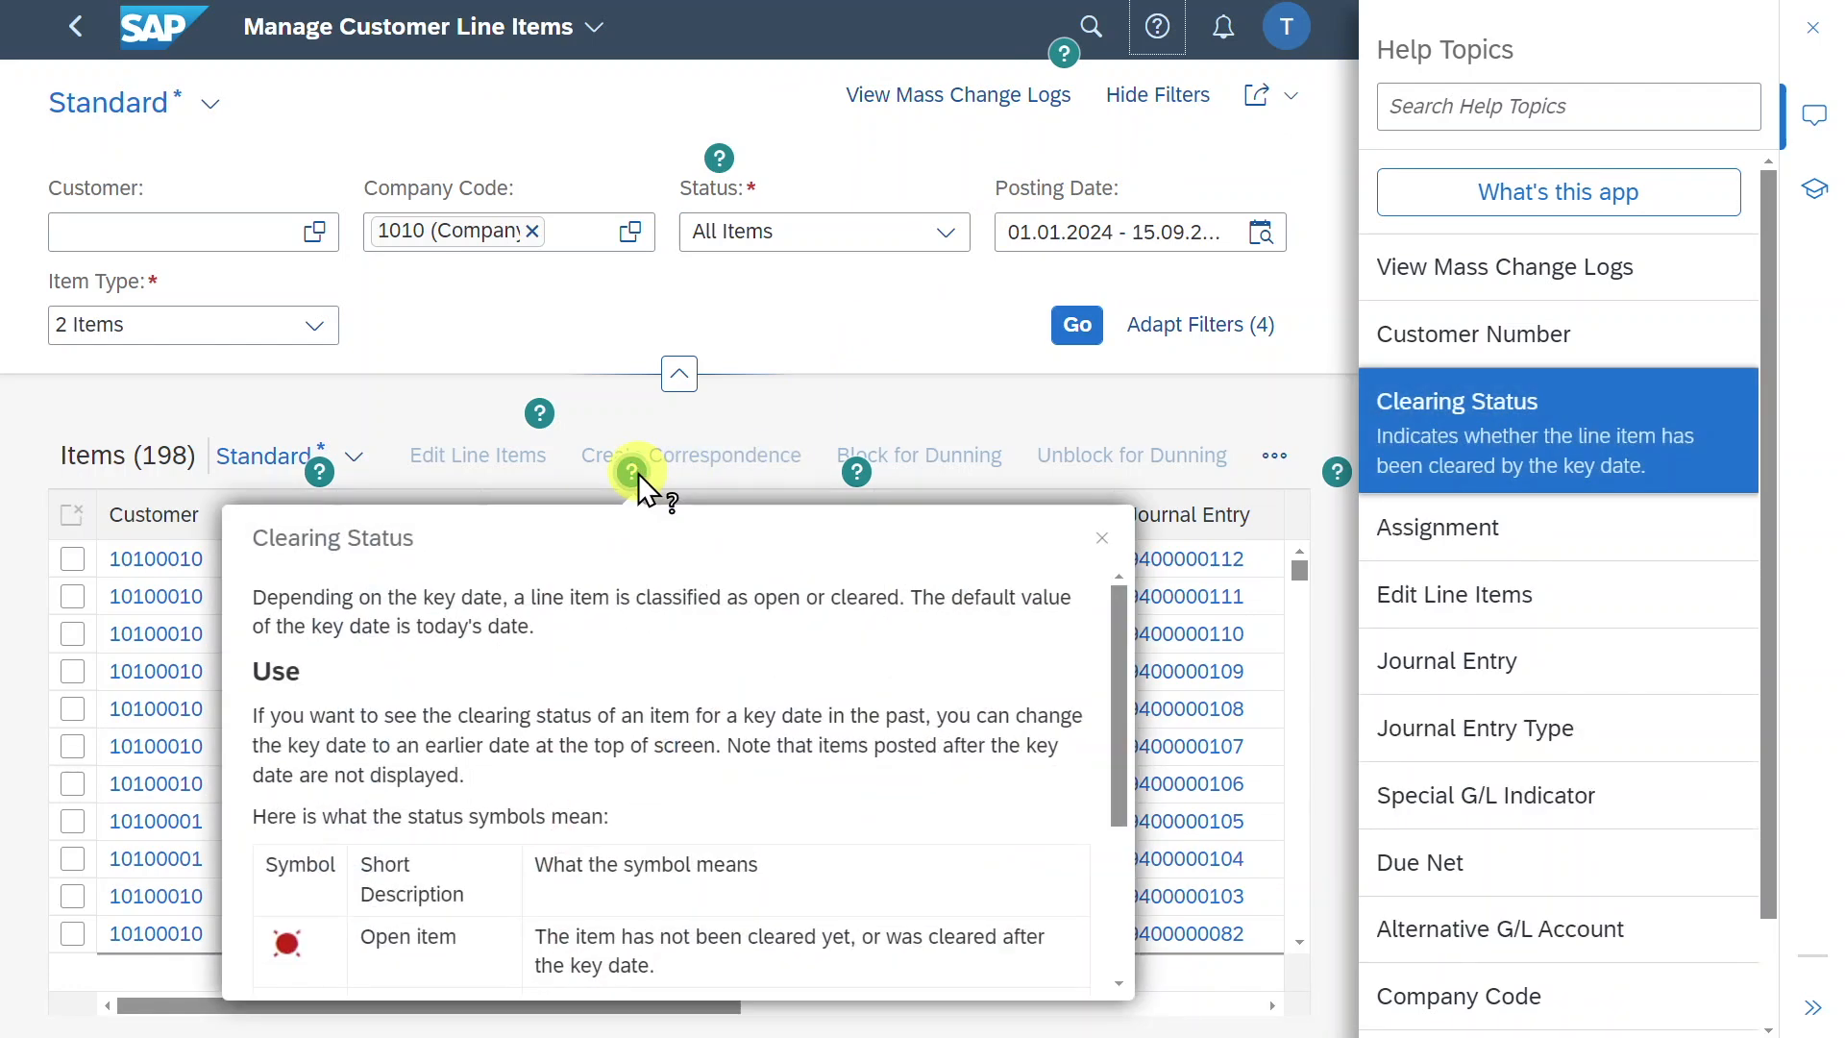
scroll(down, 3)
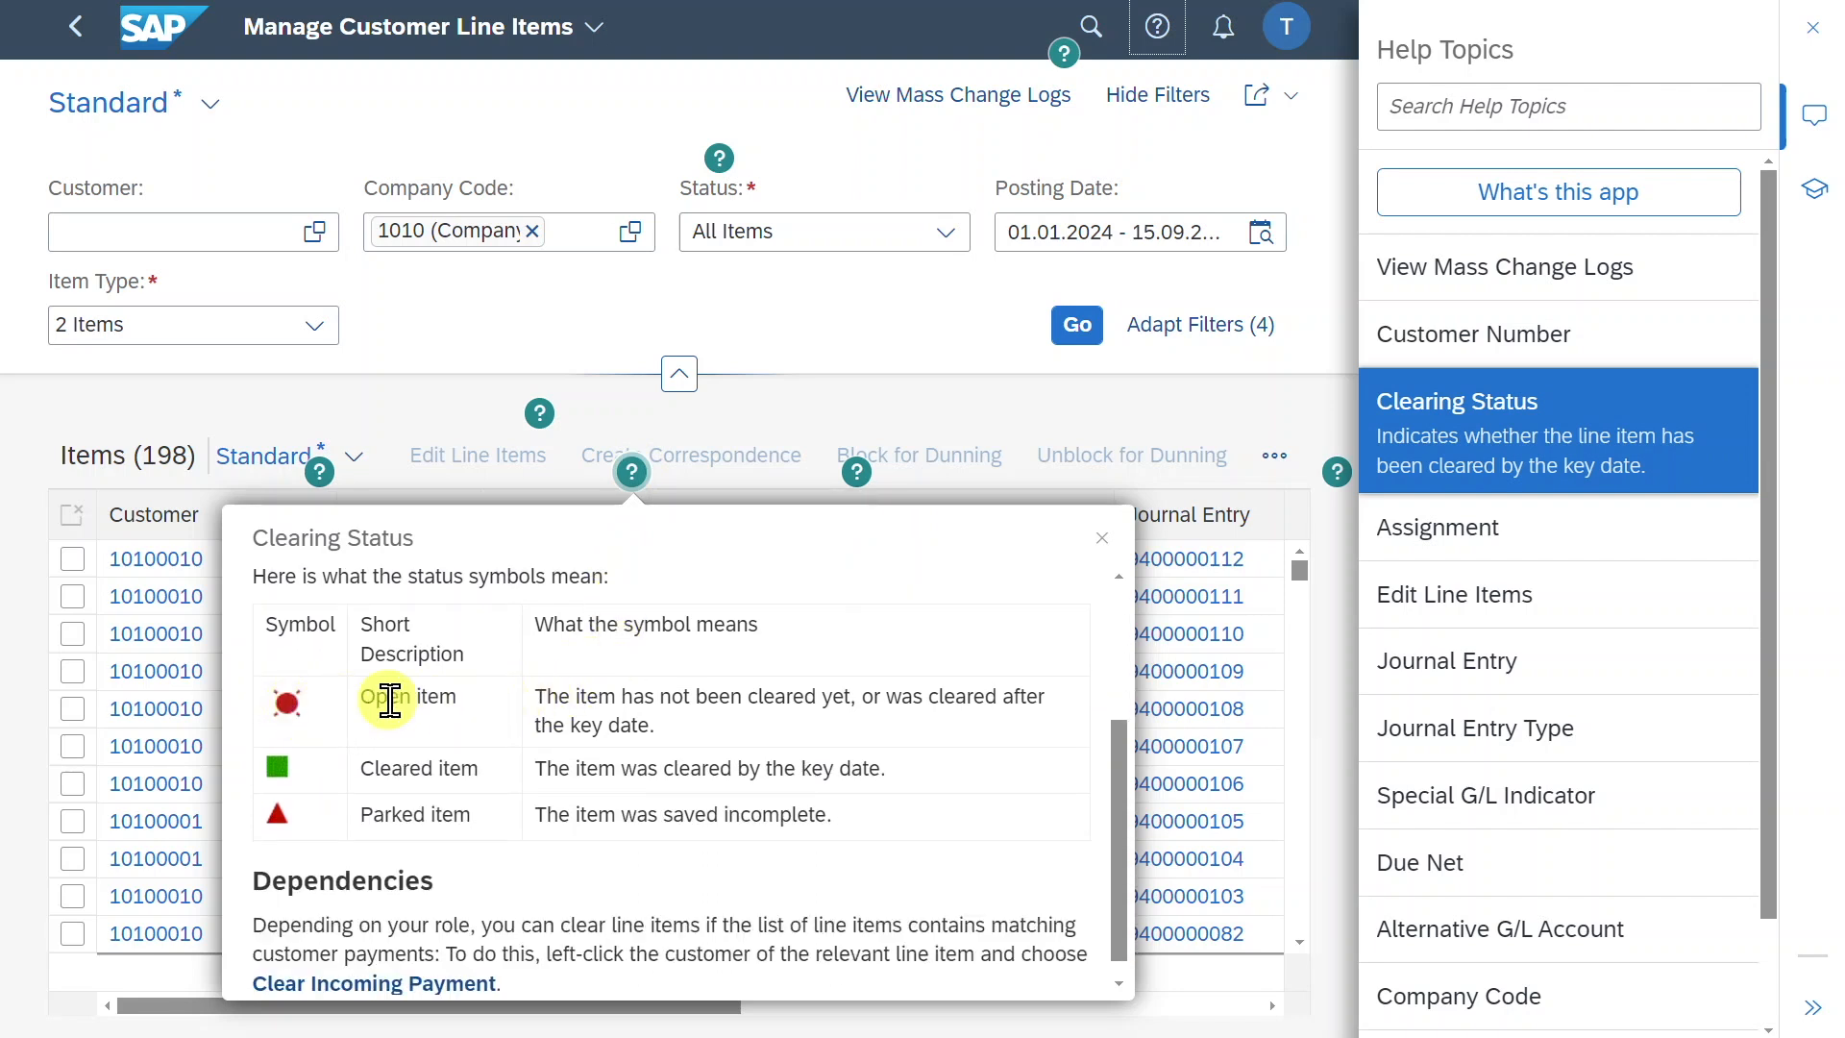
mouse_move(473, 720)
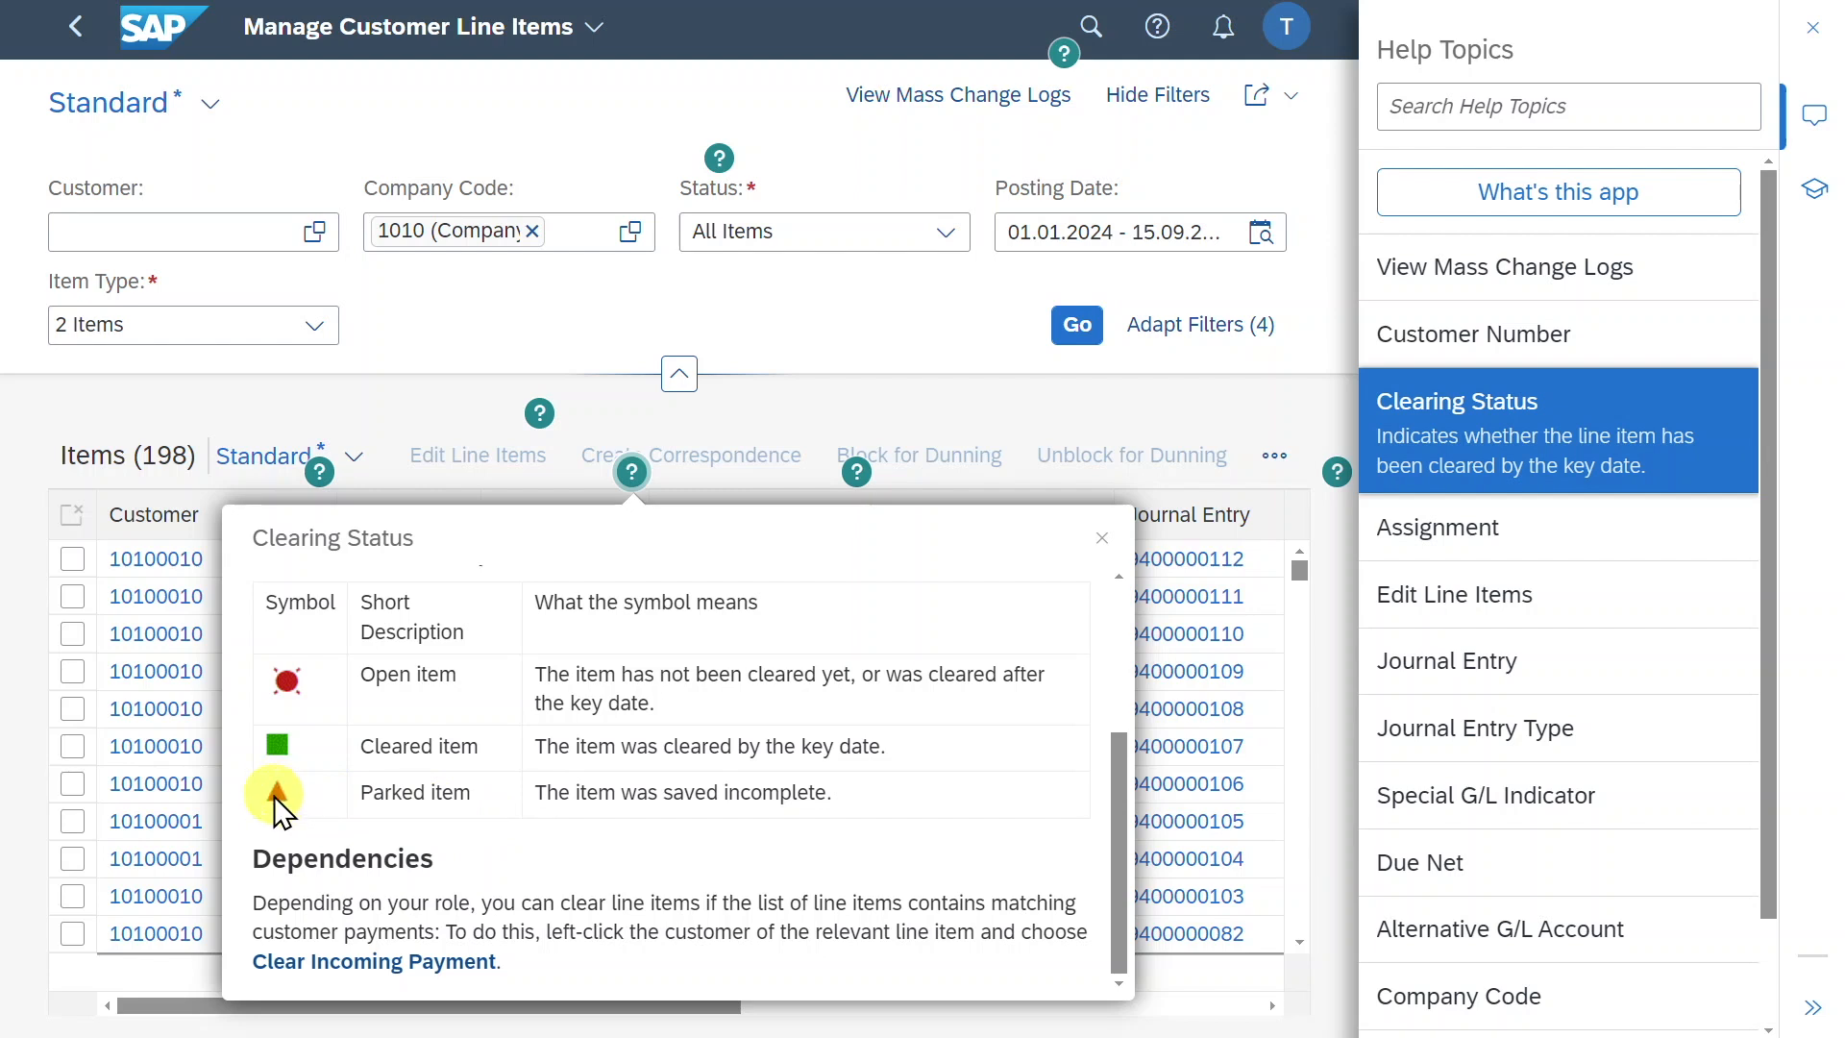
mouse_move(257, 854)
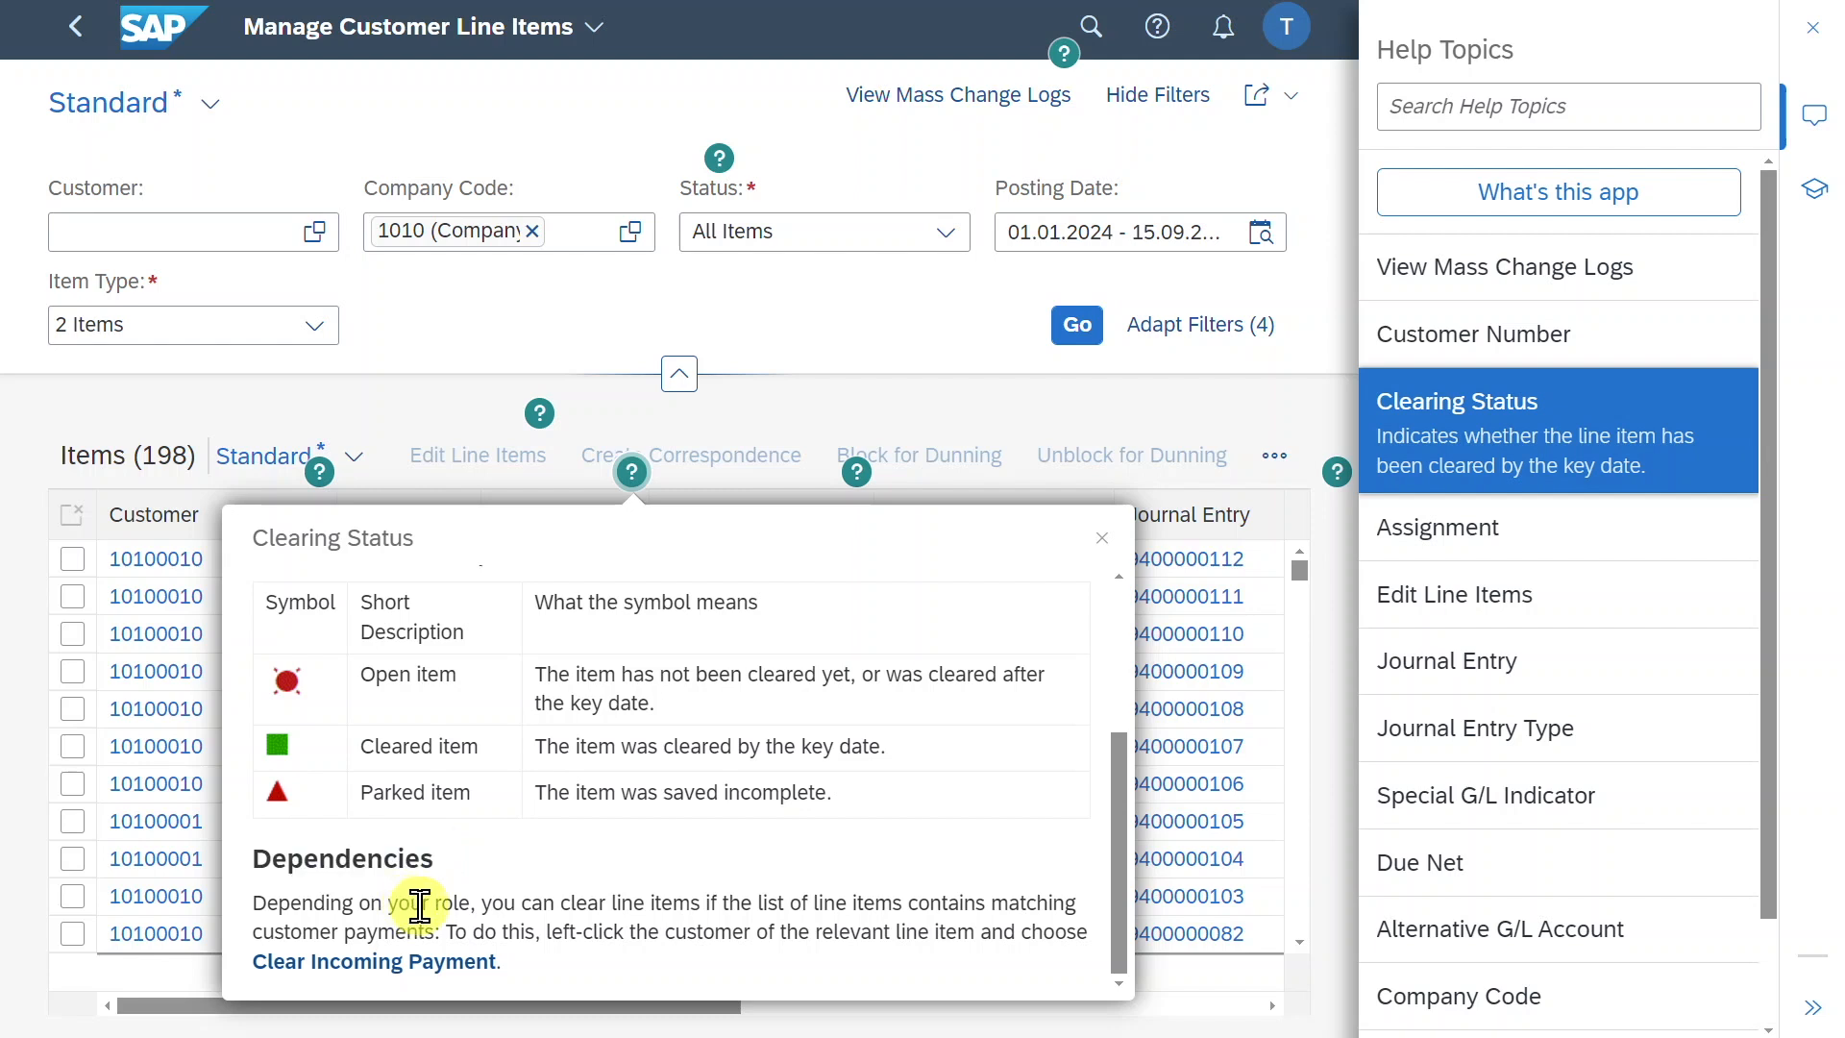
mouse_move(524, 938)
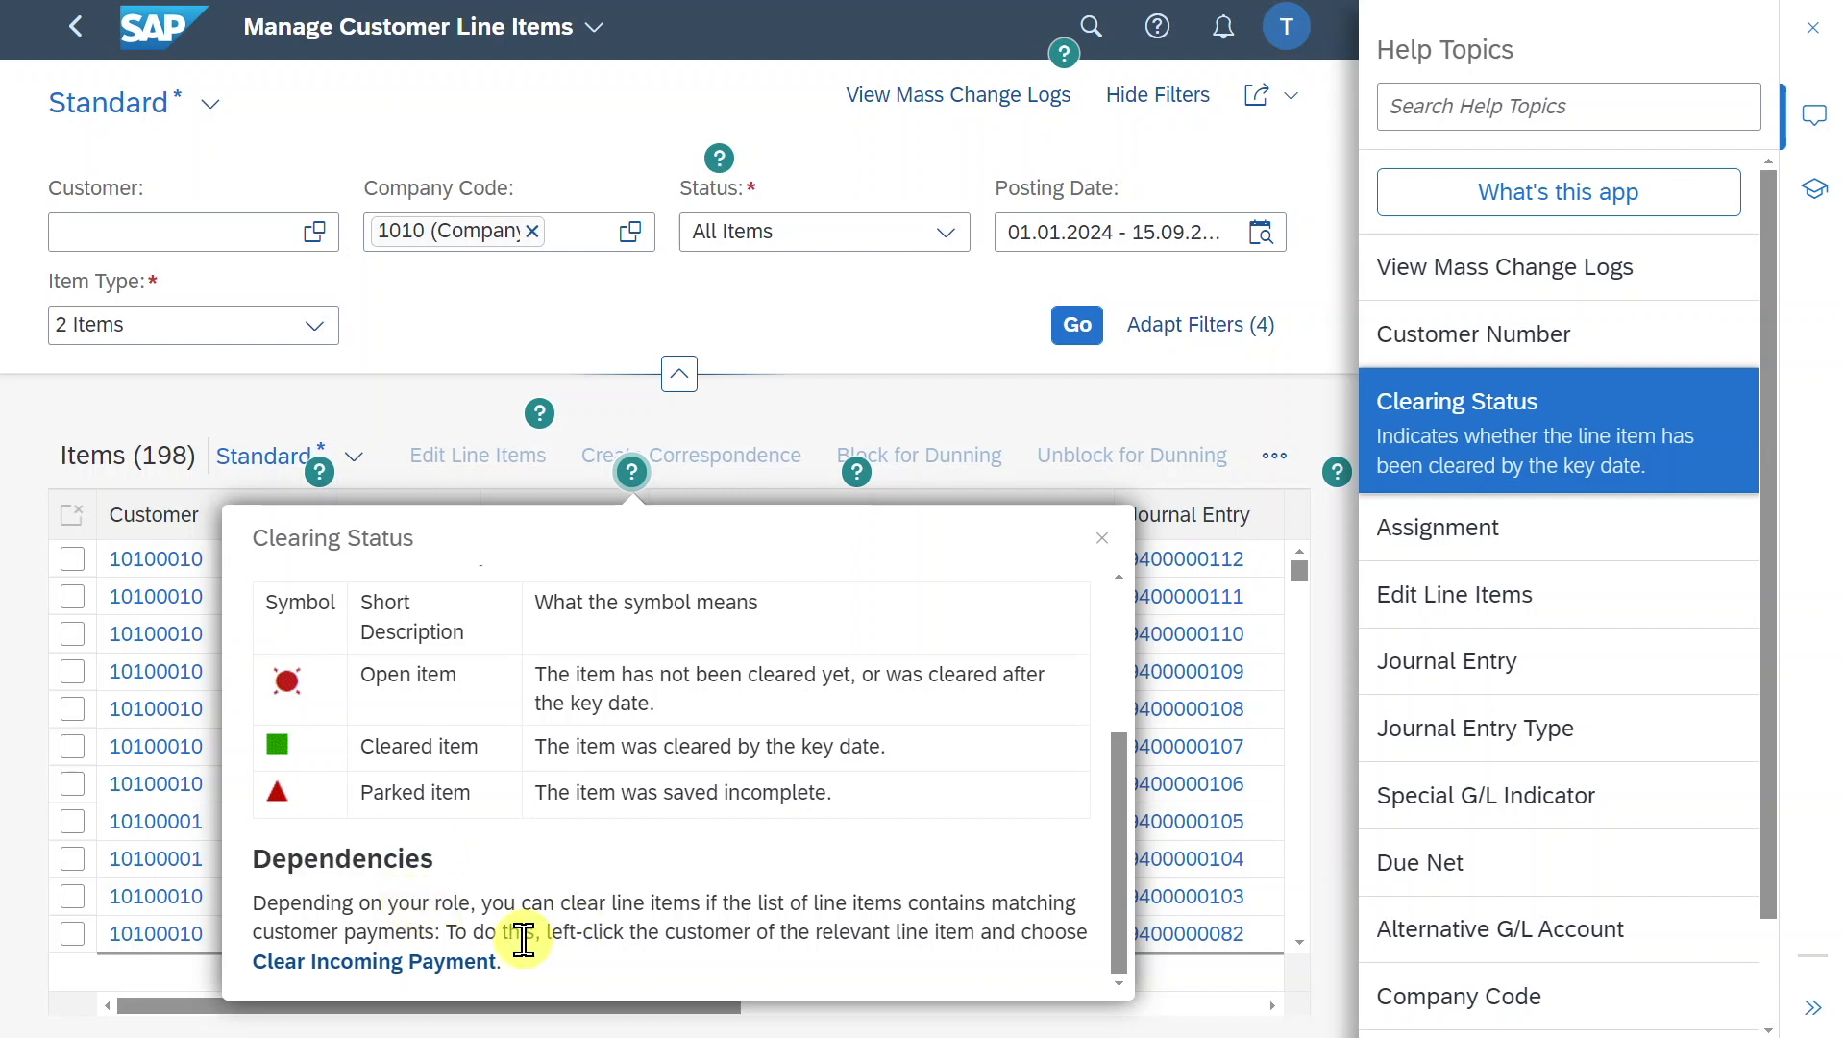
click(1100, 538)
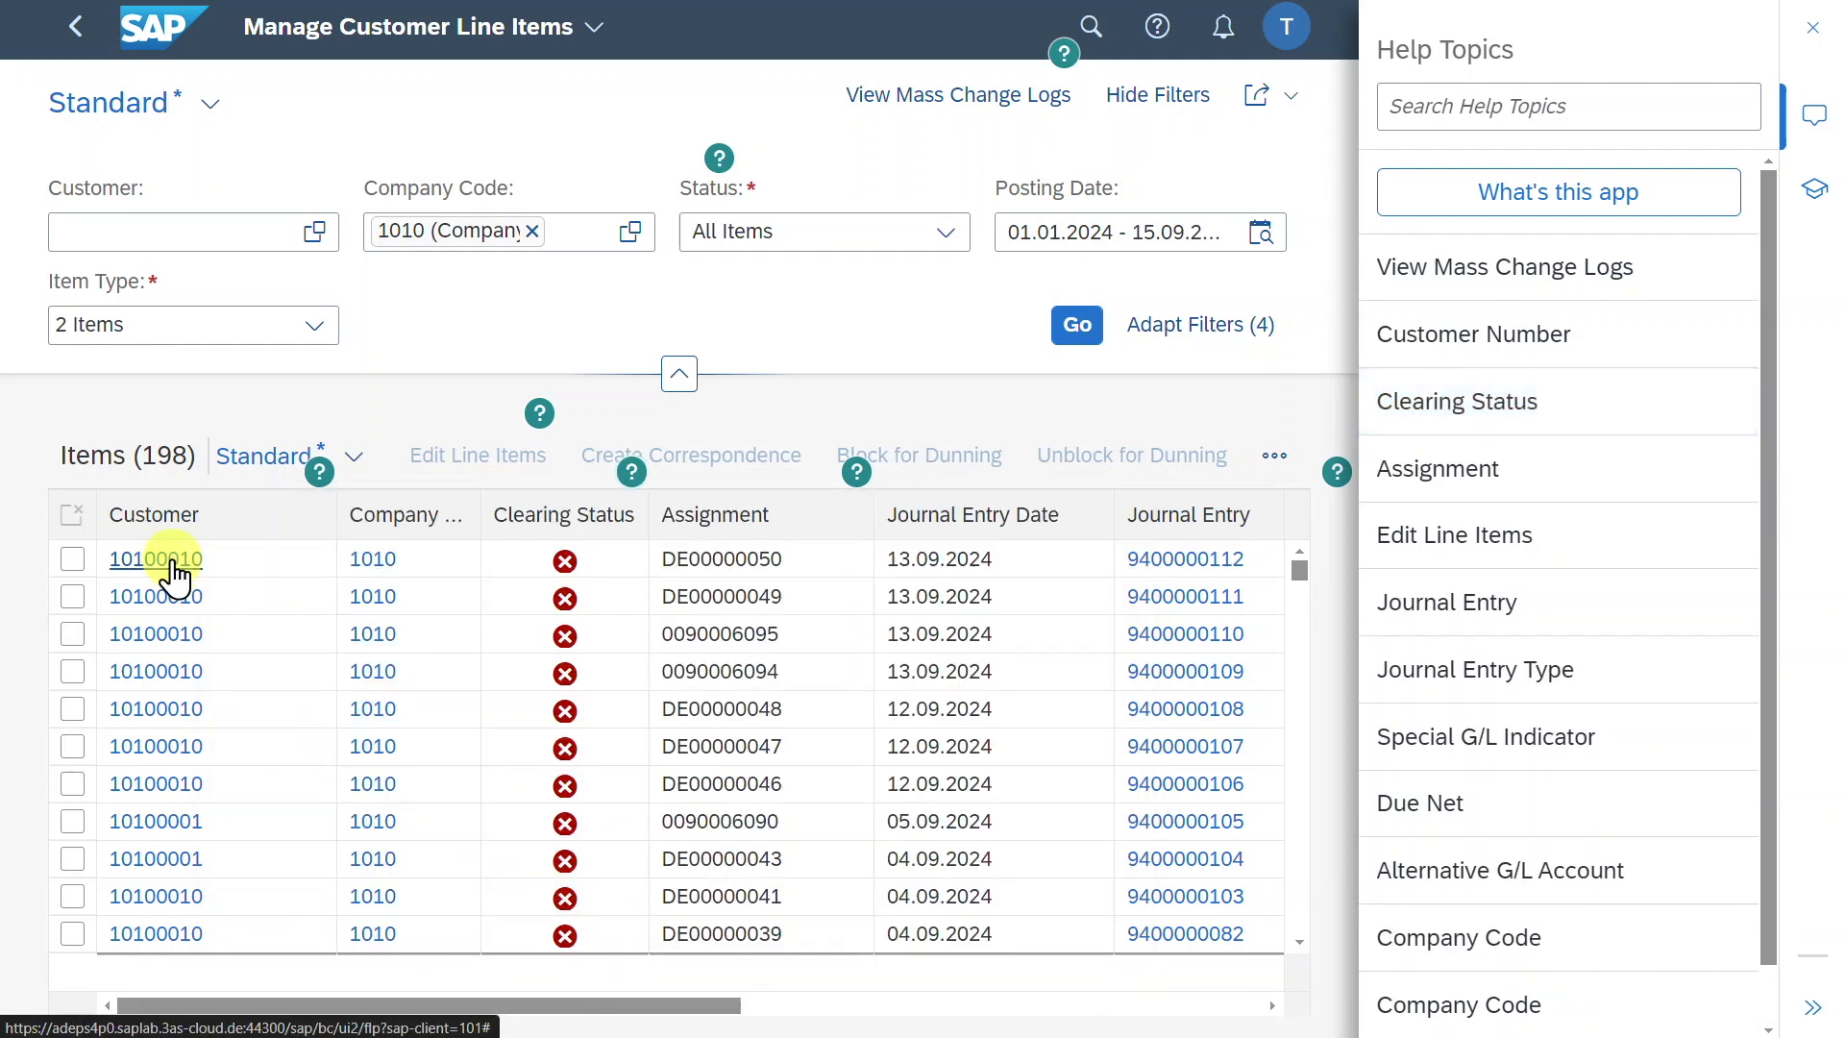
click(156, 559)
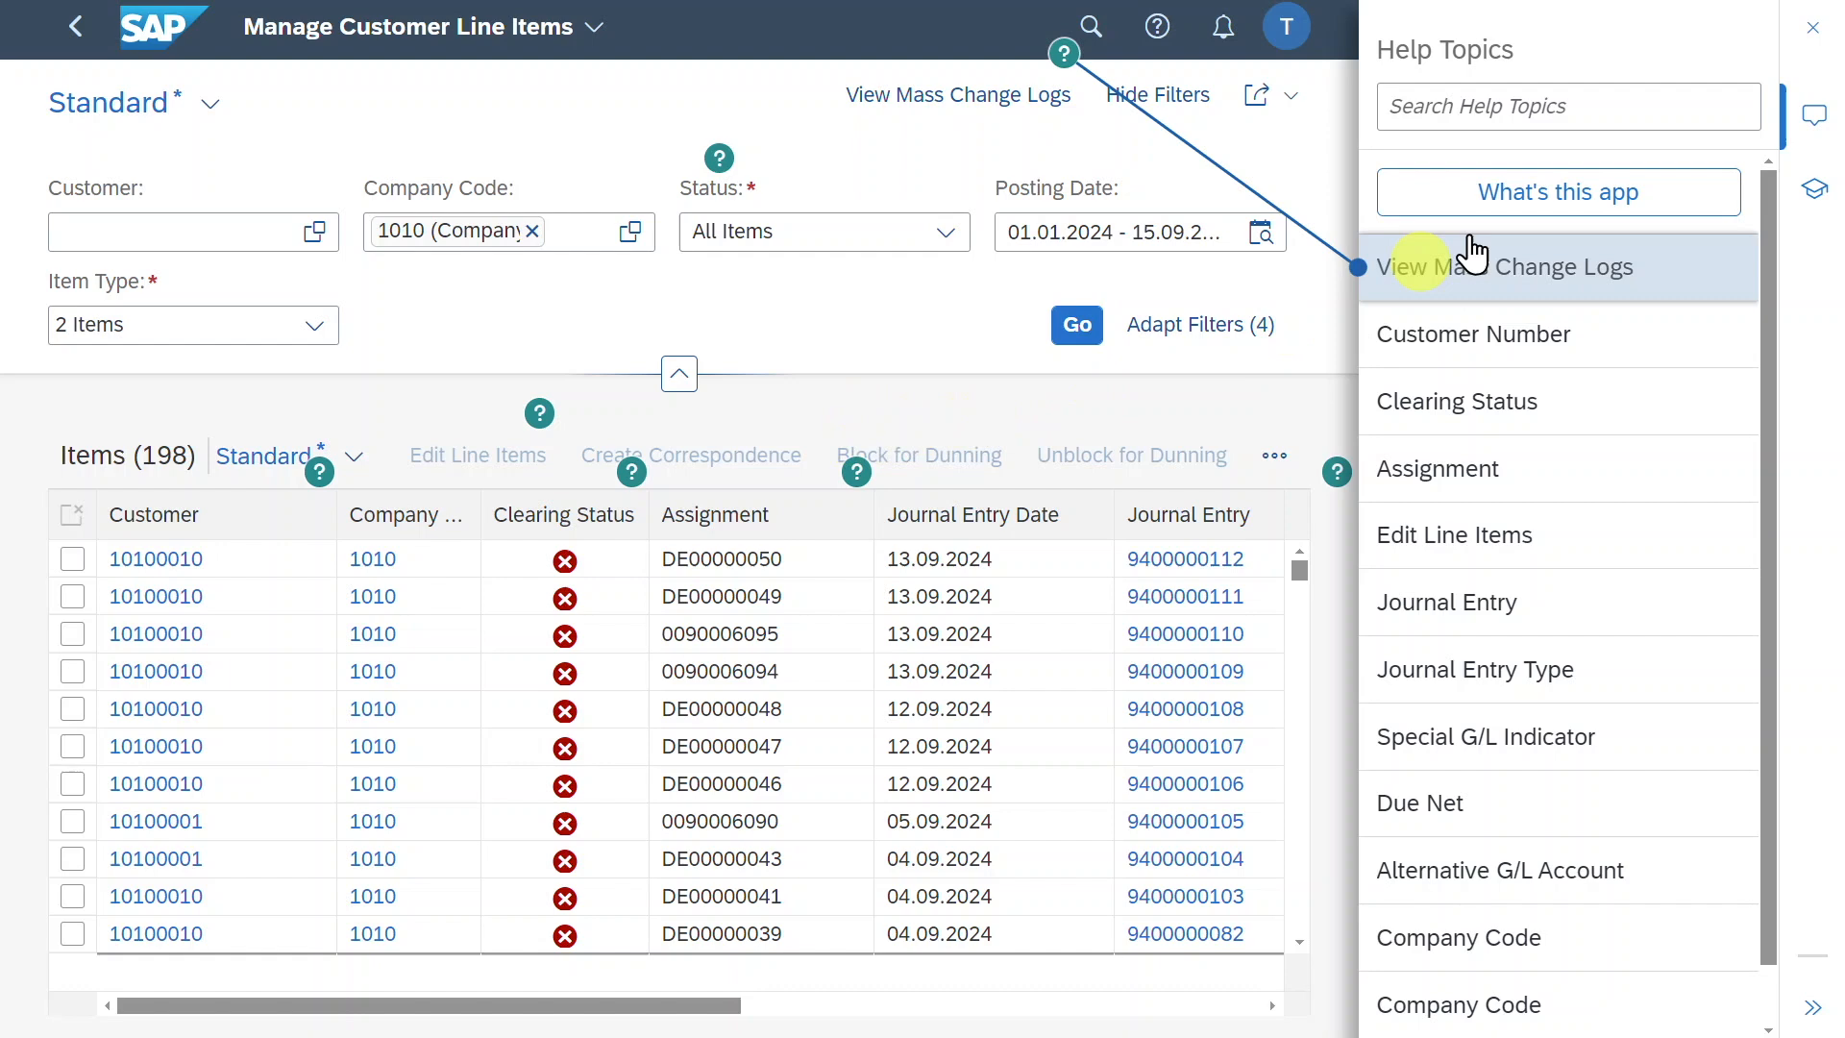
click(1809, 26)
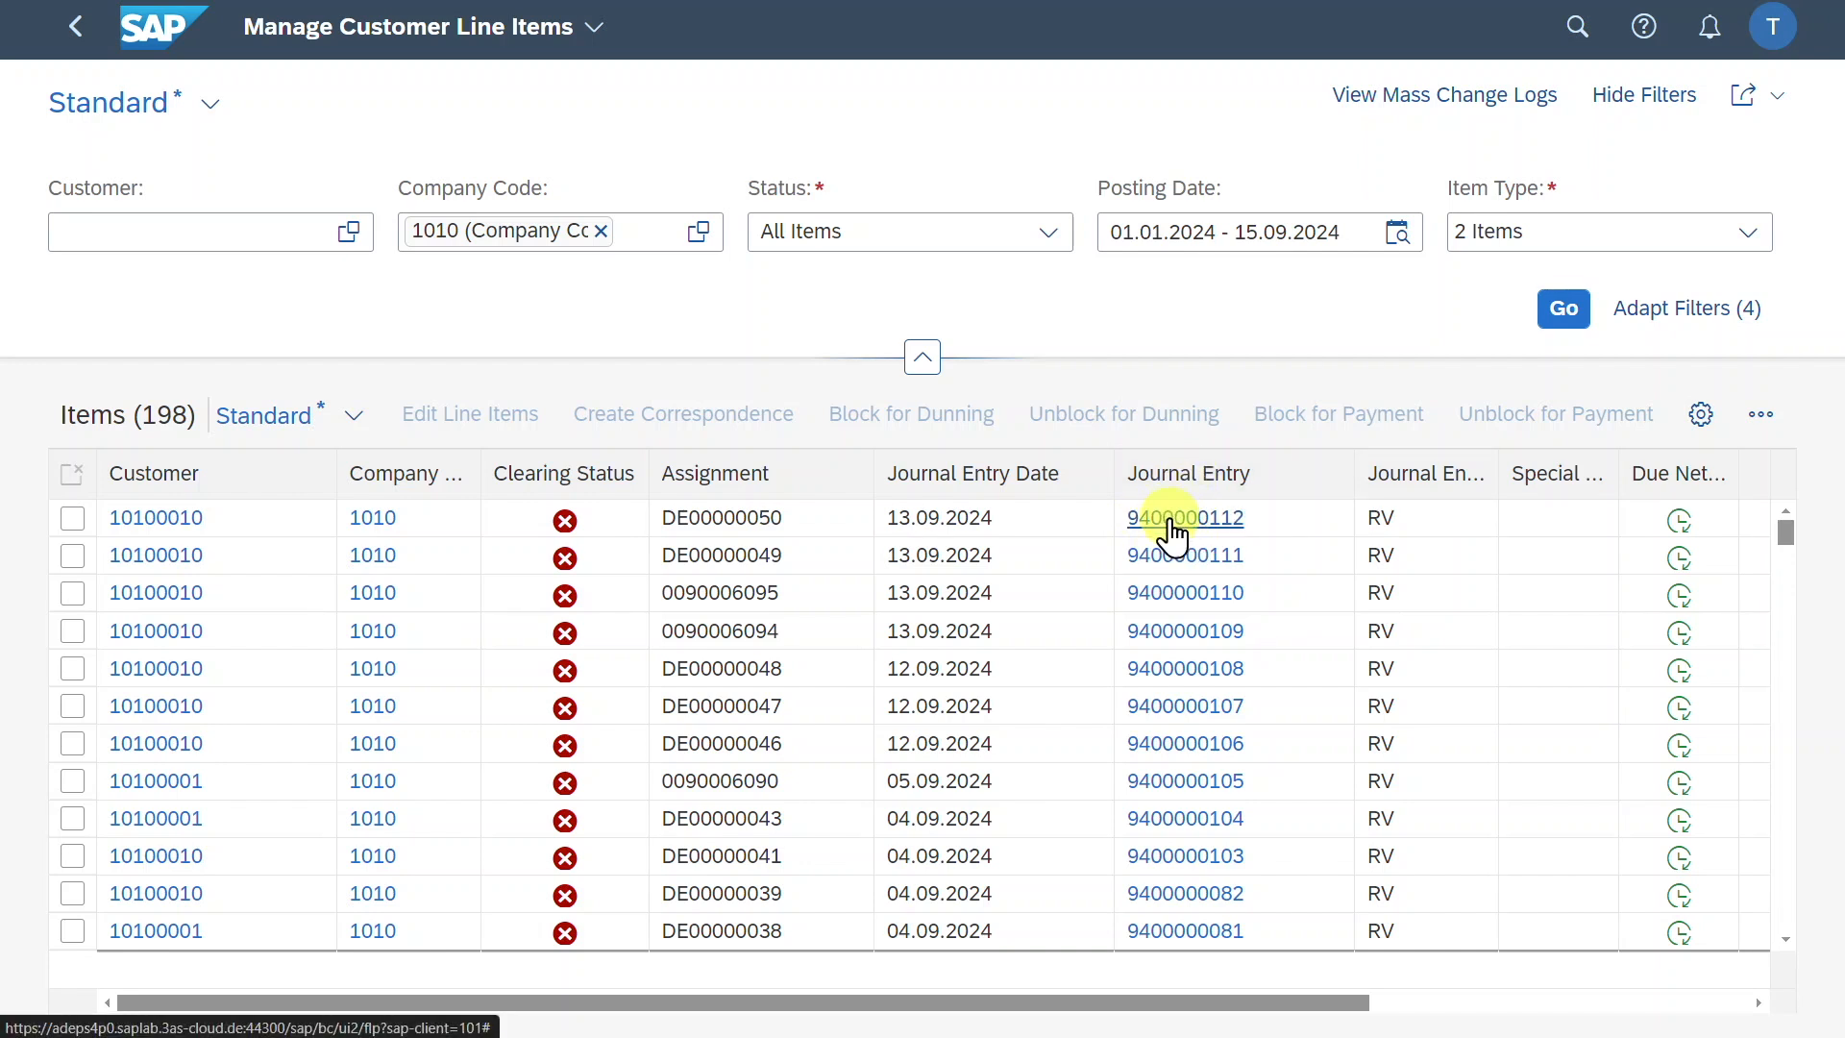
click(1186, 518)
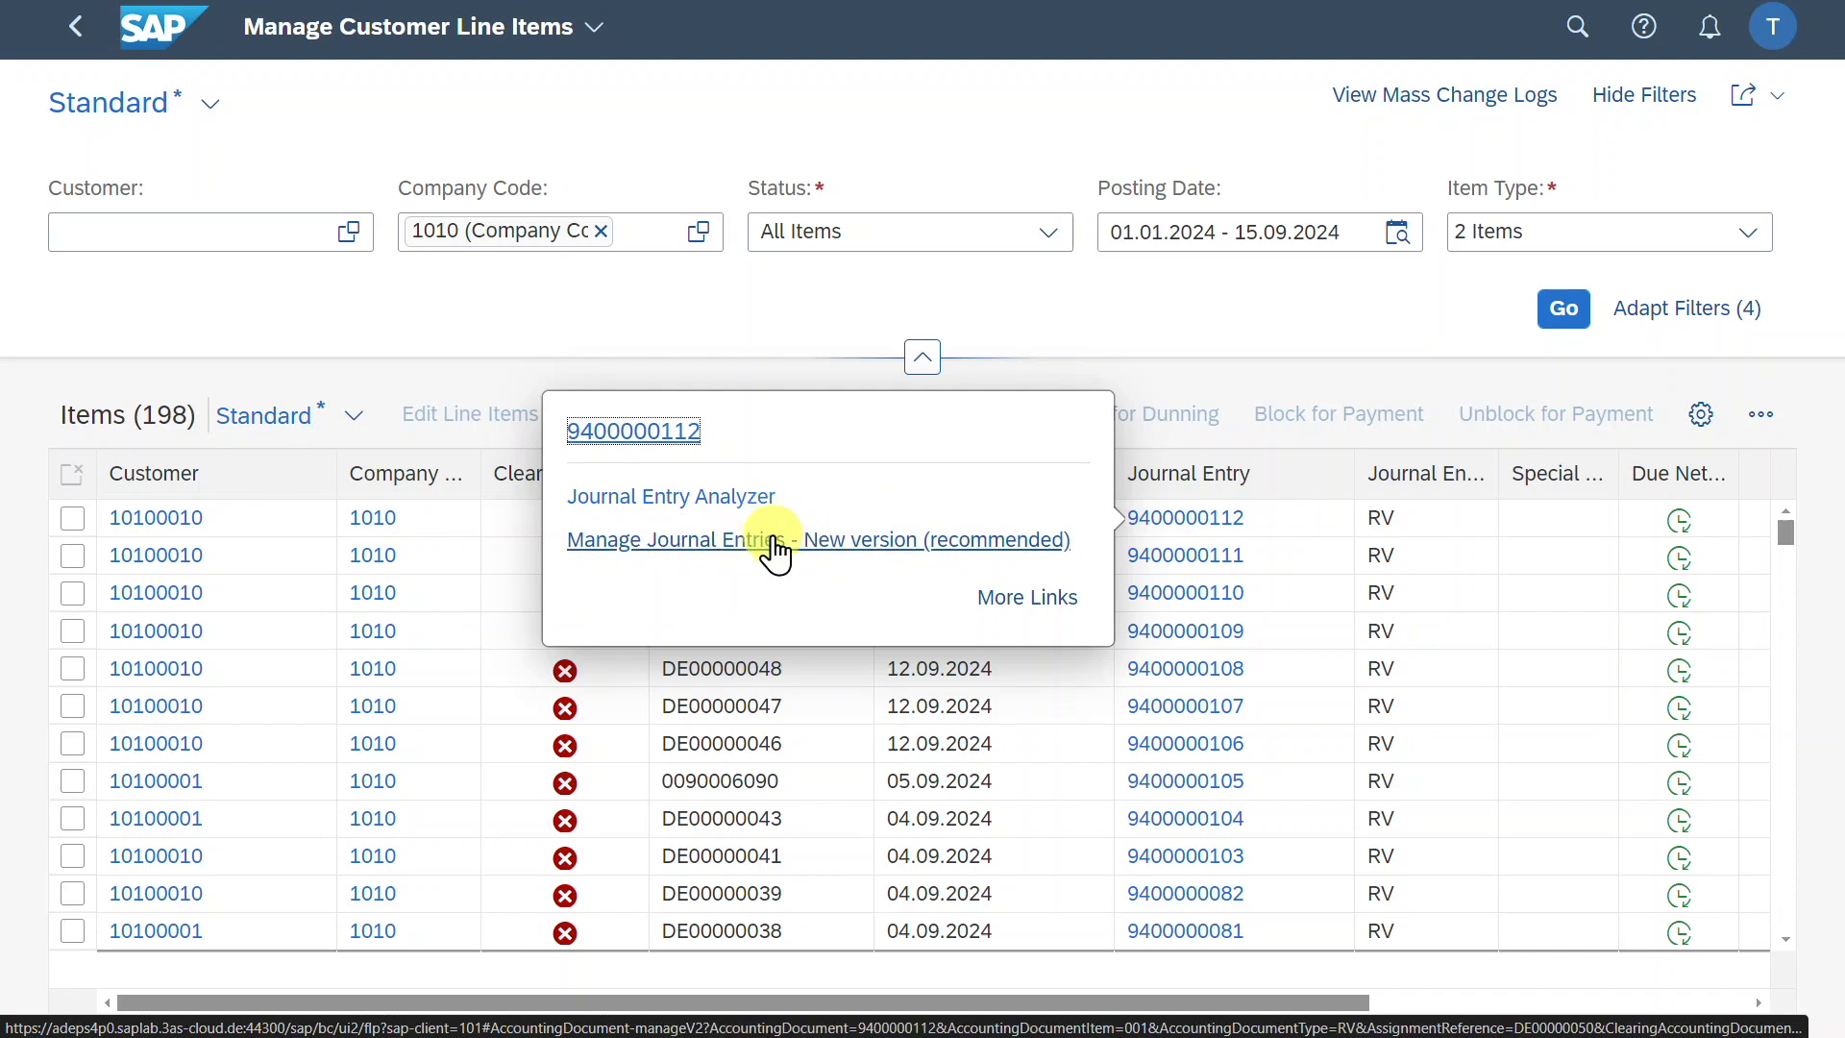
click(818, 539)
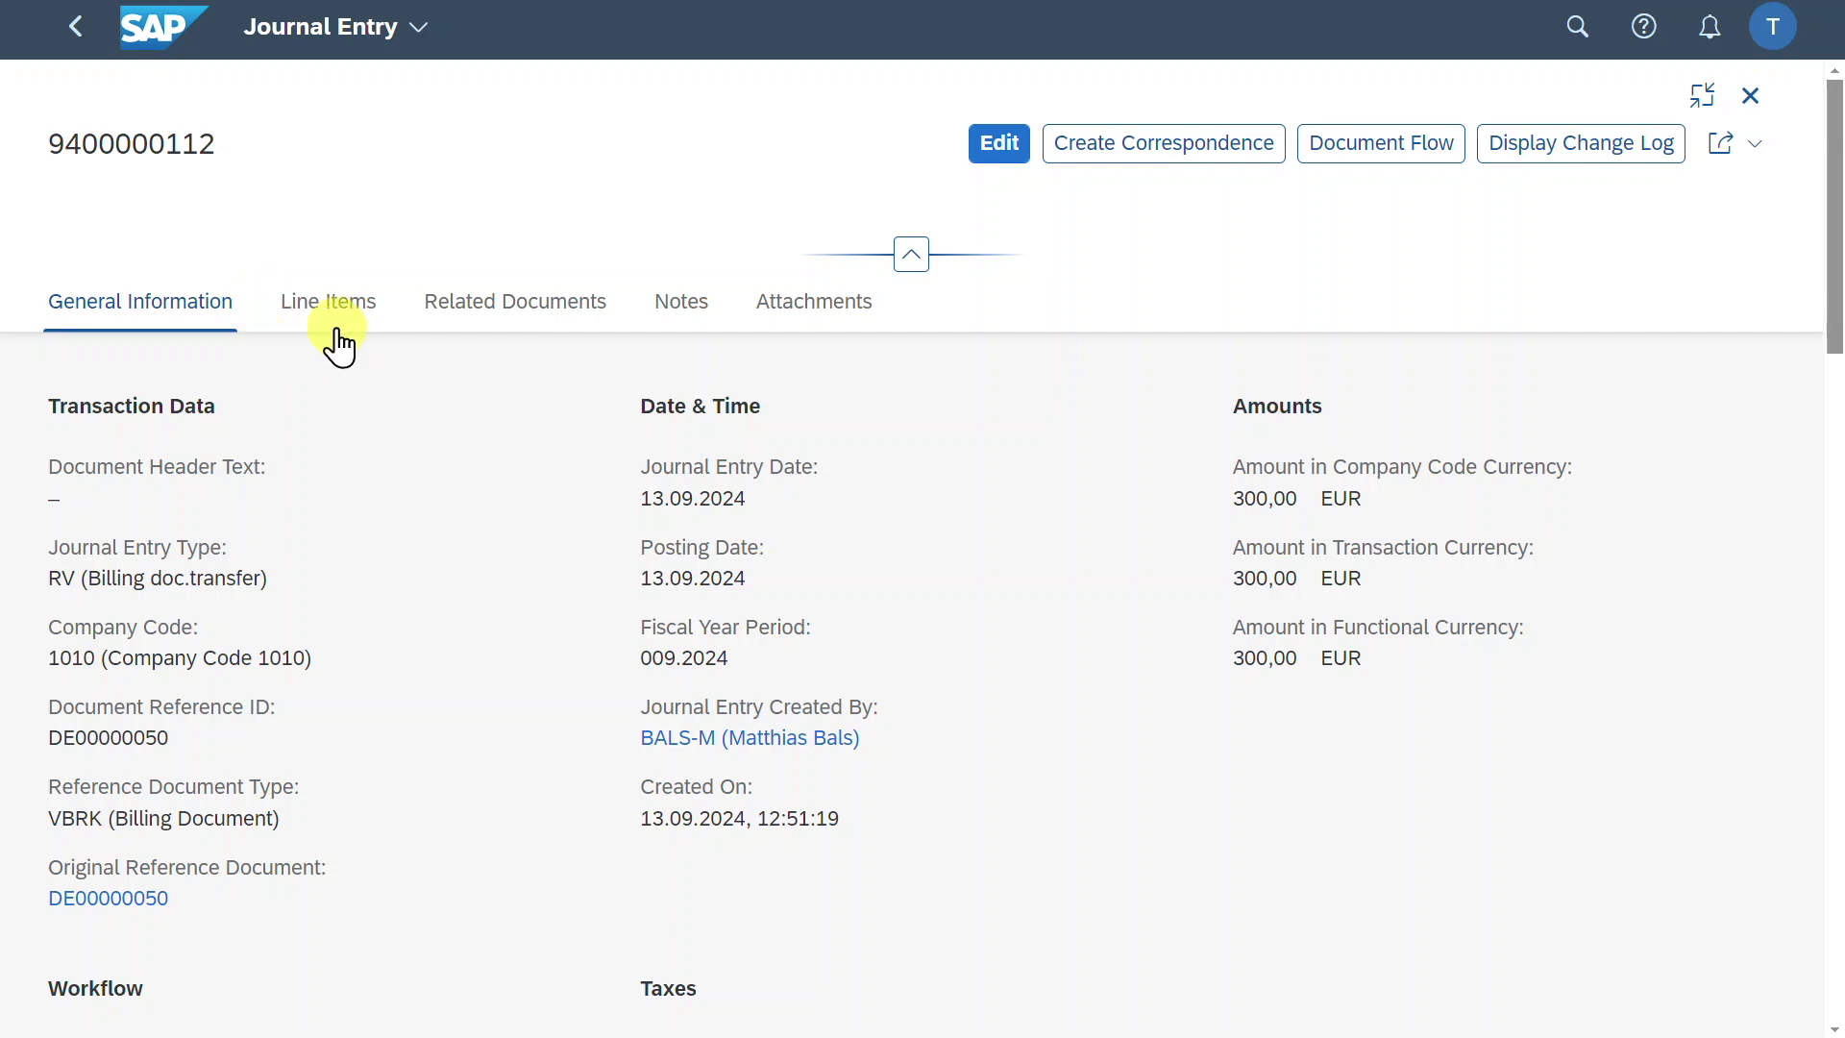
mouse_move(327, 315)
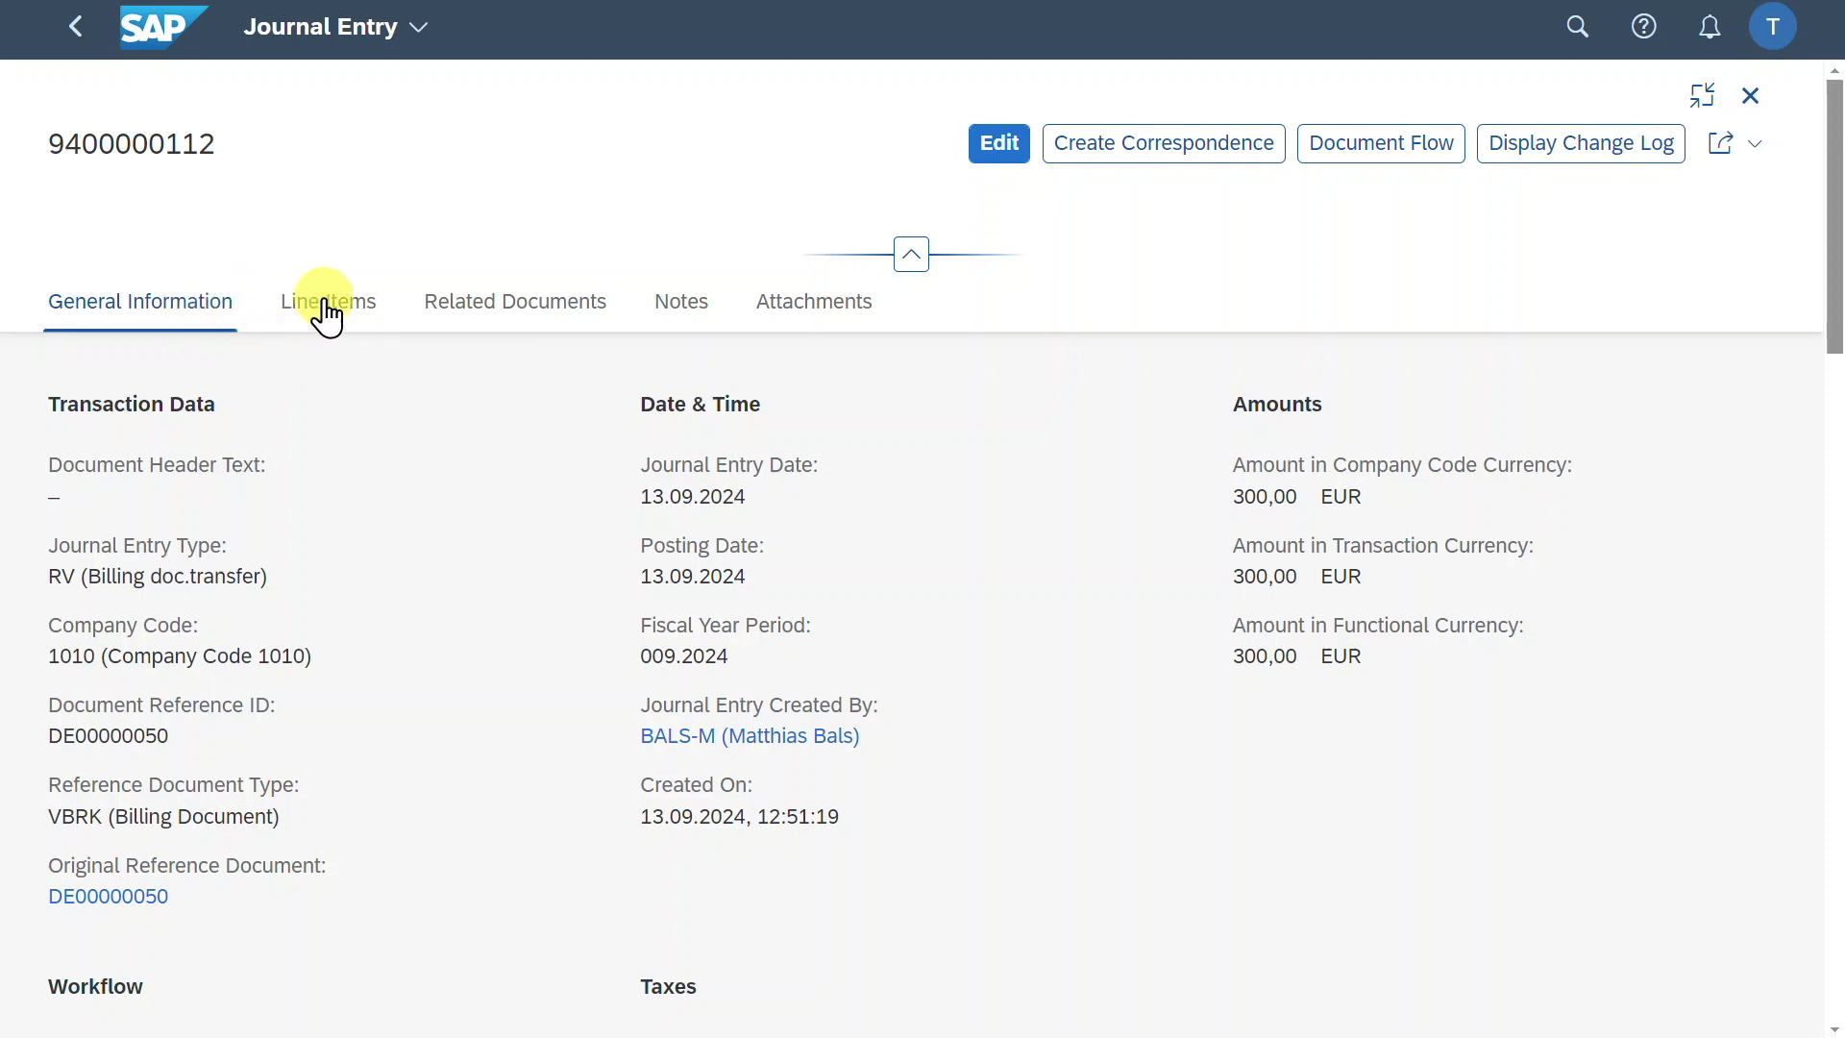
click(327, 301)
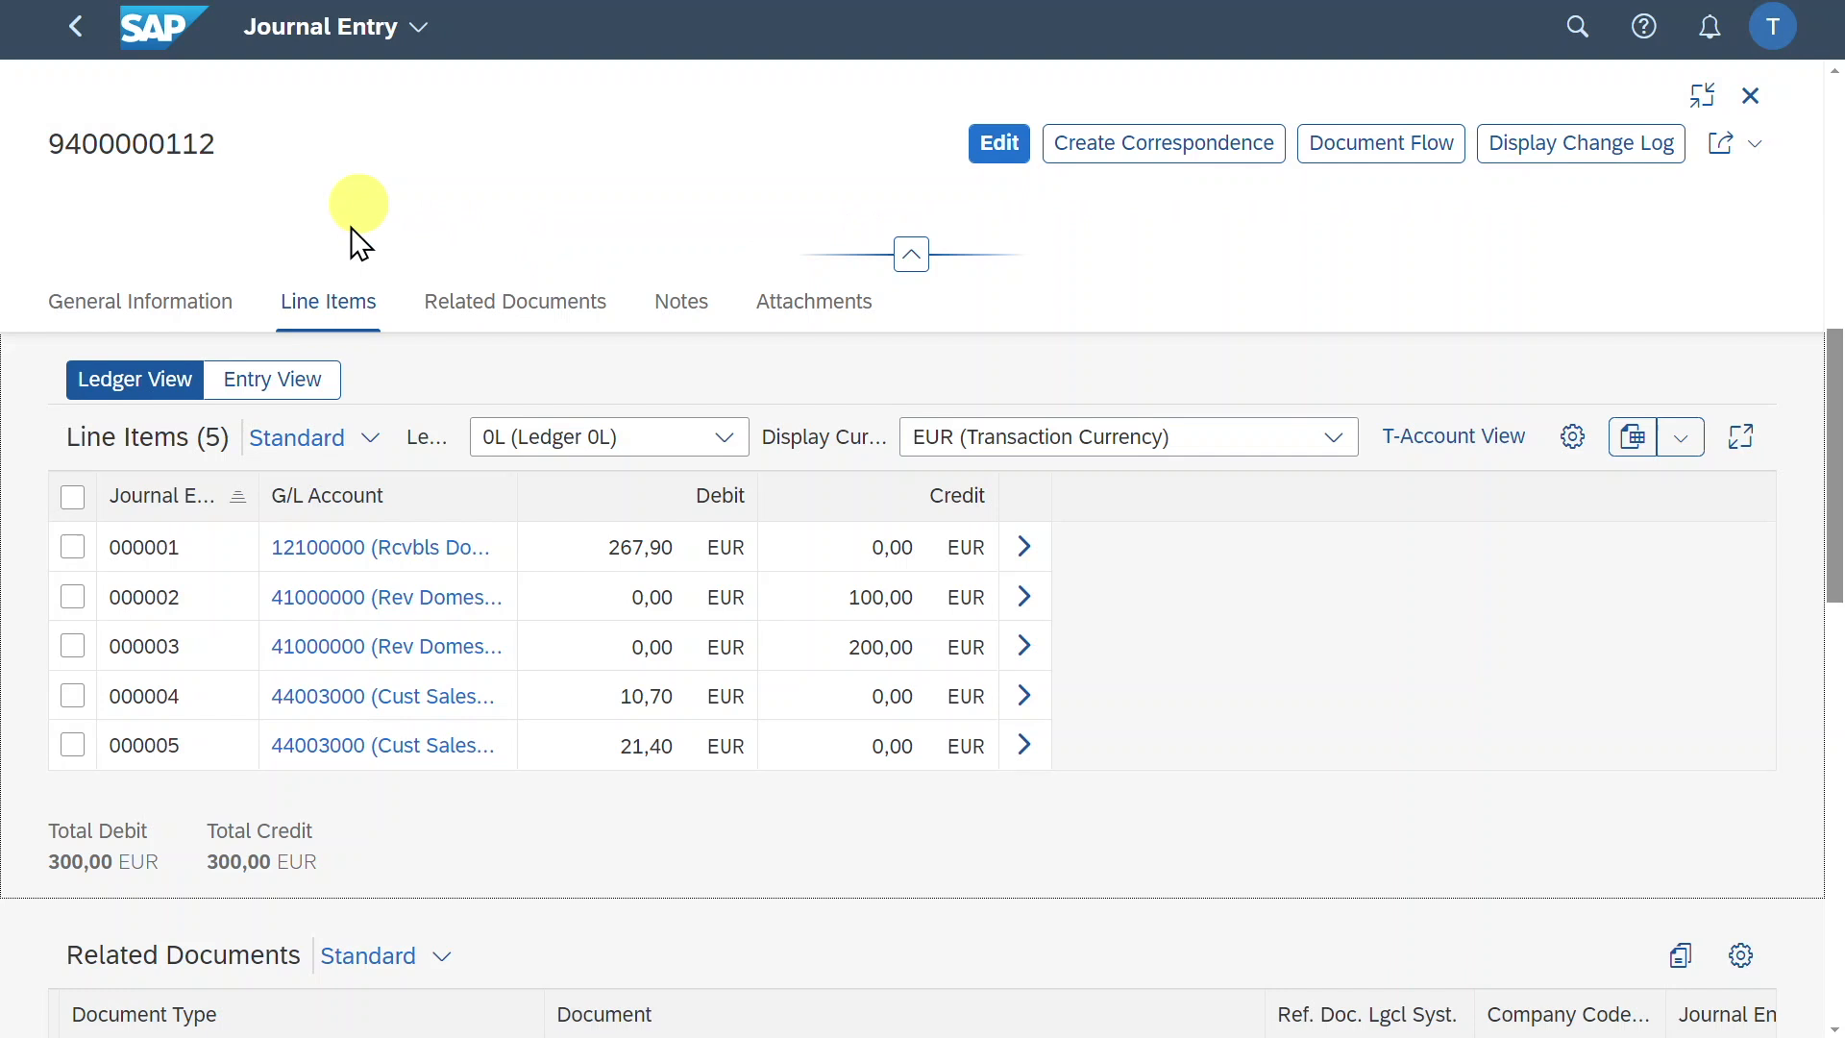
mouse_move(318, 26)
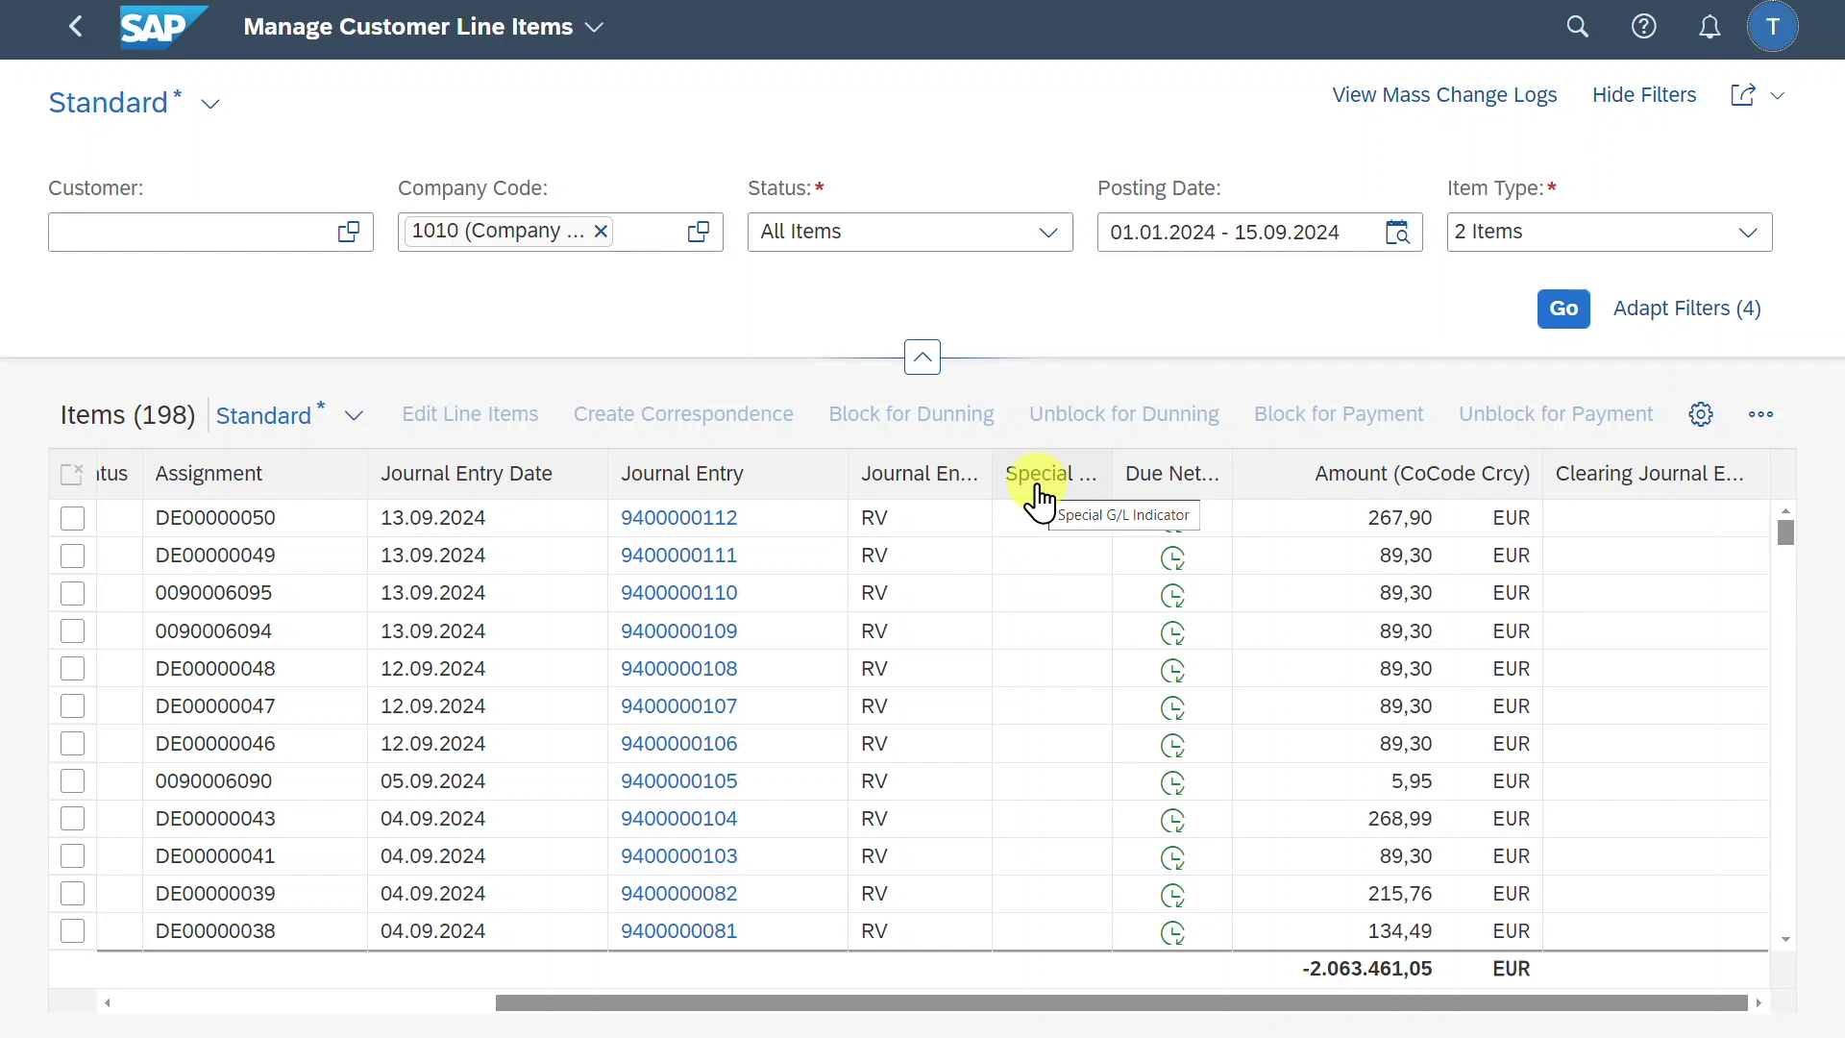
mouse_move(1176, 482)
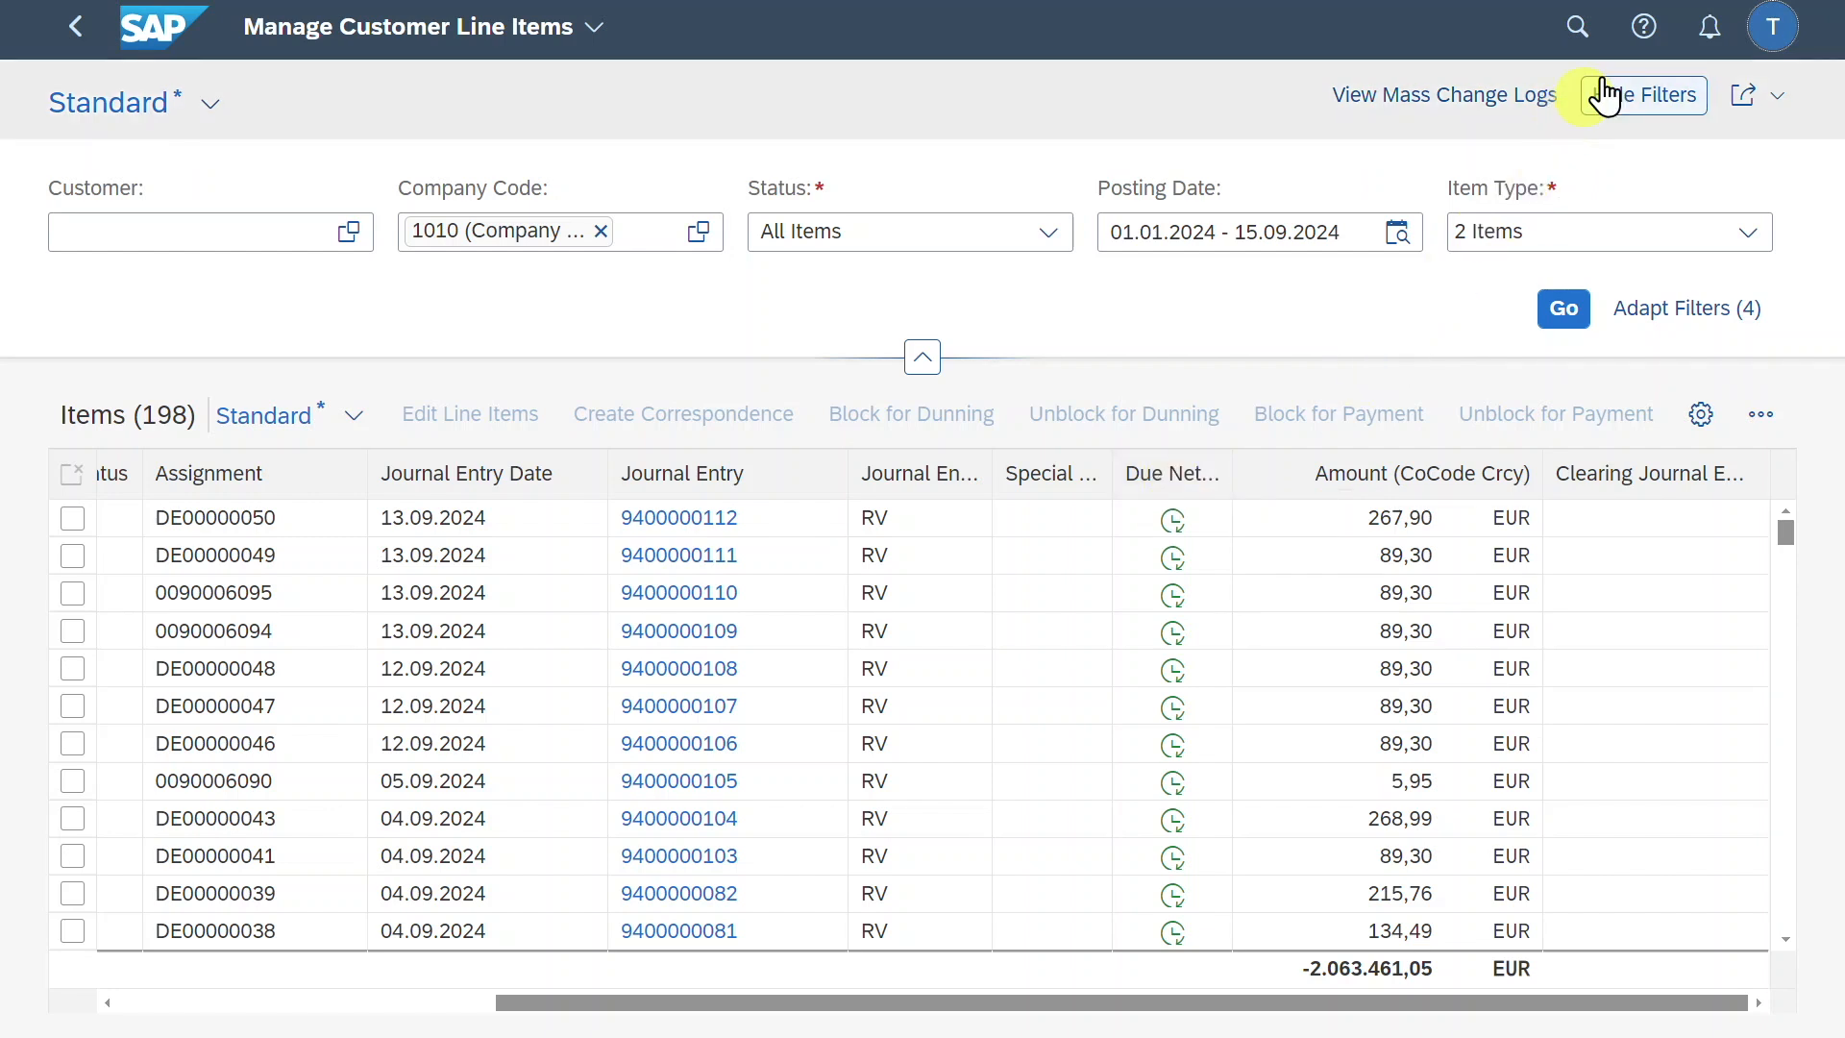
Reopen the in-app help topics to reach the Due Net symbol explanation
click(1642, 26)
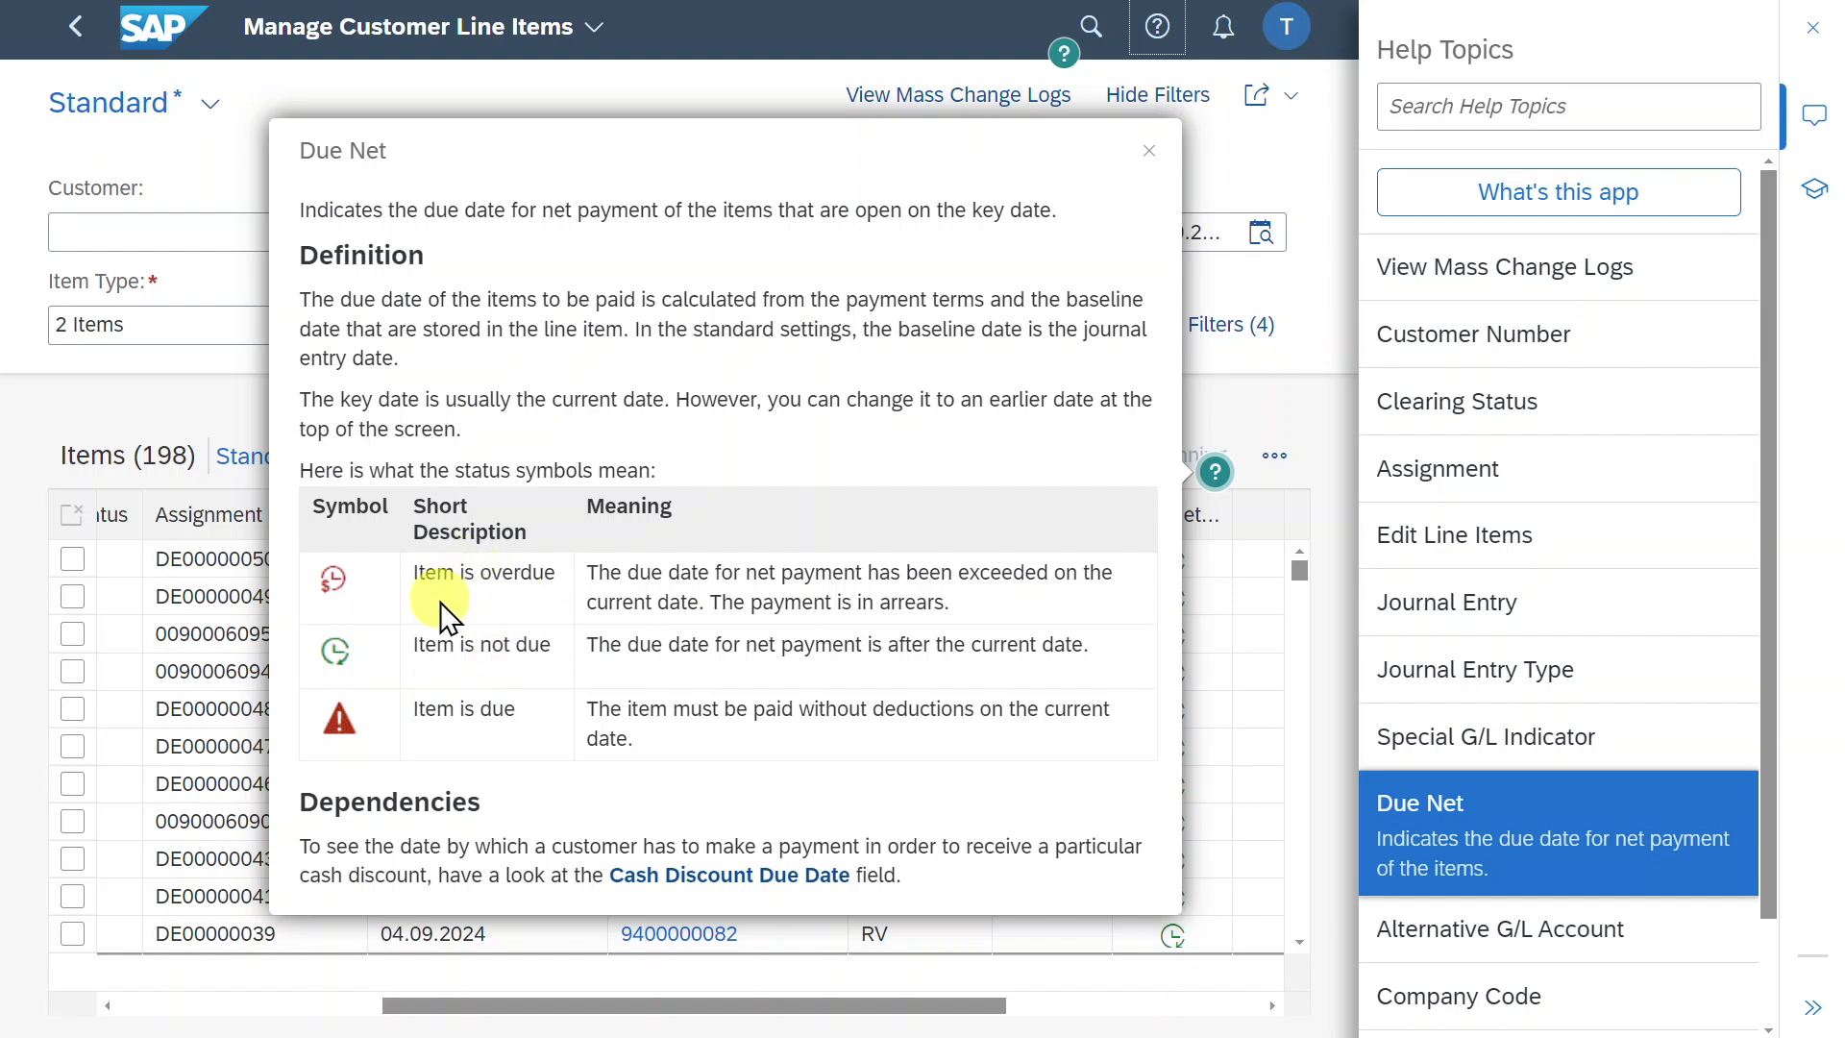
mouse_move(1033, 345)
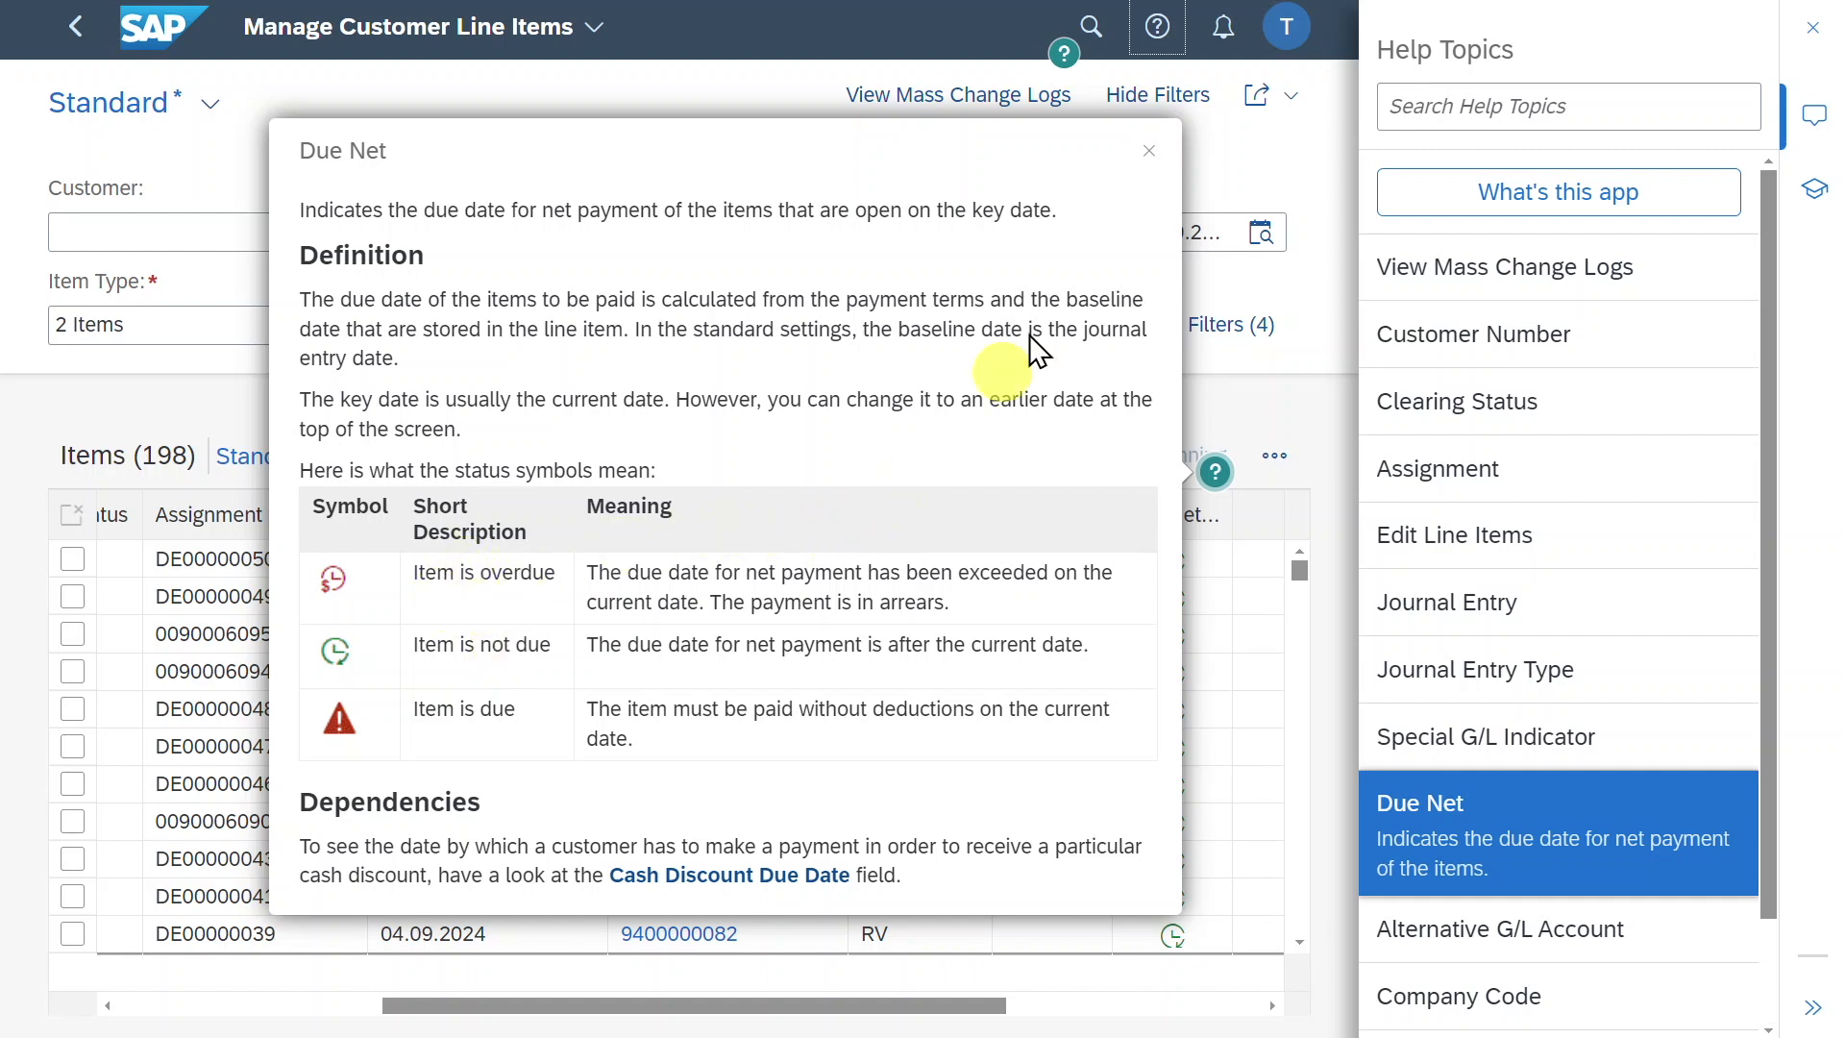
Close the Due Net help and select overdue line item DE00000037 dated 31.08.2024
click(1147, 150)
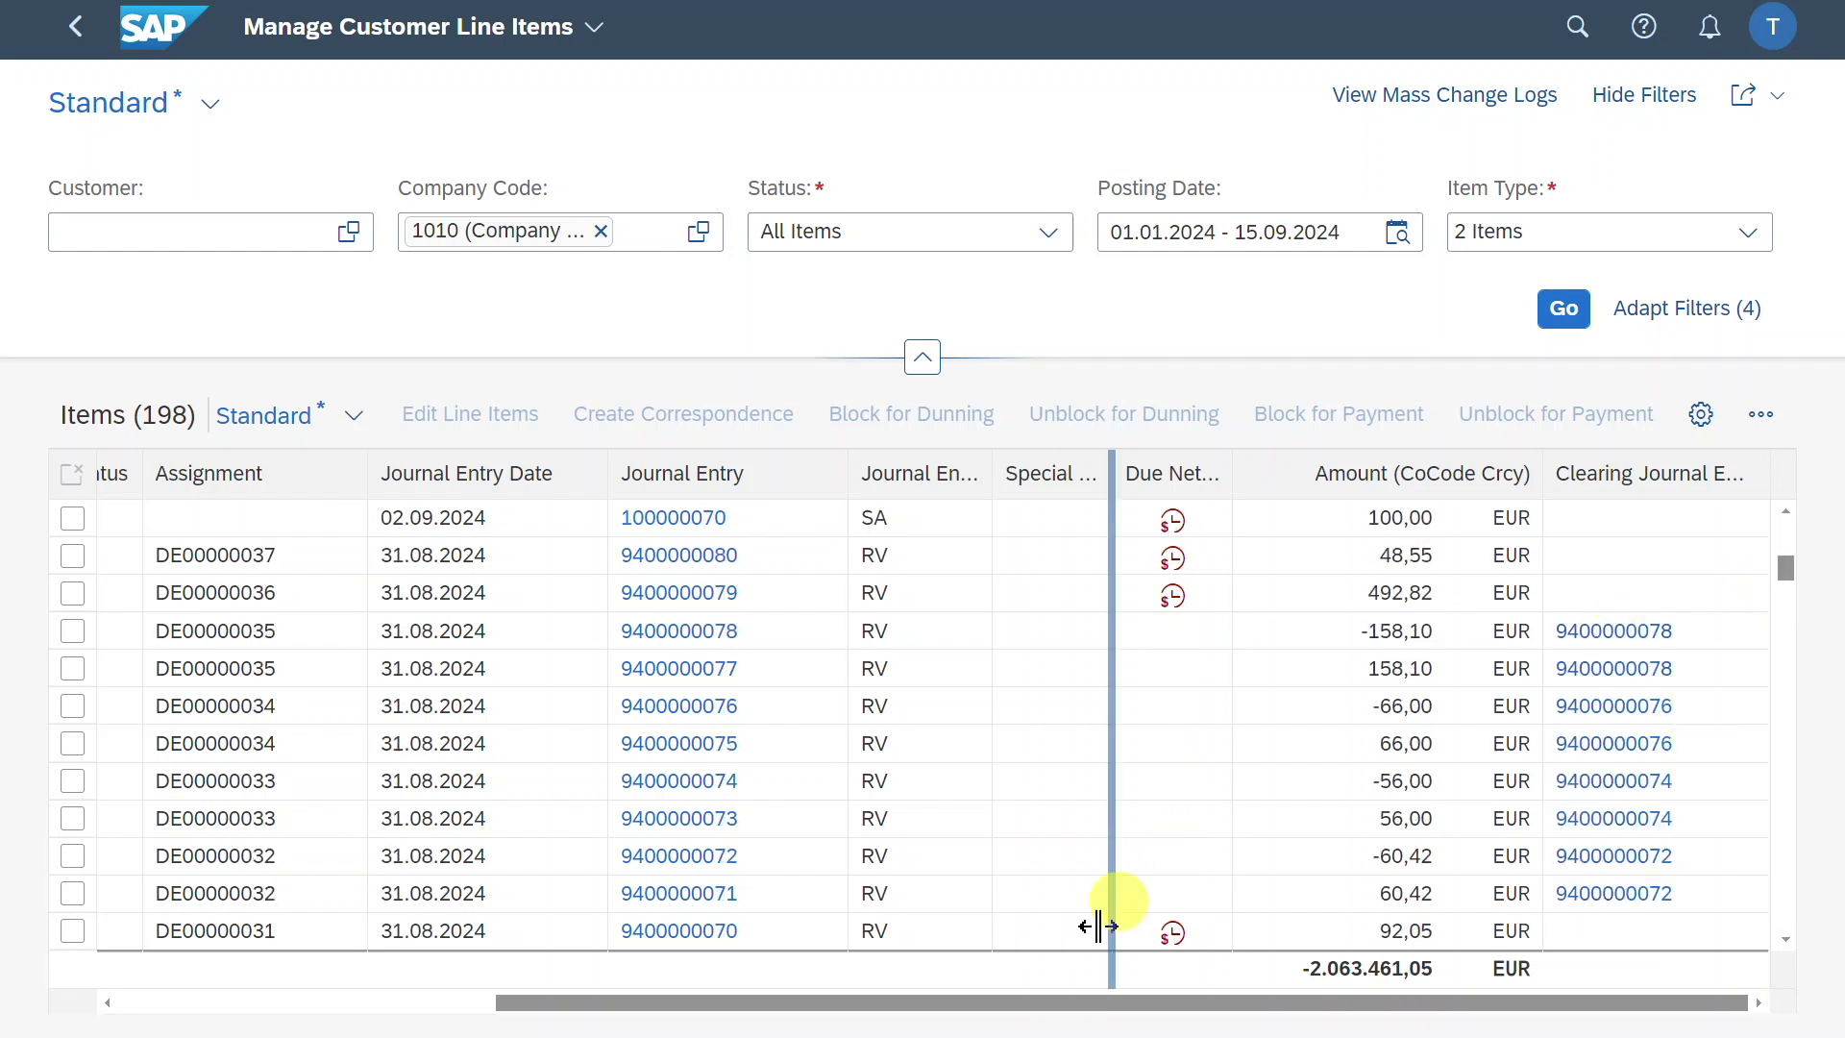
mouse_move(73, 576)
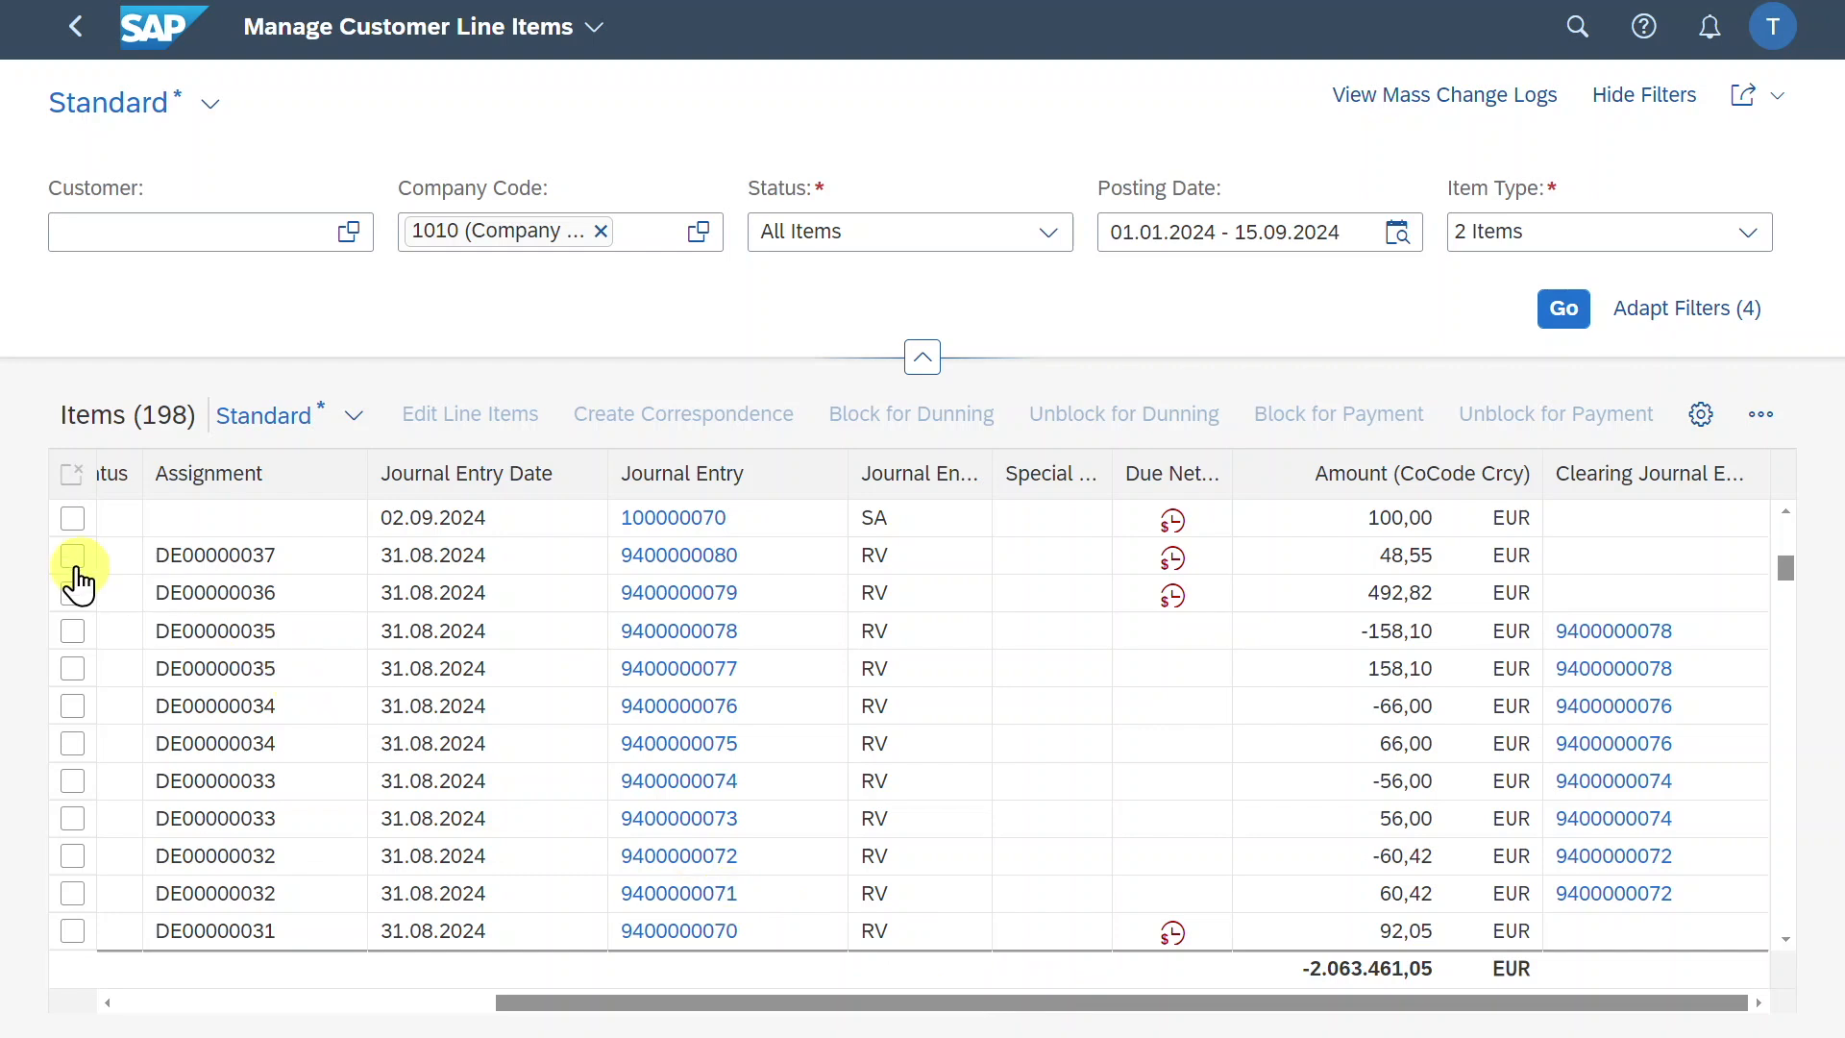
click(72, 555)
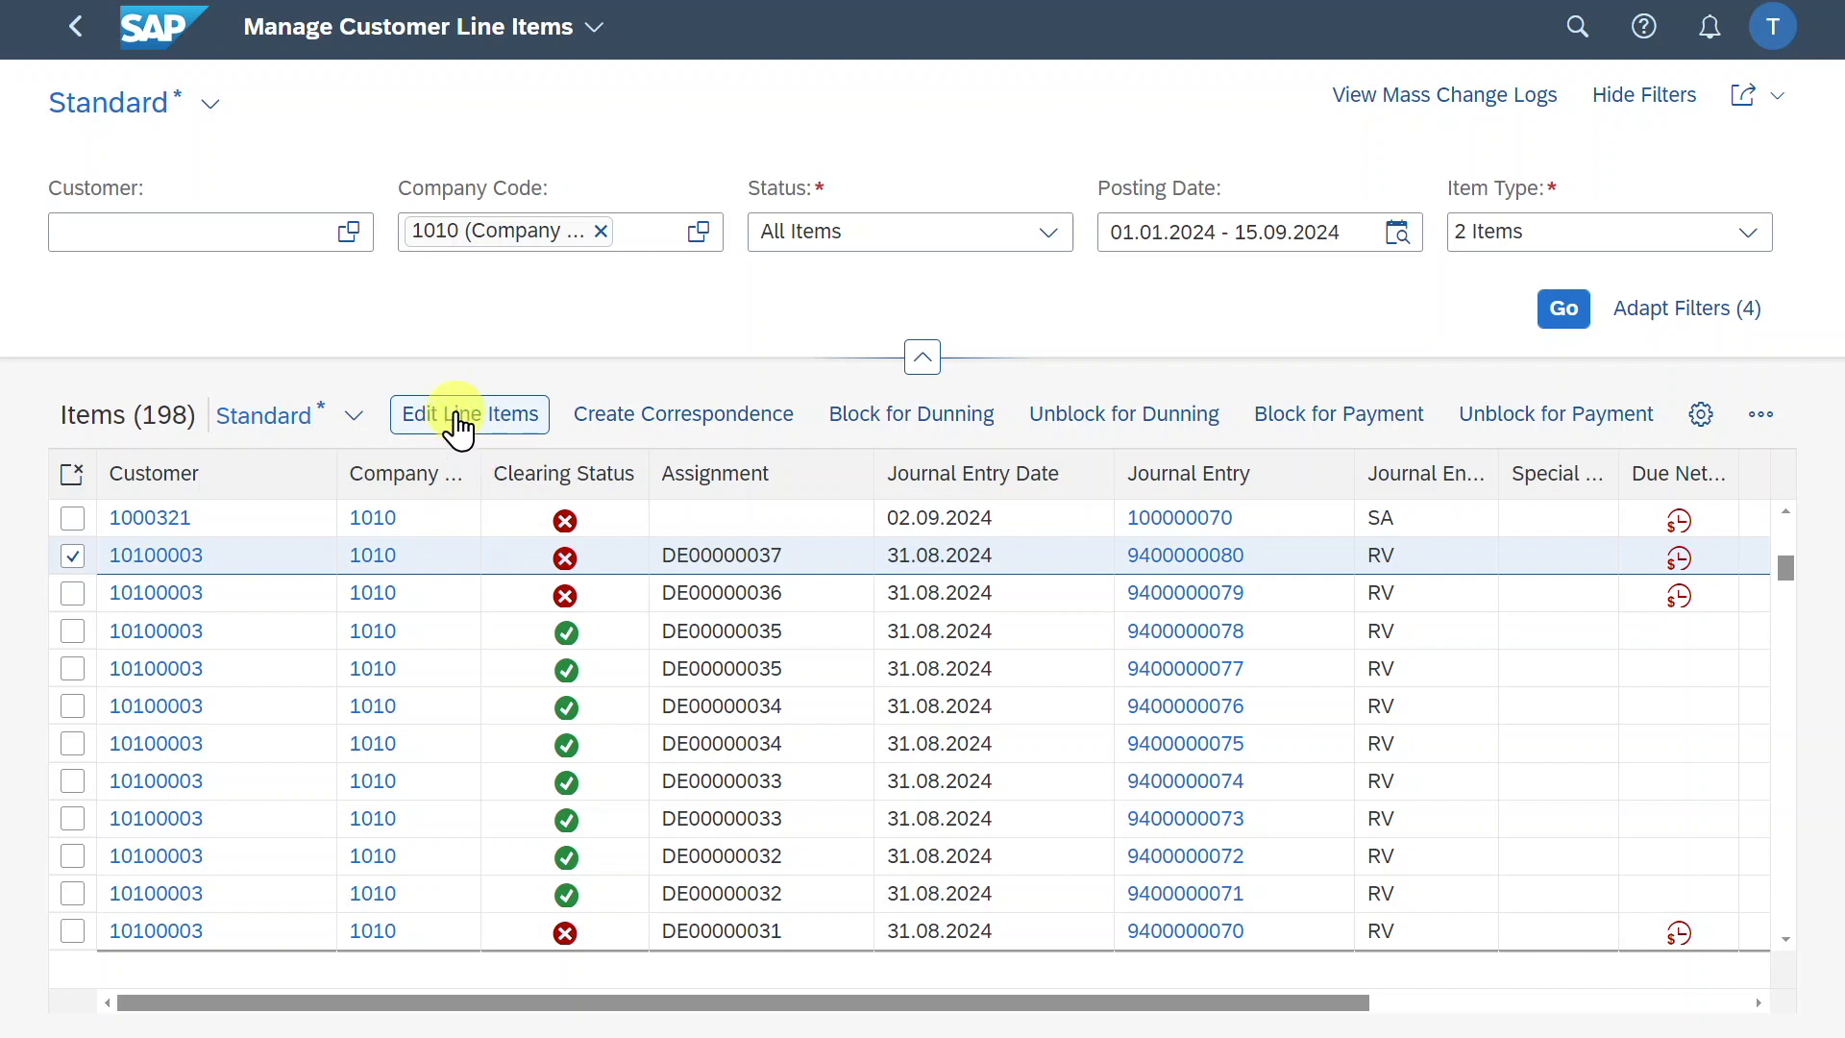
Open the Edit 1 Line Item dialog for the selected DE00000037 item
click(468, 414)
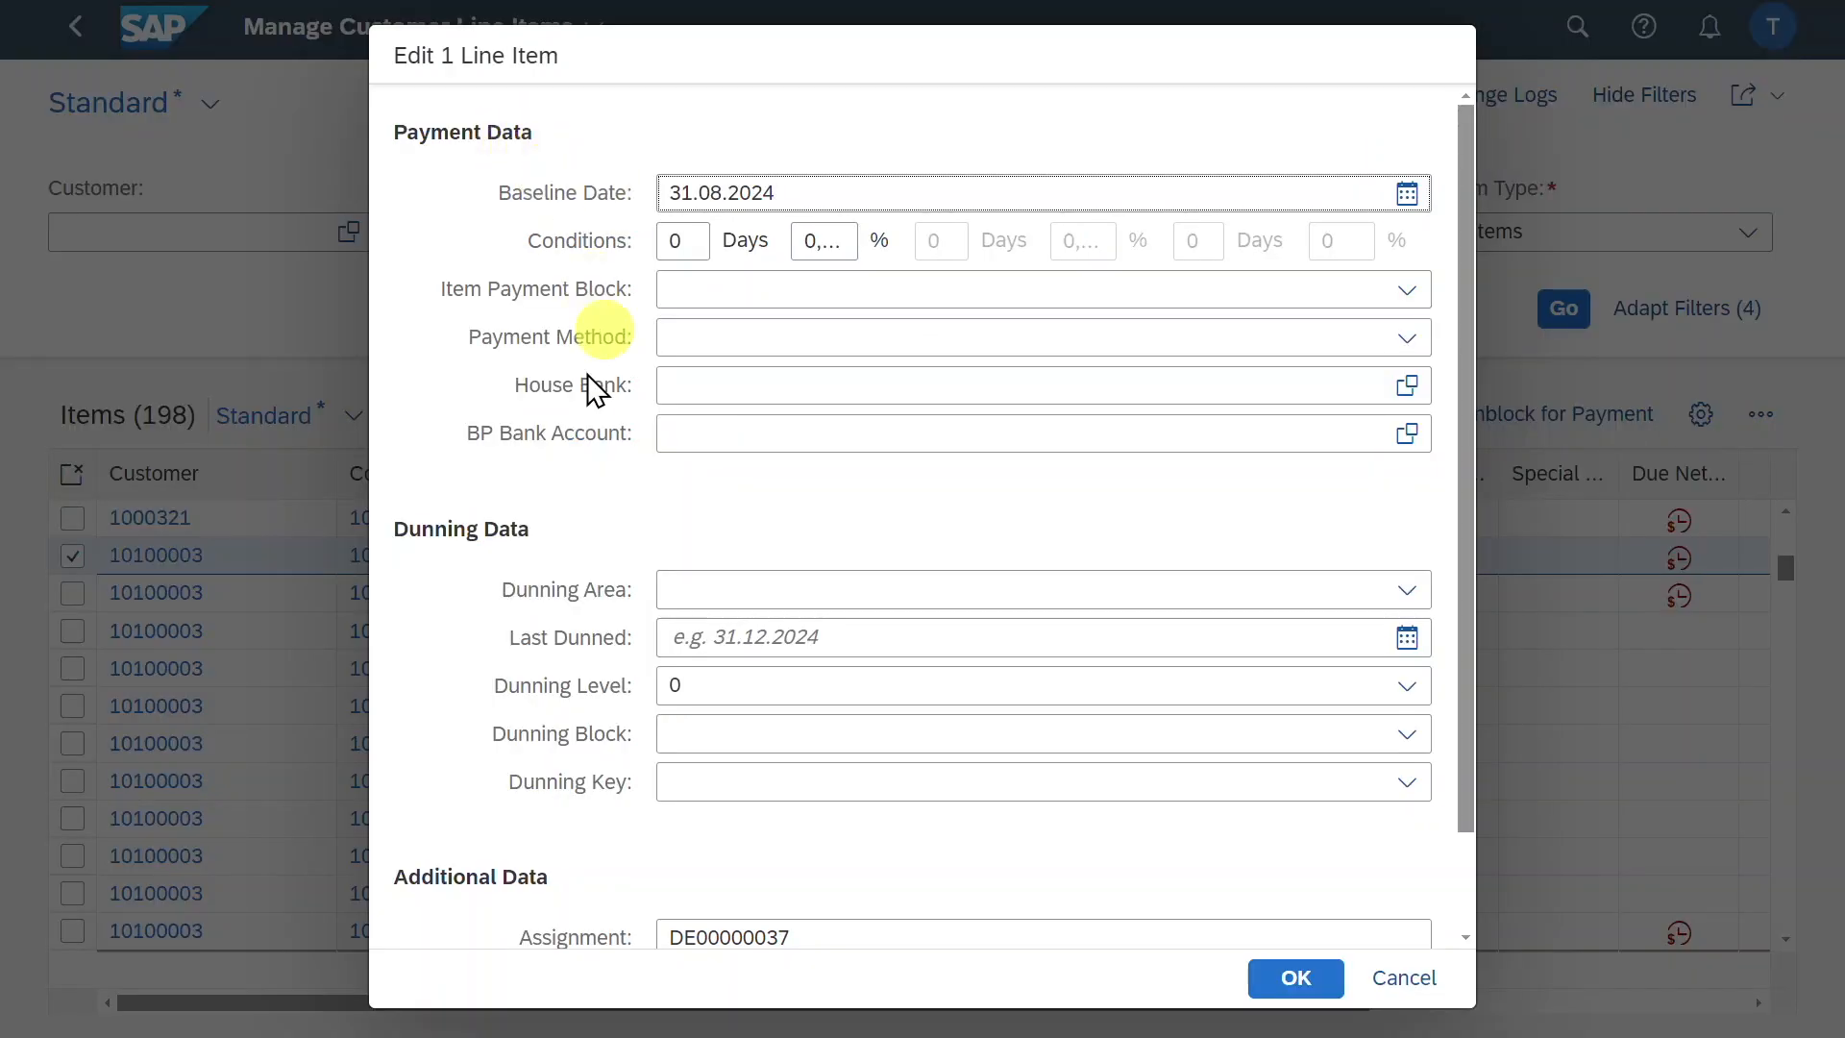
mouse_move(882, 571)
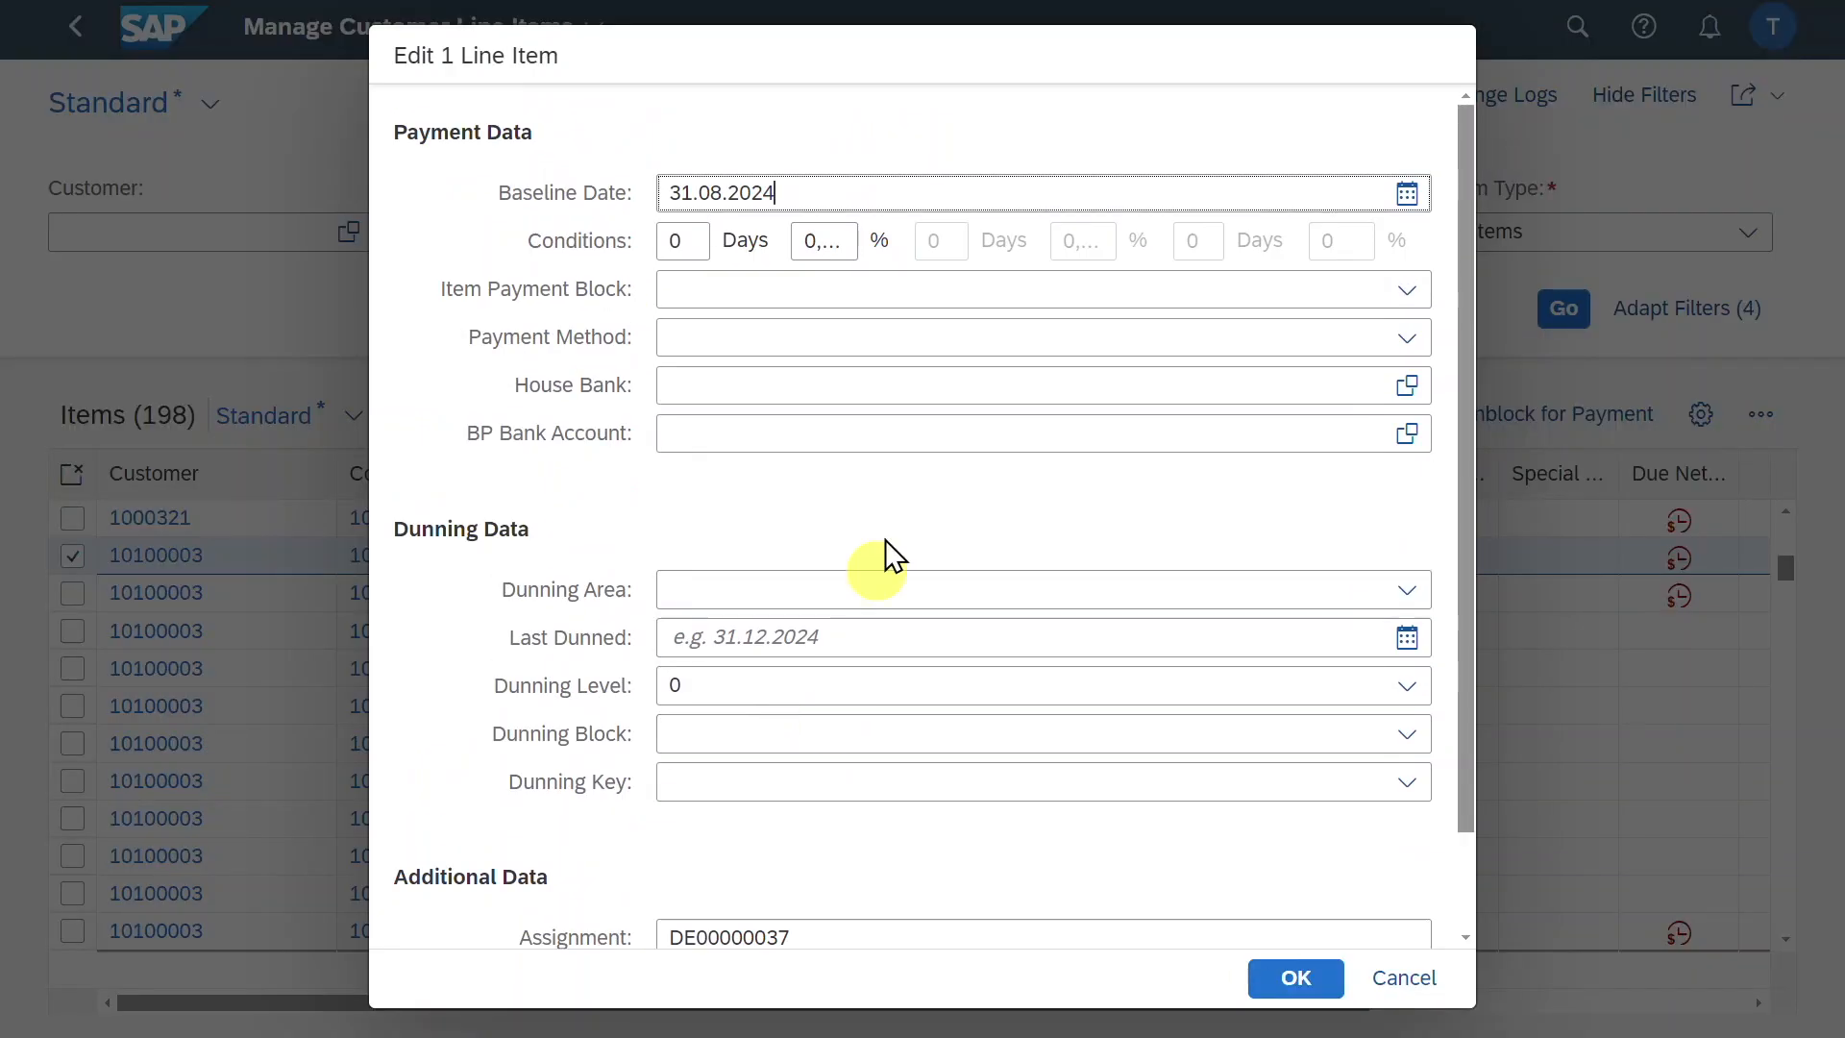
mouse_move(894, 482)
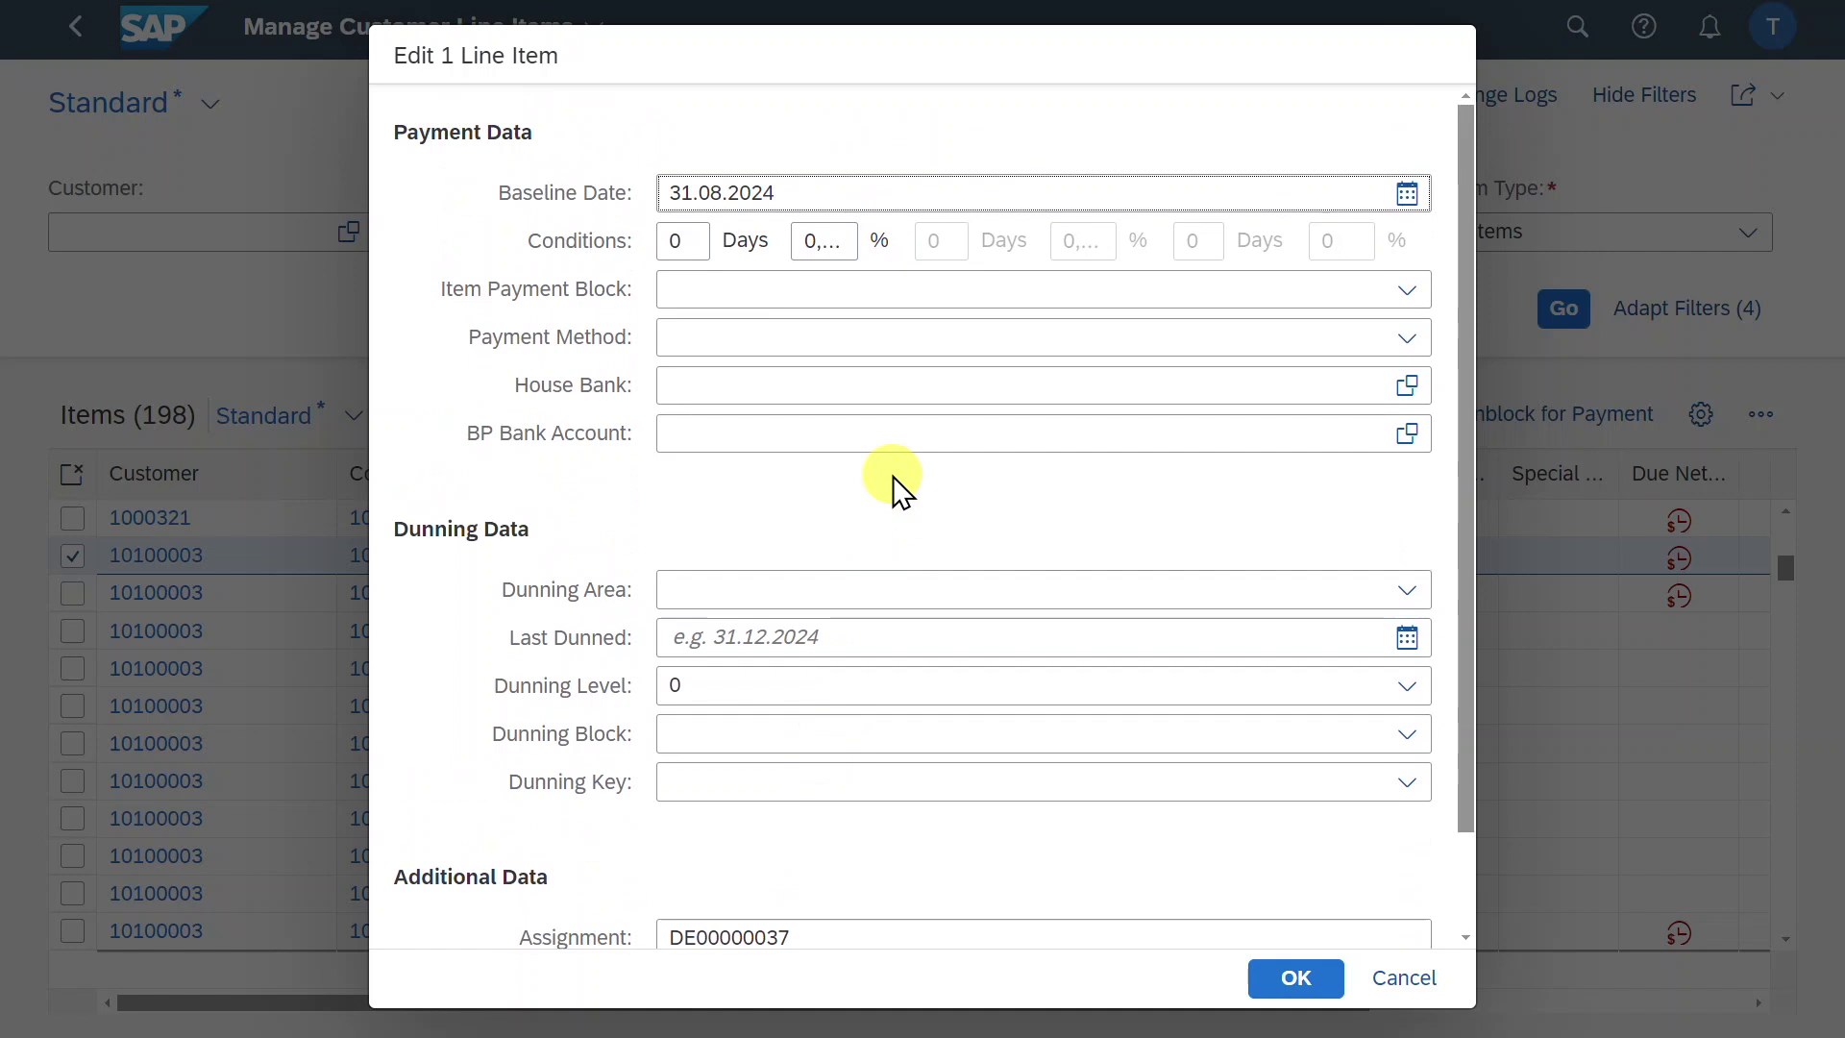
click(1000, 192)
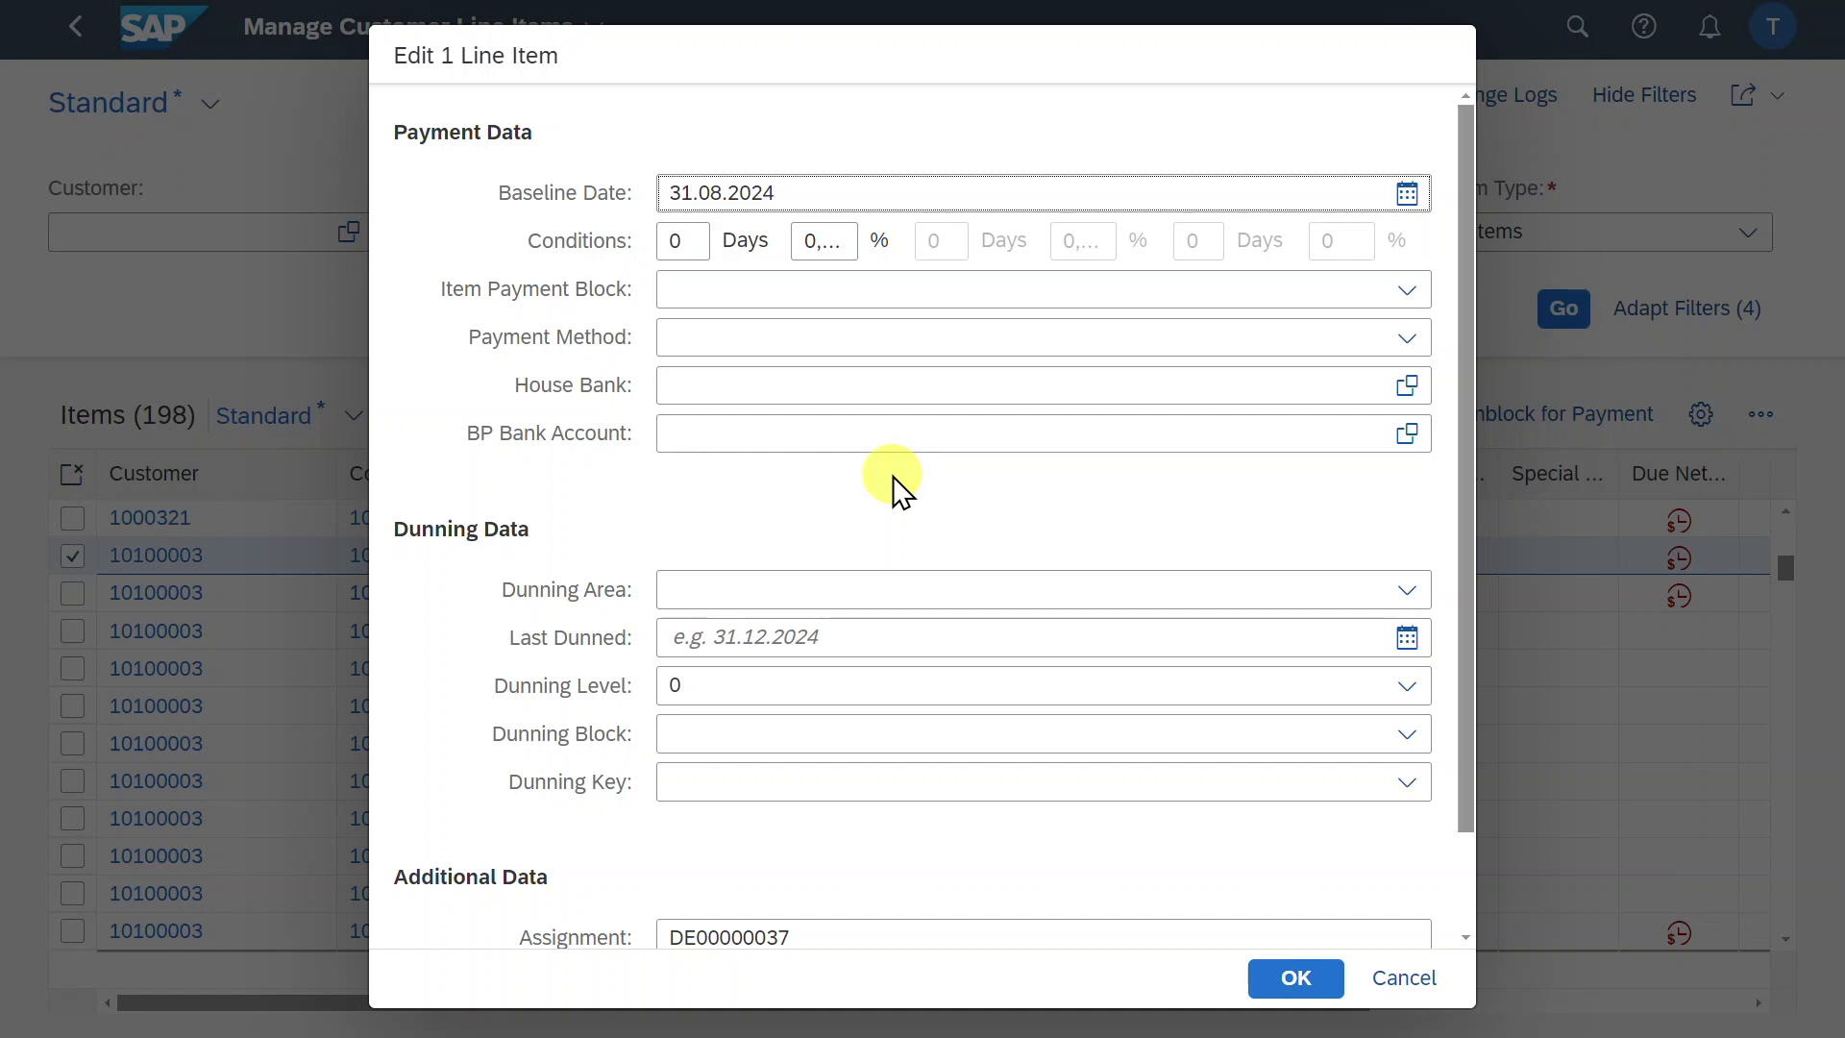
click(1403, 978)
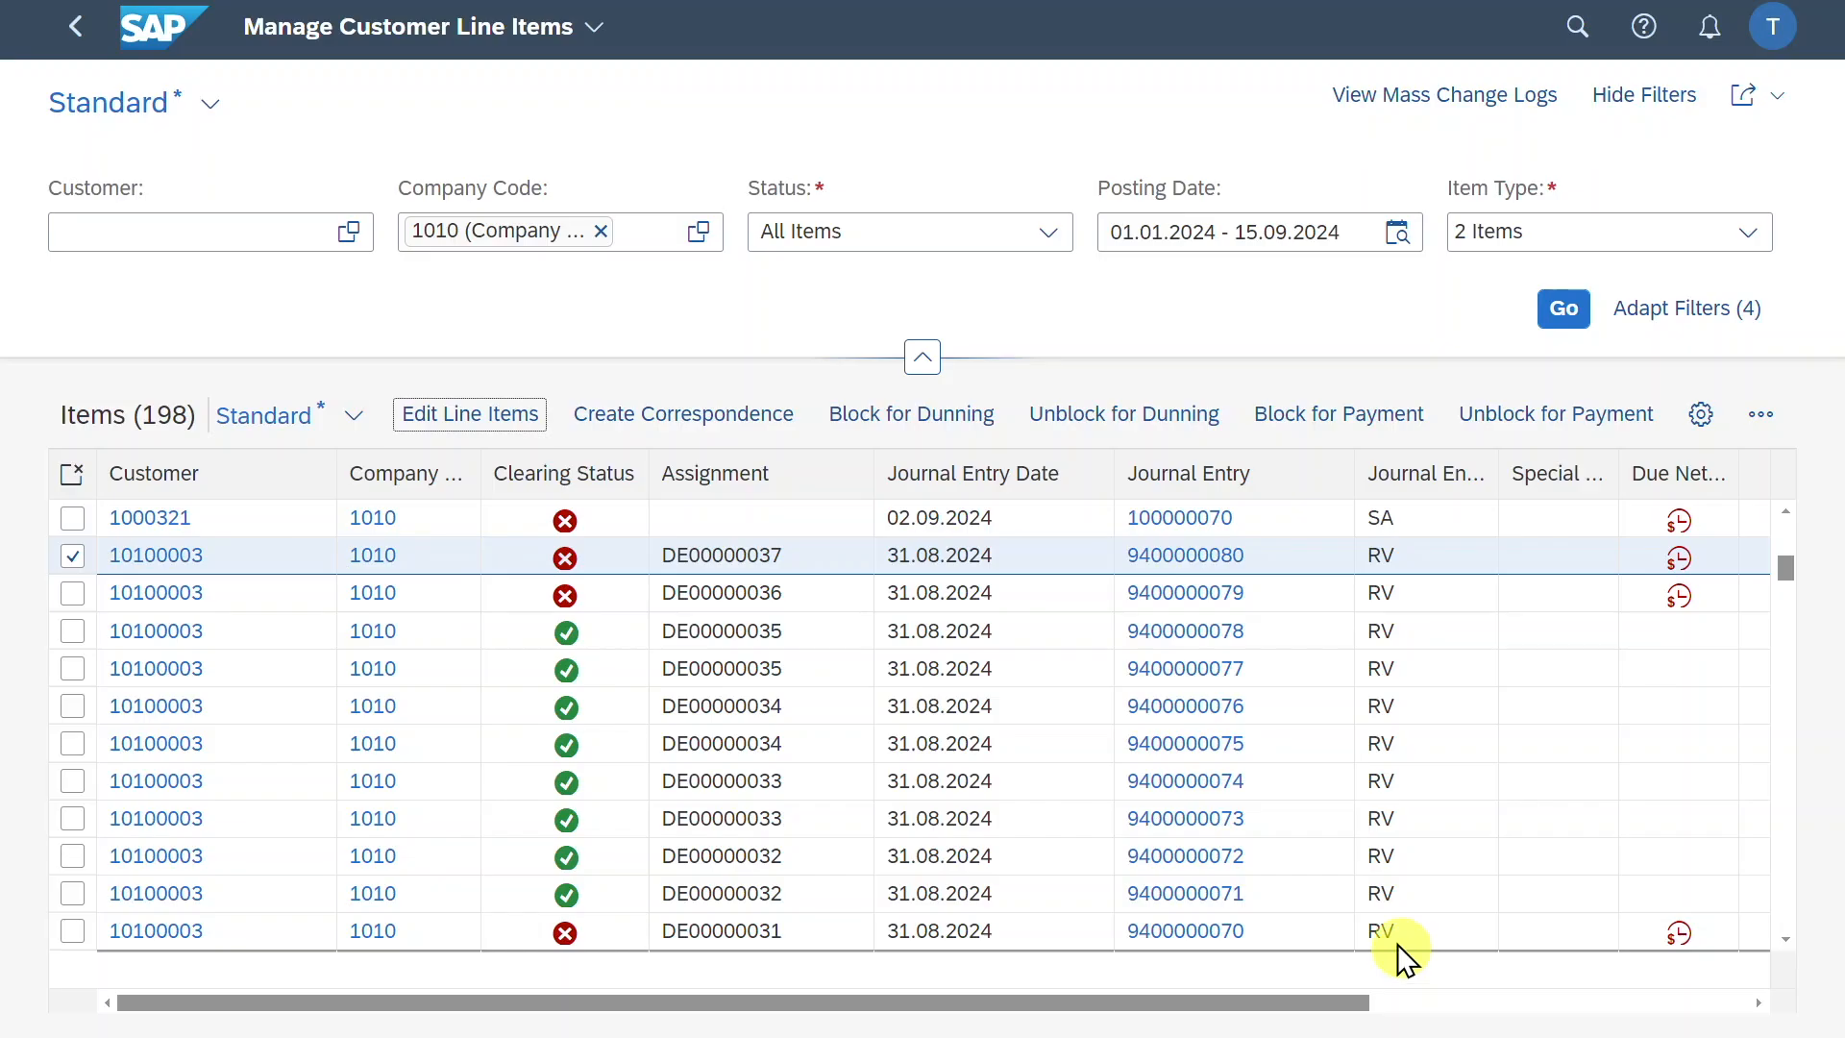
mouse_move(683, 413)
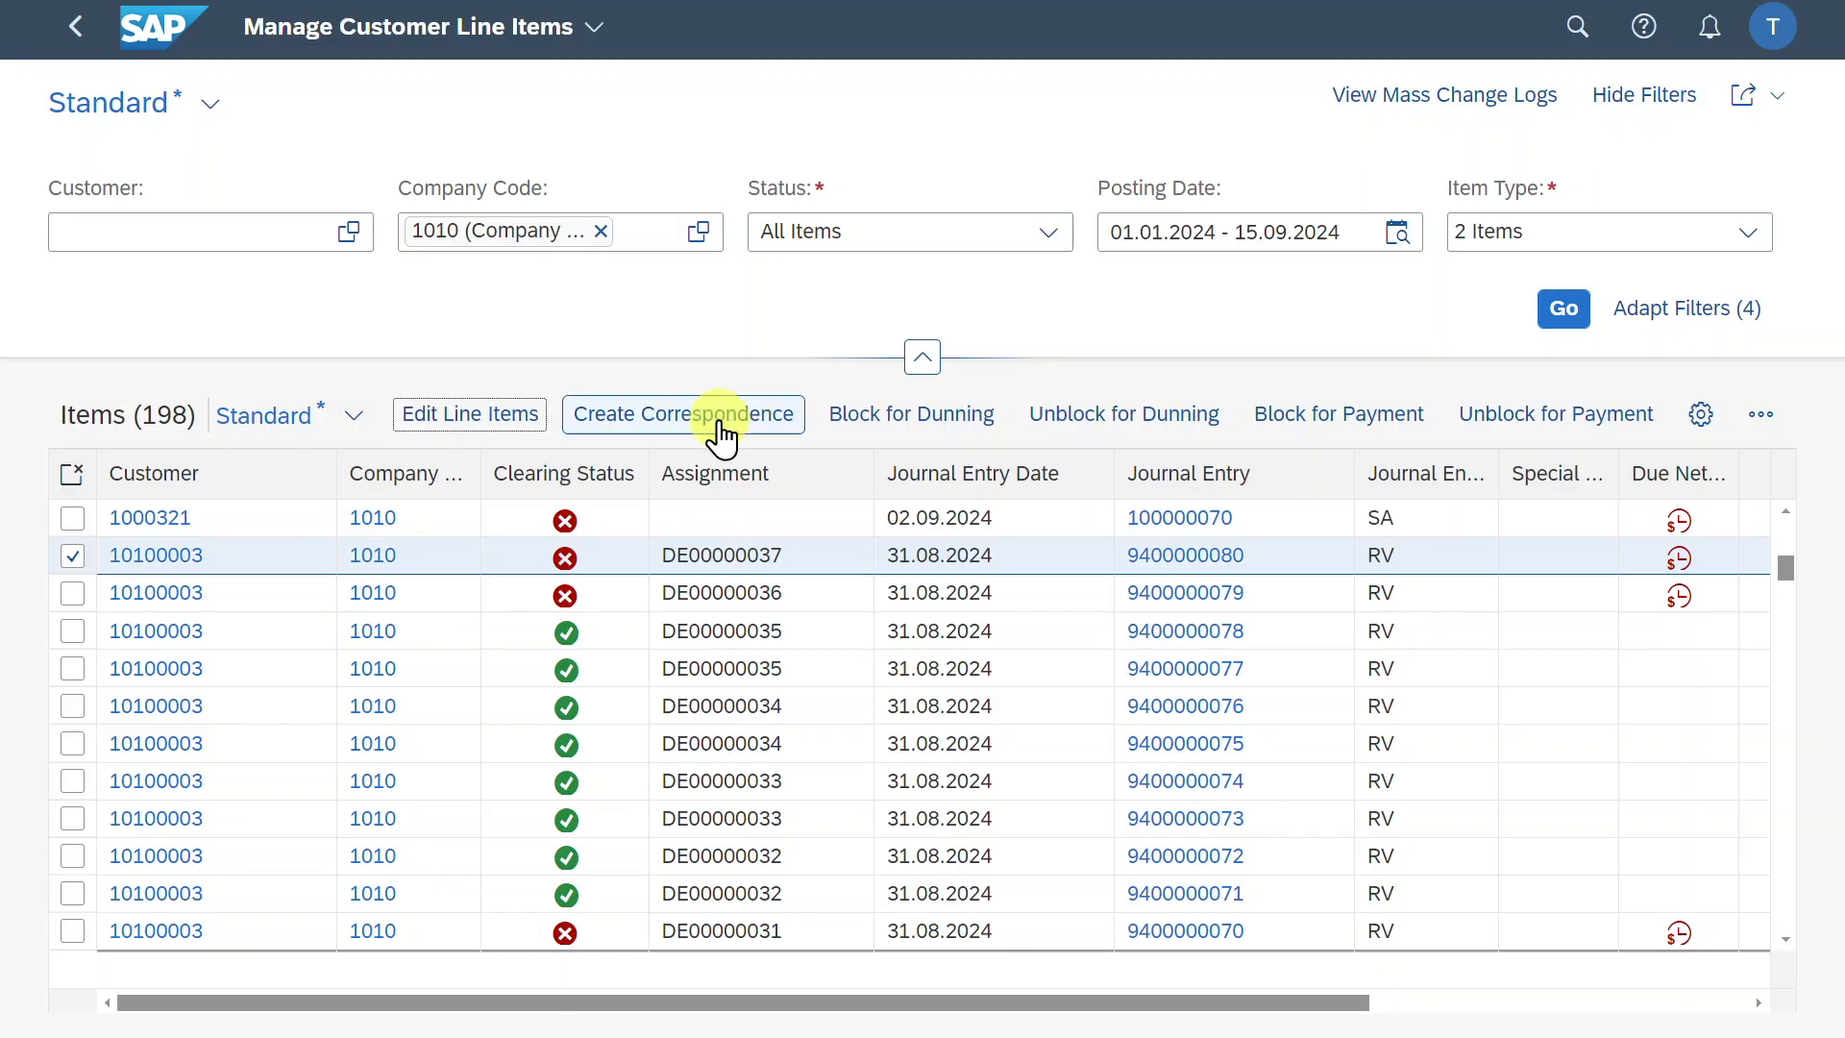
click(682, 414)
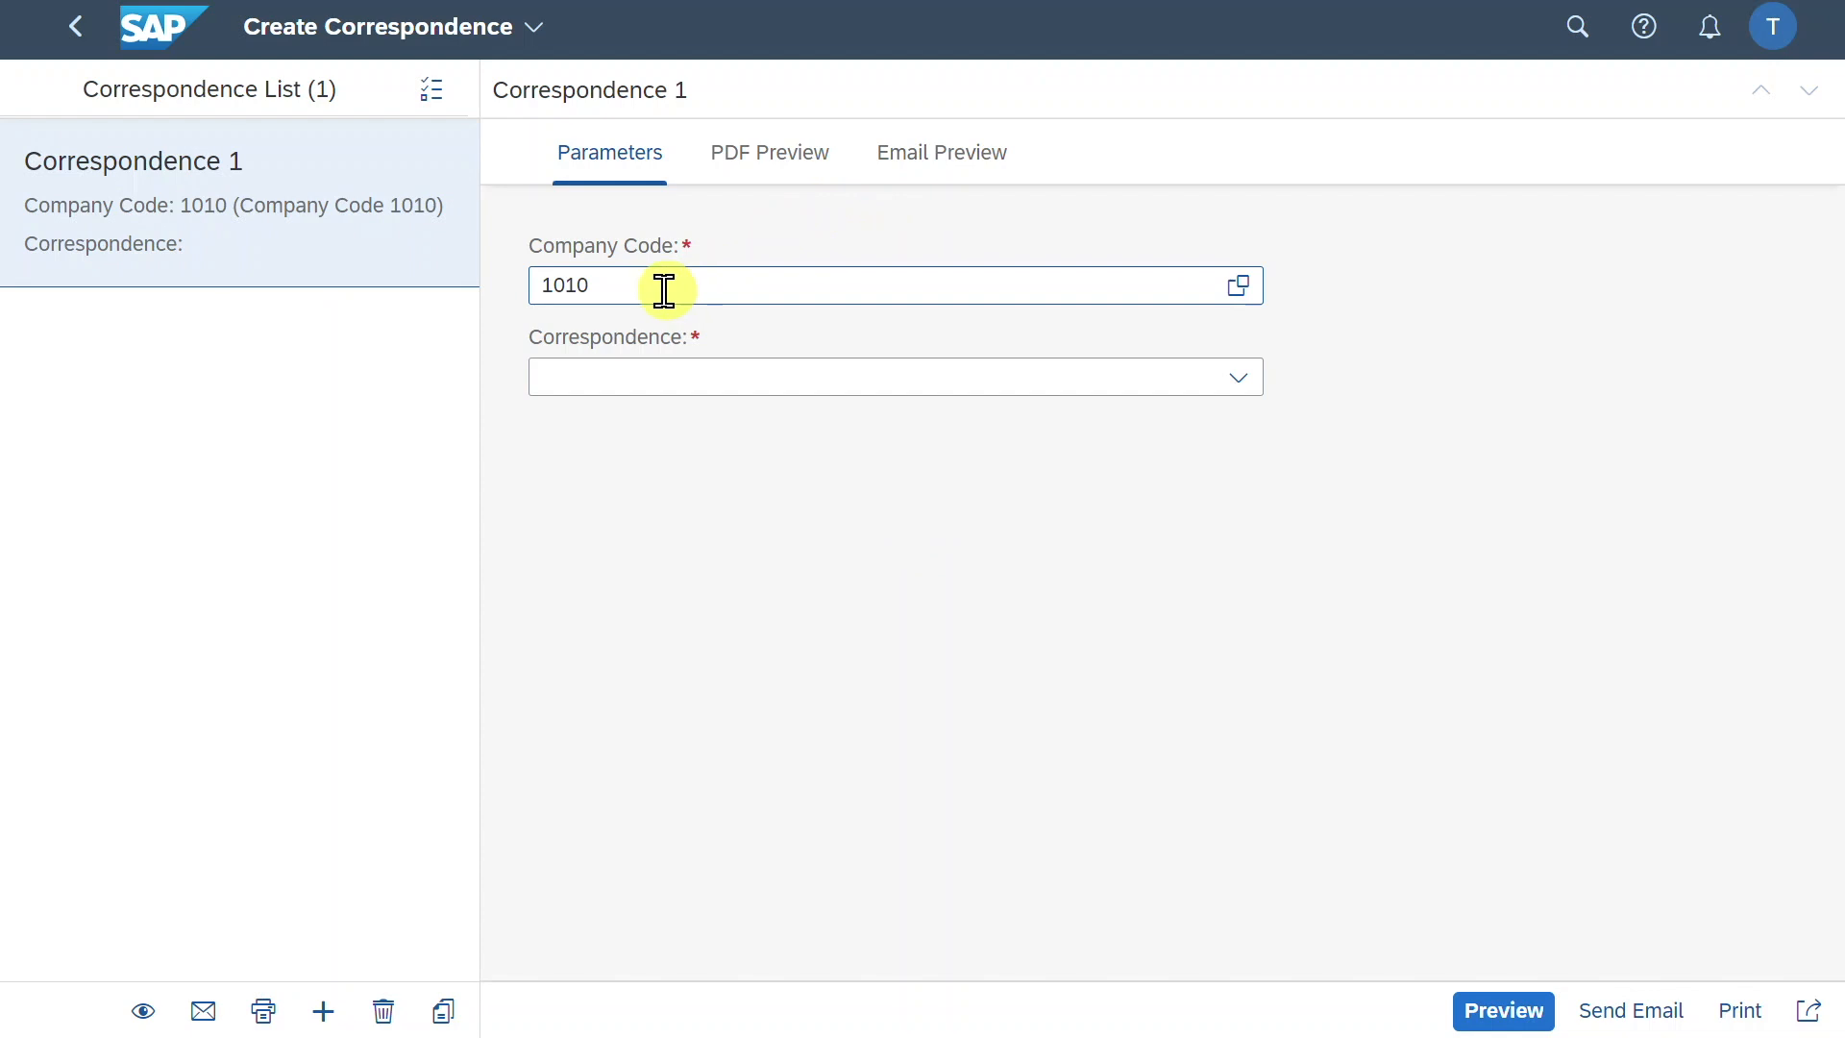
click(1238, 377)
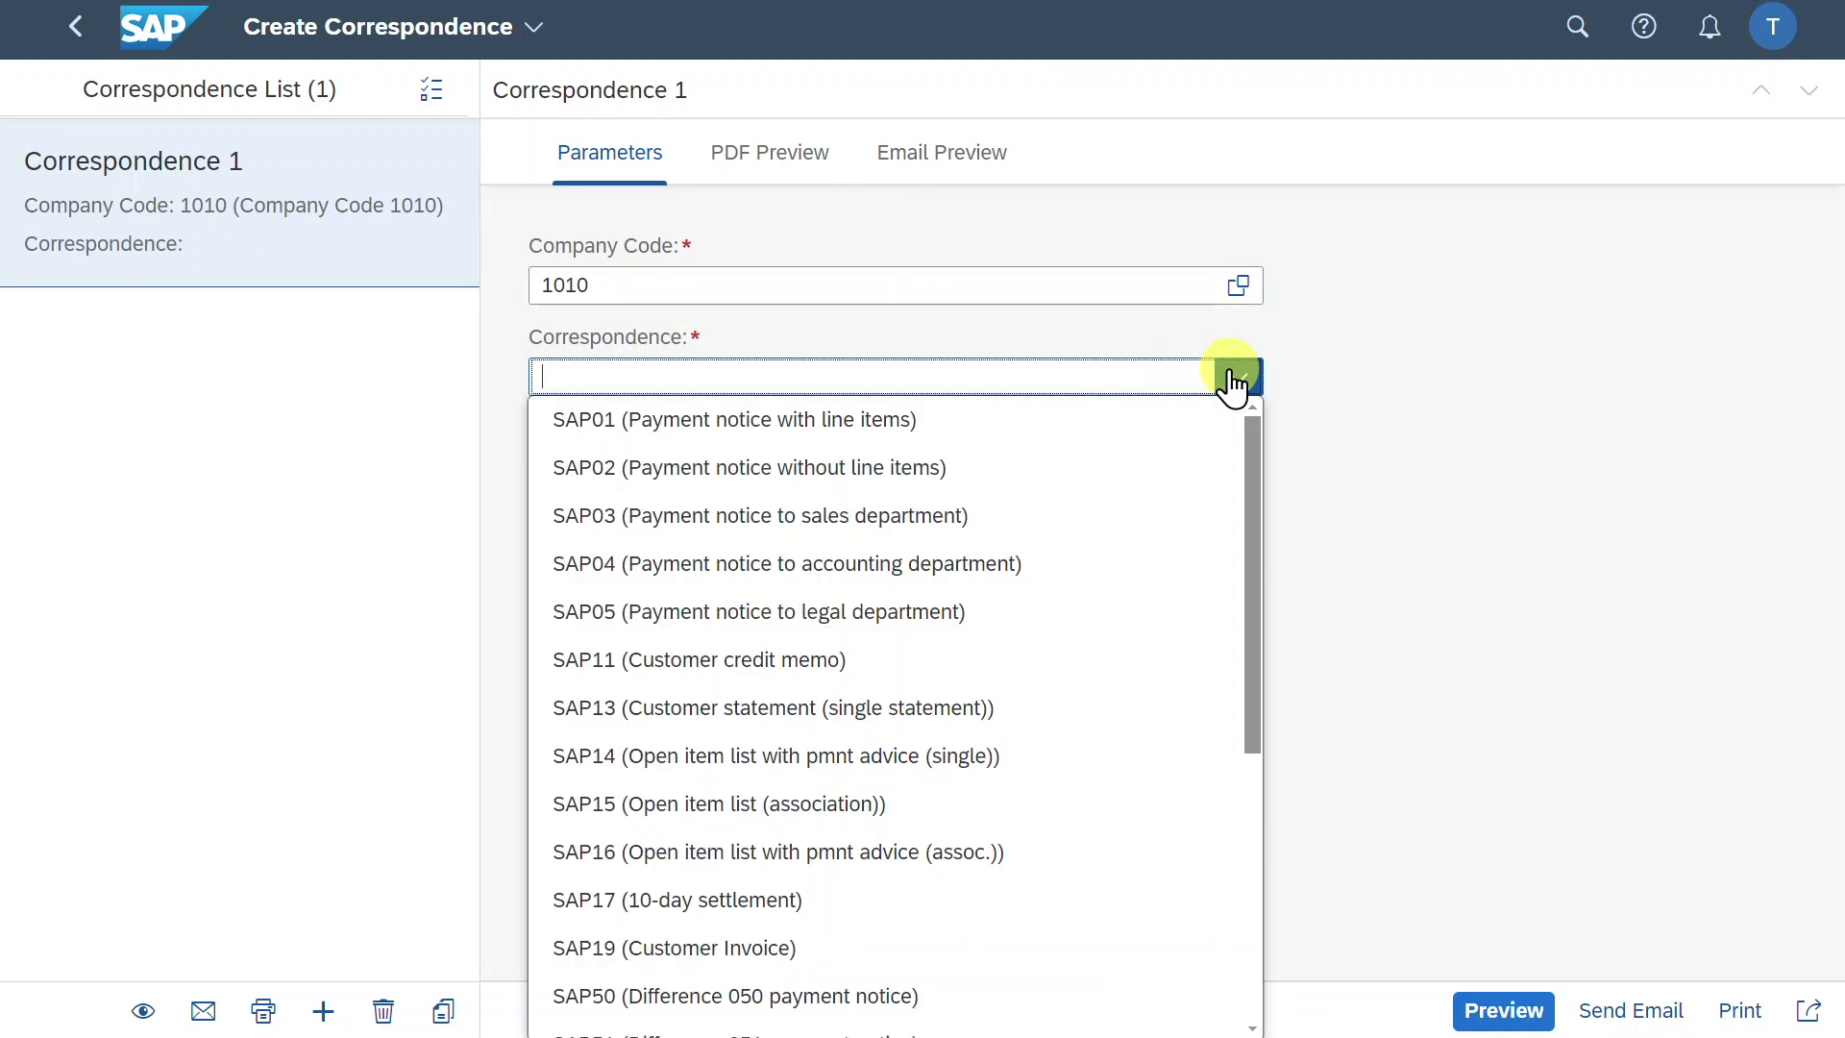
mouse_move(706, 948)
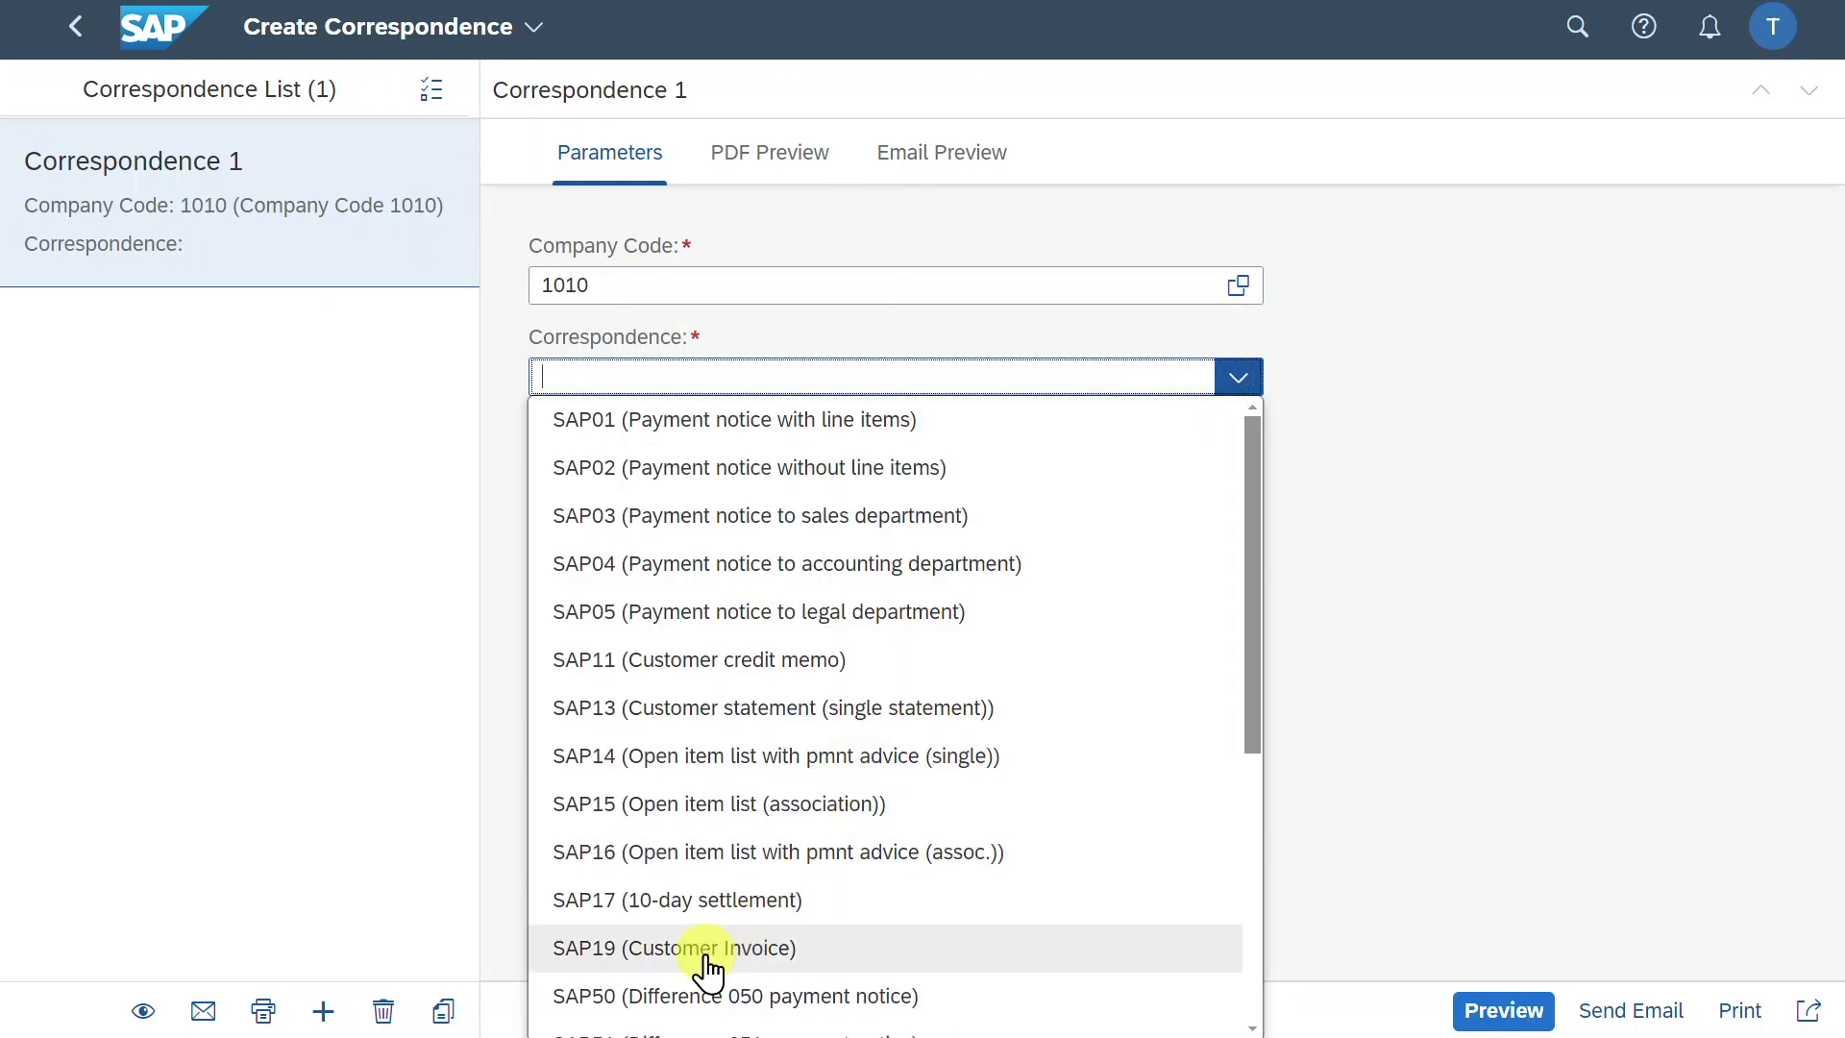
click(674, 948)
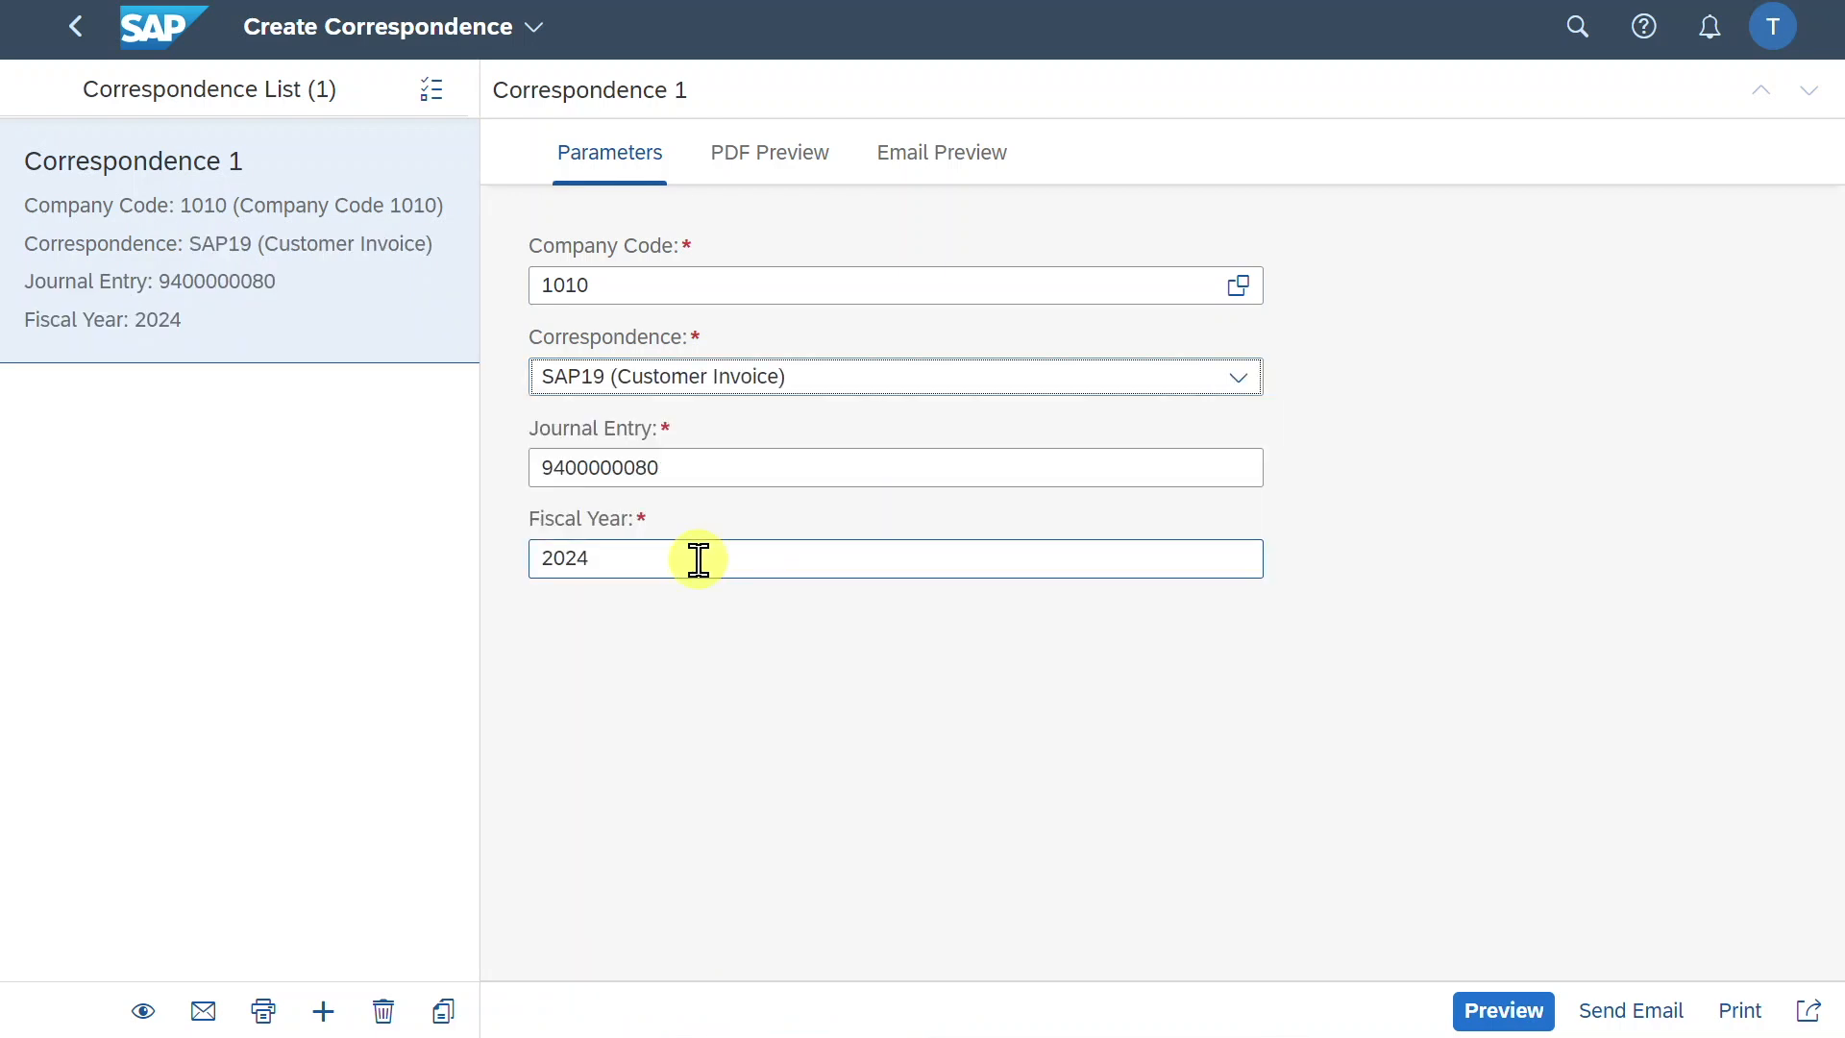
click(769, 152)
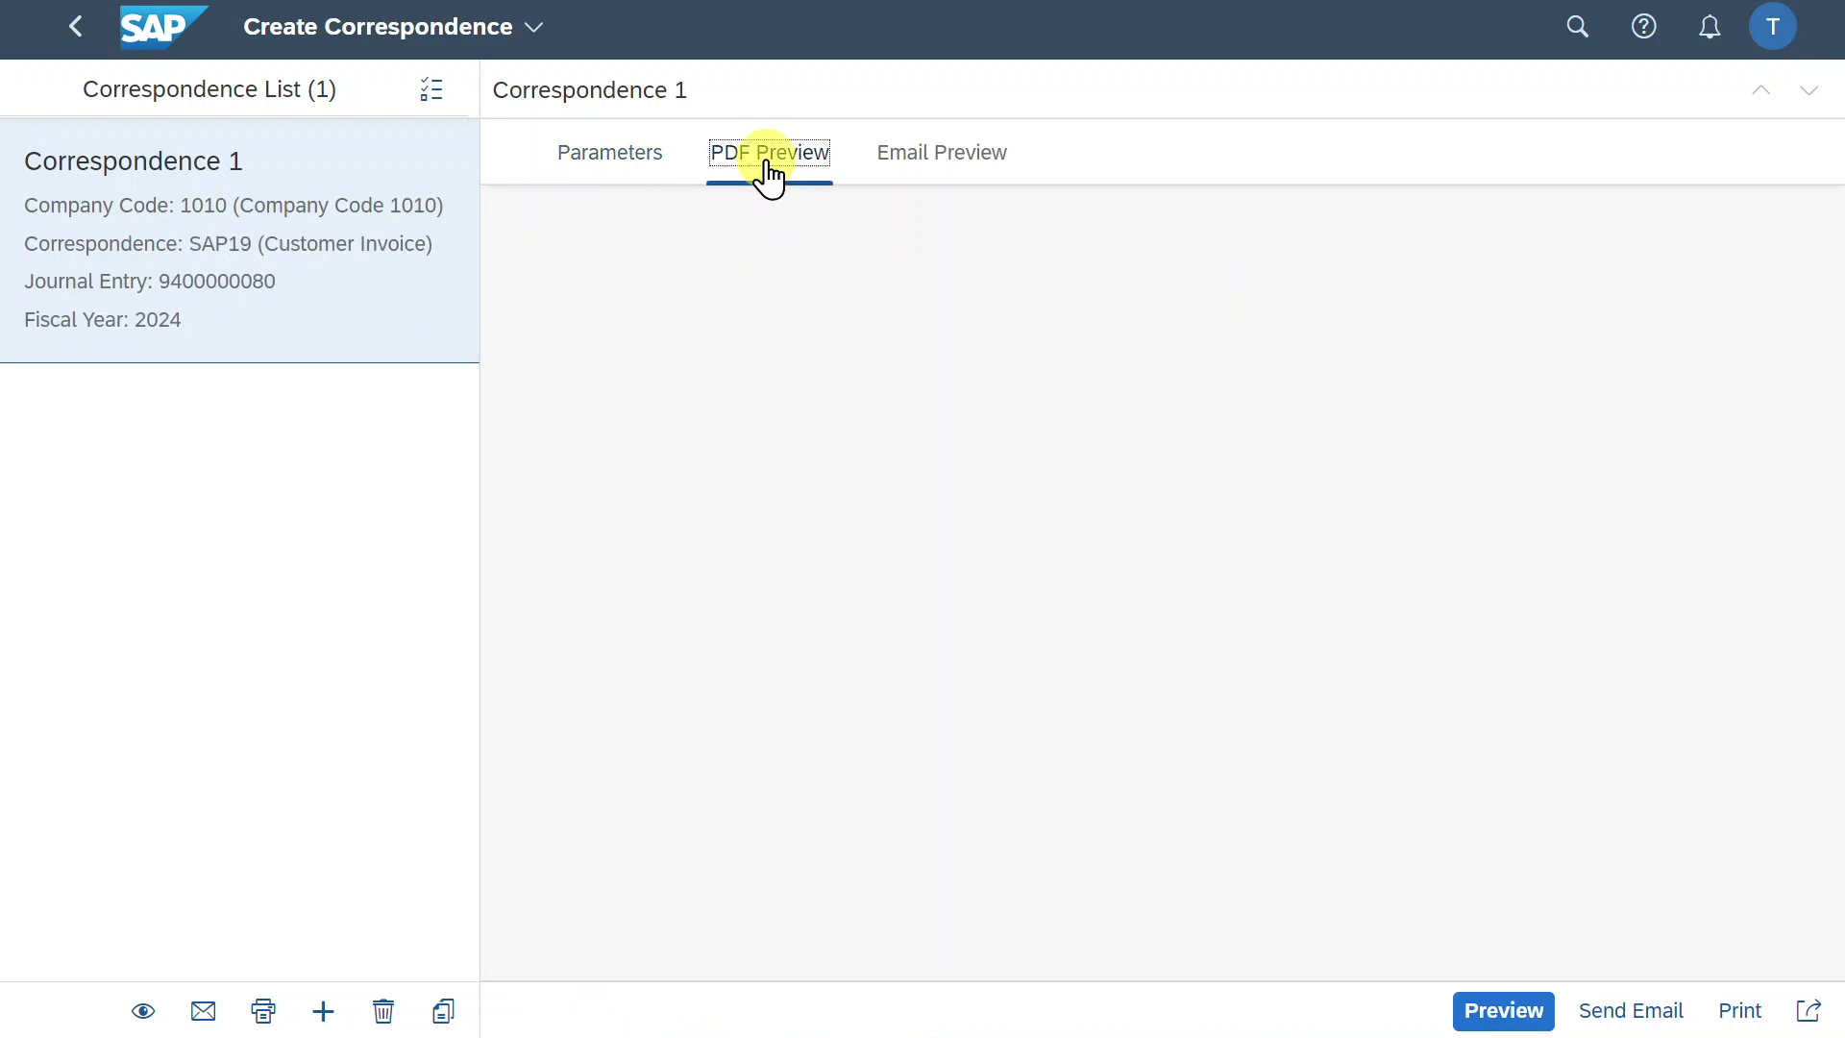
click(769, 152)
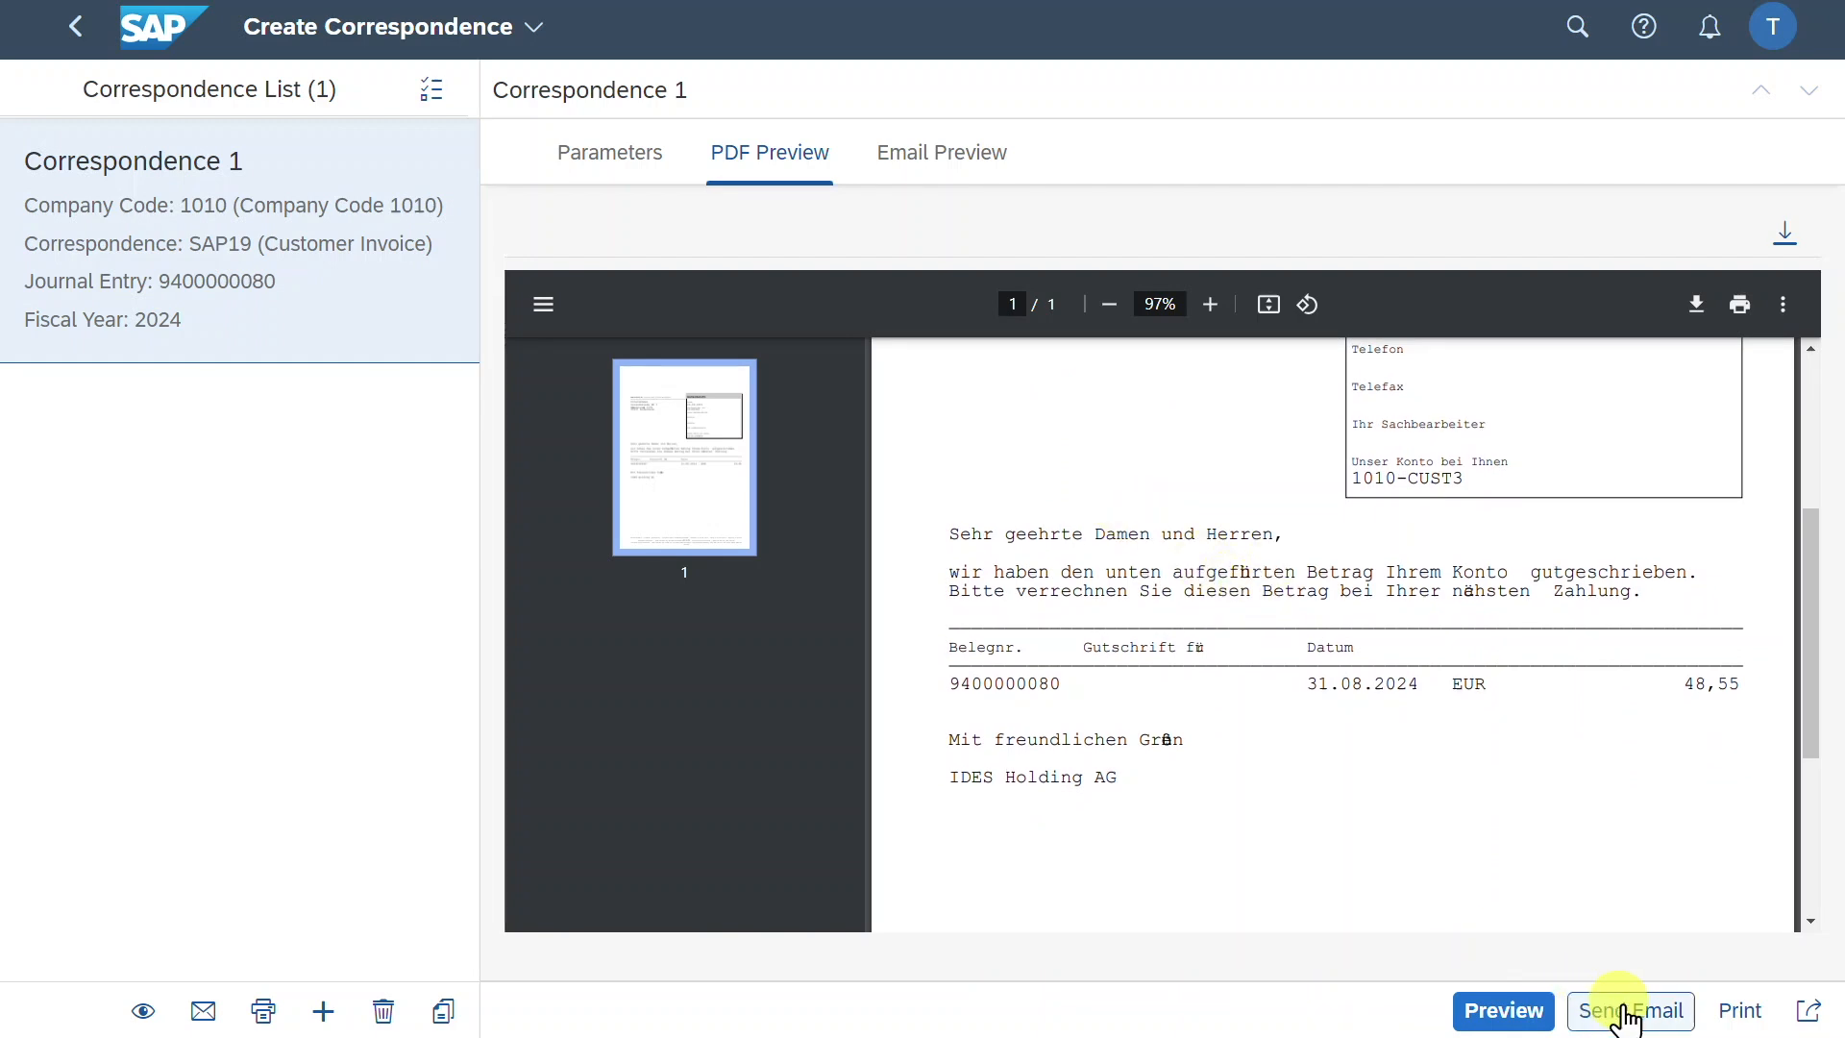
mouse_move(1739, 1010)
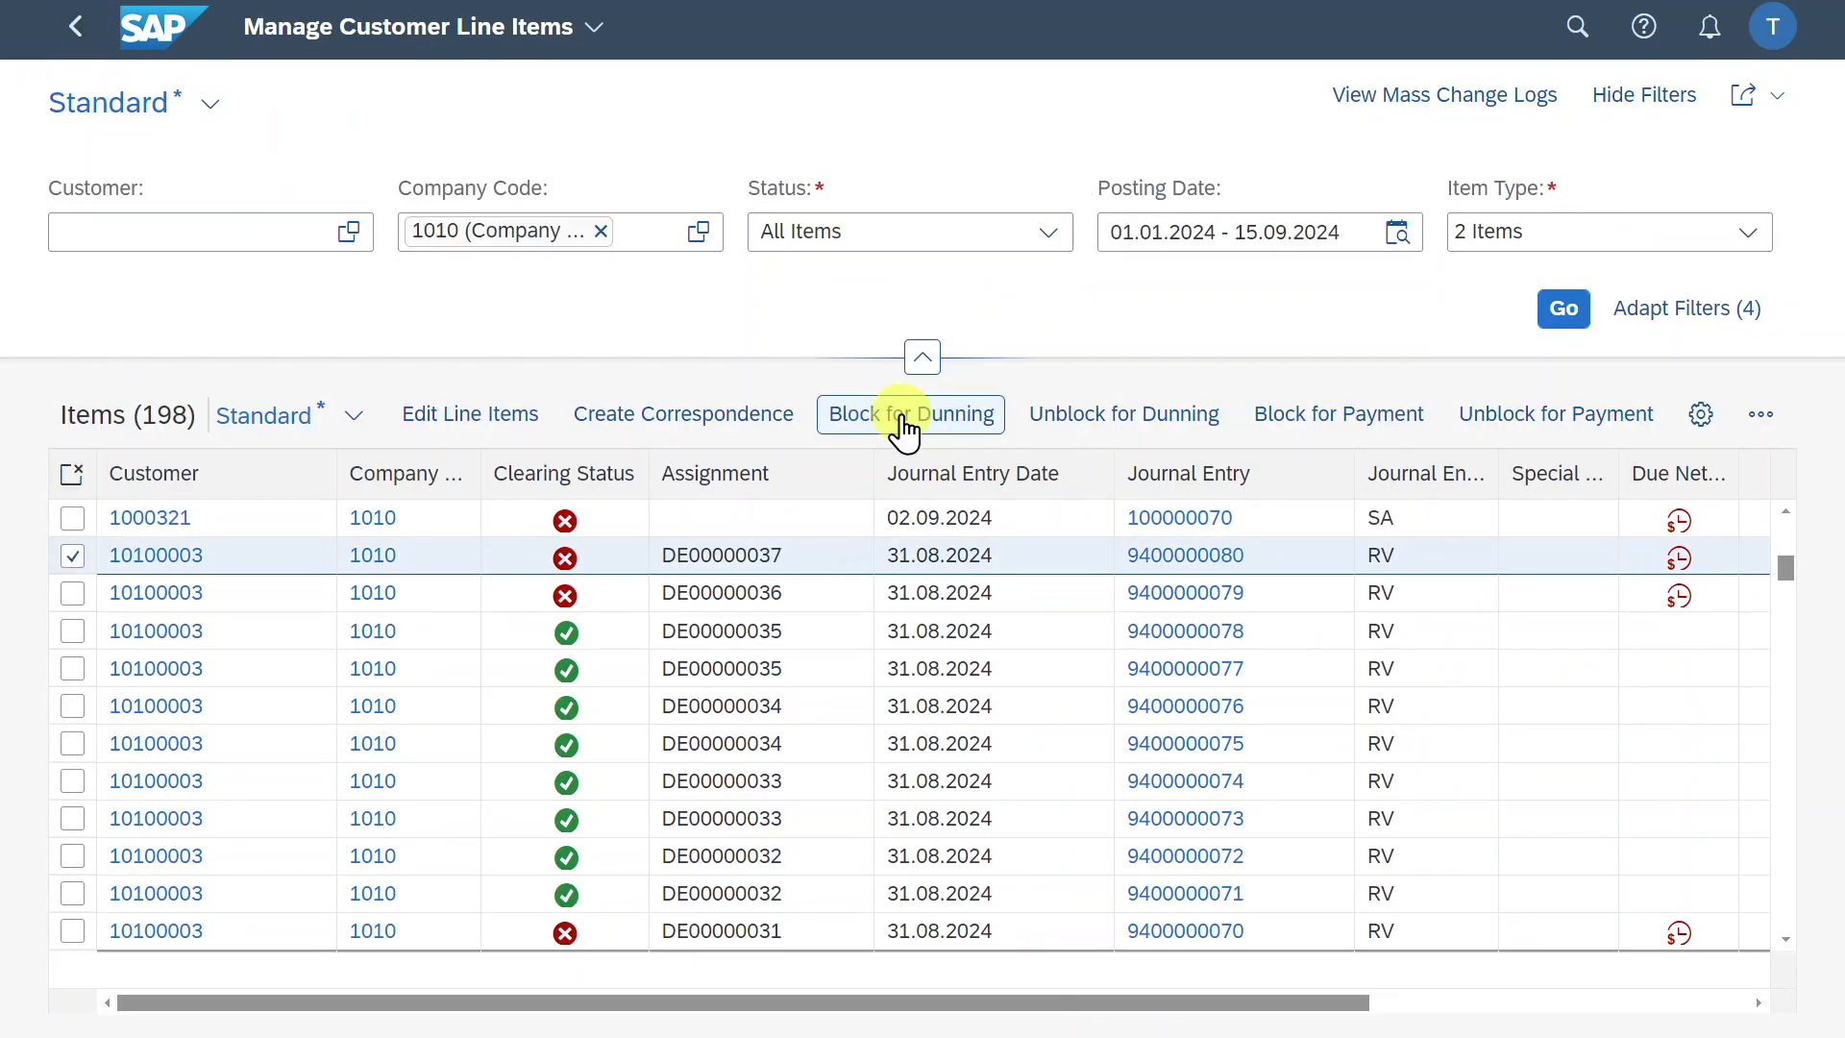
Apply a dunning block with reason R (Blocked by invoice verification) and confirm
click(910, 413)
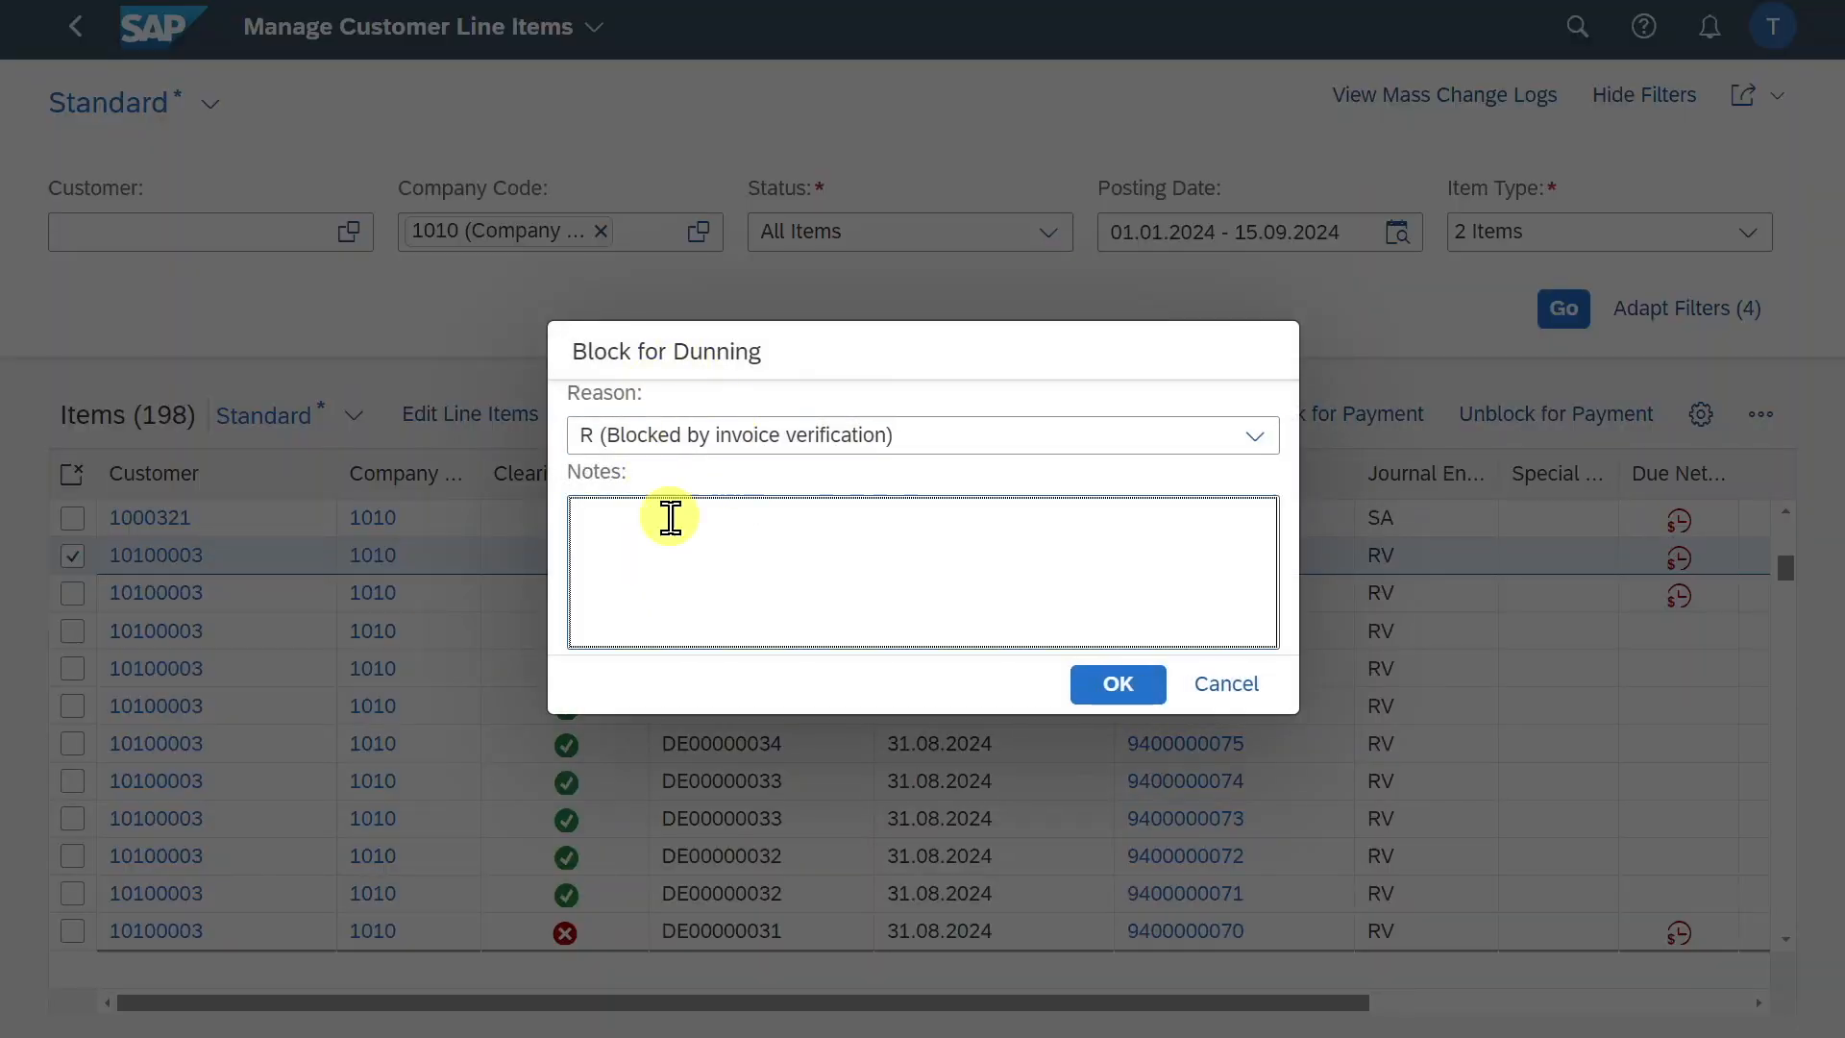
mouse_move(671, 518)
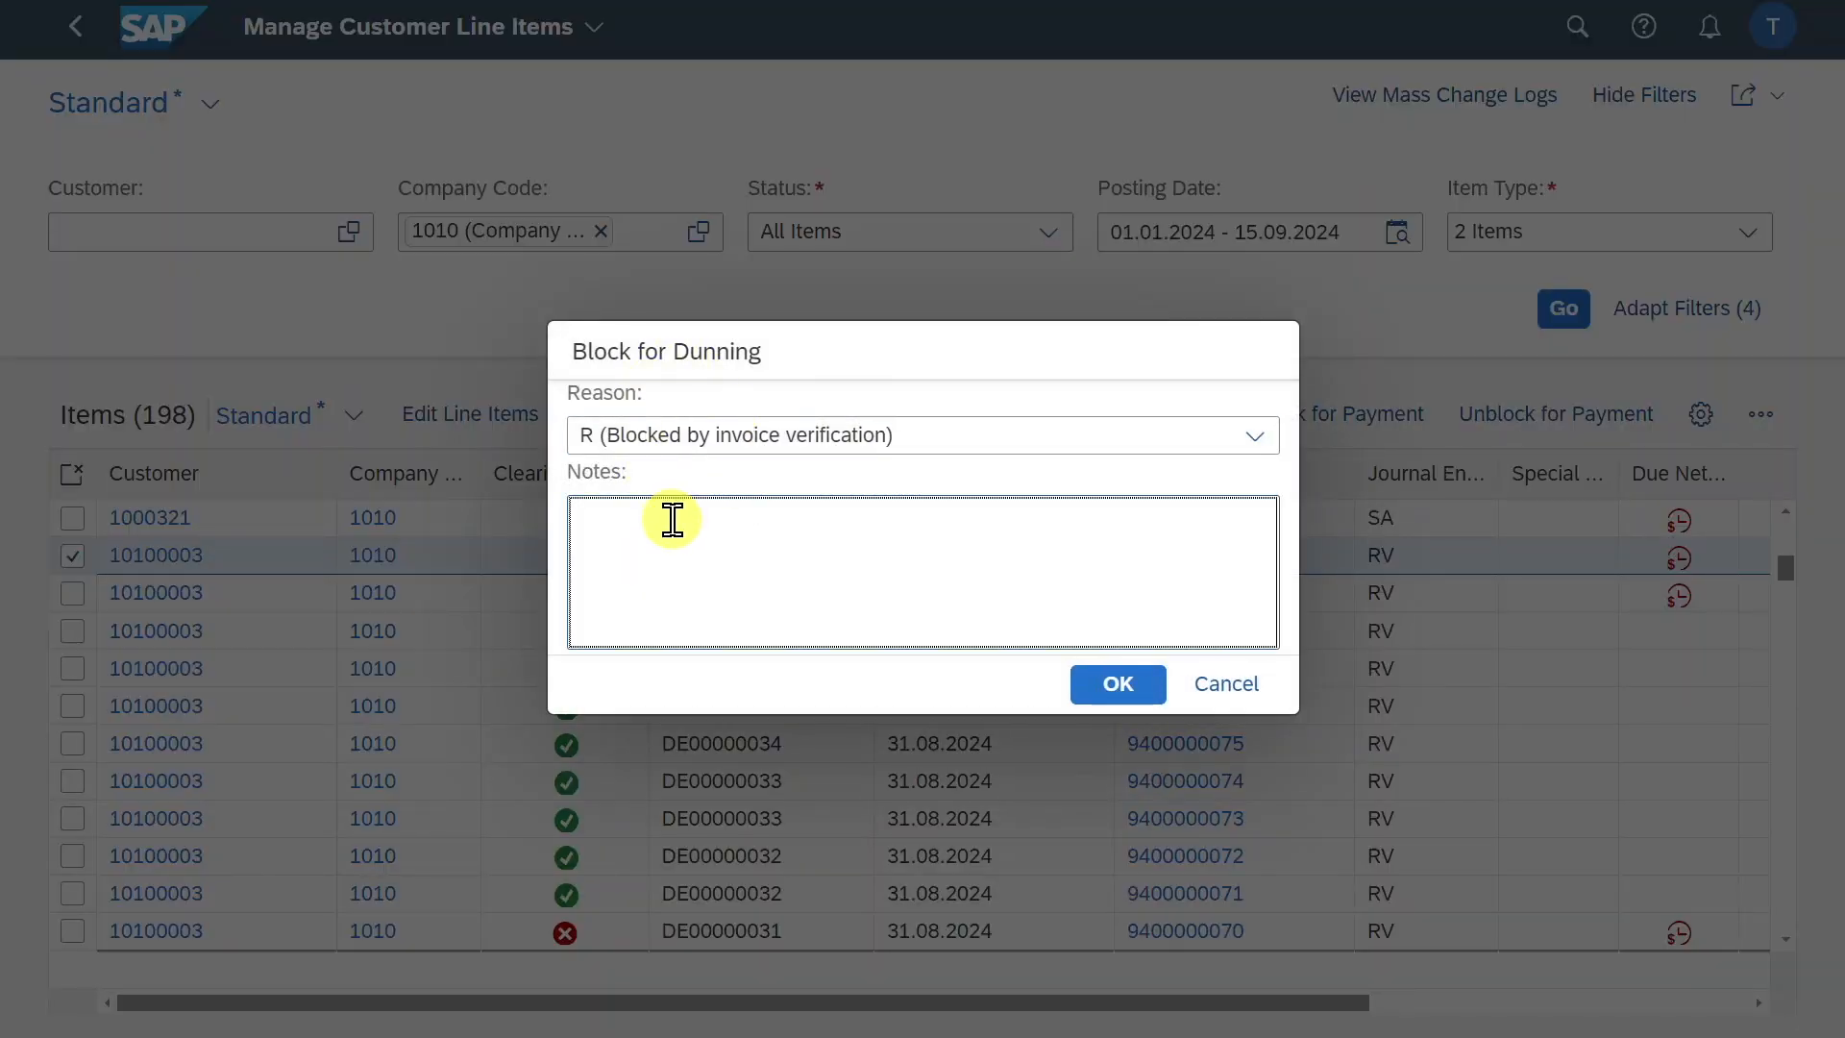
click(1253, 435)
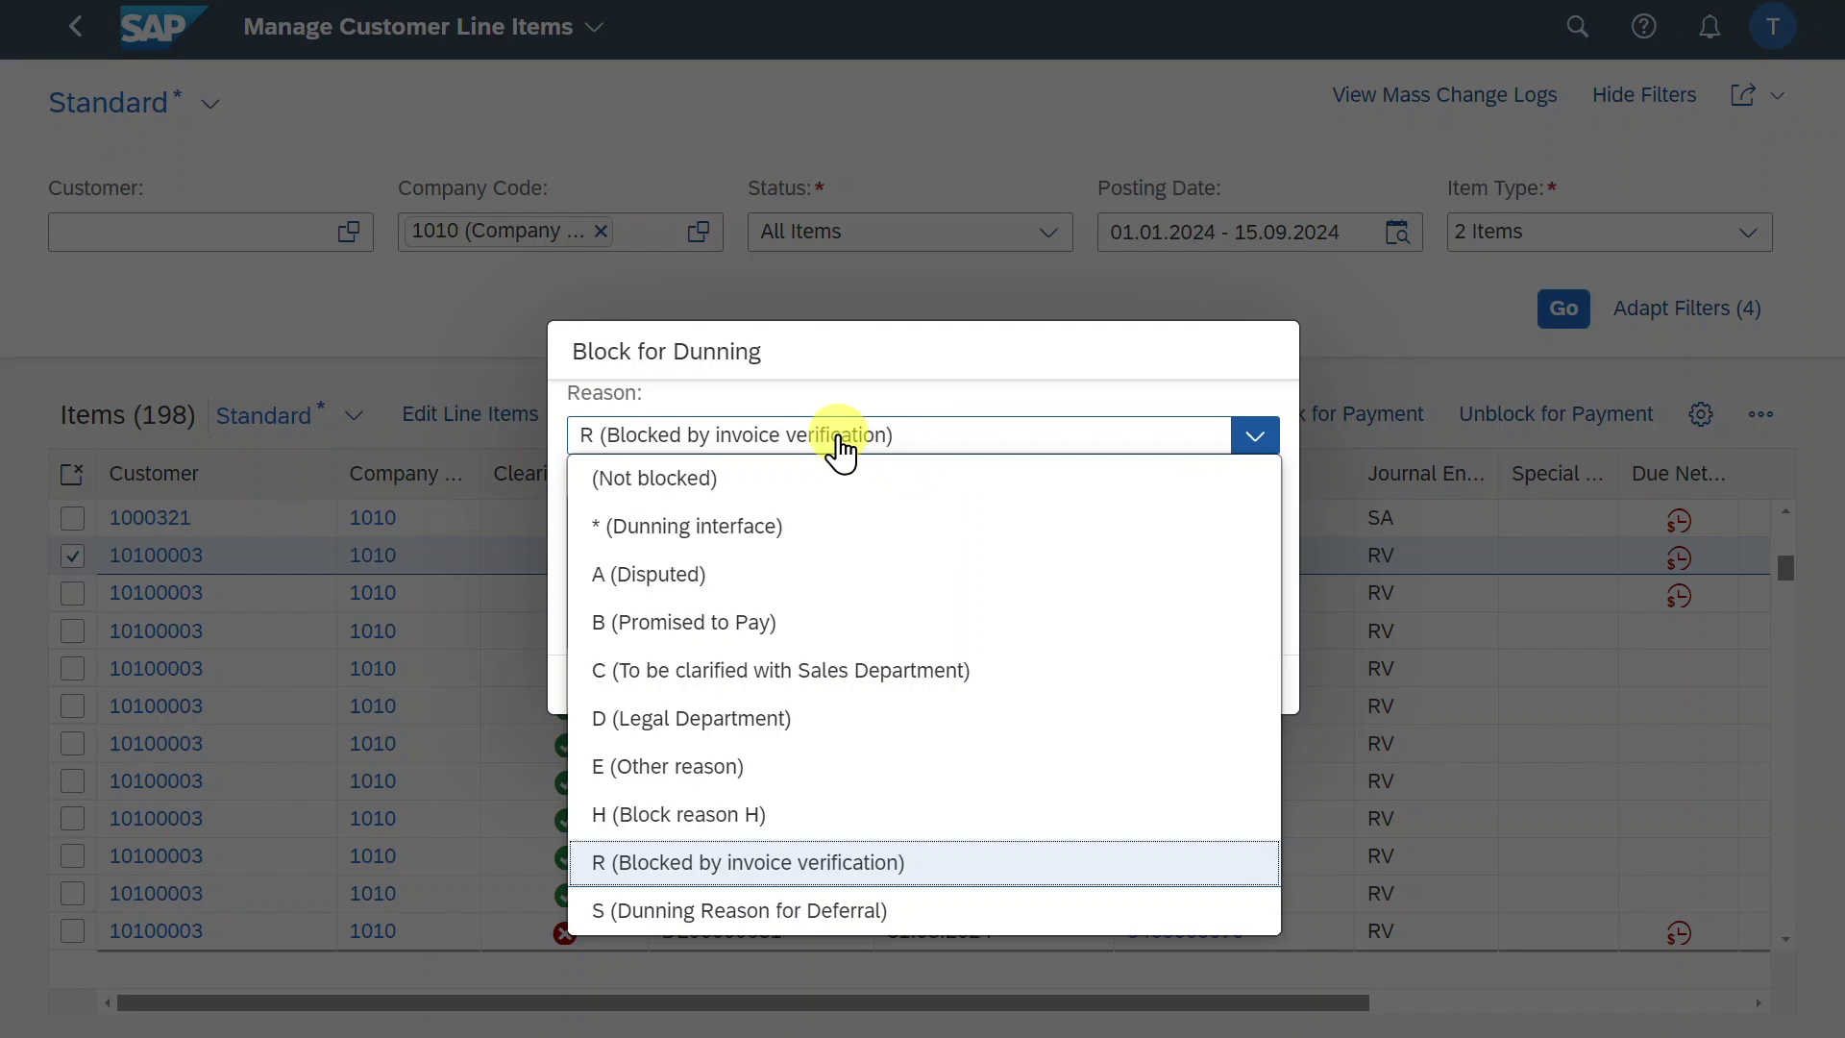
click(748, 861)
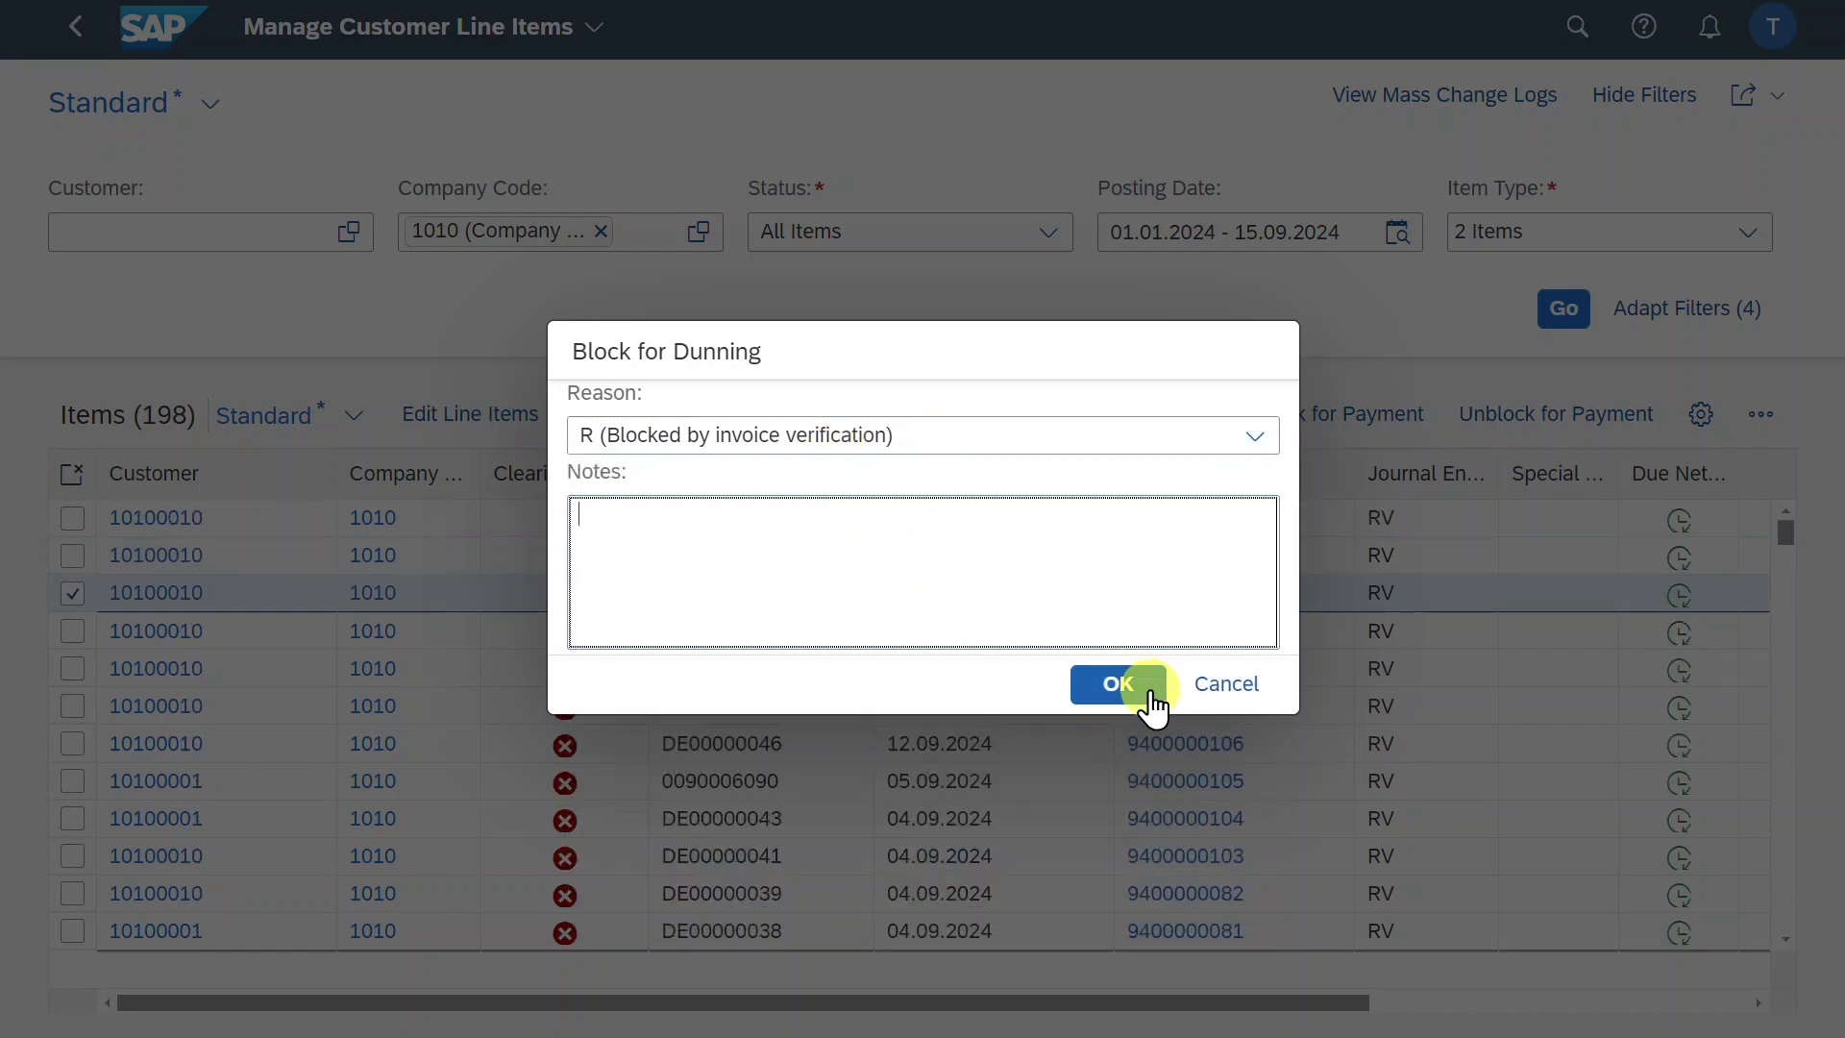
click(1116, 683)
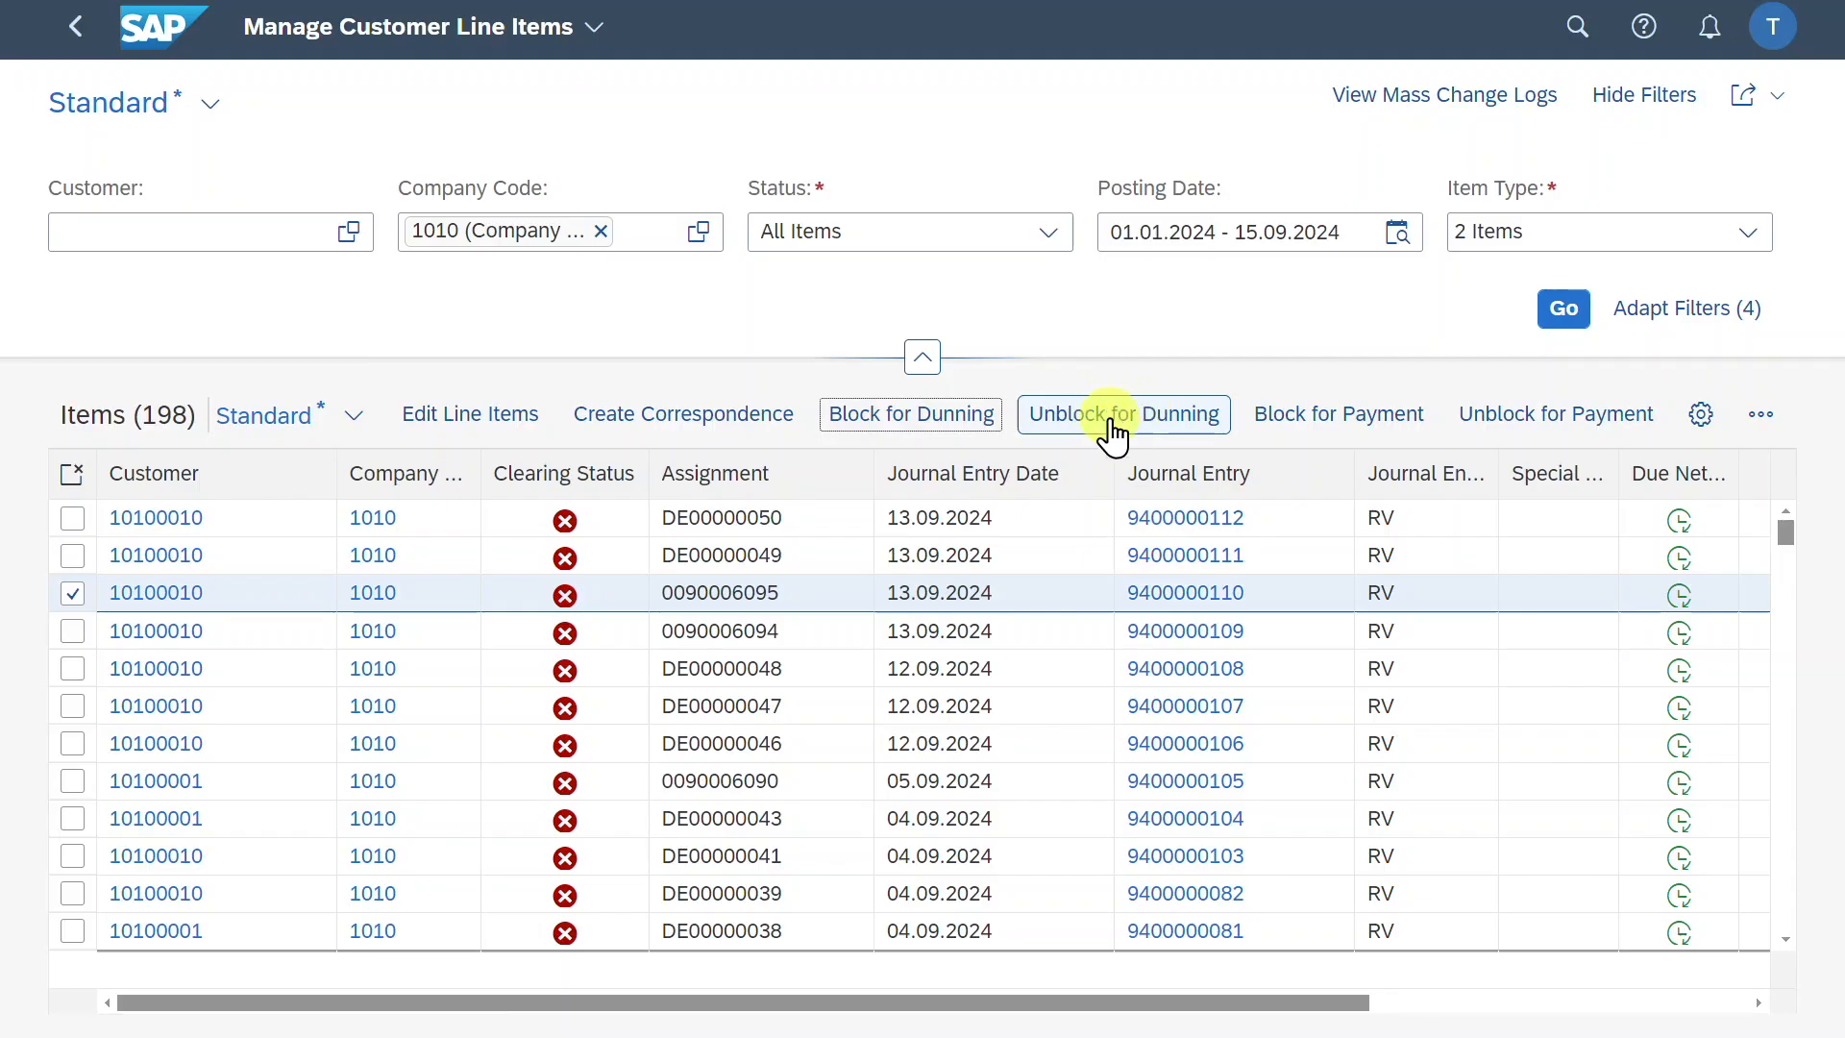
mouse_move(1130, 435)
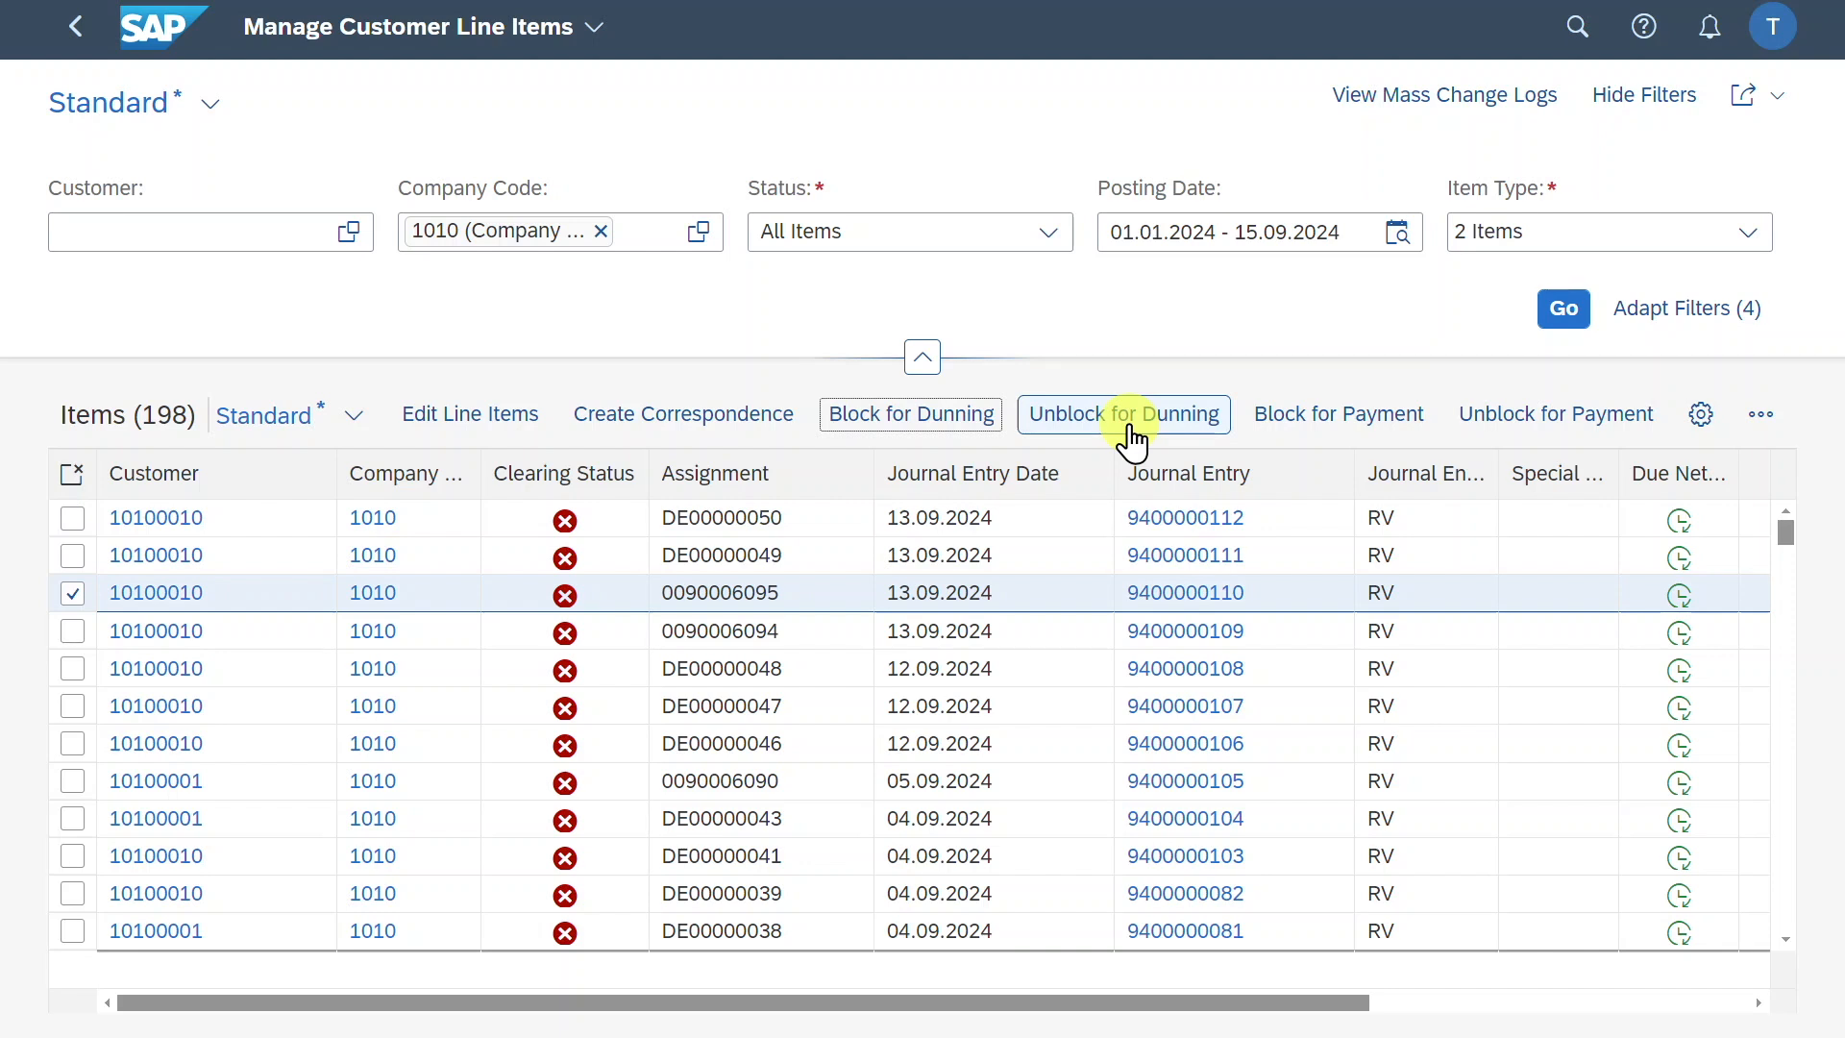
mouse_move(1277, 427)
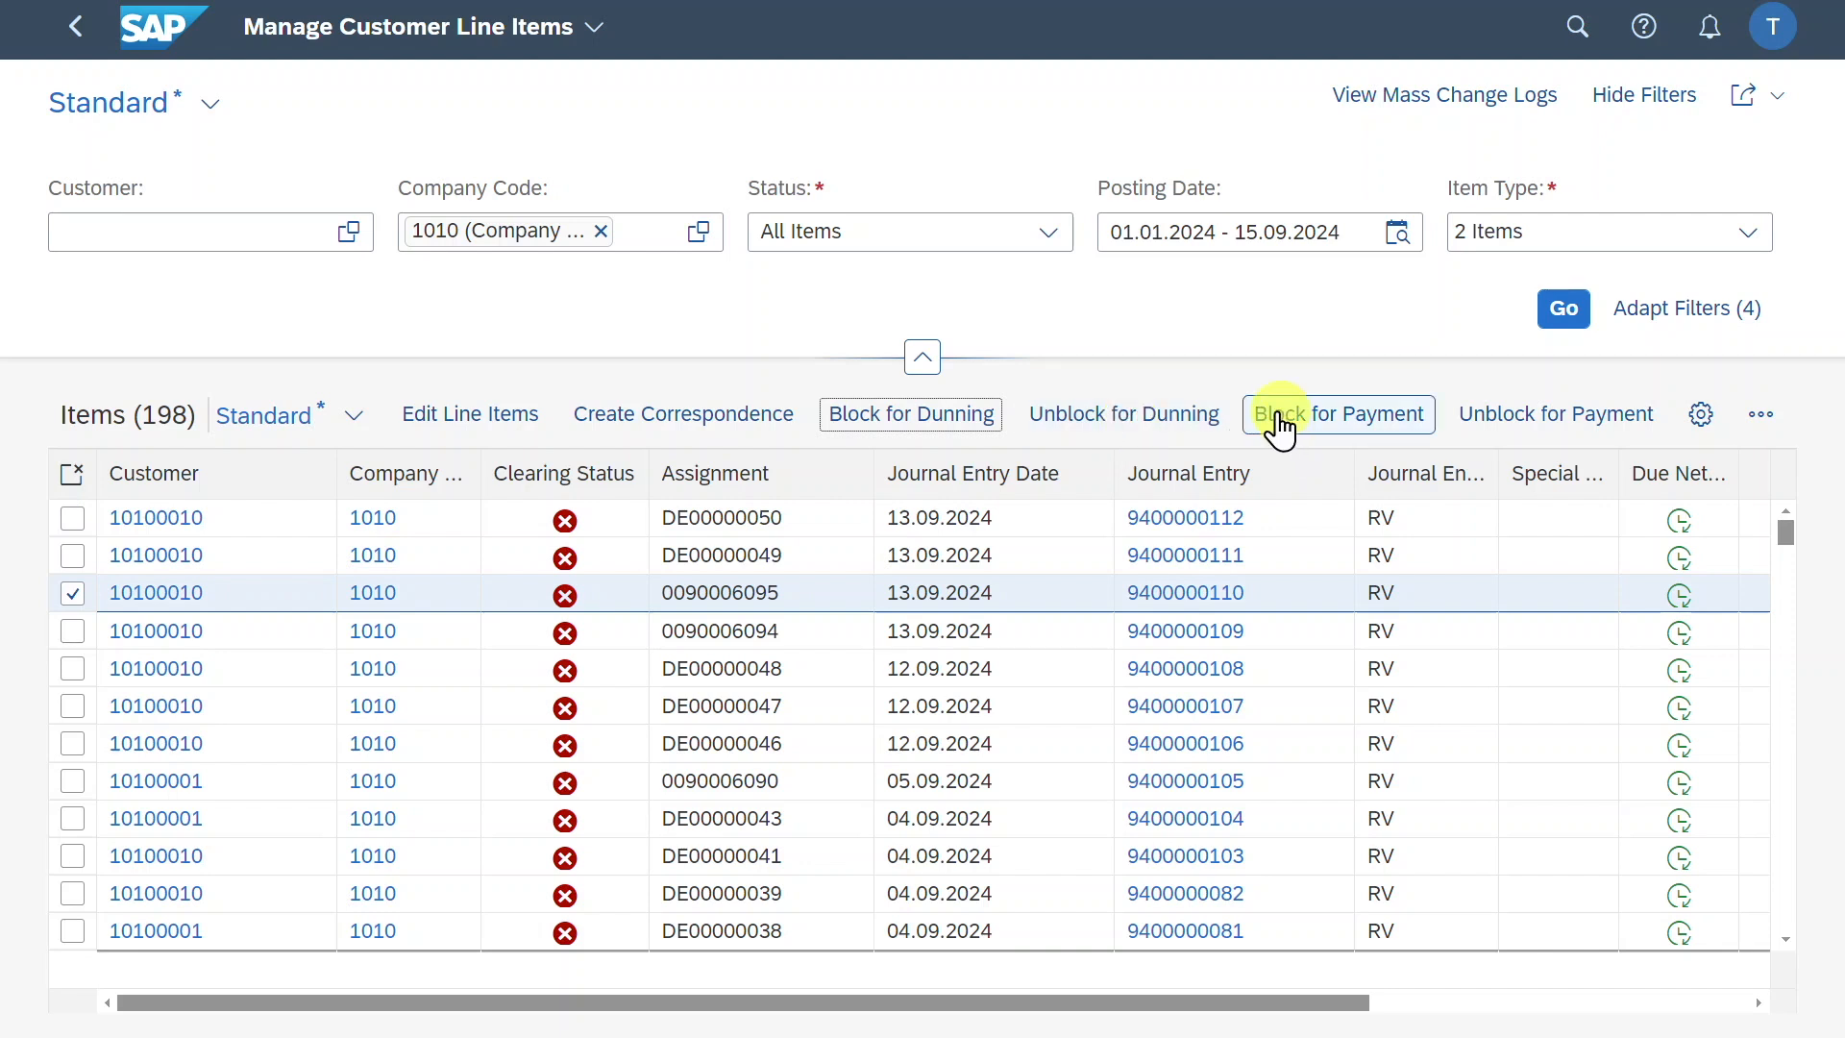
mouse_move(1324, 425)
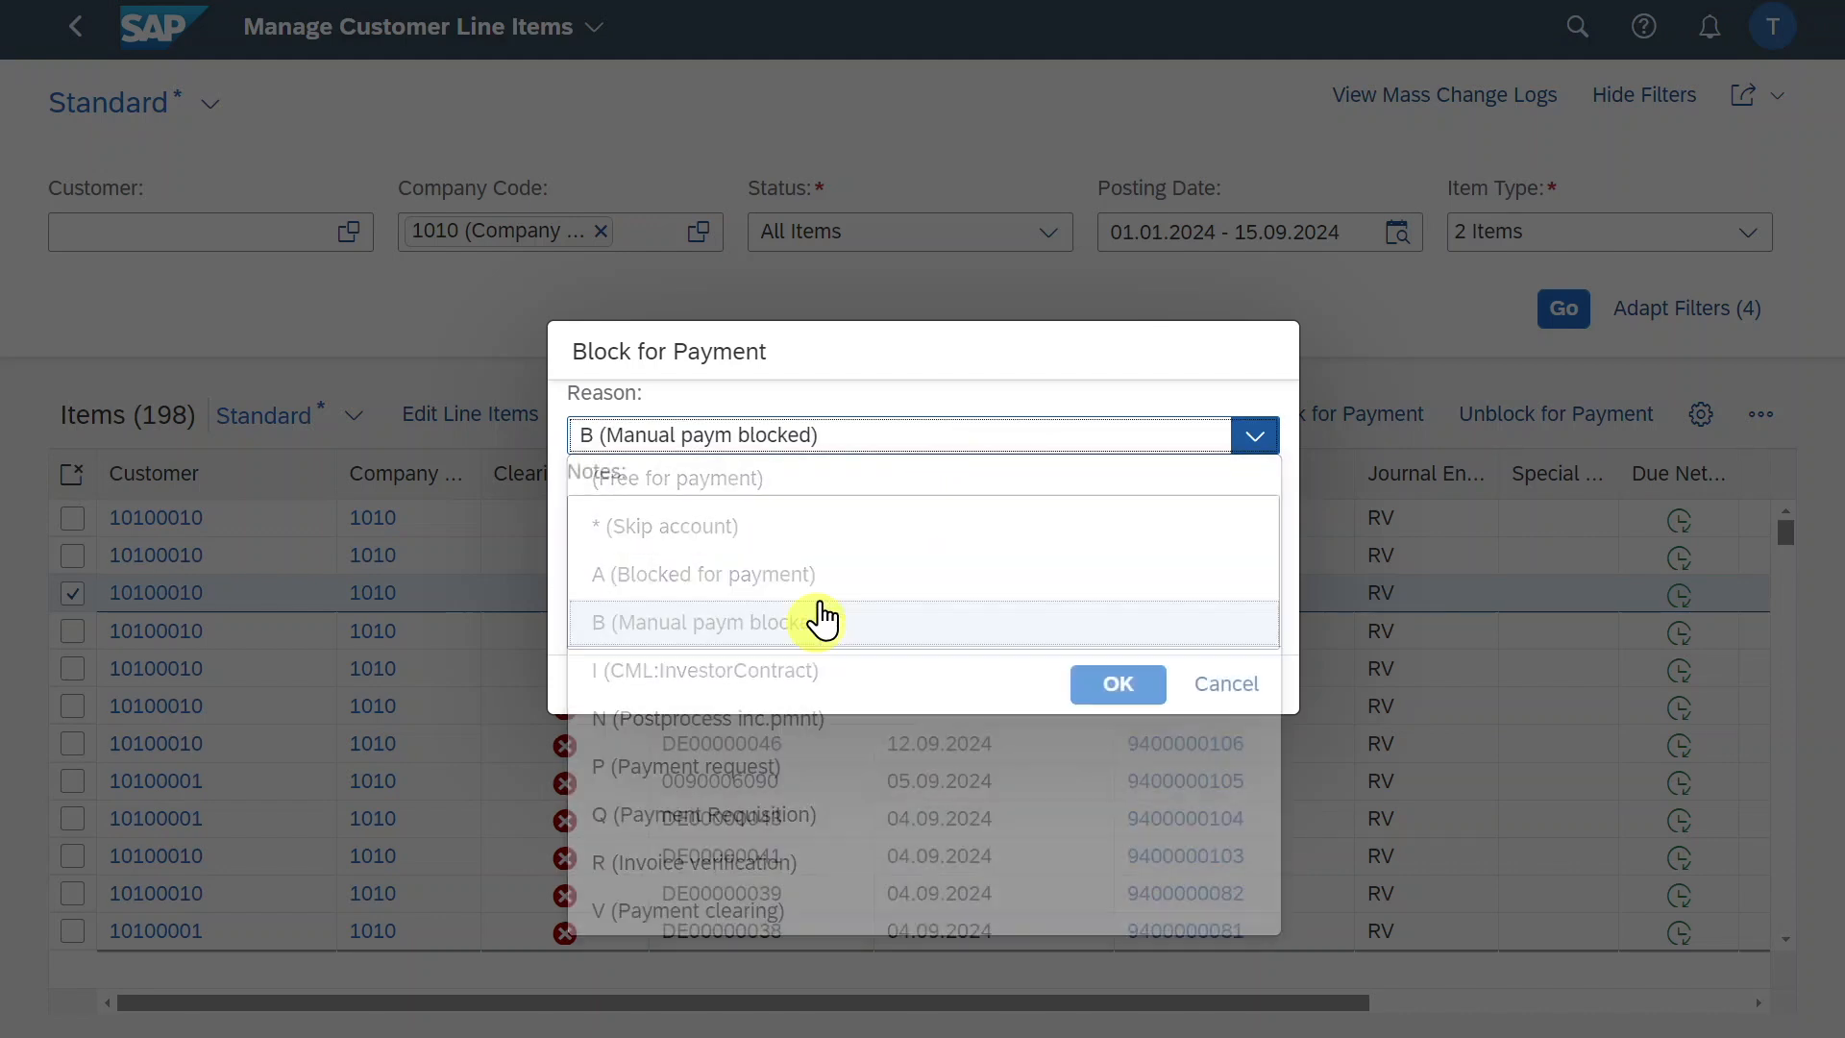
text(Test block.)
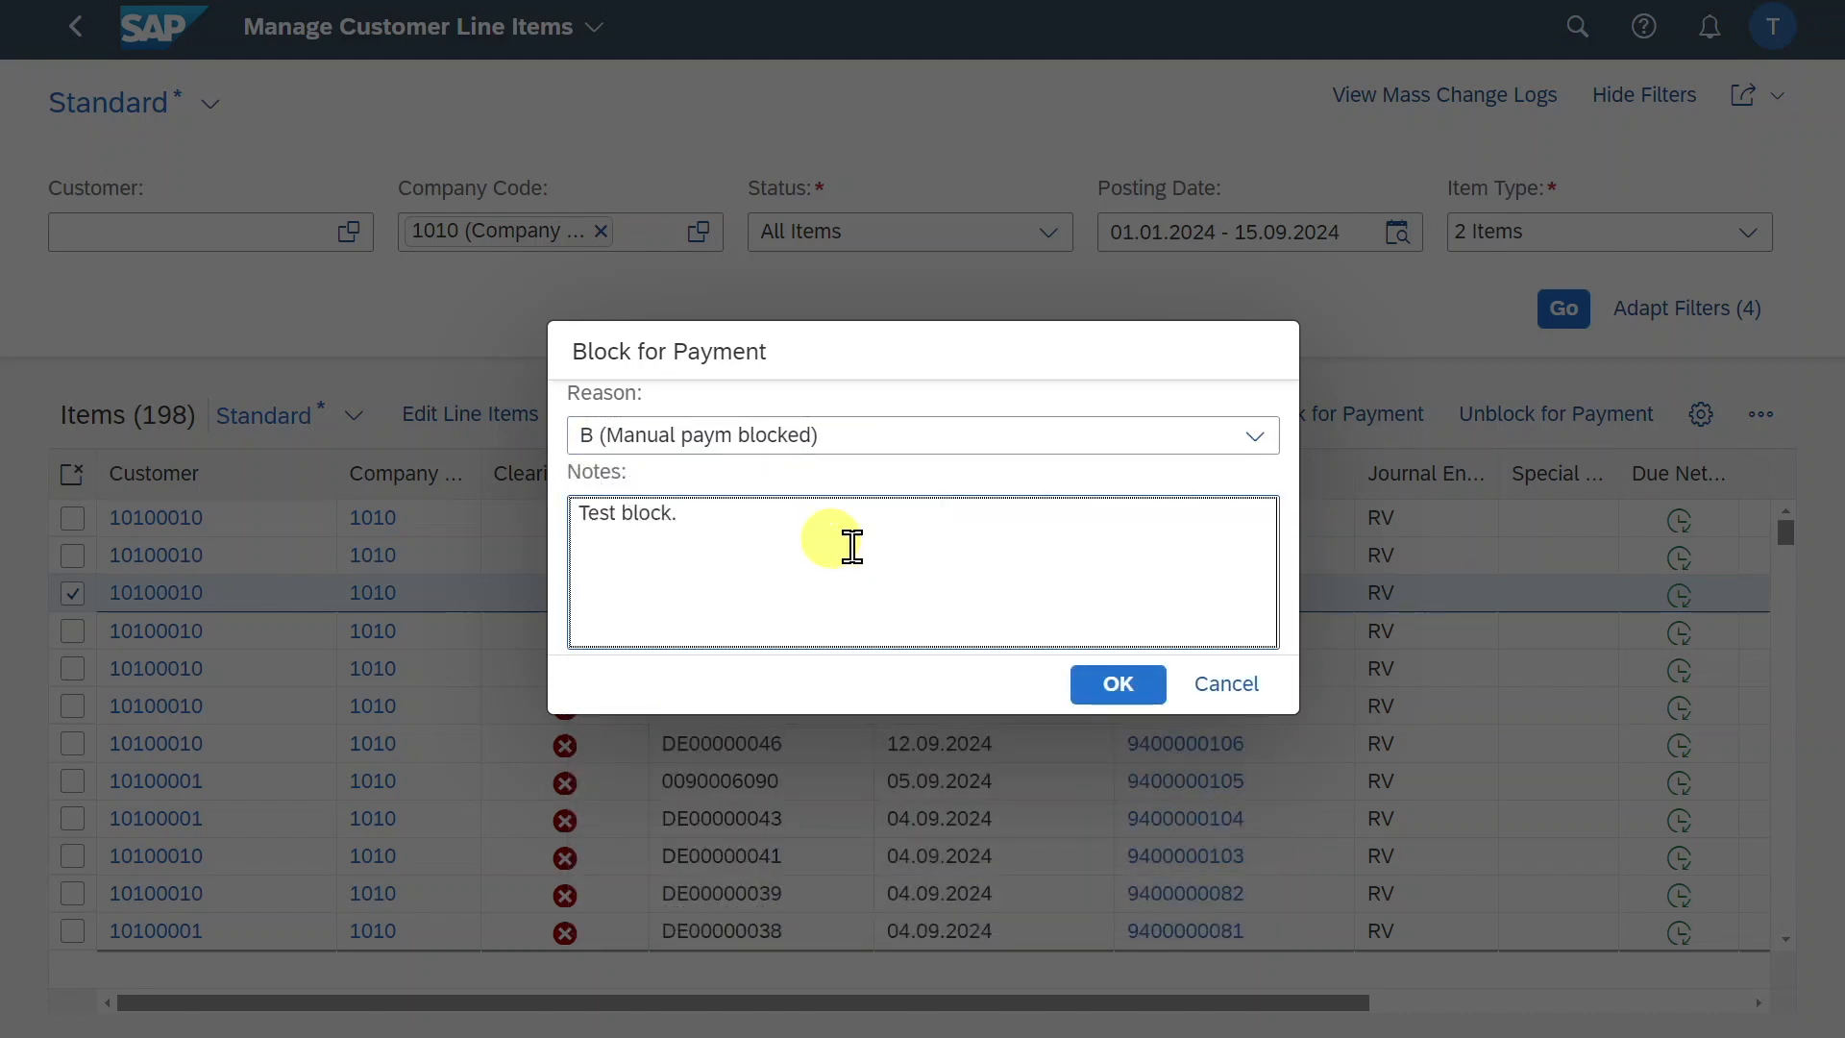
click(1116, 683)
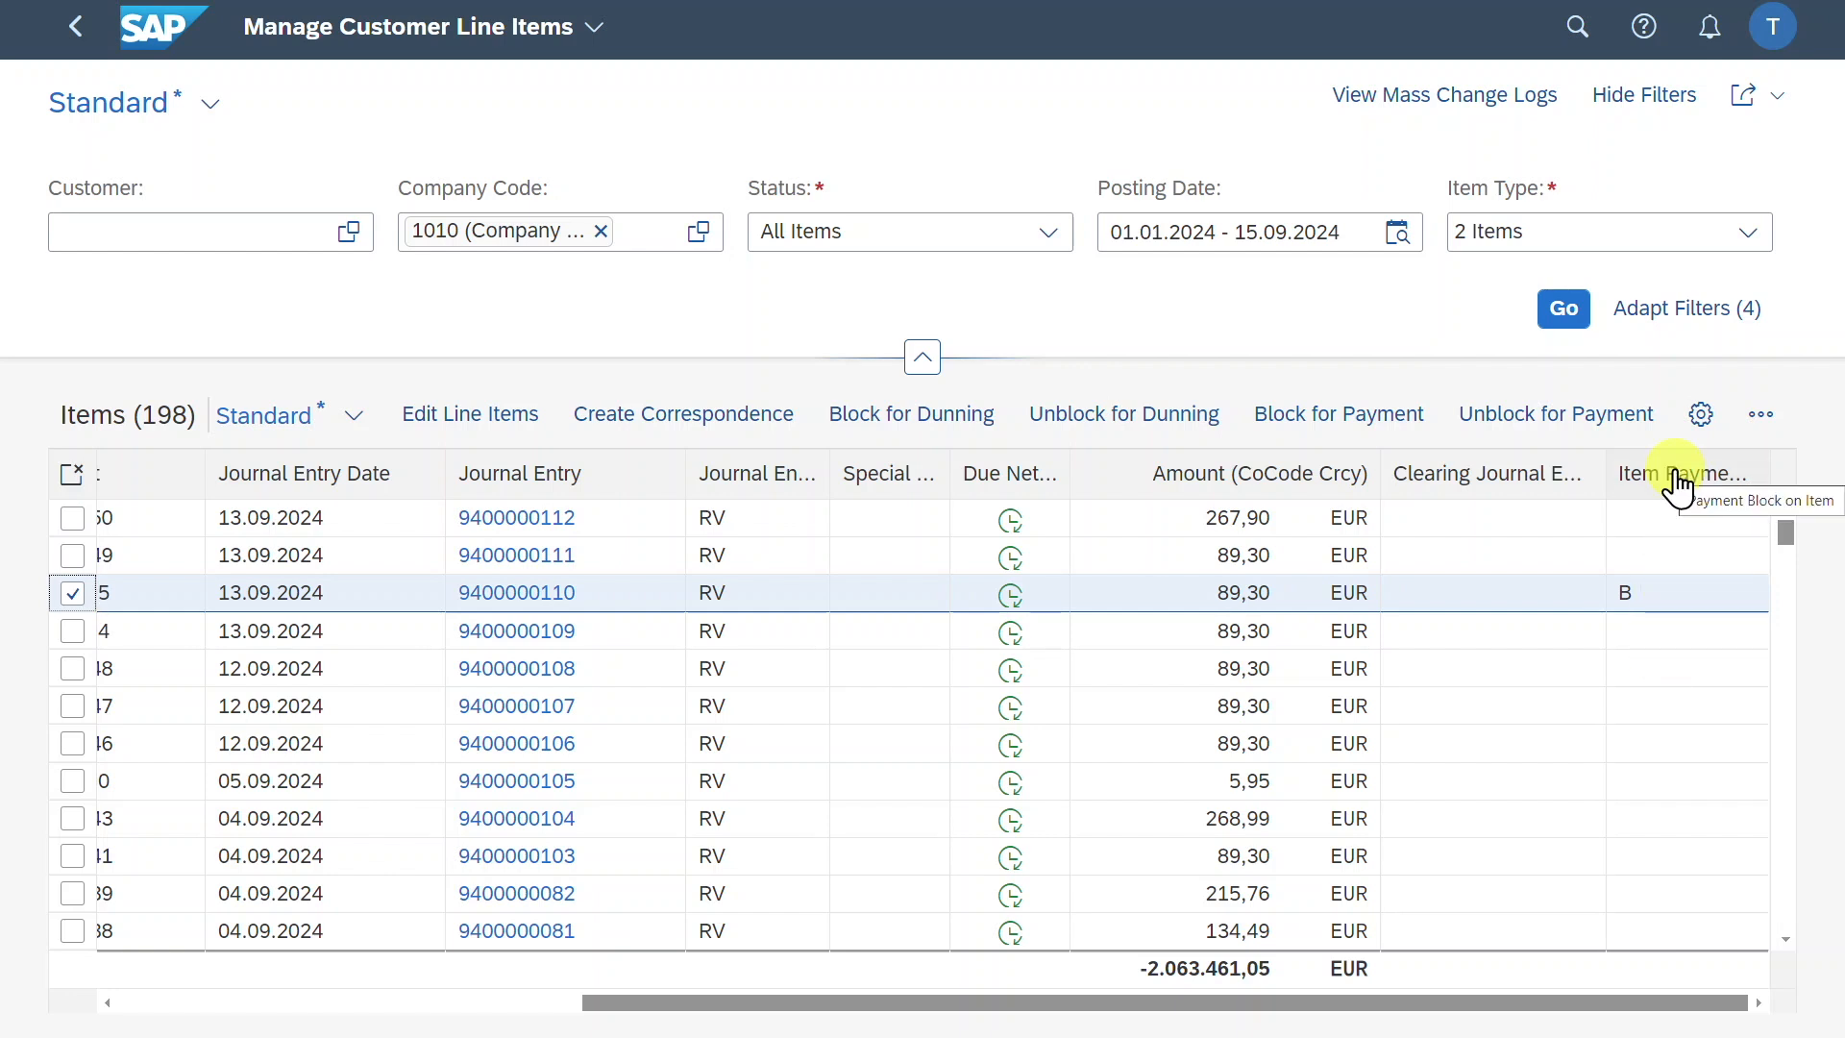
mouse_move(1555, 414)
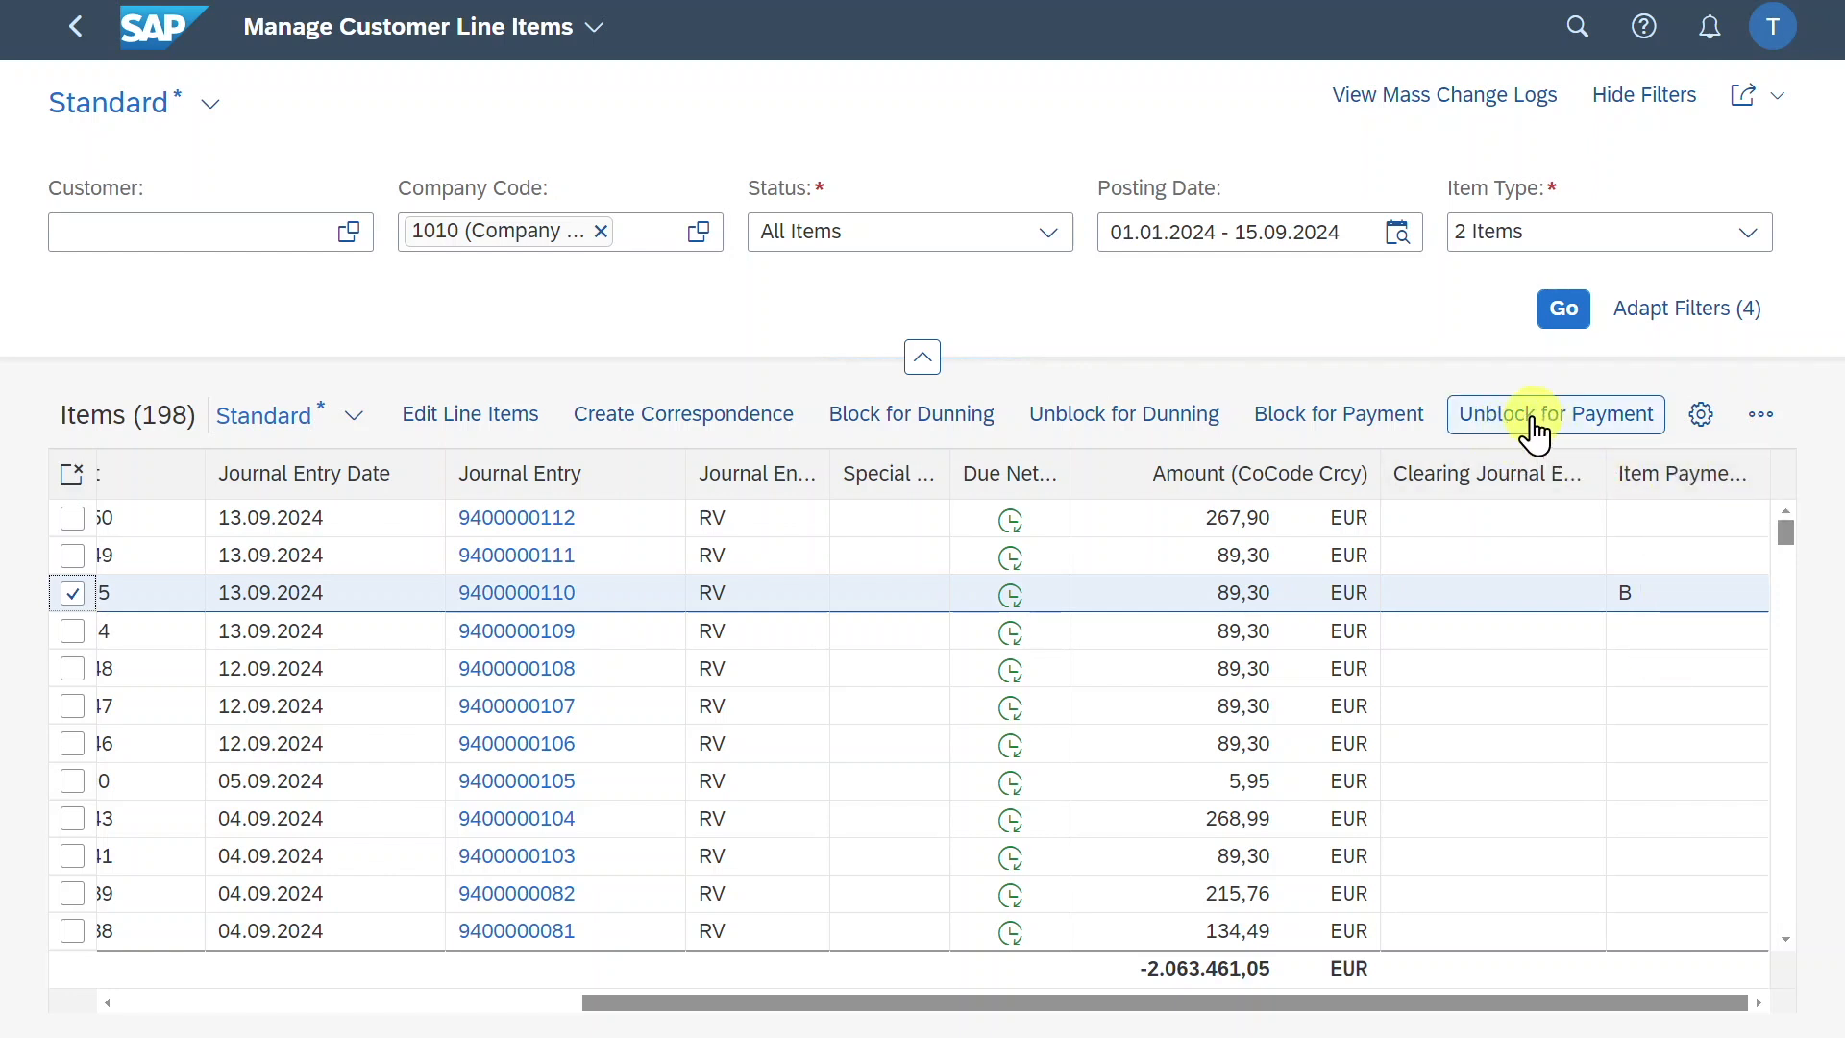
Release the payment block on the selected line item
click(1555, 413)
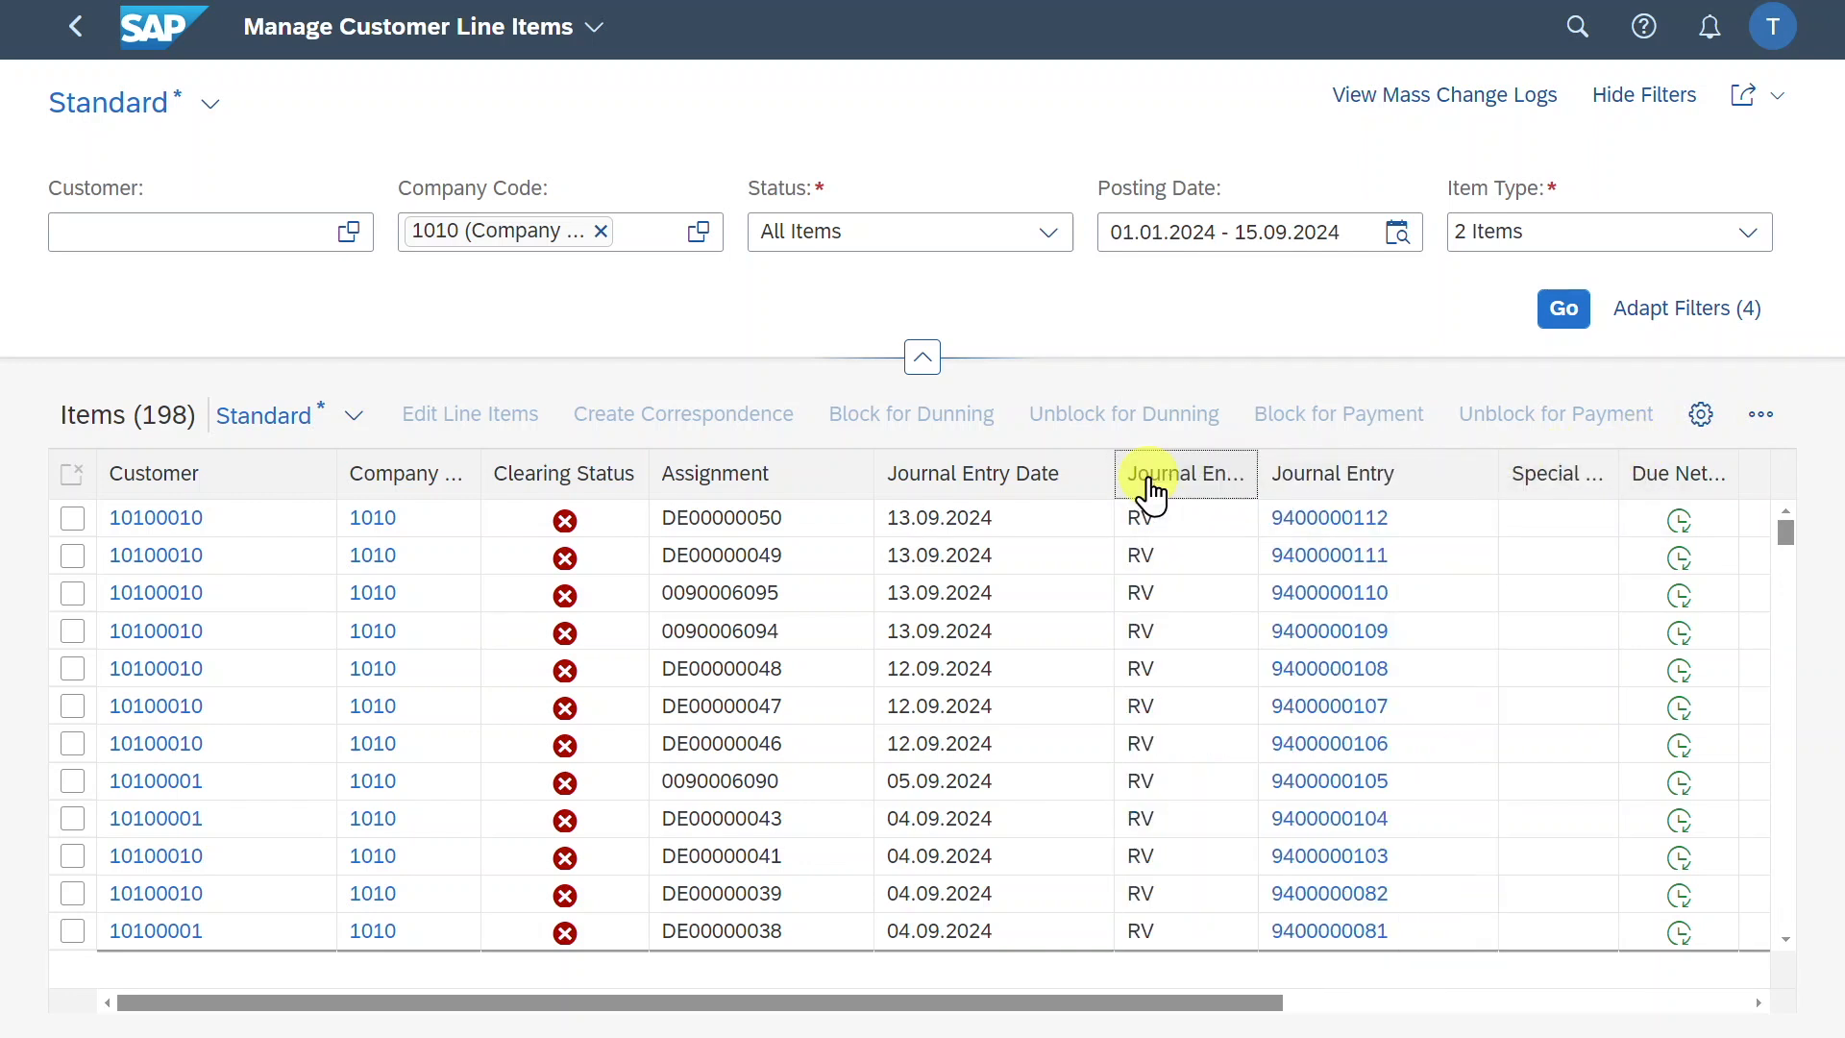
mouse_move(1106, 507)
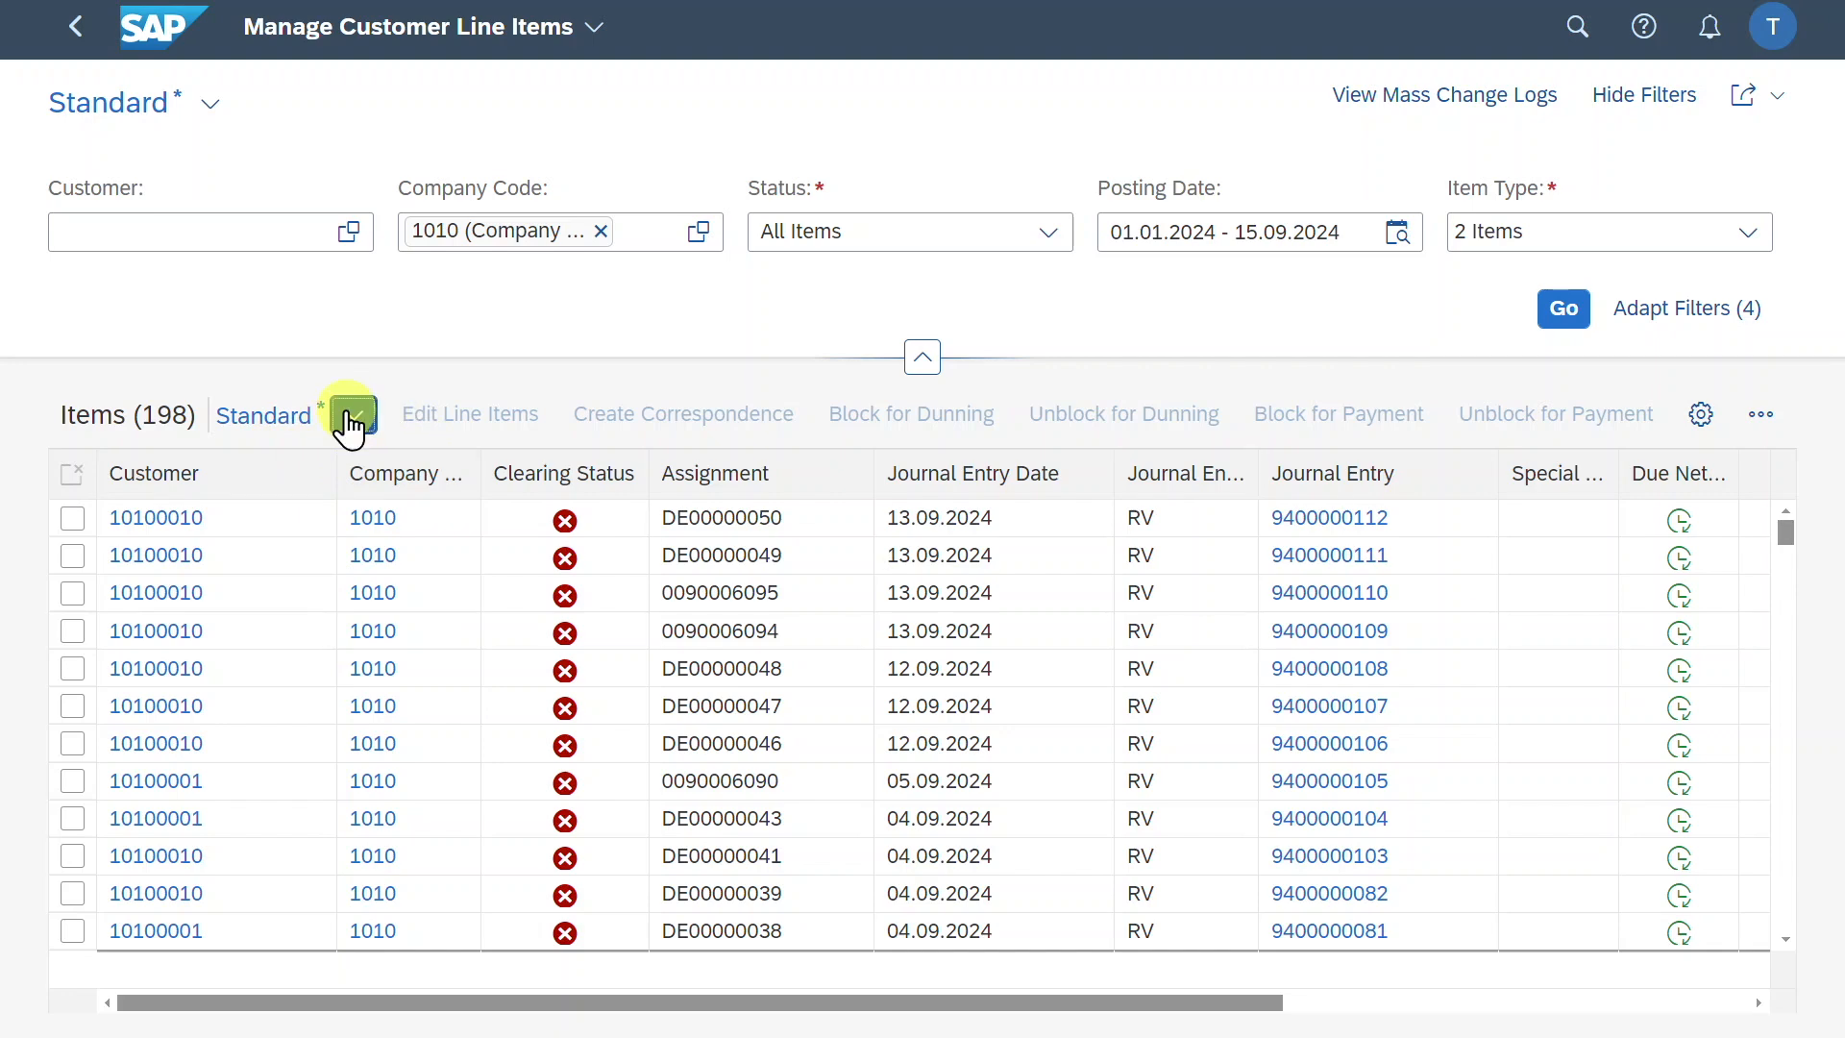
click(352, 413)
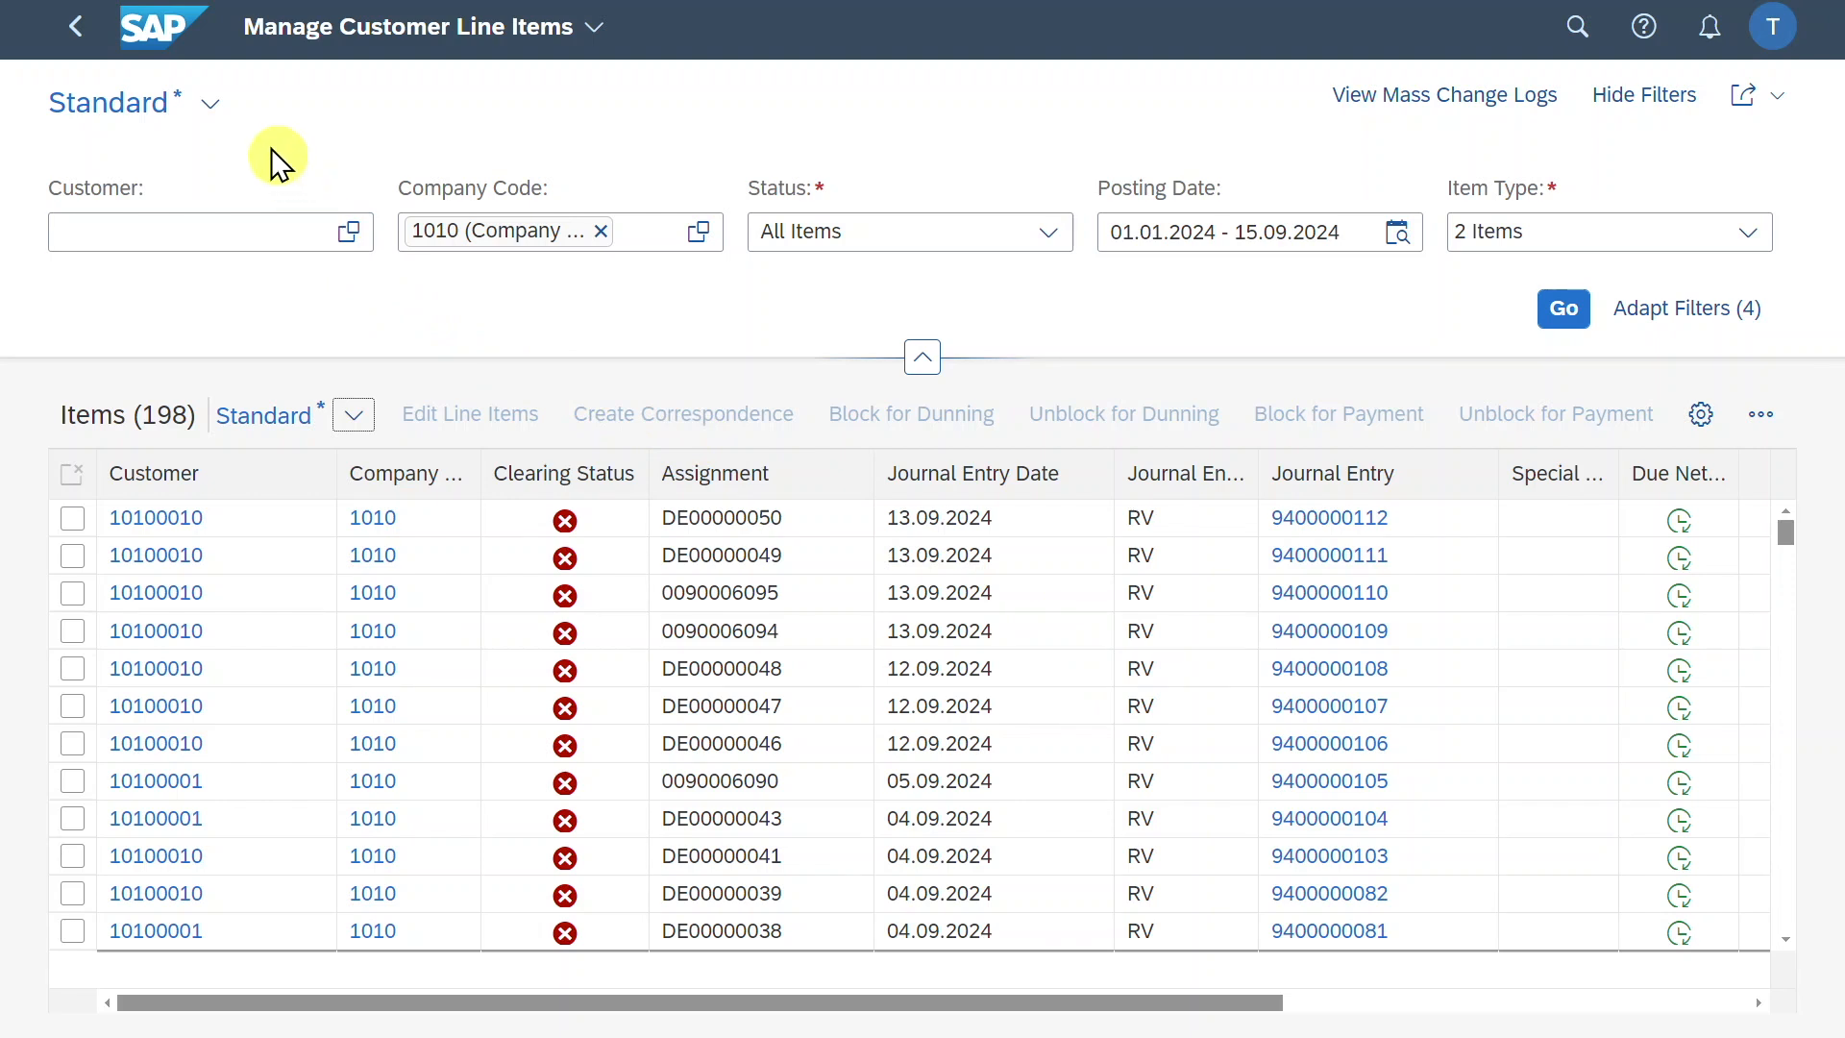
mouse_move(1103, 173)
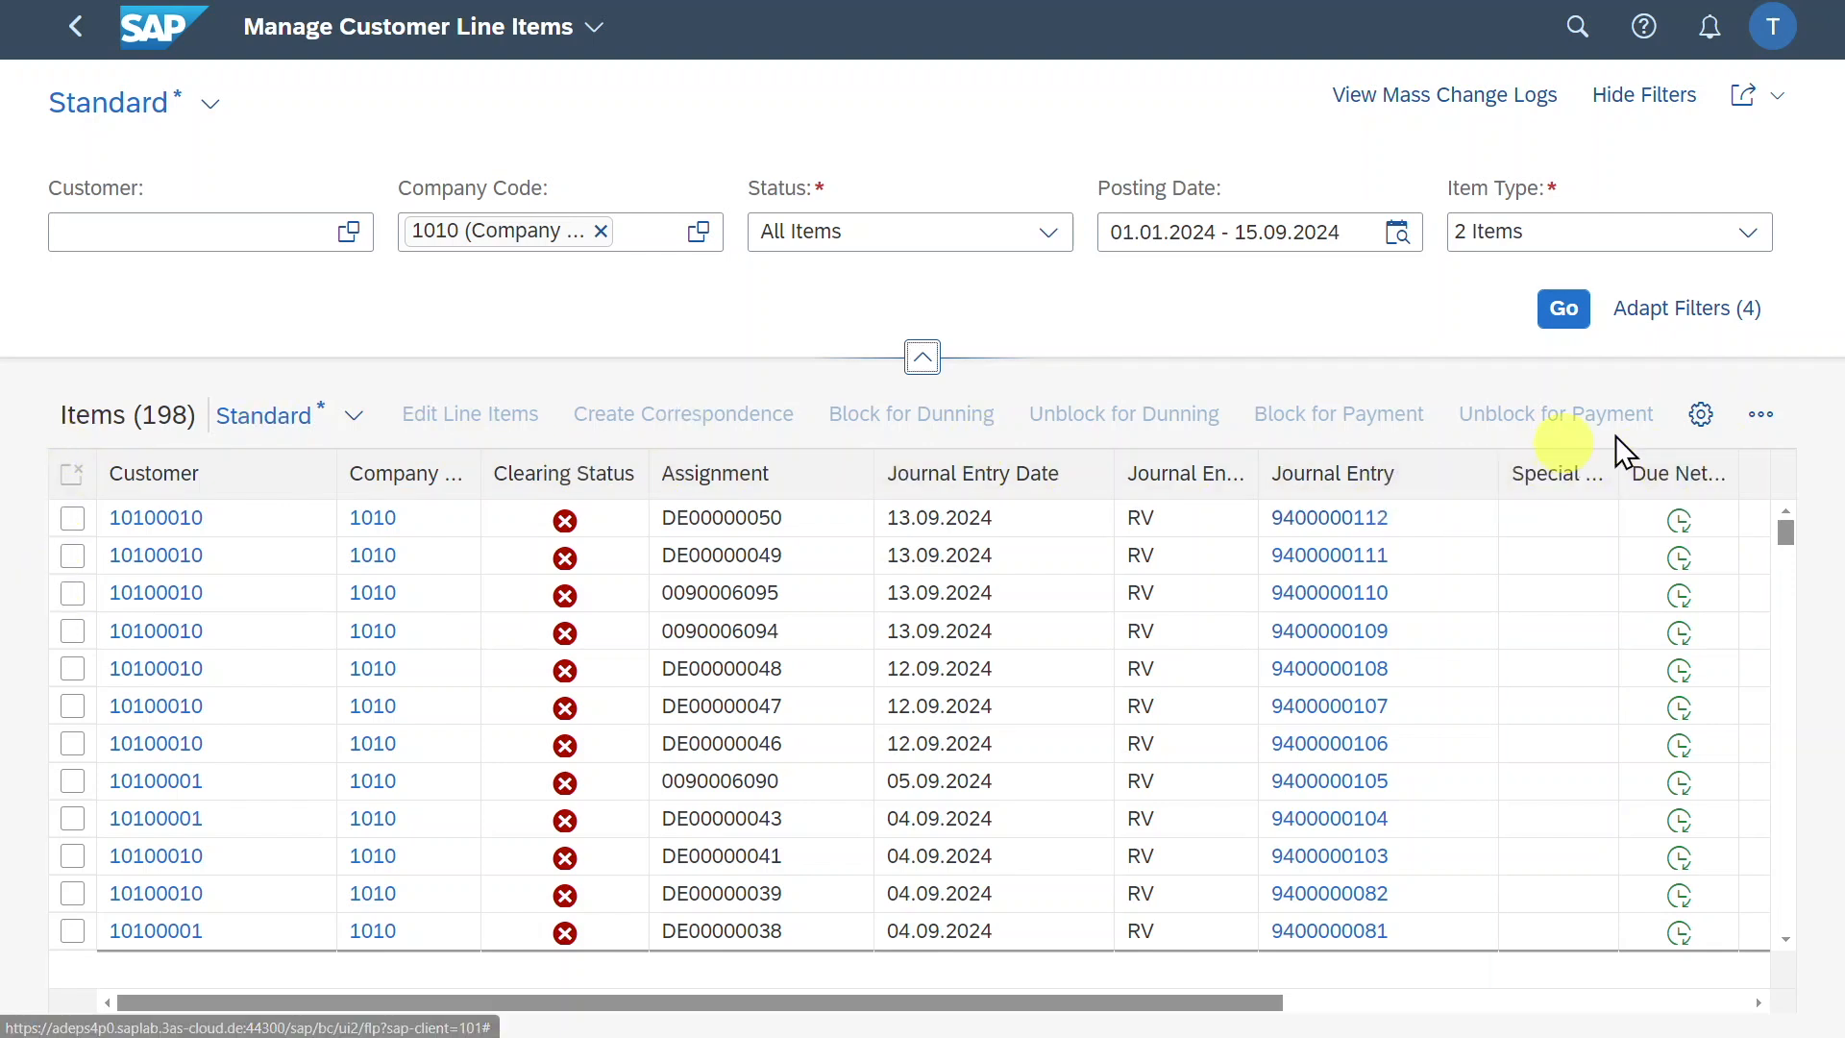
mouse_move(1761, 413)
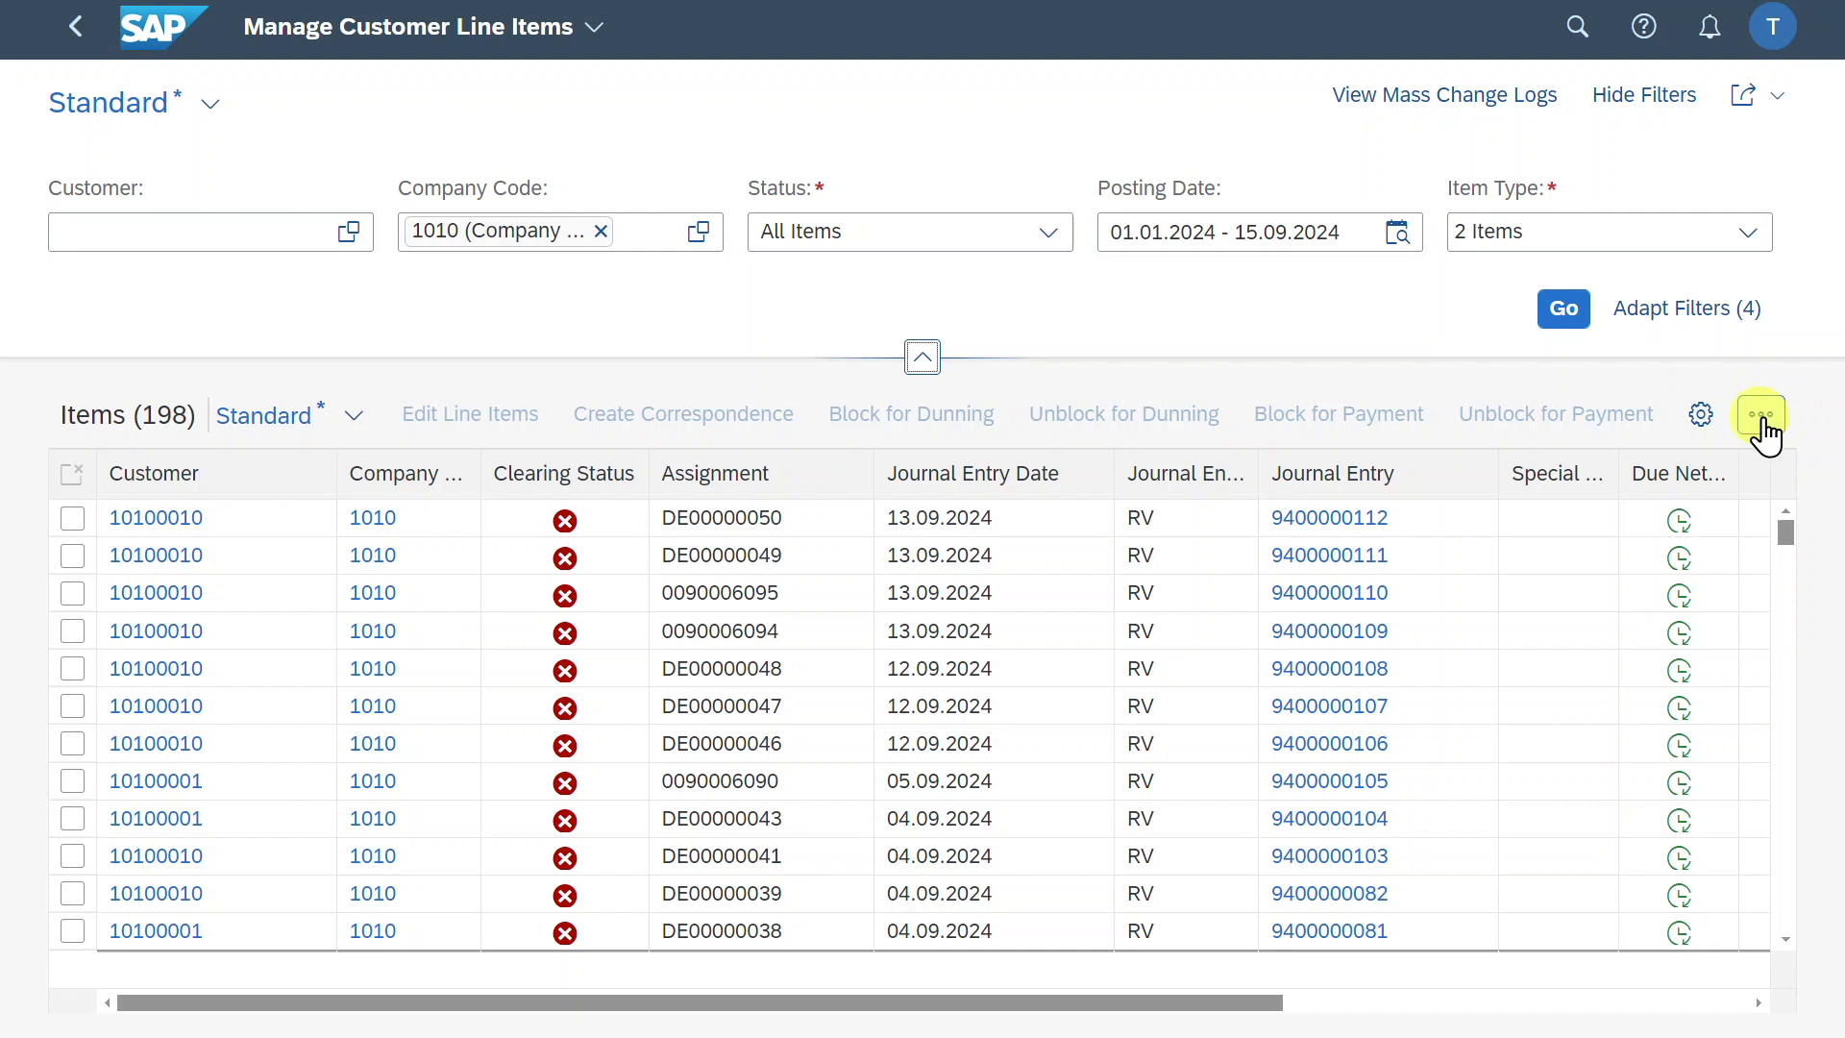
Hide and re-show the filter bar, then bring up the e-mail and tile Share options
click(1760, 414)
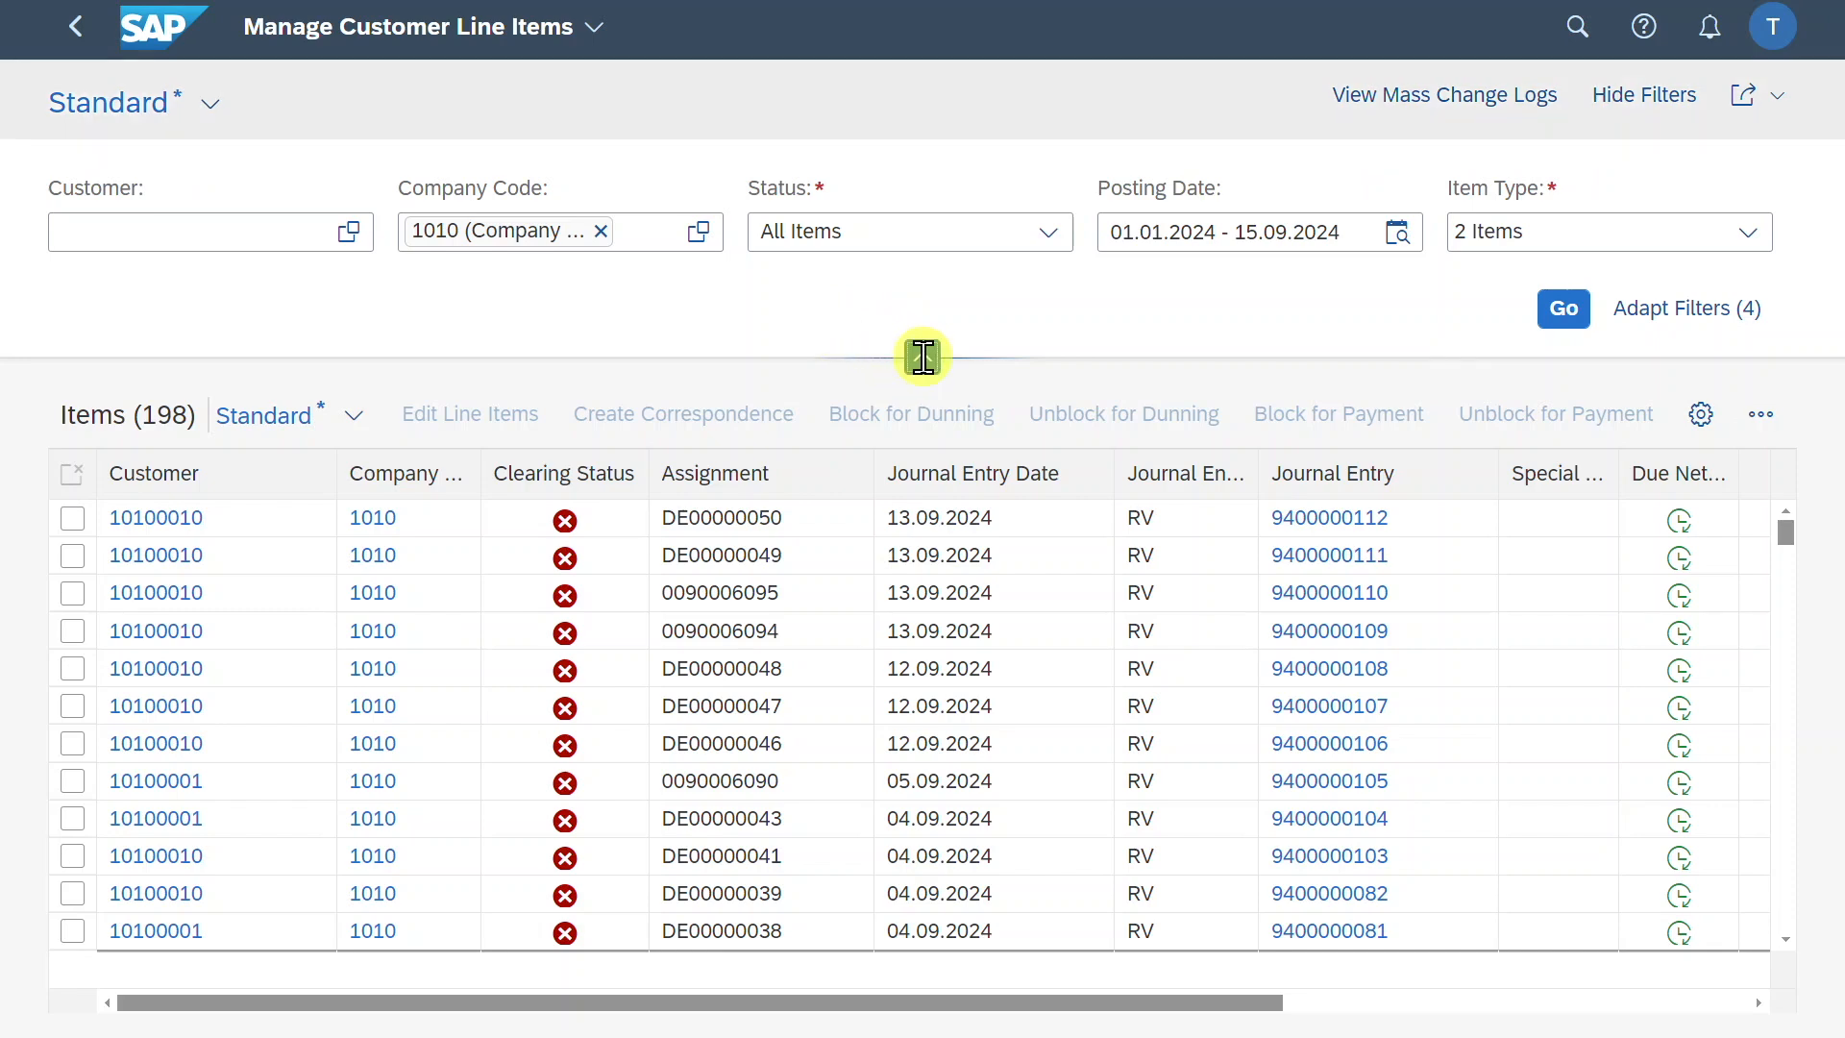
click(1644, 94)
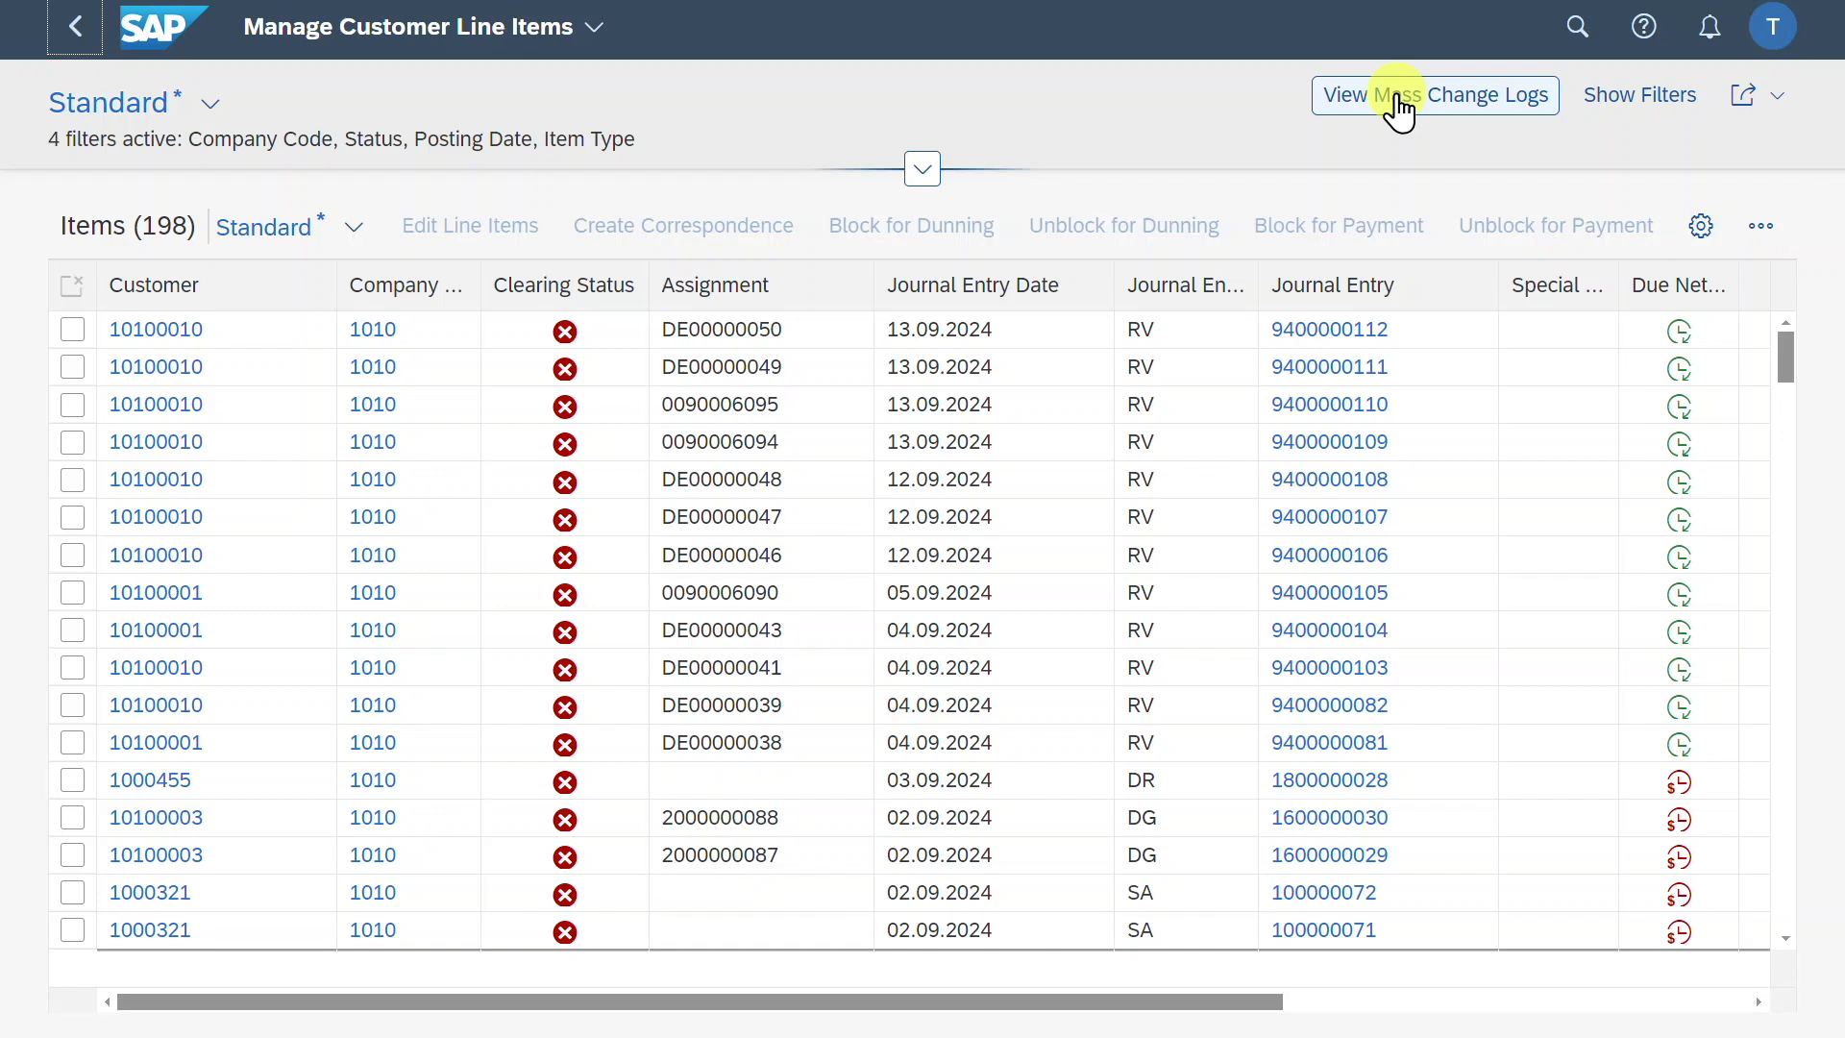
click(1639, 94)
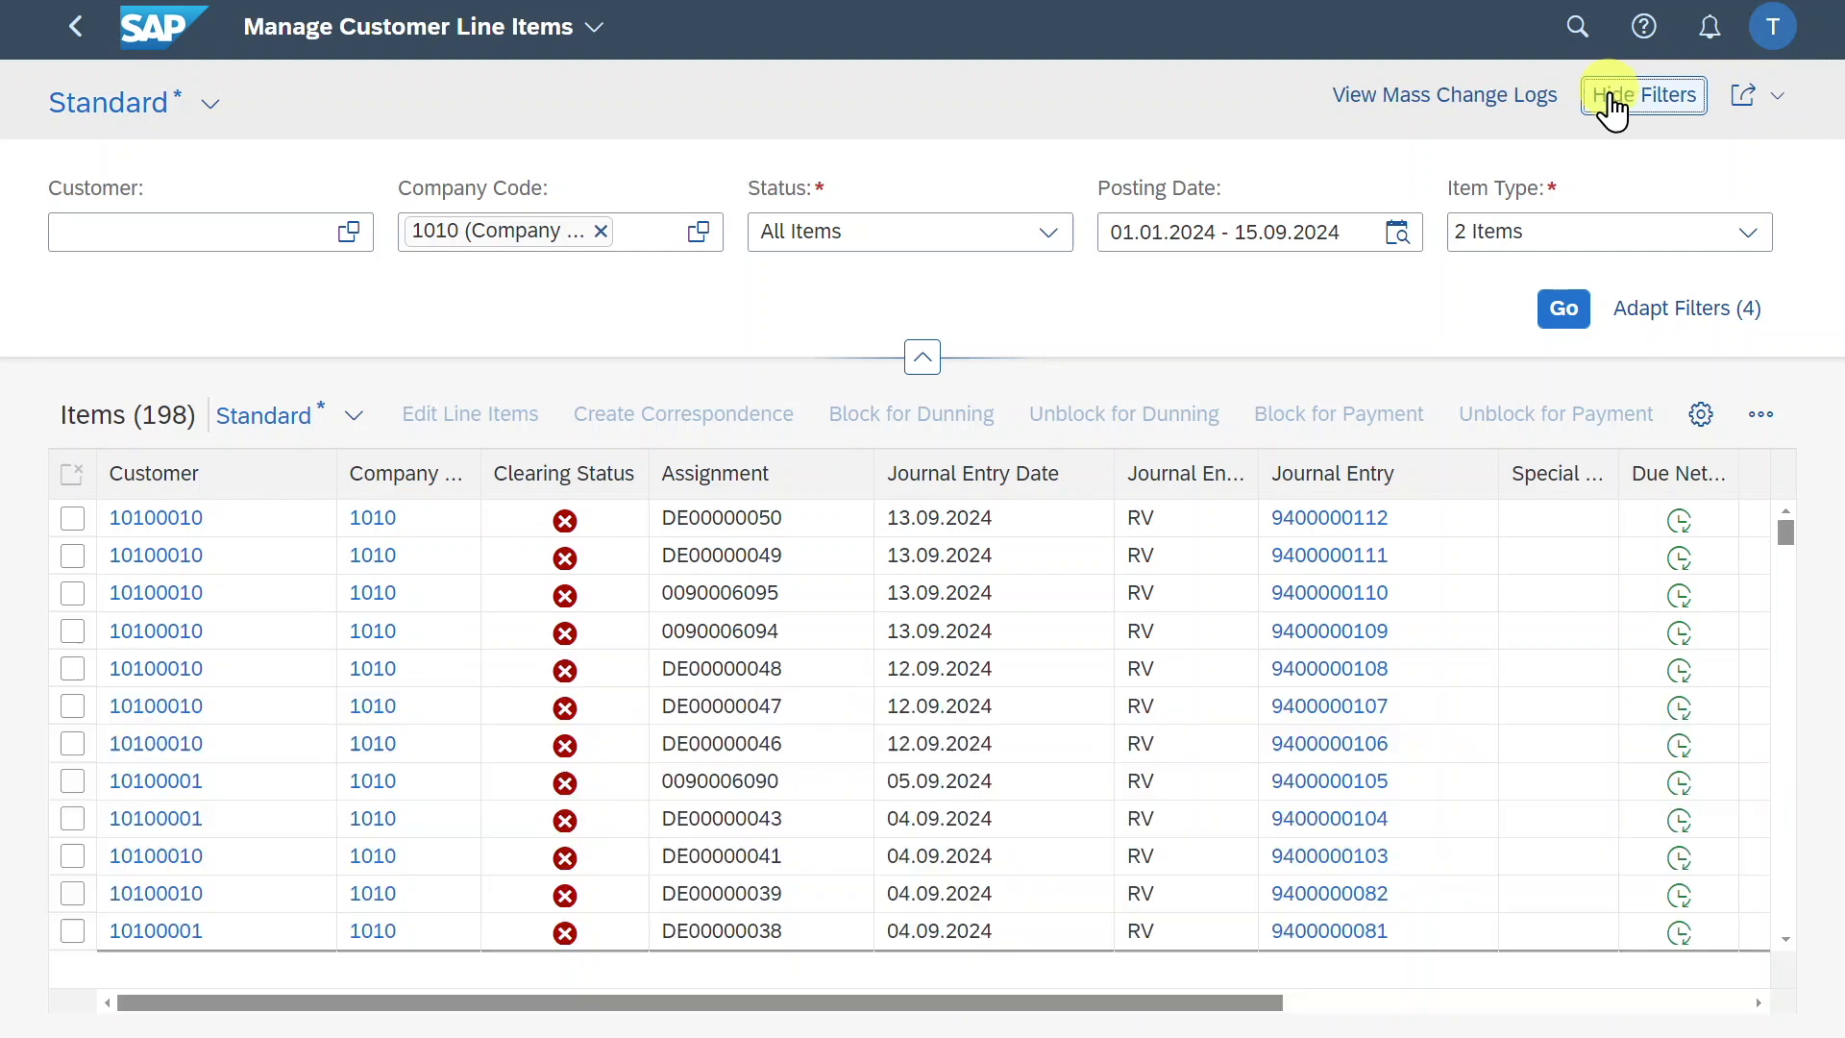
click(1745, 95)
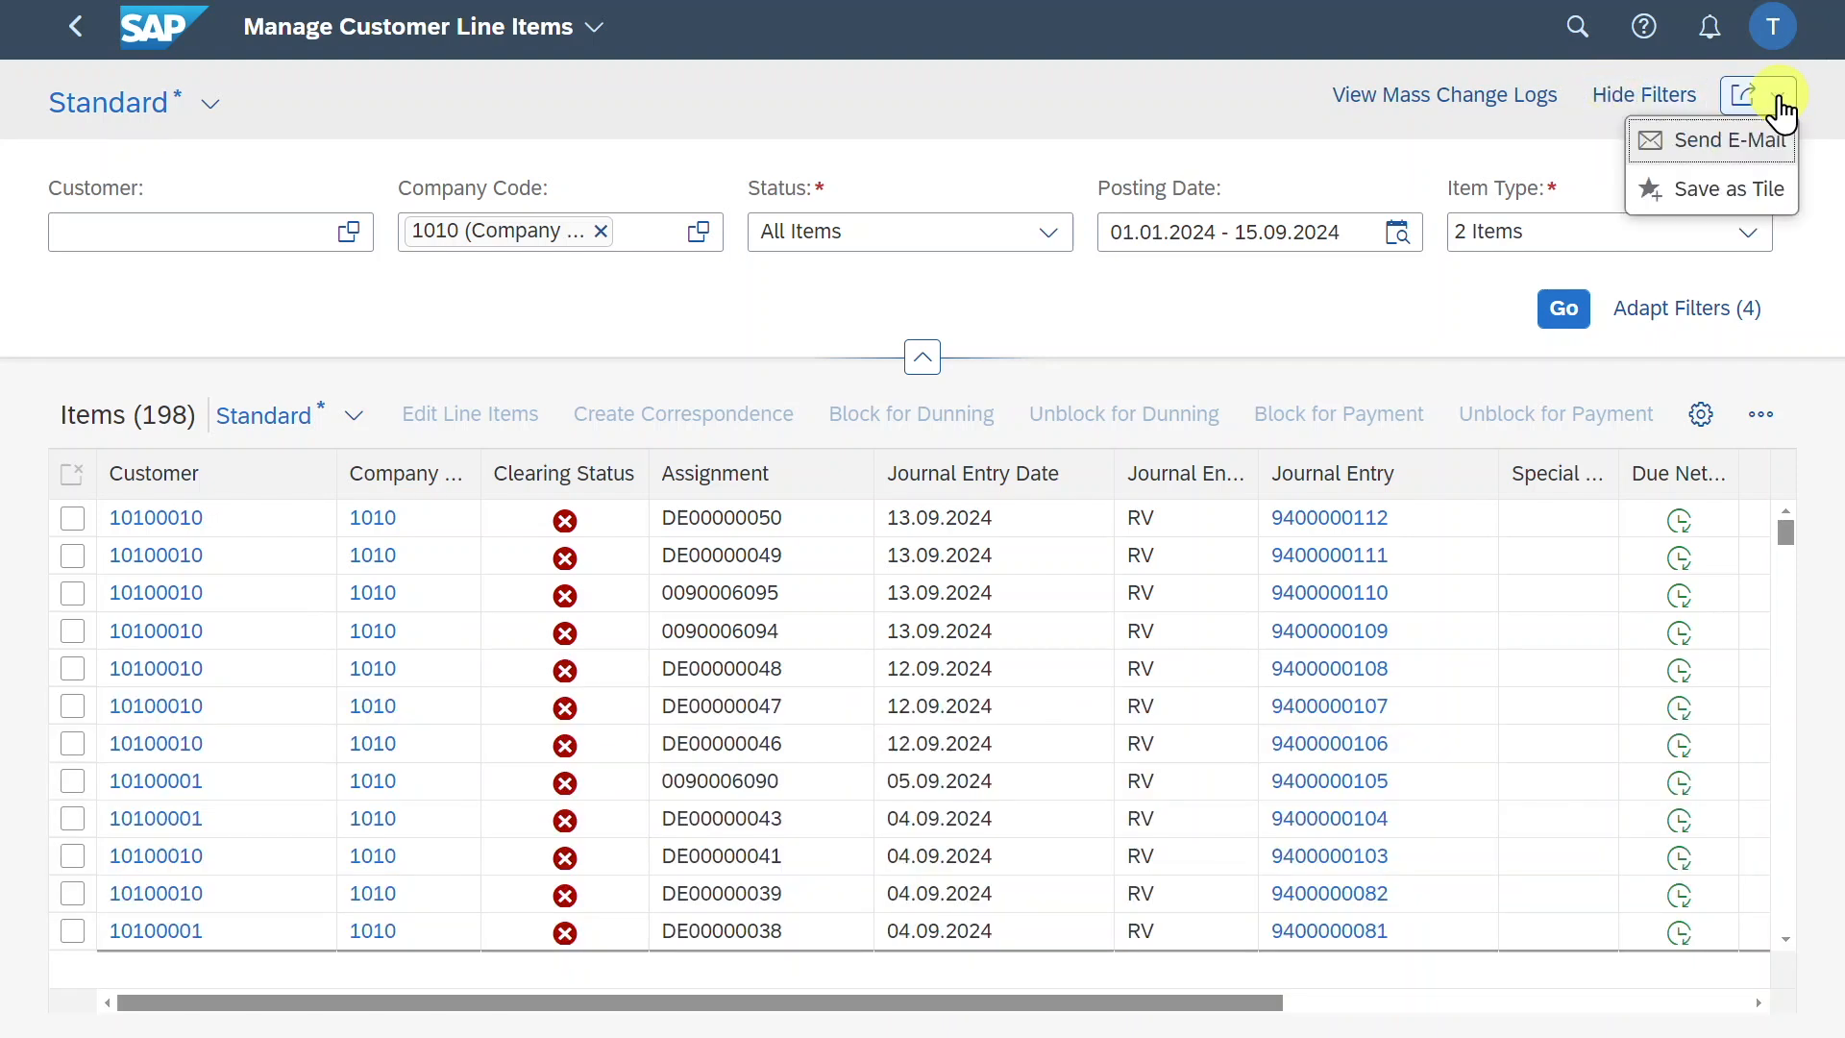